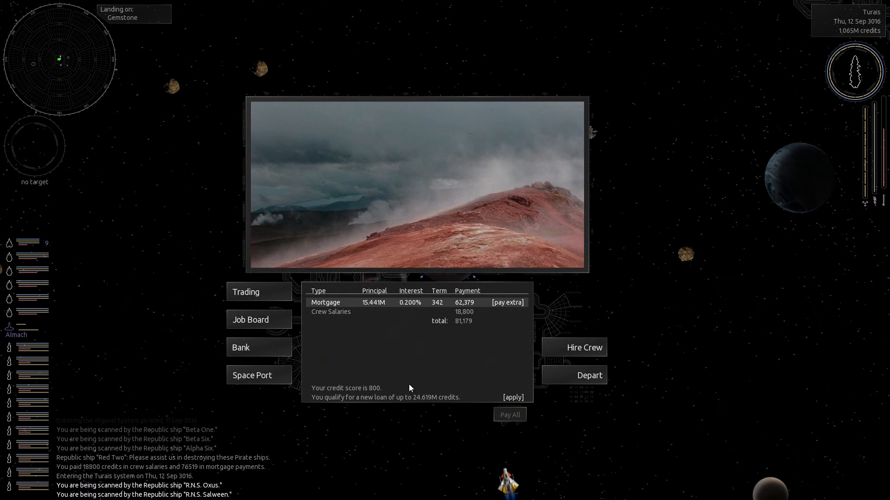
- Open Gemstone's commodity market to see prices, with 3830 tons of Luxury Goods aboard
left_click(246, 292)
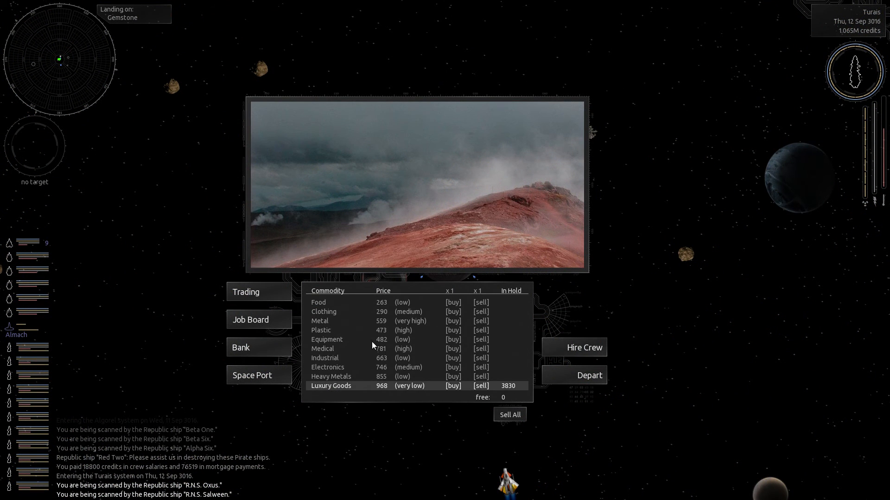
mouse_move(521, 411)
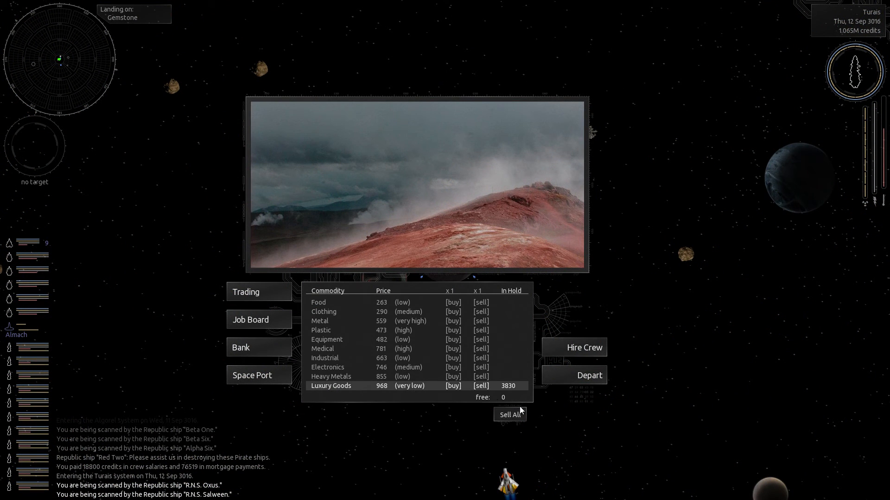
left_click(508, 414)
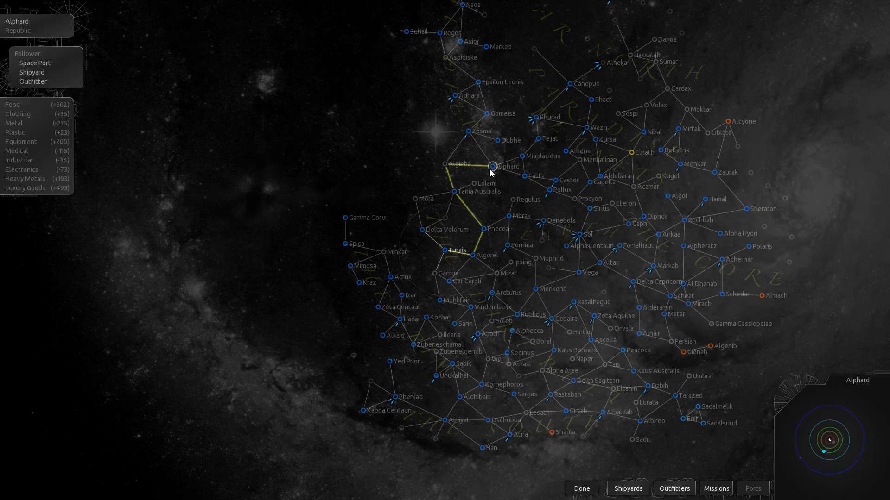
- Compare Alphard and Phecda trade prices on the map, then set course for Alphard
left_click(580, 489)
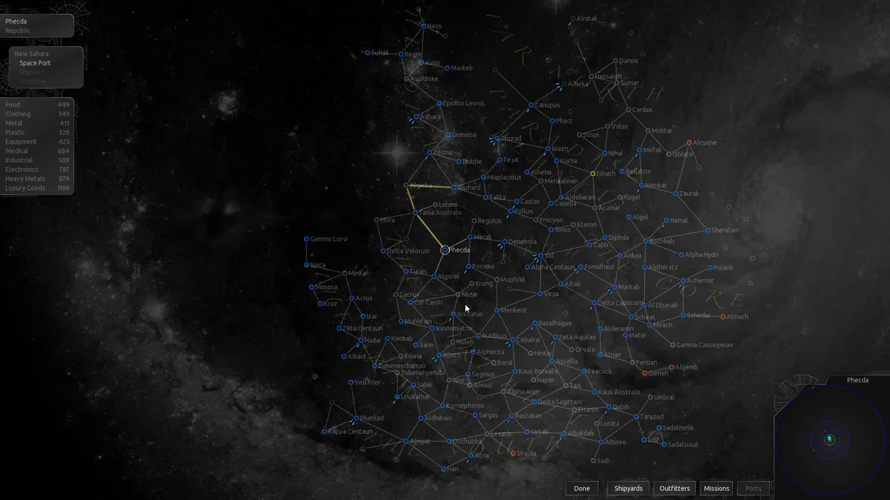
left_click(580, 489)
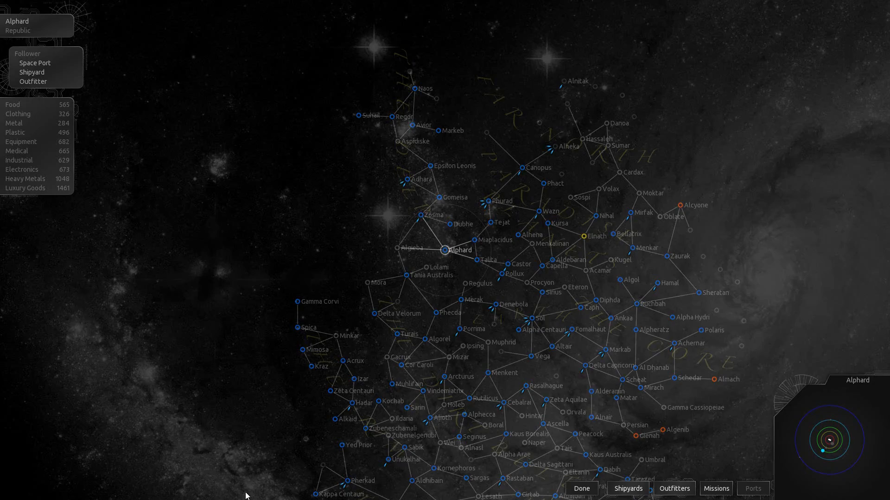
left_click(581, 488)
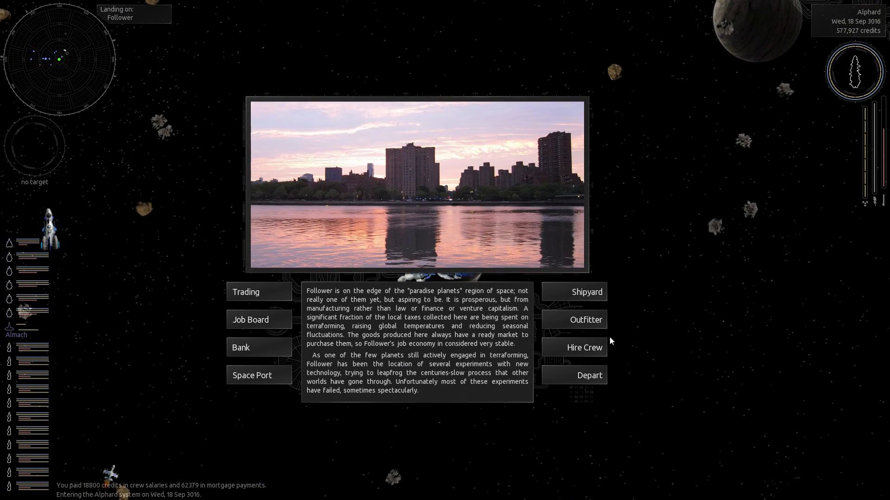
- On Follower, sell the Luxury Goods and buy Metal in x500 batches until full
left_click(245, 291)
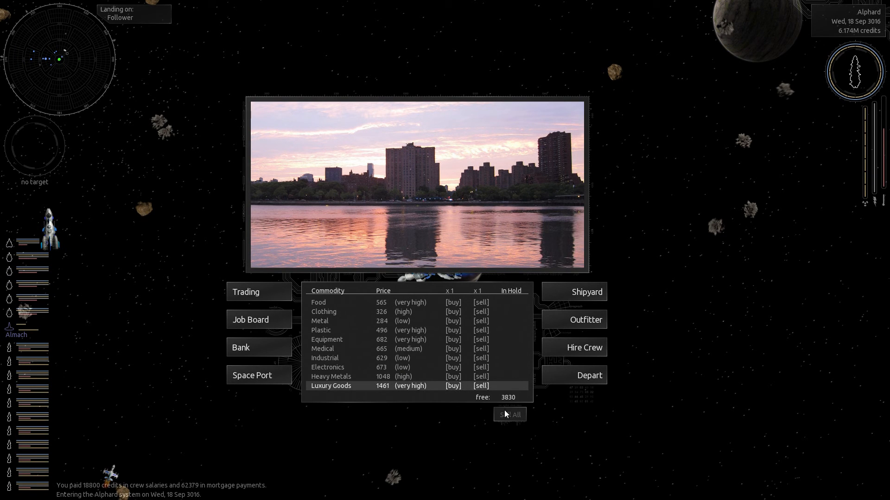
mouse_move(468, 325)
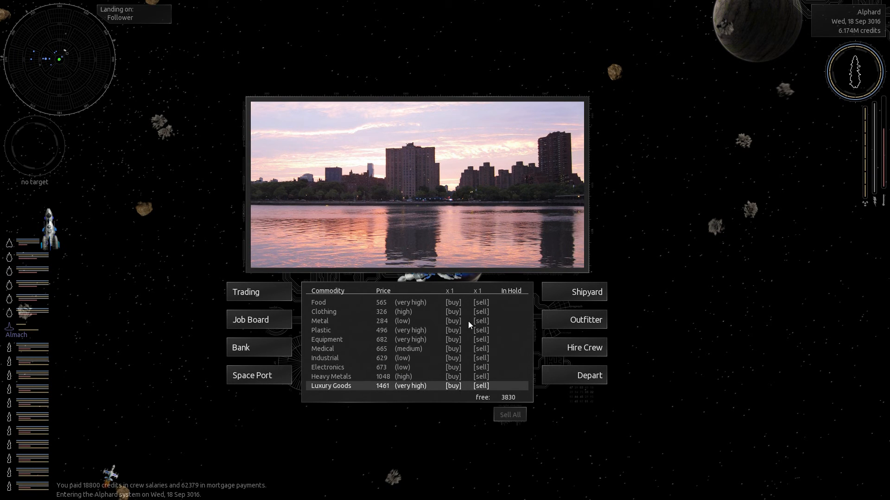
left_click(452, 321)
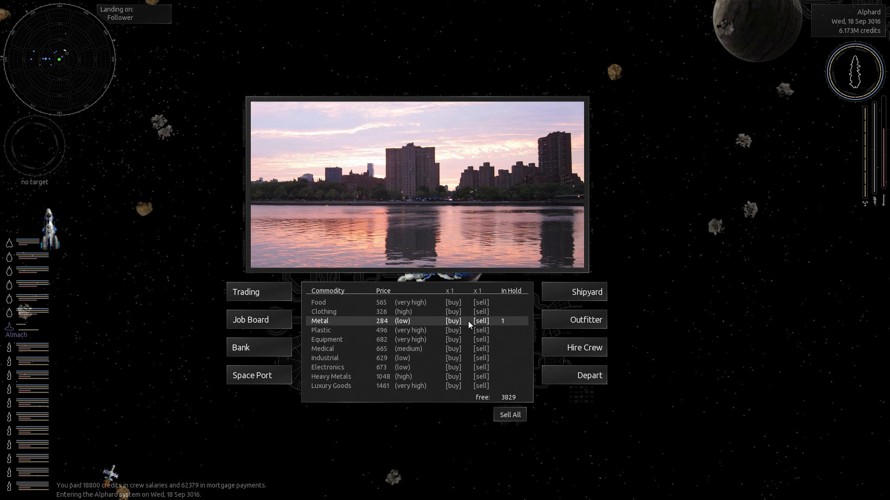
mouse_move(451, 321)
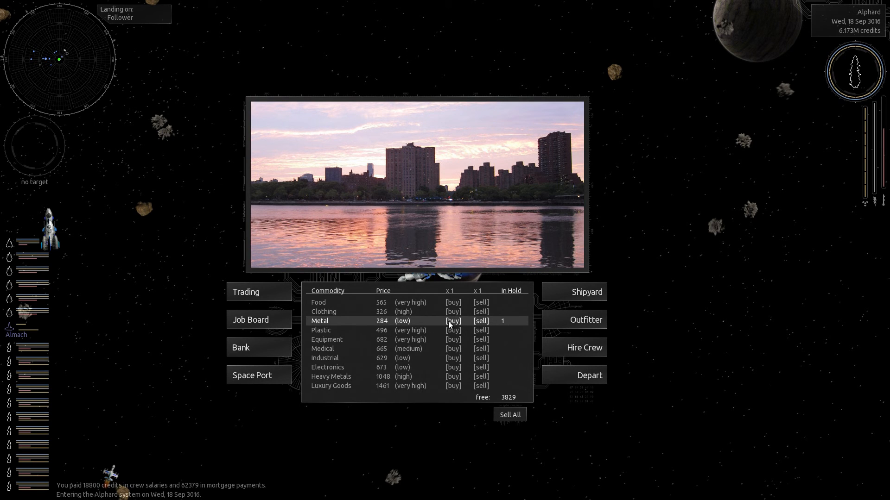
left_click(452, 321)
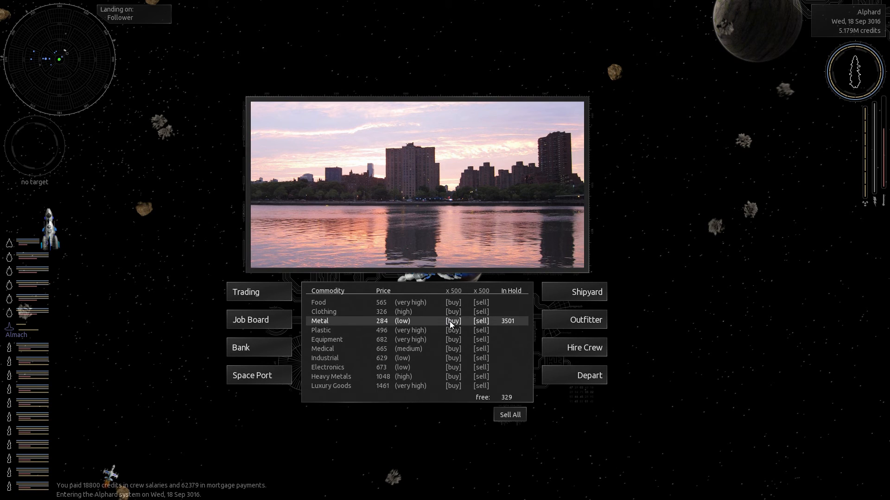
left_click(453, 320)
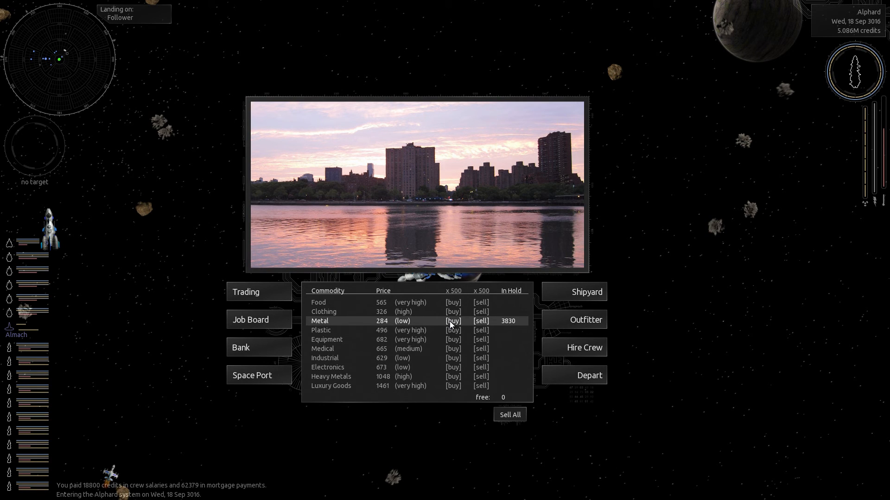
mouse_move(464, 291)
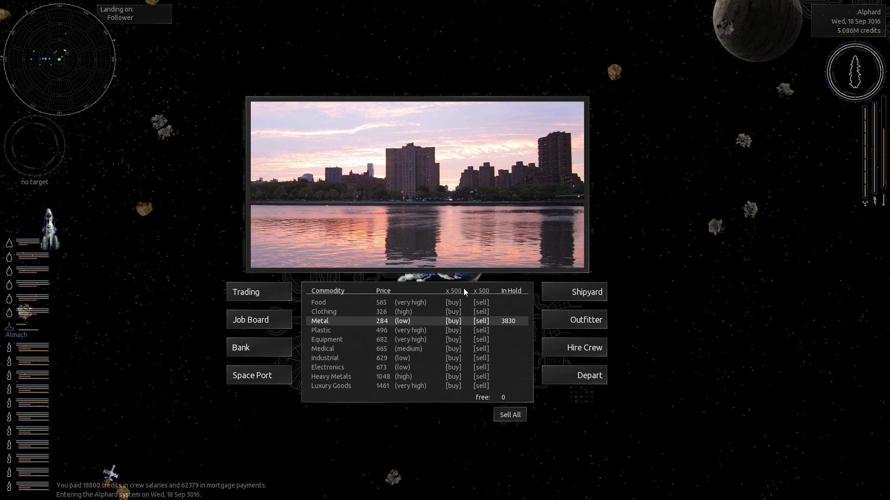
mouse_move(448, 296)
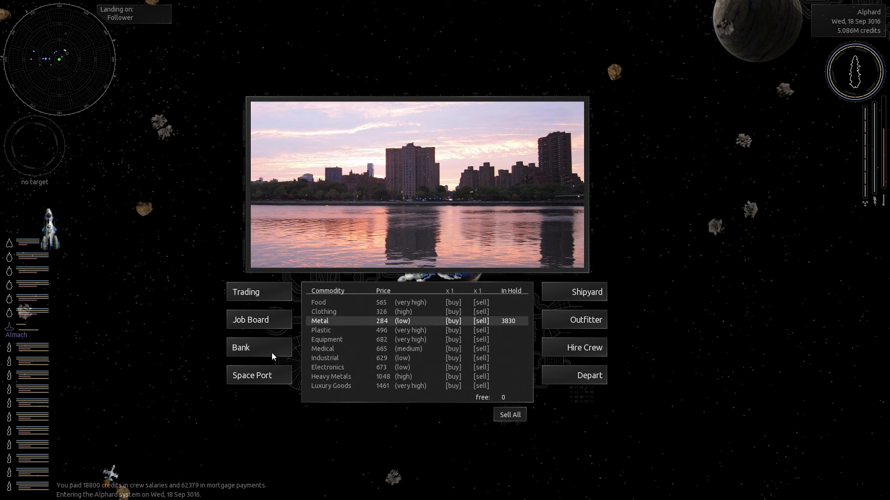
mouse_move(505, 376)
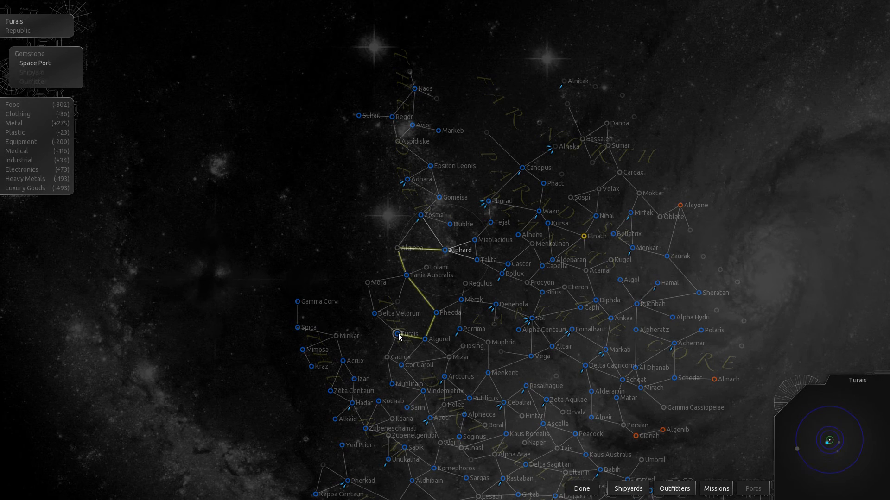
mouse_move(435, 355)
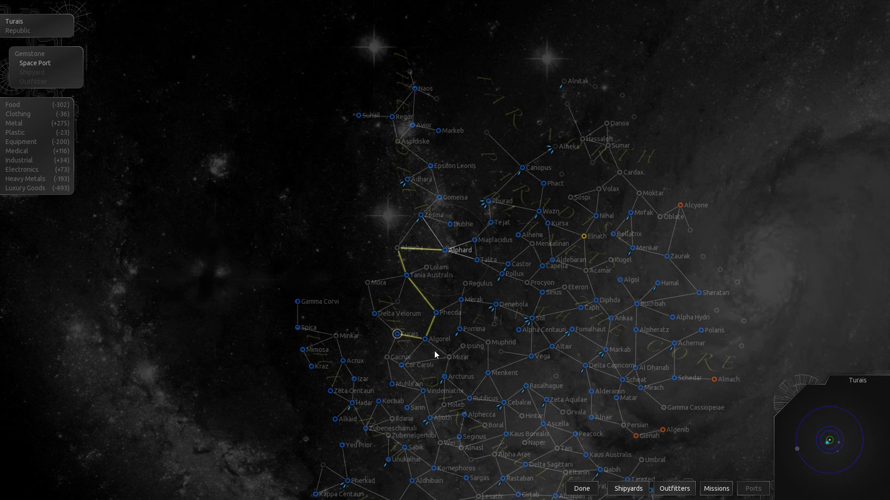
- Check Algorel and Turais prices on the map, then fly to Turais and land on Gemstone
left_click(581, 488)
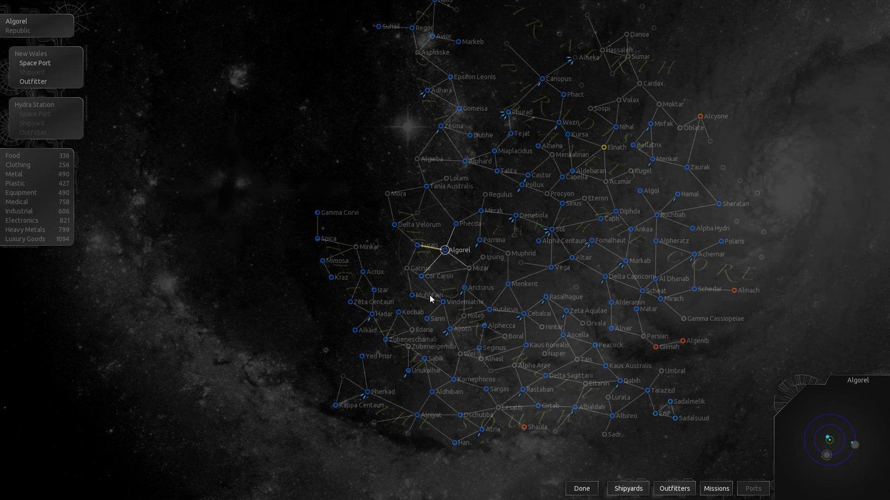
mouse_move(434, 270)
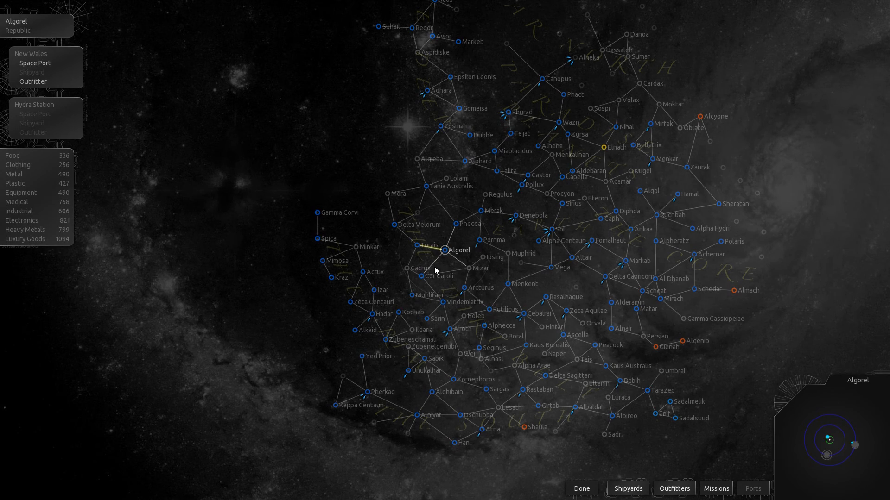
left_click(581, 488)
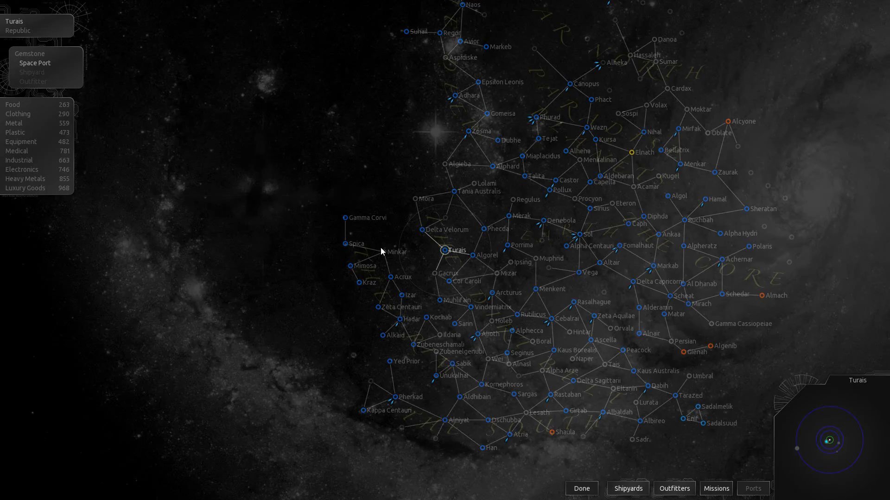
left_click(581, 488)
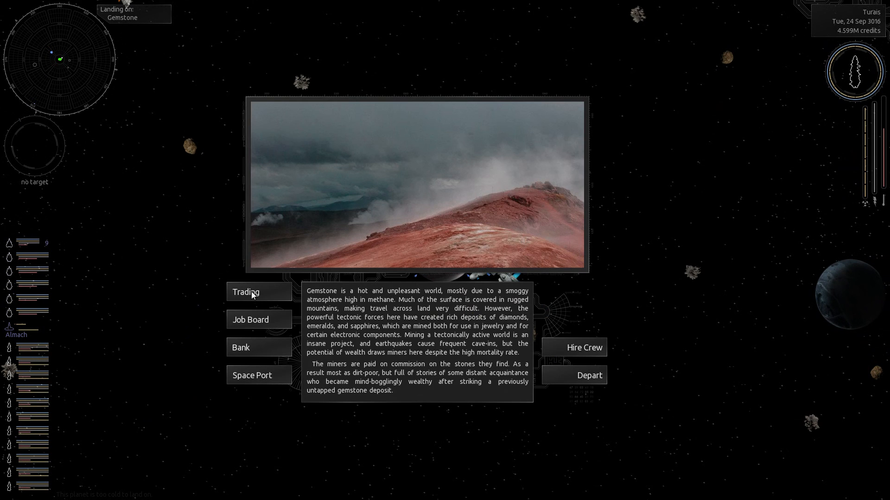
- On Gemstone, sell all Metal and buy Luxury Goods until 3830 tons fill the hold
left_click(245, 291)
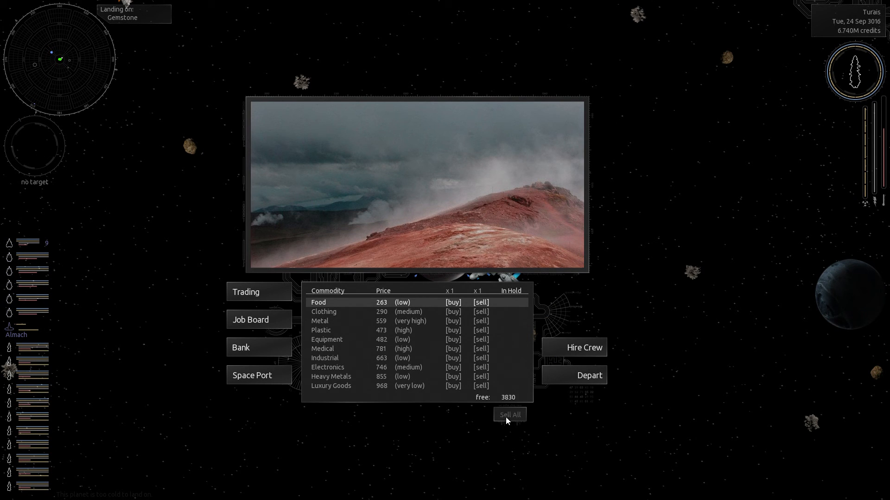
mouse_move(458, 386)
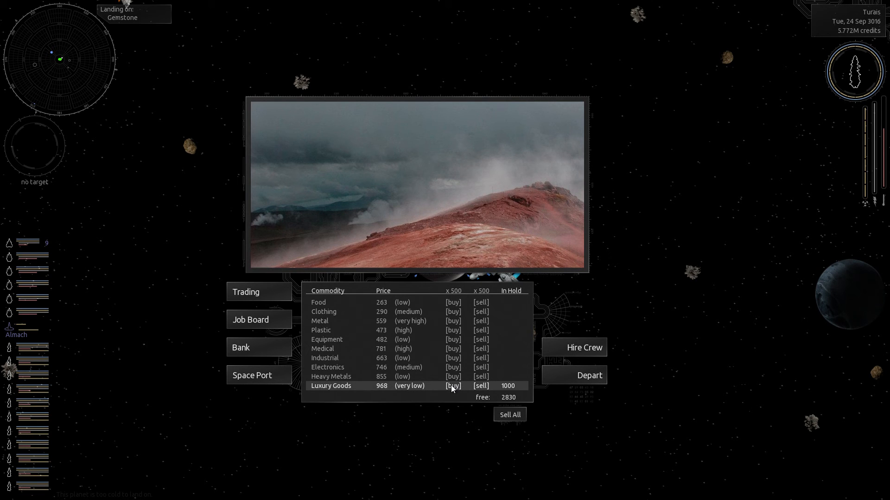
left_click(453, 386)
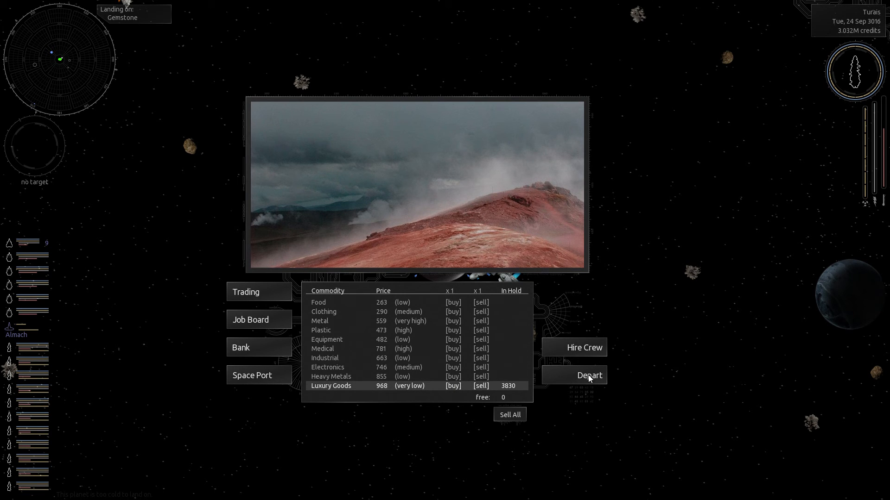
mouse_move(256, 323)
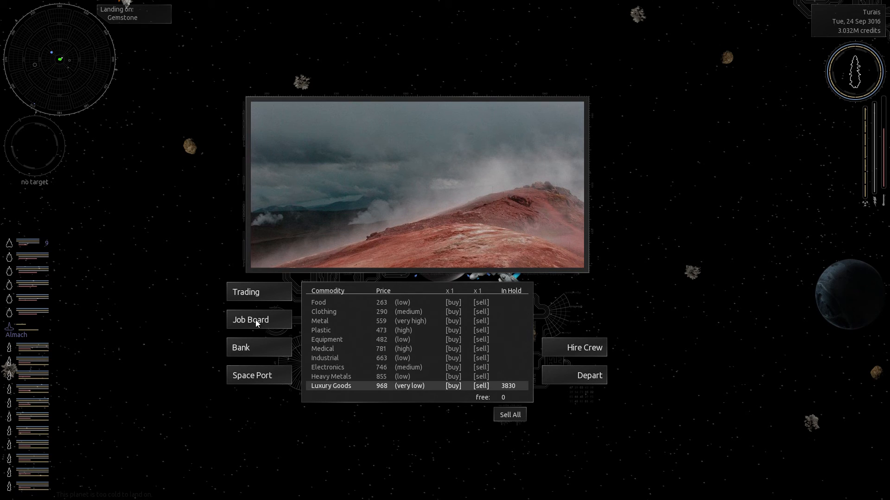
- Pay 2,500,000 extra credits on the mortgage at Gemstone's bank
left_click(240, 348)
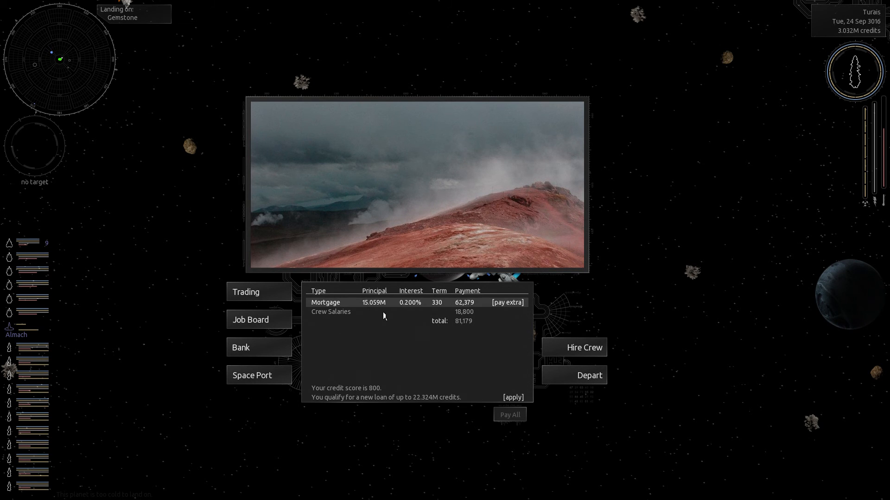
left_click(507, 302)
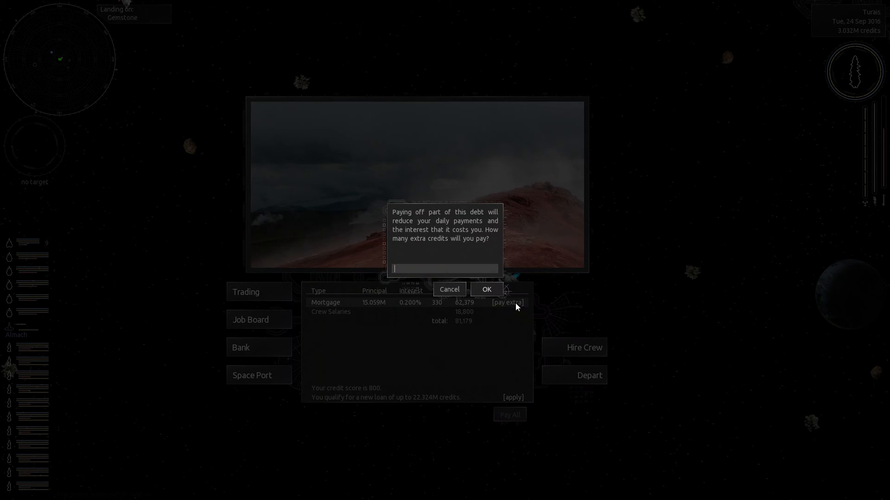
mouse_move(418, 299)
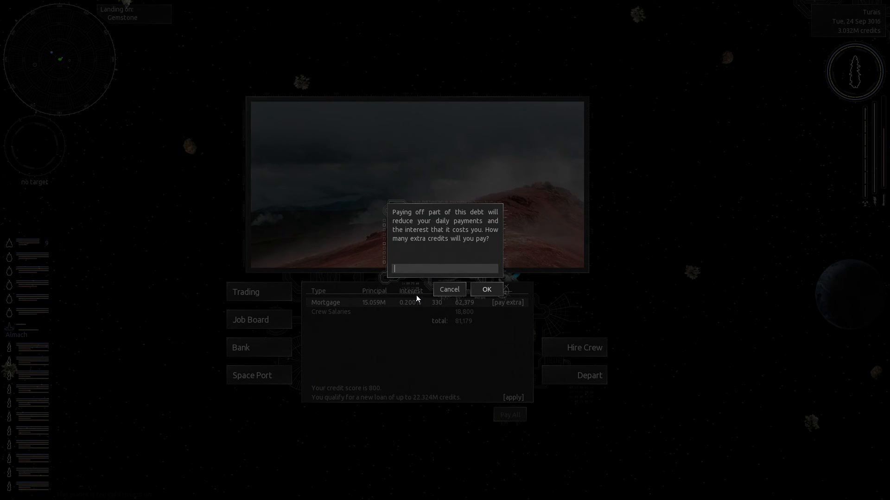
type("2500000")
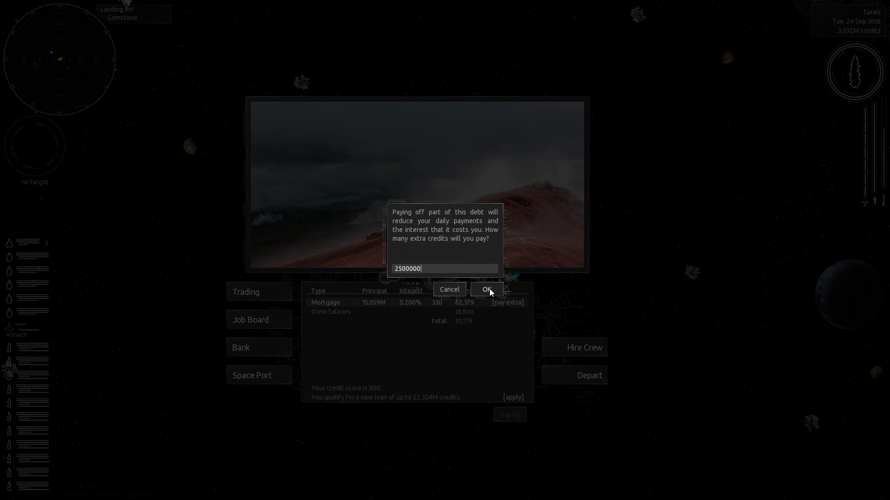
left_click(486, 289)
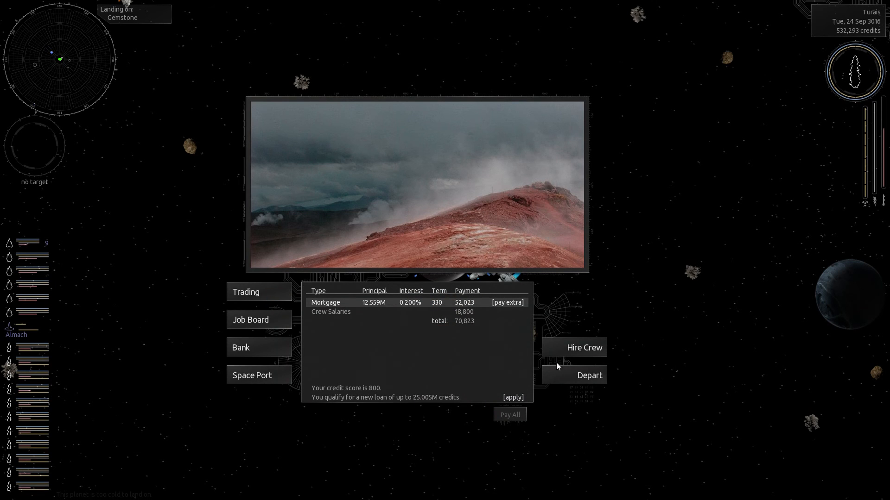
mouse_move(569, 380)
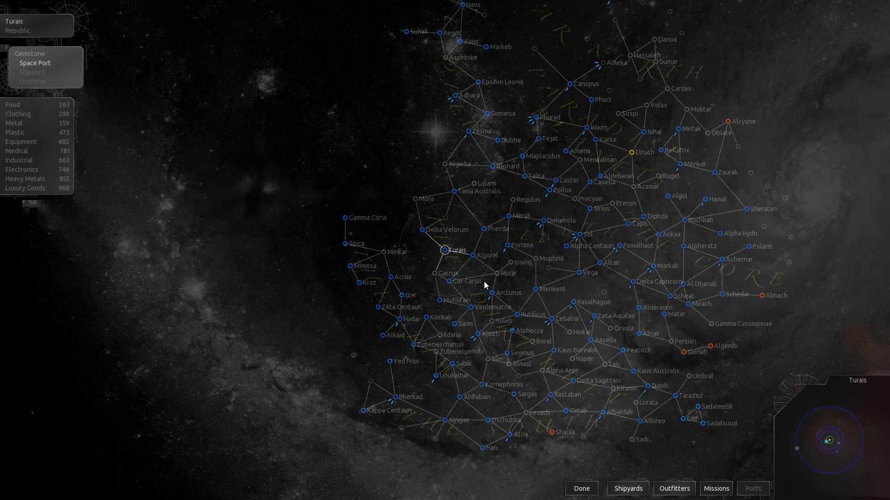
mouse_move(493, 172)
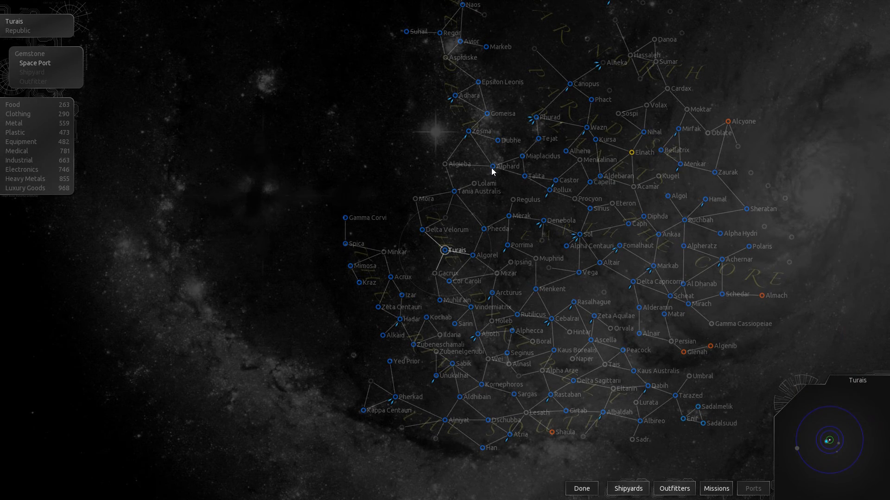
- Select Alphard on the map, jump there and land on Follower
left_click(581, 489)
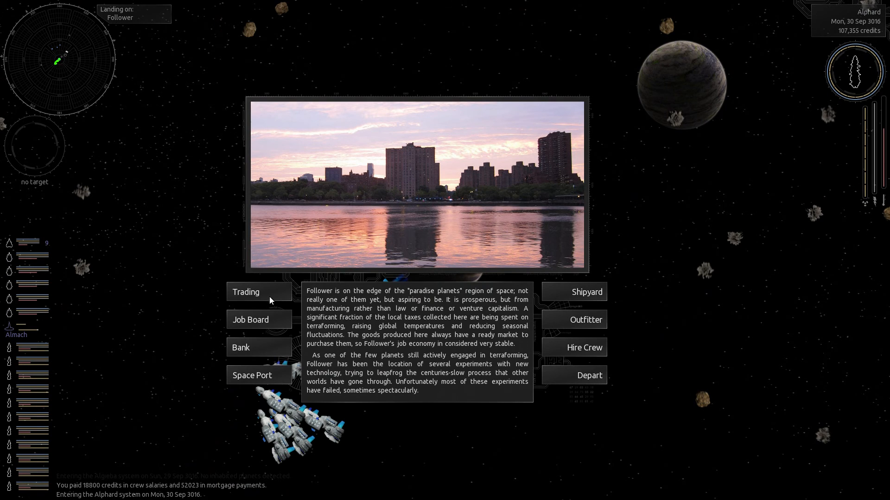
- Sell all Luxury Goods on Follower and buy 3830 tons of Metal
left_click(246, 292)
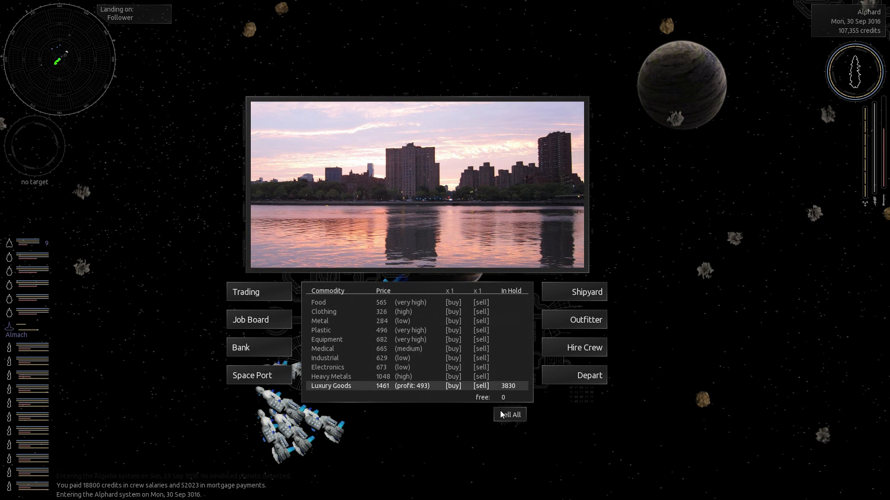
left_click(509, 414)
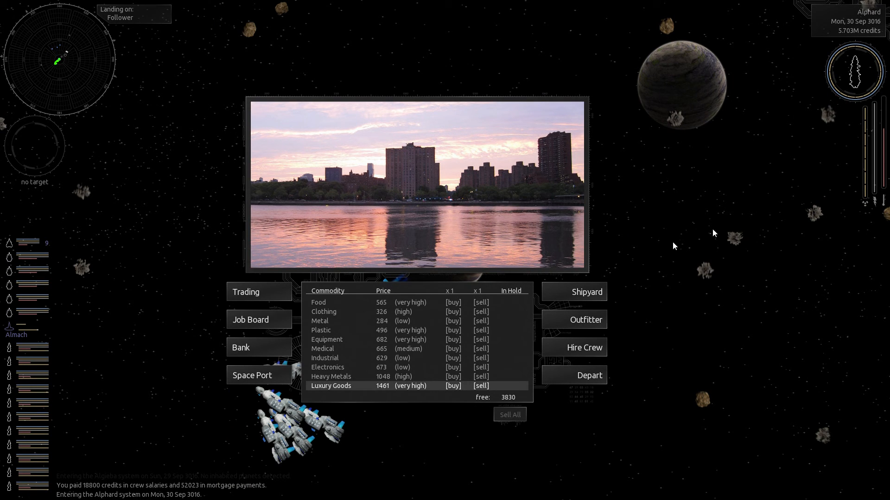
mouse_move(437, 329)
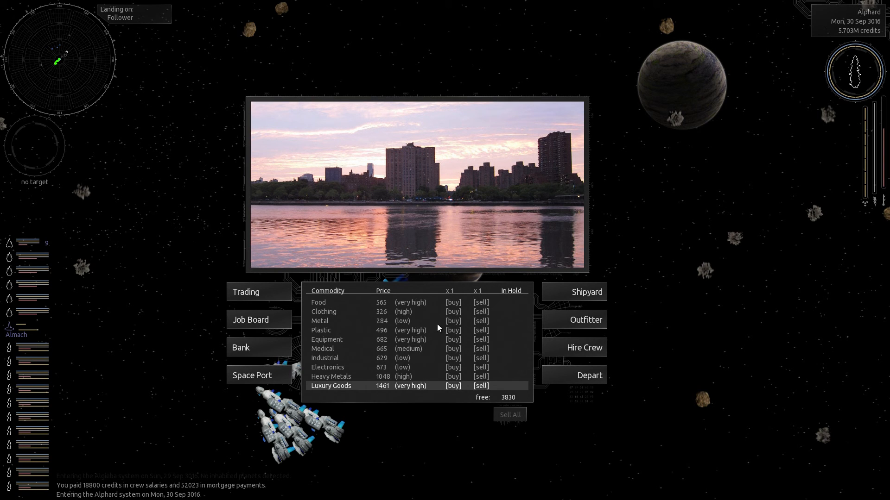
mouse_move(435, 325)
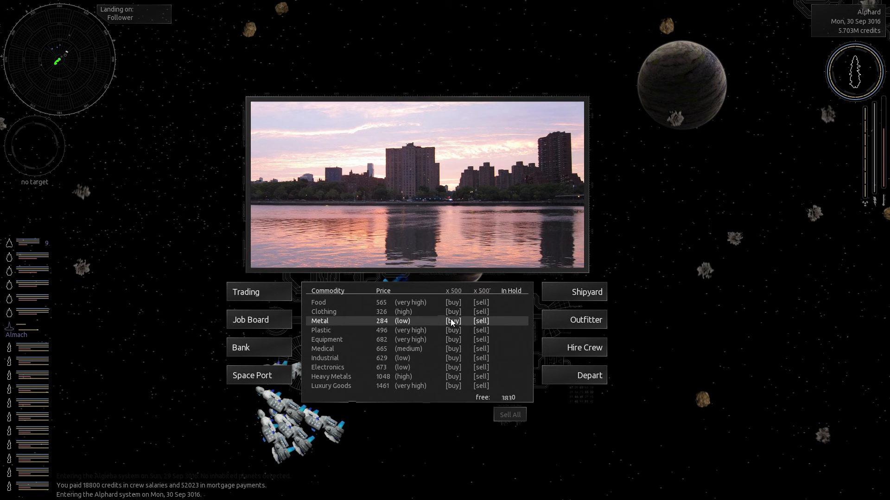
left_click(452, 321)
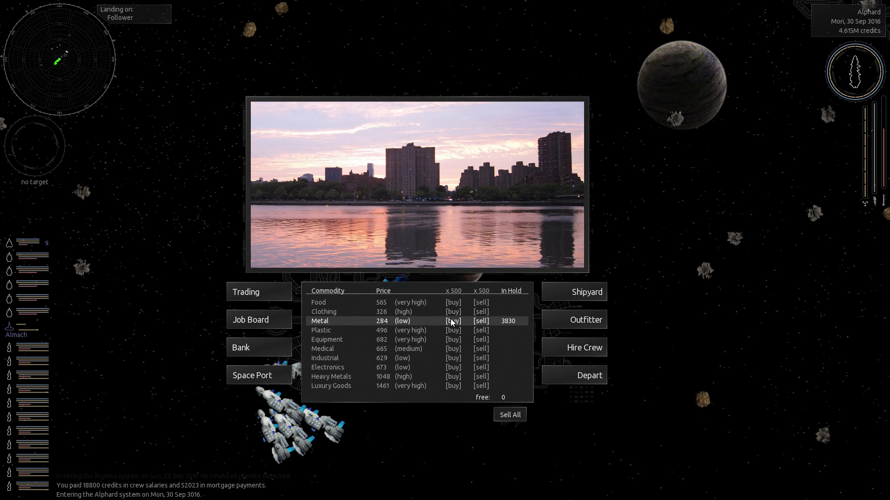
left_click(509, 414)
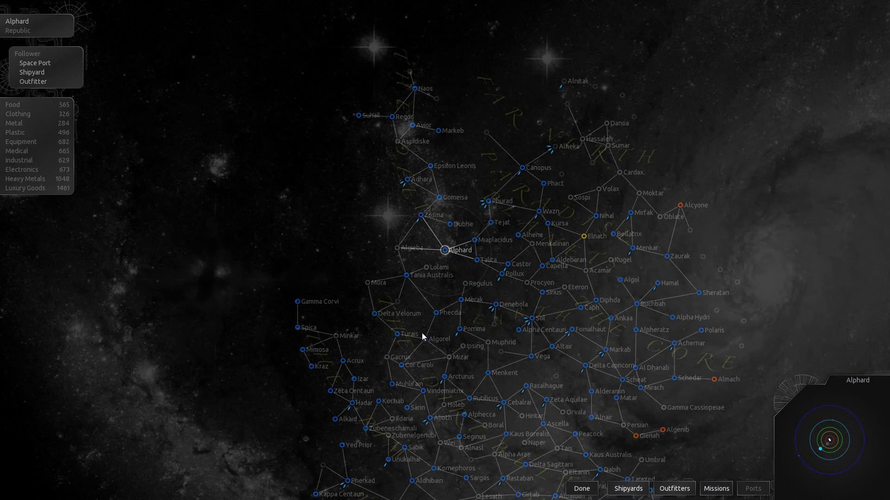
- Select Turais on the map, jump back and land on Gemstone
left_click(579, 488)
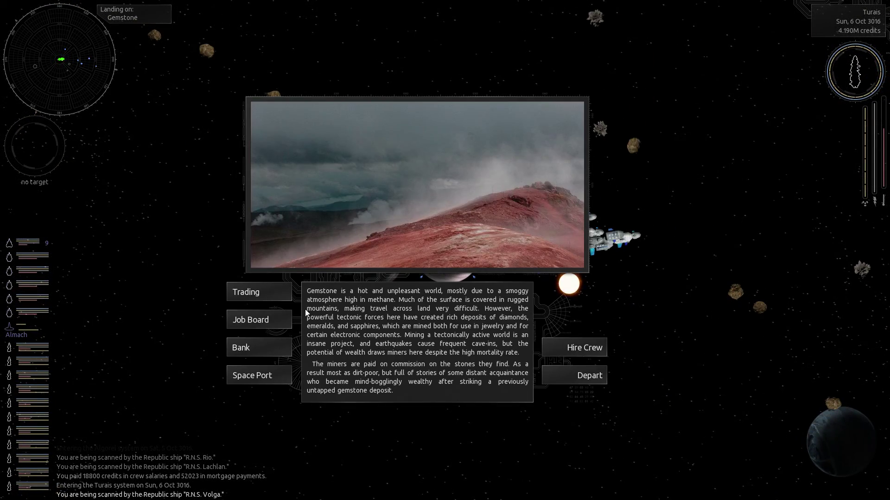
mouse_move(247, 291)
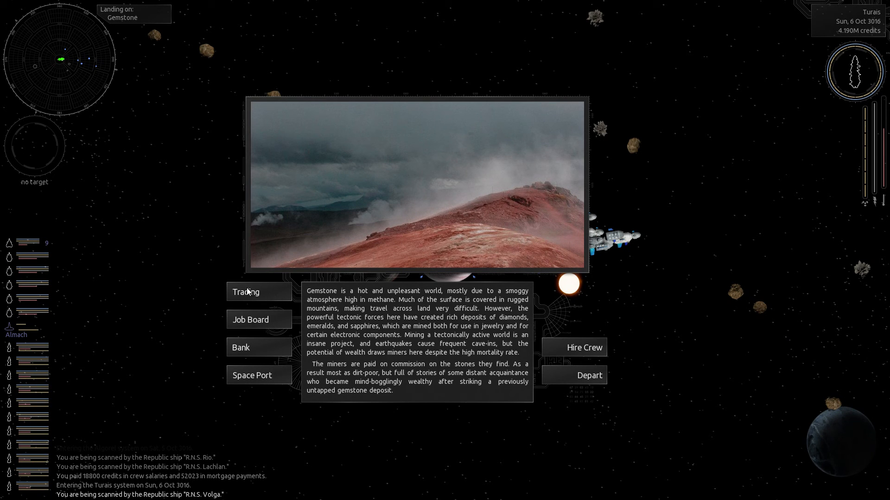
- On Gemstone, sell the Metal and buy Luxury Goods in batches until 3830 tons fill the hold
left_click(246, 292)
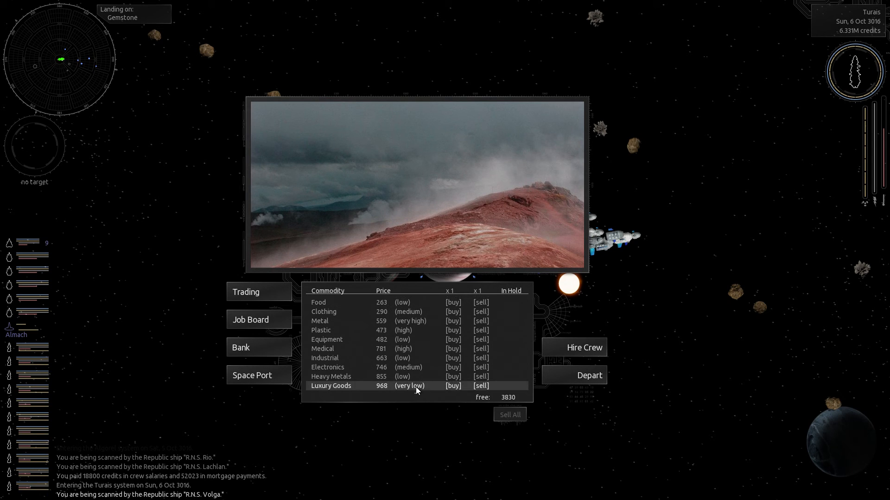
left_click(452, 386)
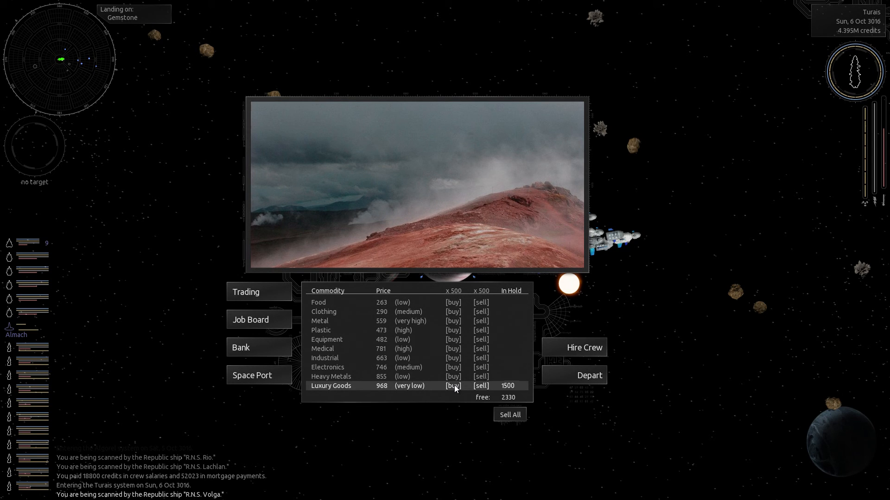
left_click(452, 386)
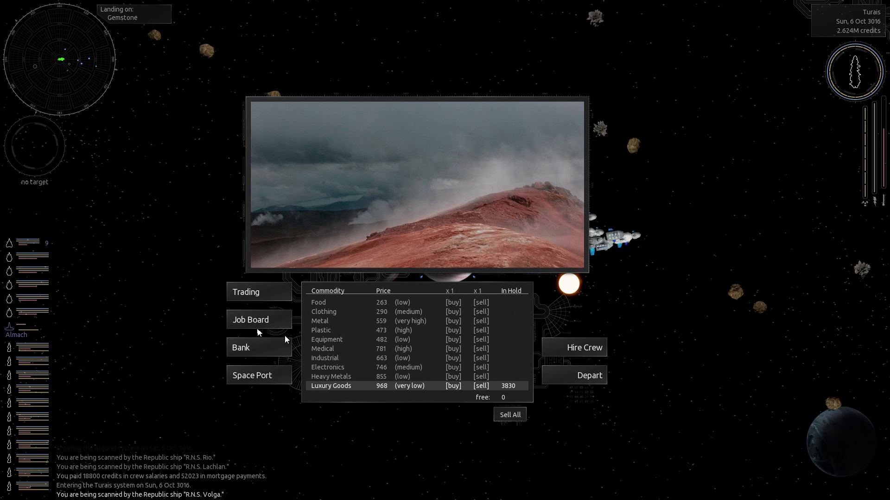
mouse_move(316, 297)
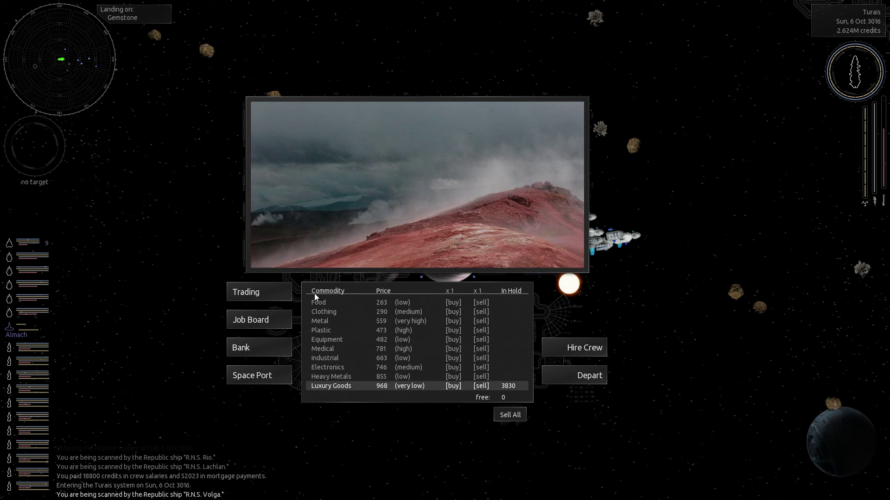
- Make a 2,000,000-credit extra mortgage payment at the bank, cutting principal to 10.232M
left_click(241, 347)
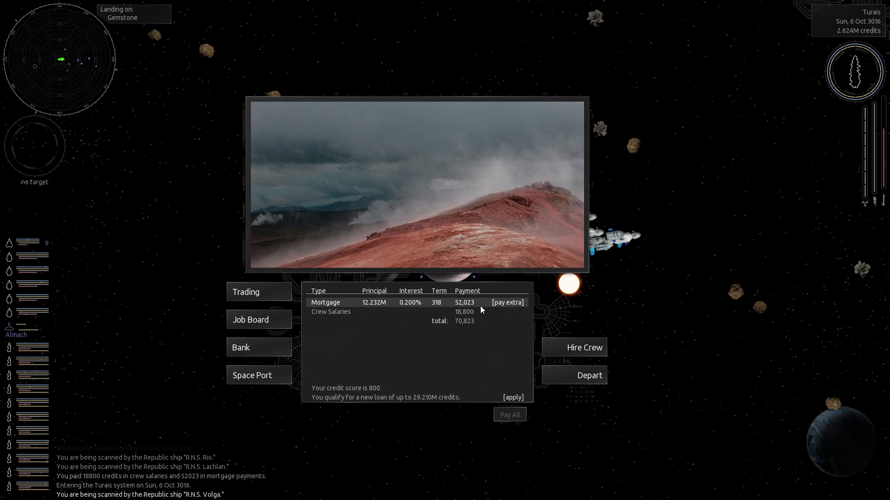
left_click(506, 302)
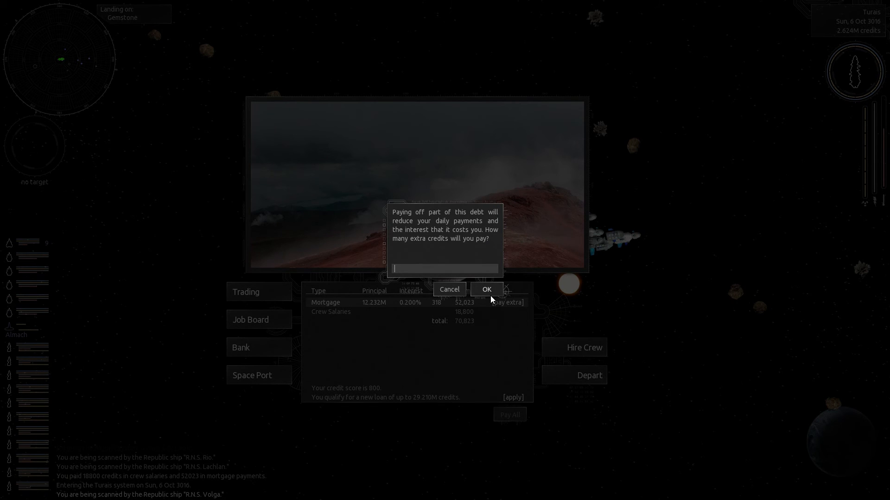
type("200000")
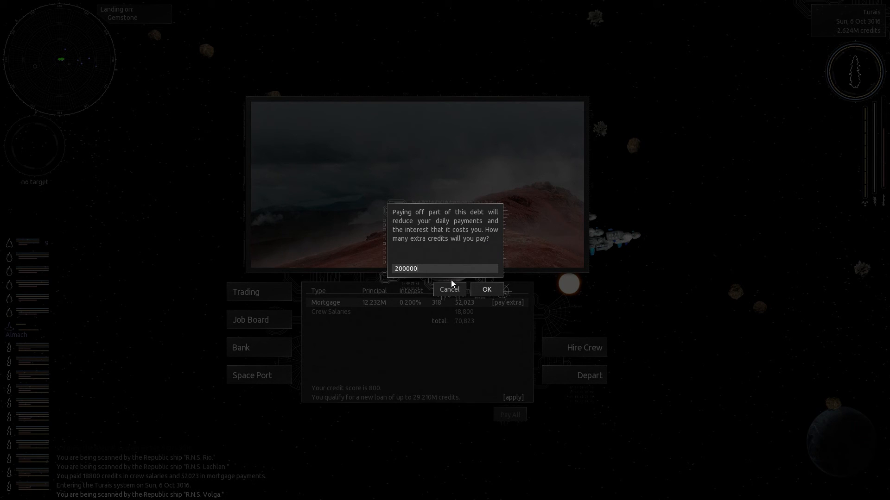
type("0")
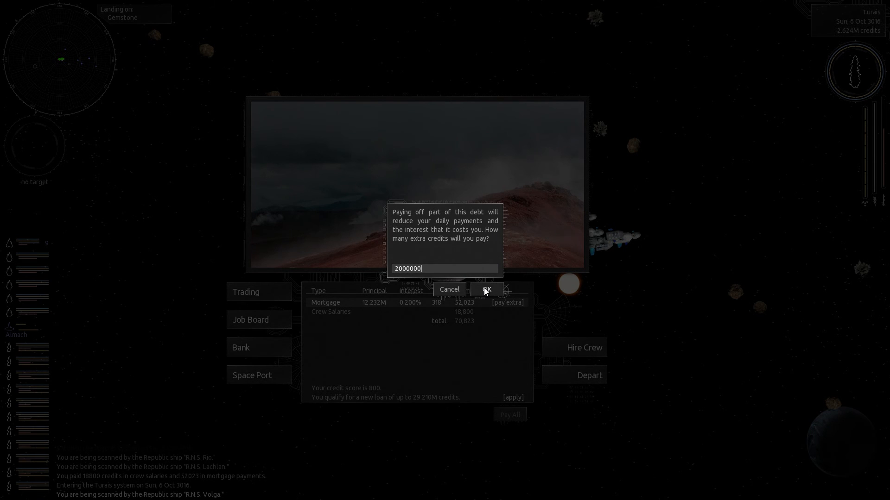
left_click(485, 289)
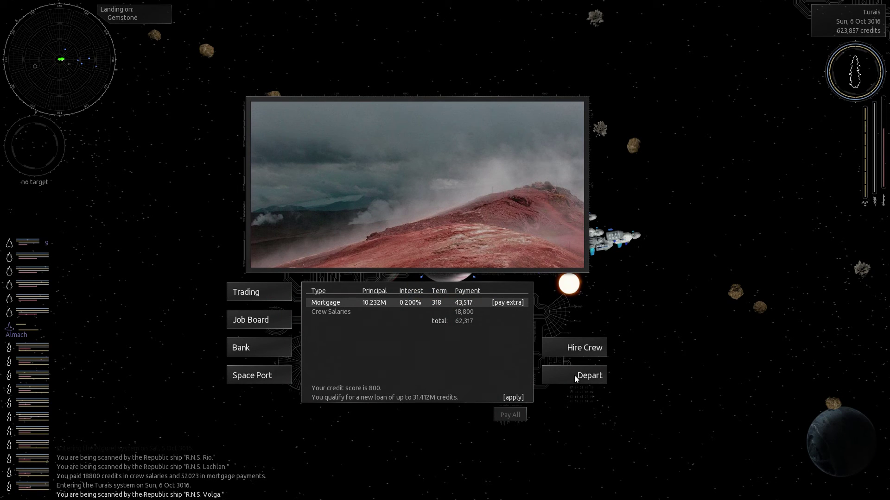
- Depart Gemstone and jump via Phecda and Tania Australis to Alphard, landing on Follower
left_click(589, 375)
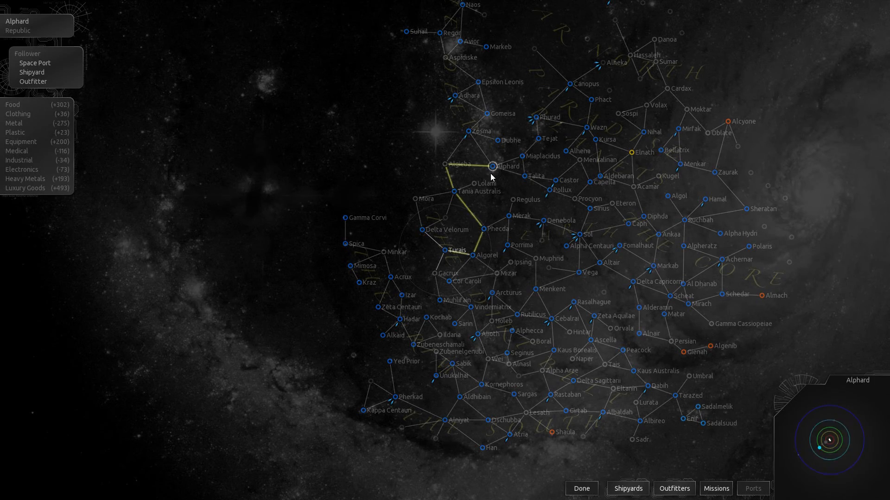
left_click(581, 488)
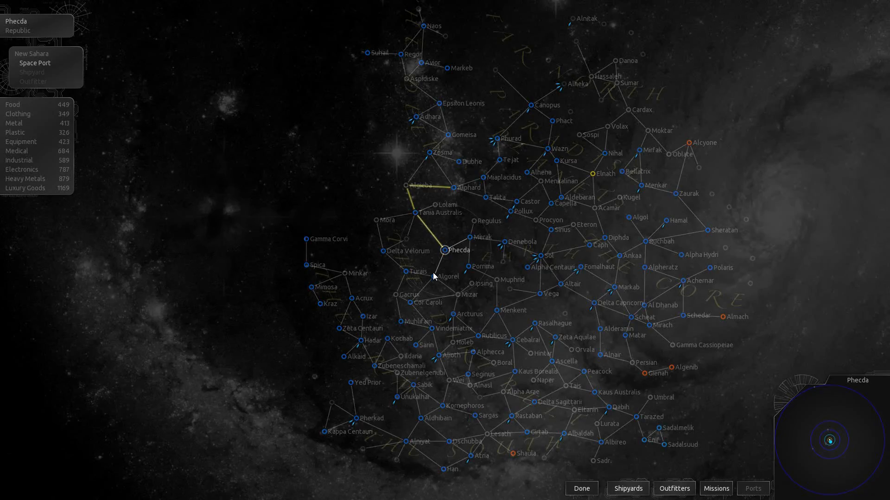
left_click(580, 488)
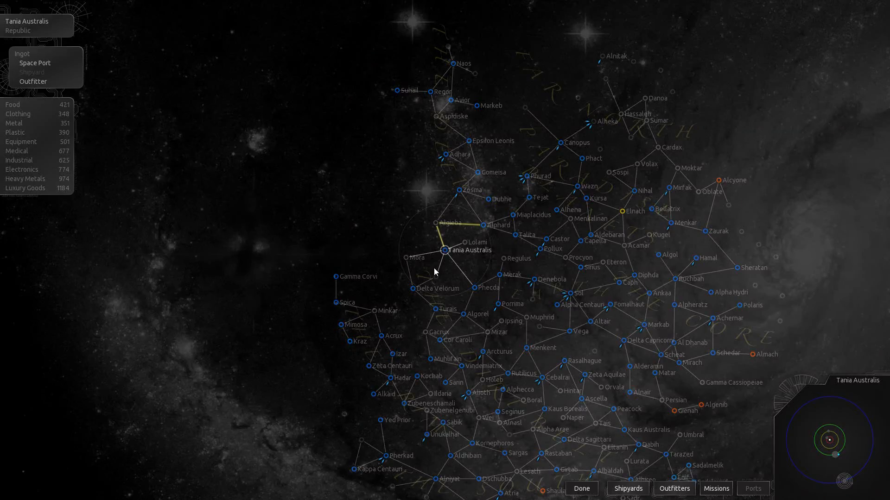
left_click(581, 488)
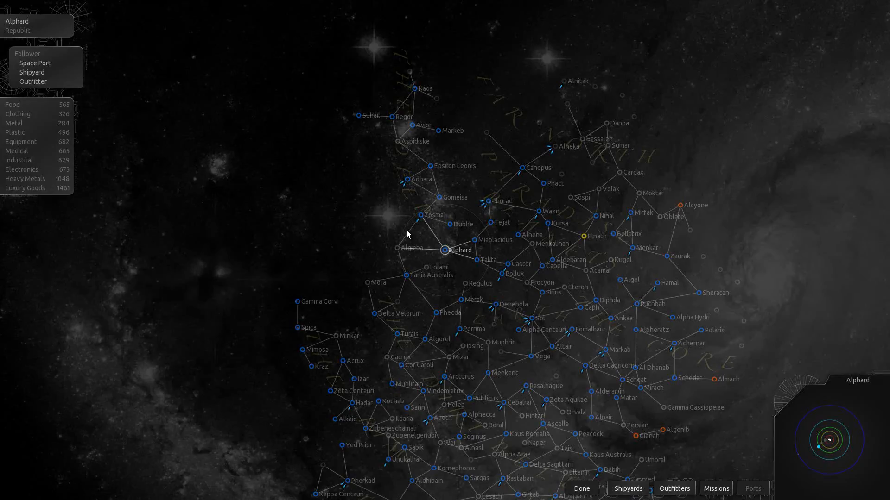
left_click(581, 489)
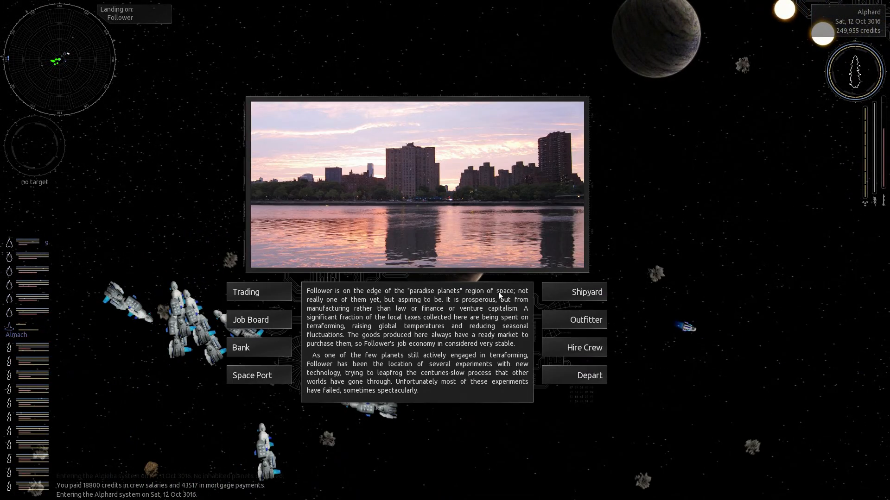
- Sell all cargo at Follower's market, then view the Unnamed Ship's outfits in the outfitter
left_click(246, 291)
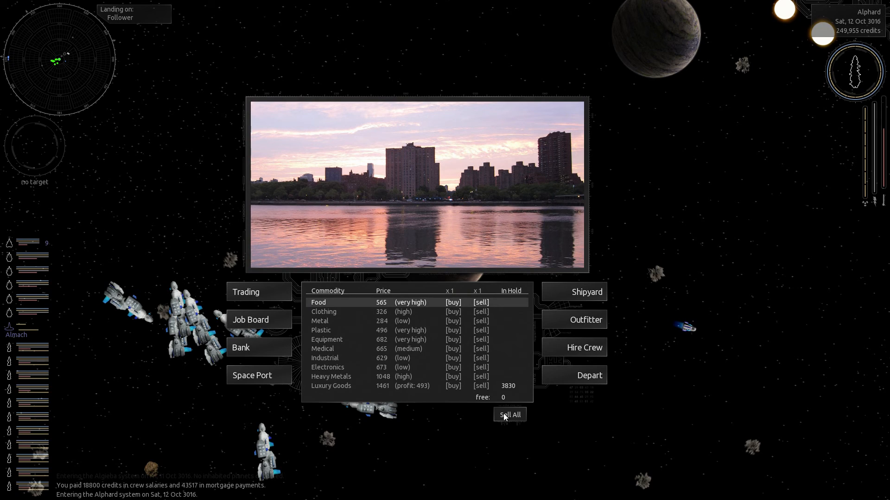
left_click(587, 319)
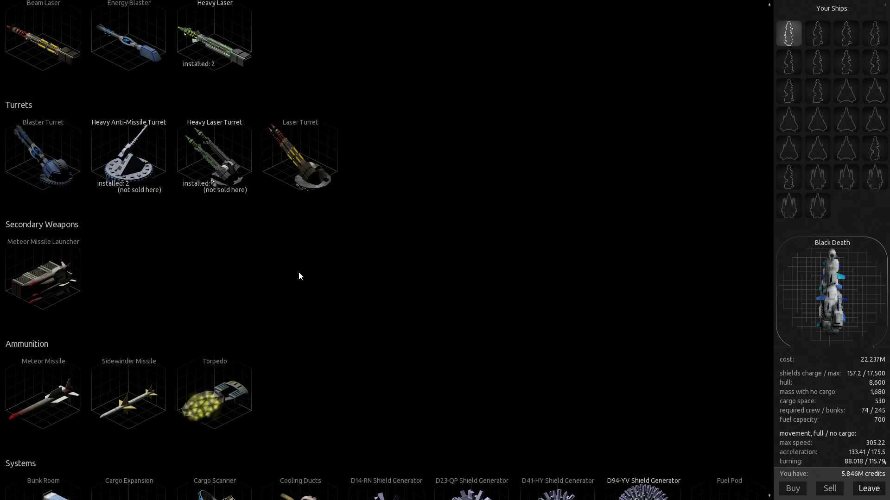
scroll("down", 3)
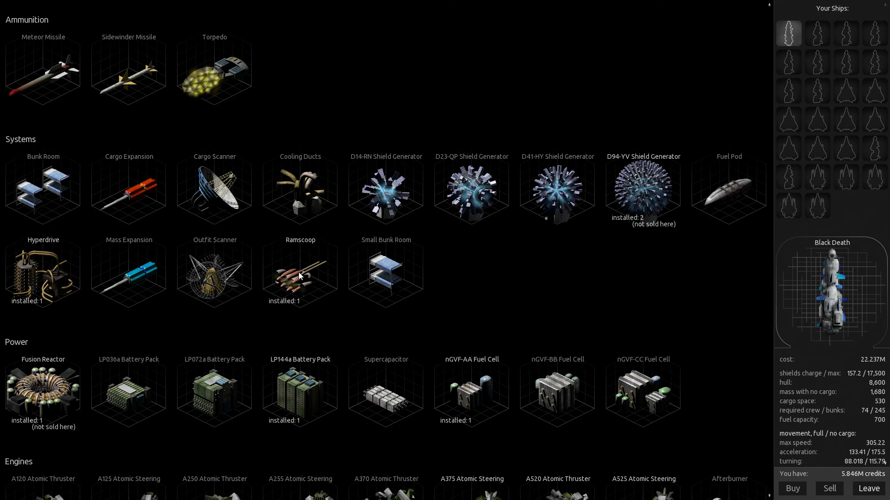
mouse_move(292, 285)
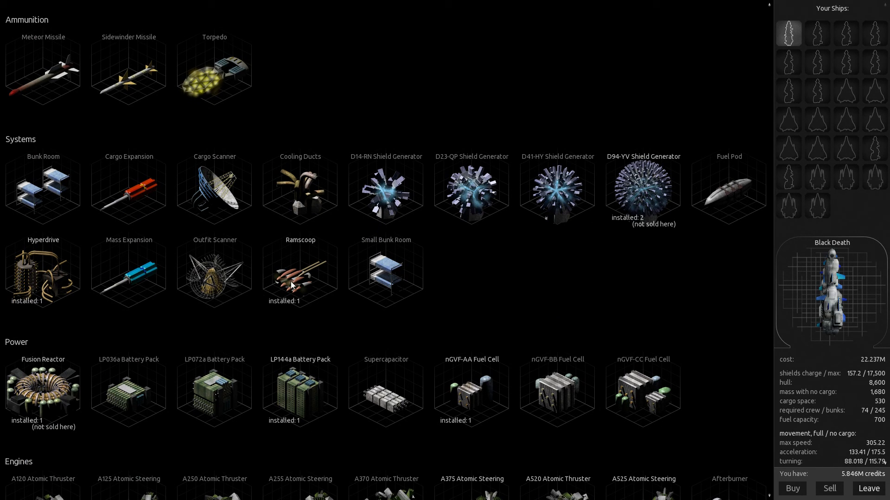
mouse_move(223, 318)
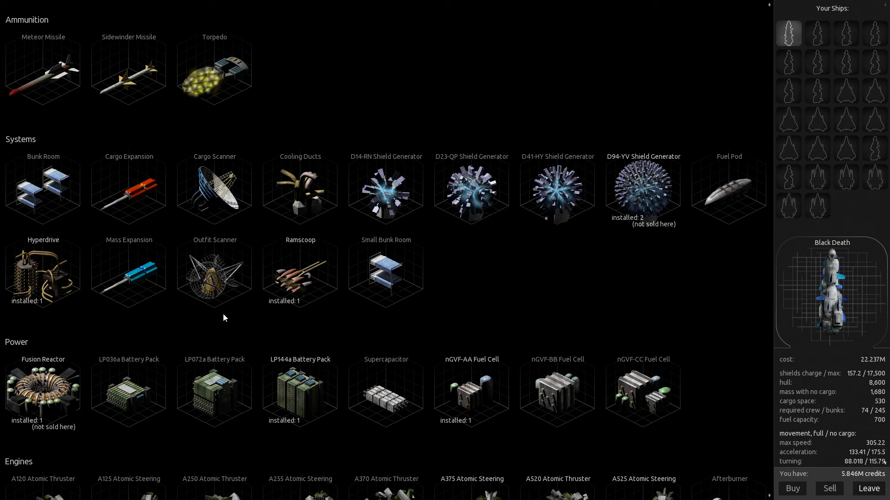
mouse_move(809, 371)
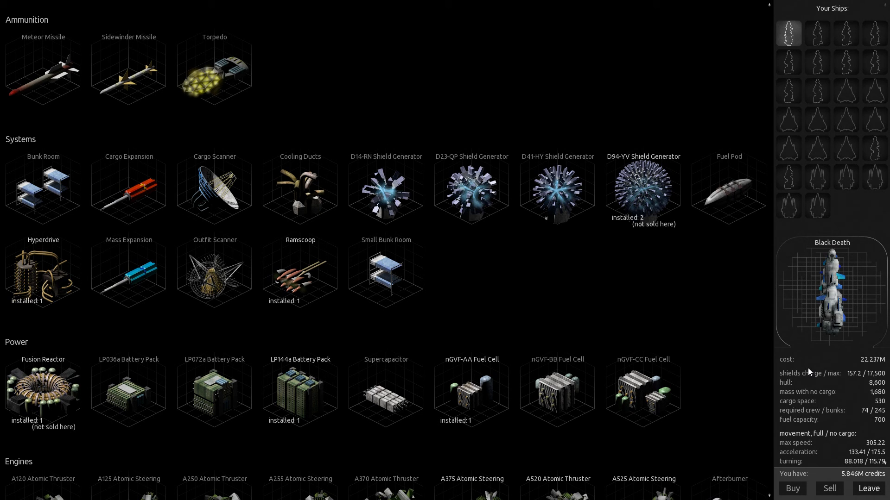
scroll("down", 3)
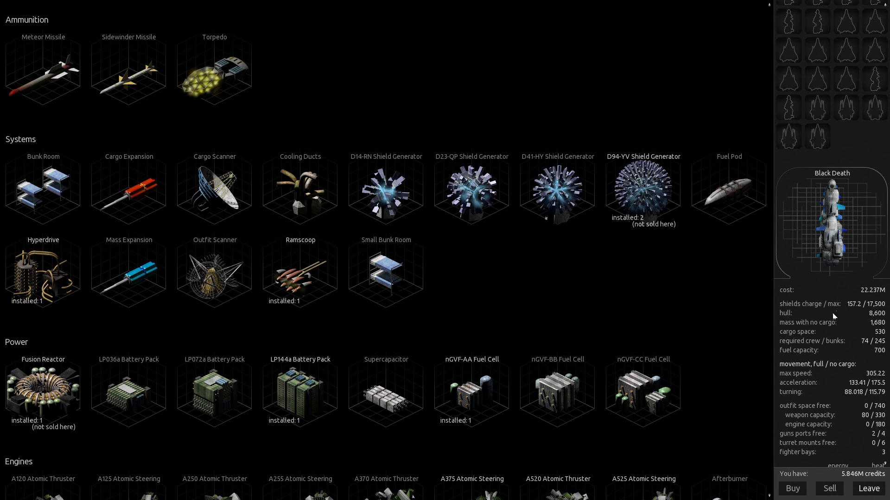
mouse_move(851, 310)
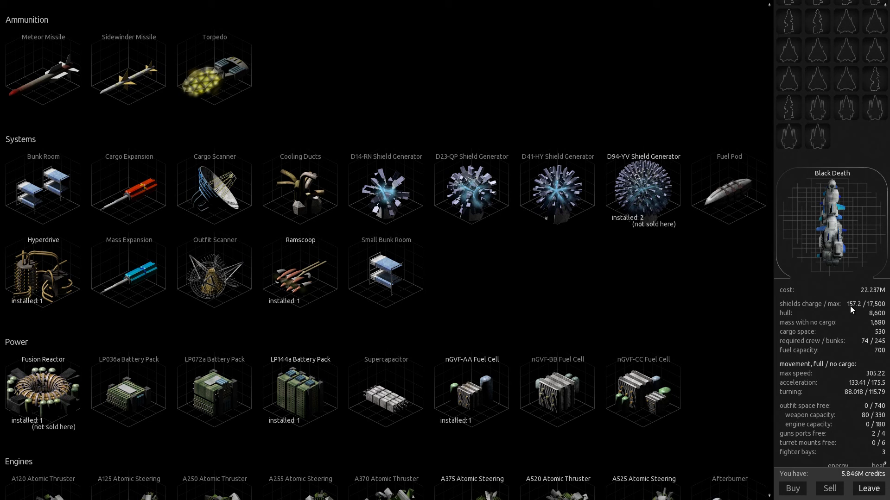
mouse_move(234, 311)
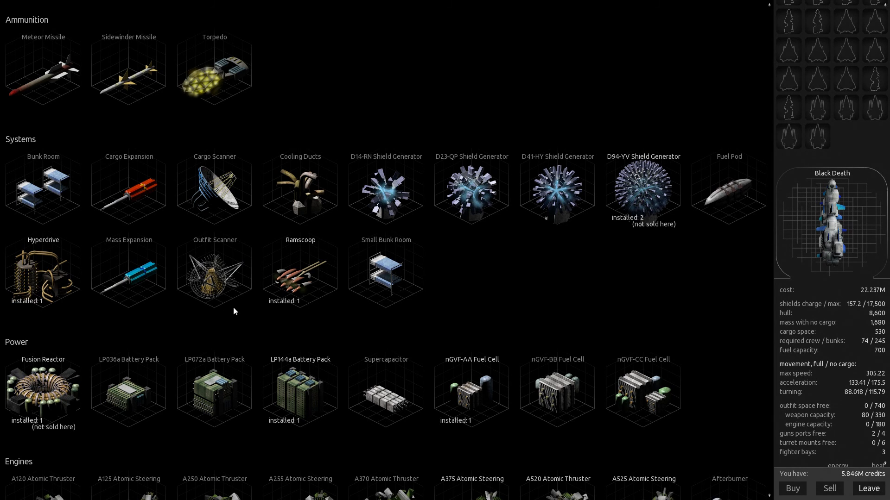
scroll("down", 3)
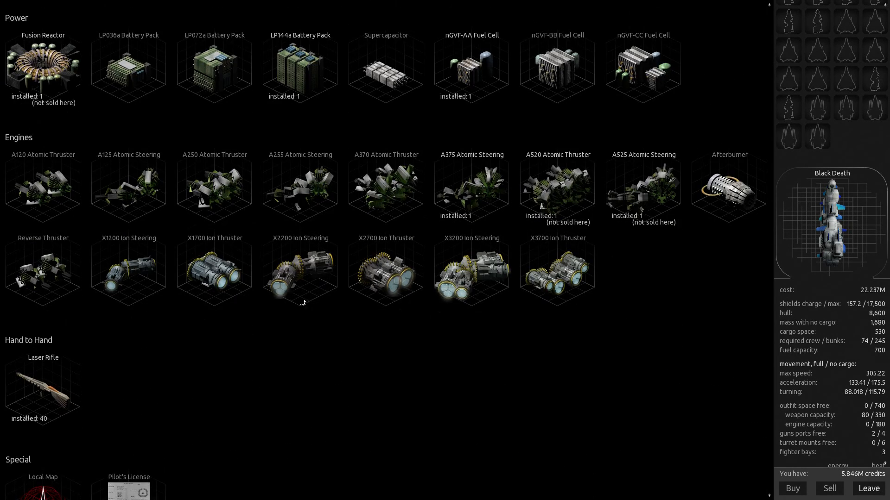
mouse_move(548, 183)
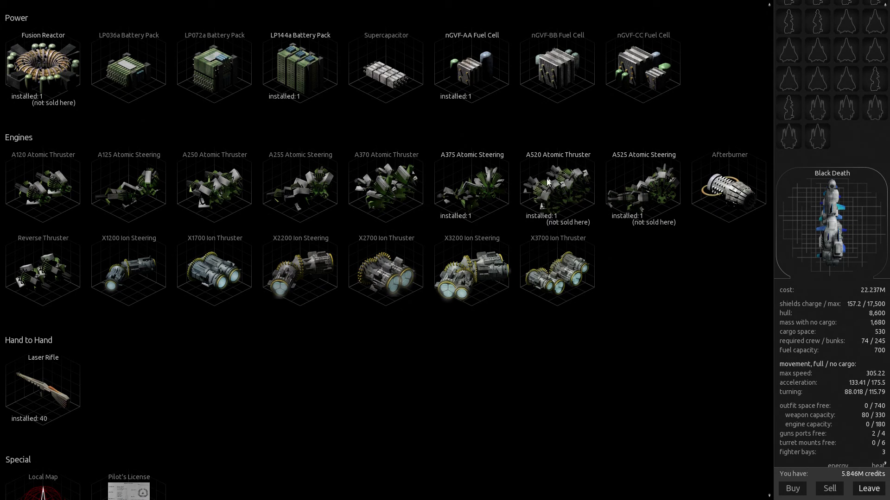
mouse_move(559, 172)
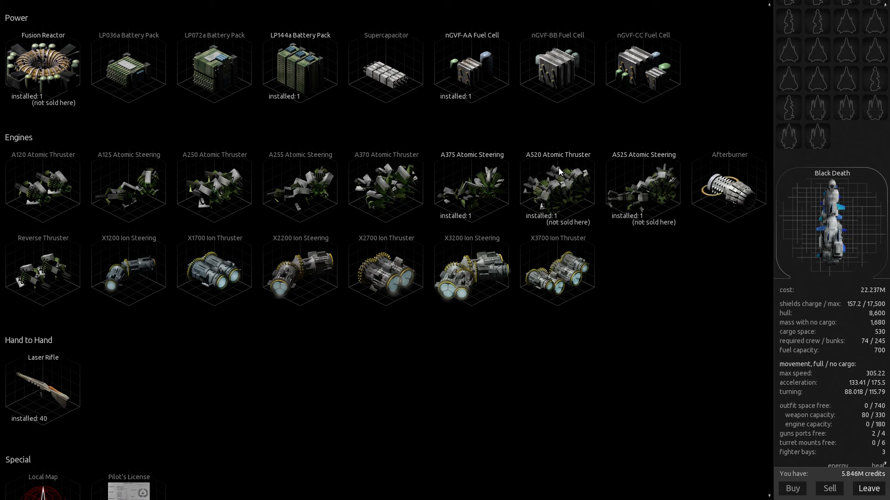
mouse_move(783, 67)
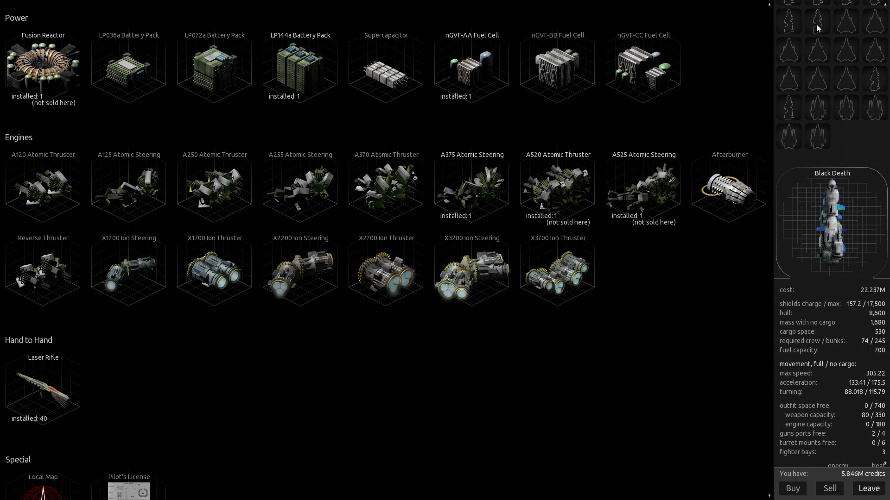
left_click(817, 22)
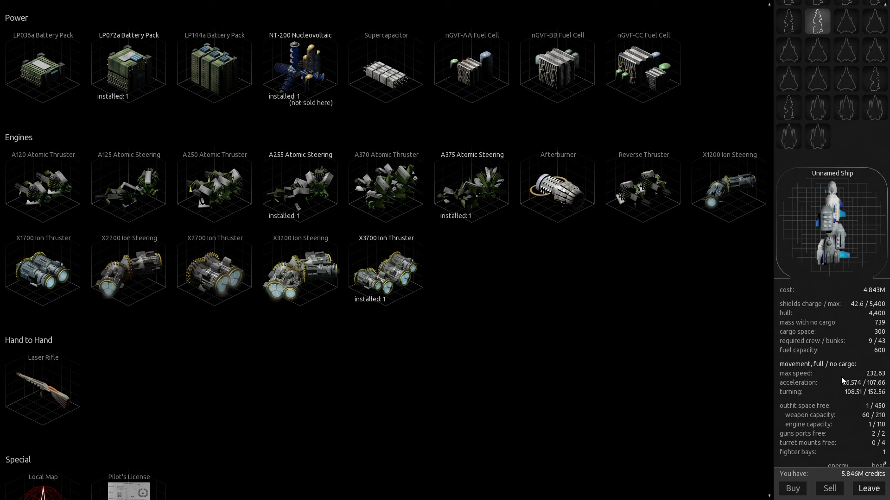
mouse_move(340, 230)
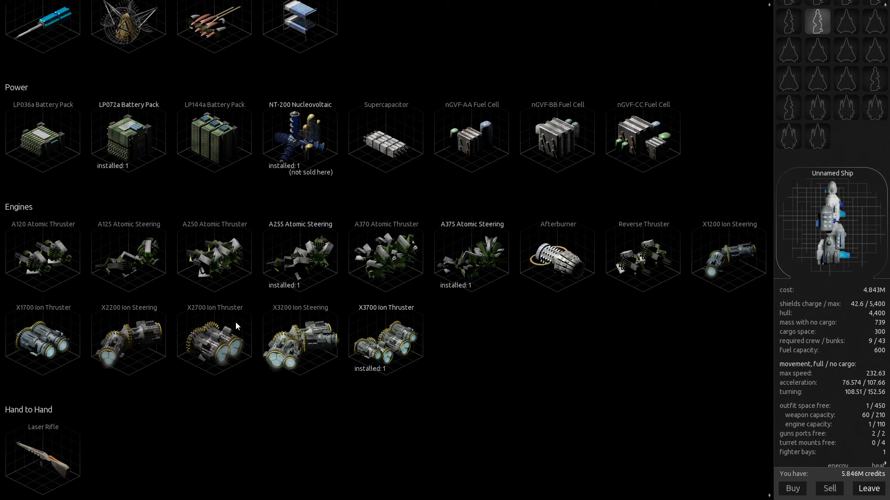
mouse_move(371, 454)
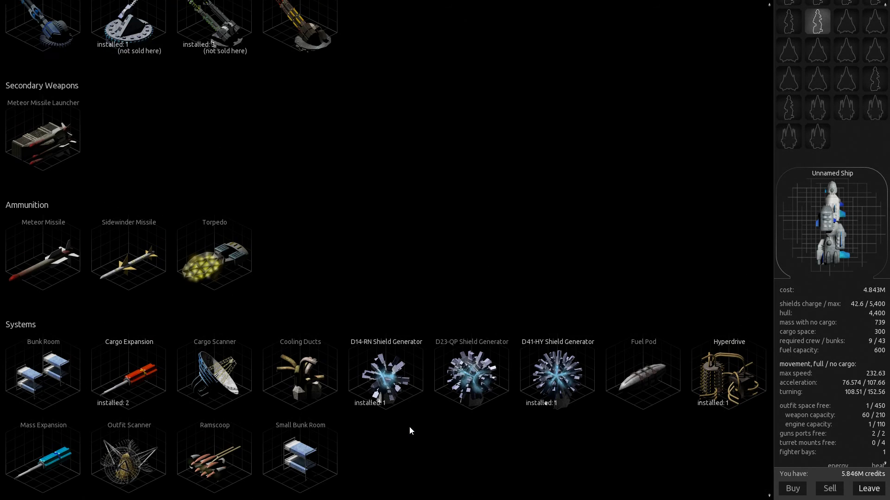
- Buy Metal at Follower in 500-ton batches until the hold is full
left_click(867, 488)
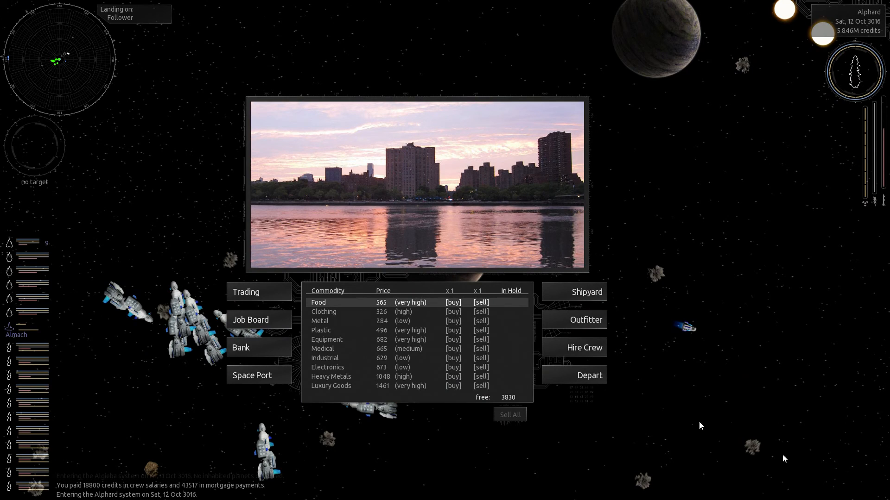
left_click(453, 321)
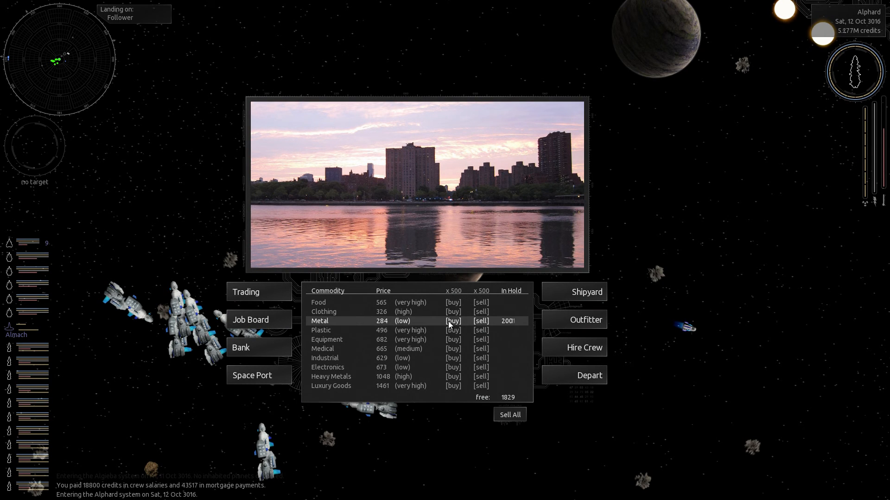
left_click(452, 320)
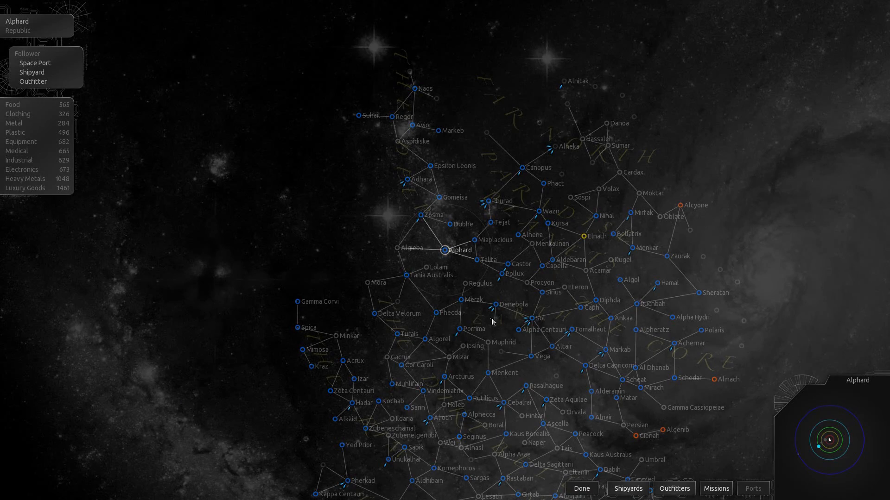
- Set Turais as the destination, jump there and land on Gemstone
left_click(579, 489)
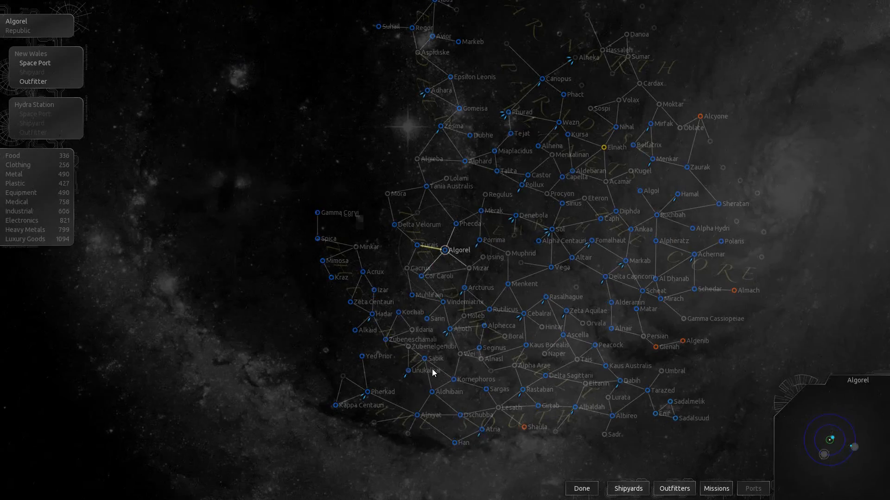
left_click(579, 488)
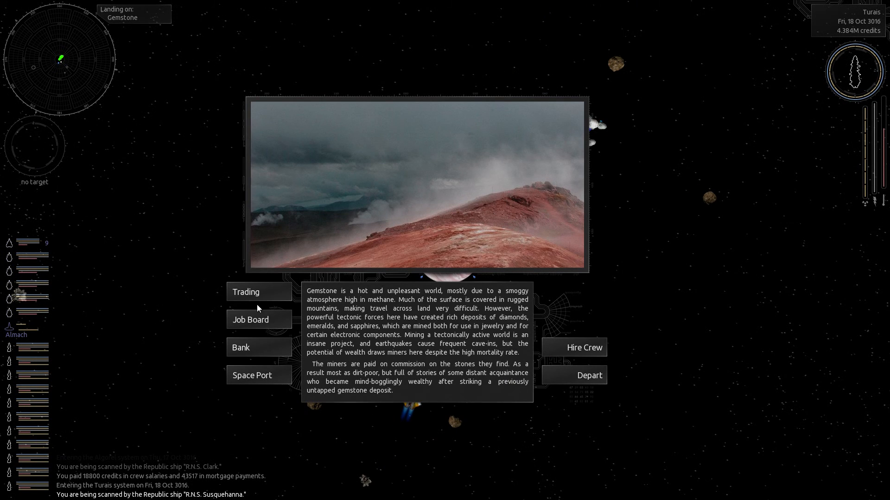
- Sell the Metal on Gemstone, buy 3830 Luxury Goods, and check the 9.952M mortgage
left_click(246, 292)
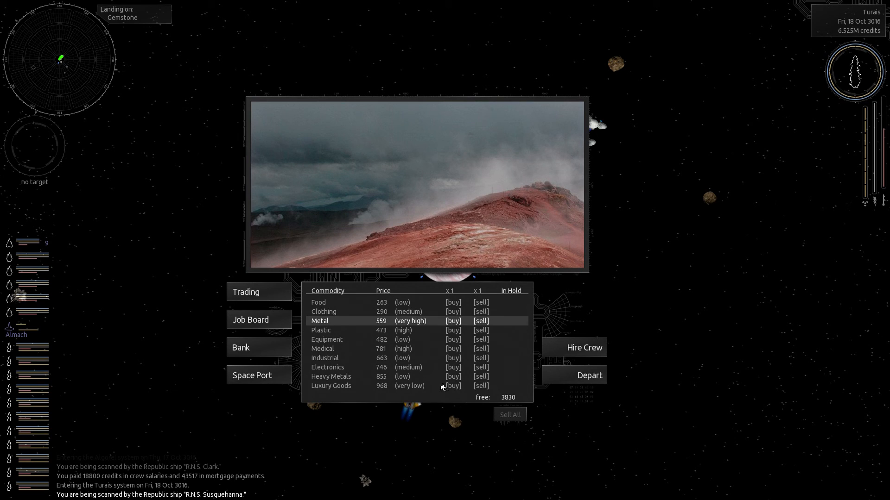
left_click(452, 386)
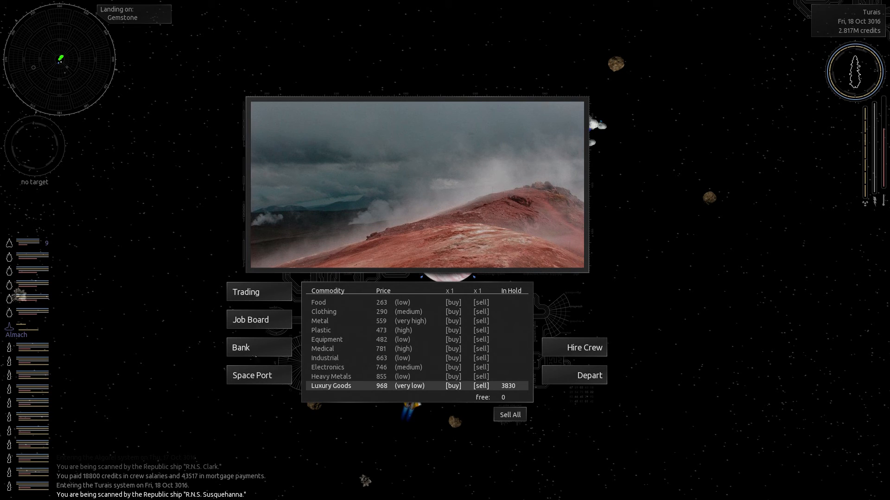
left_click(240, 347)
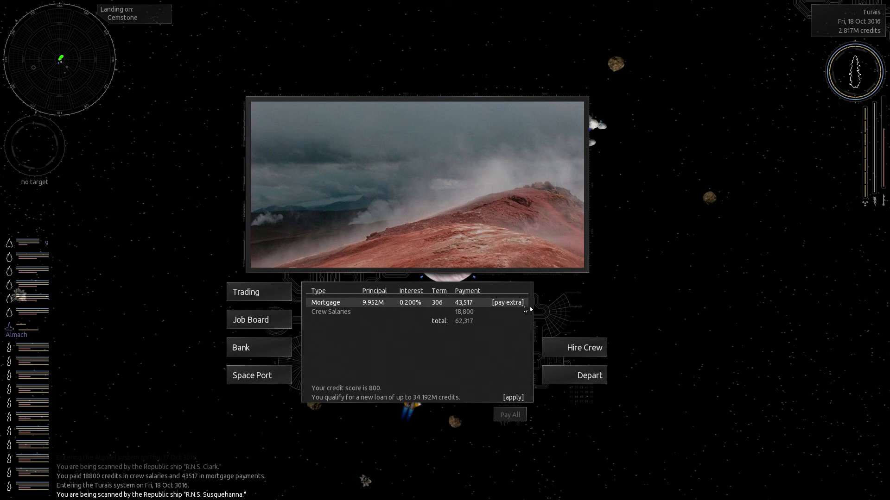
- Pay 2,000,000 extra on the mortgage, lowering principal to 7.952M, and take off
left_click(508, 303)
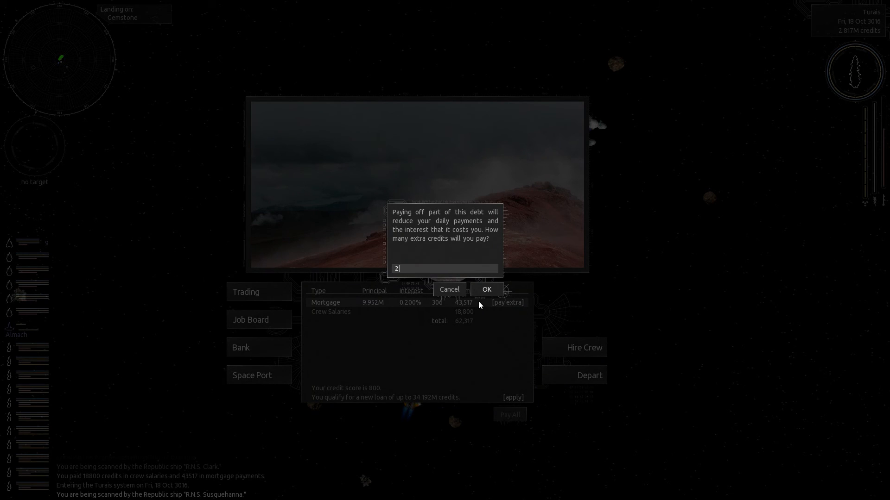
type("000000")
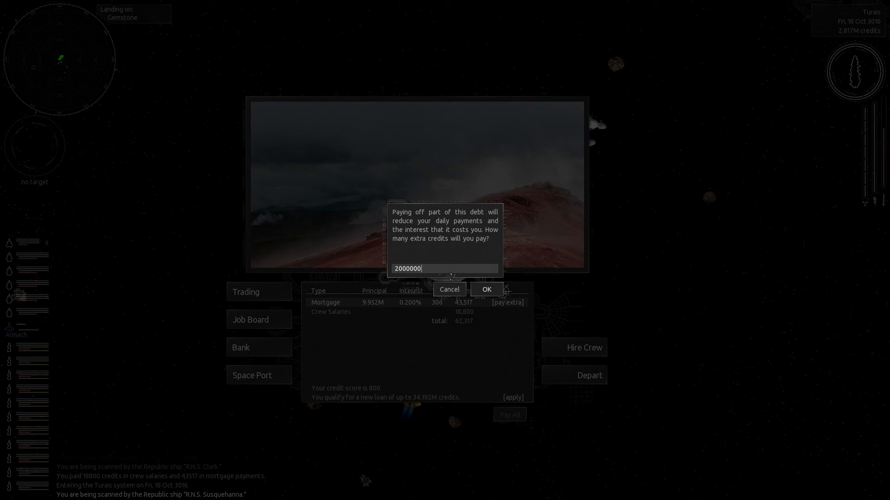
left_click(486, 289)
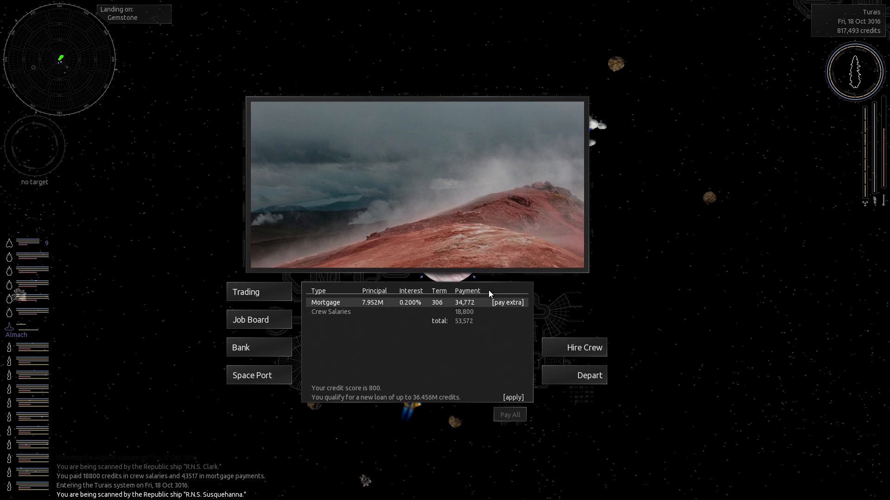
mouse_move(539, 326)
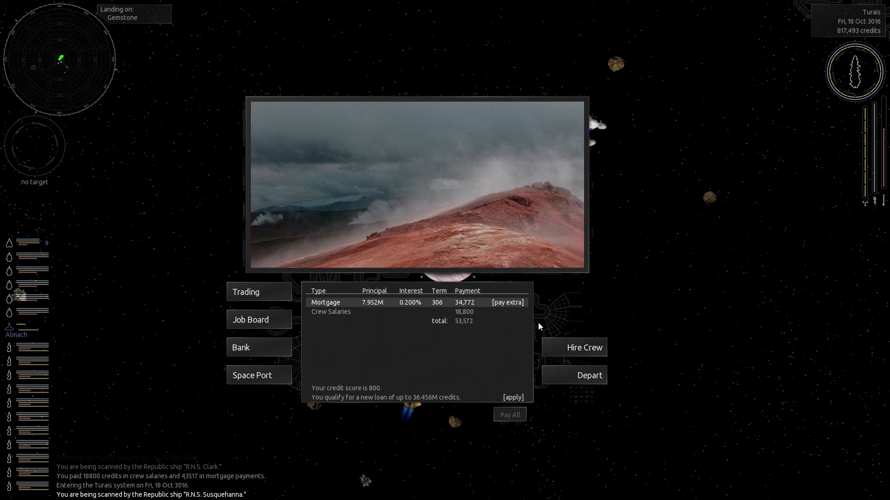
mouse_move(578, 366)
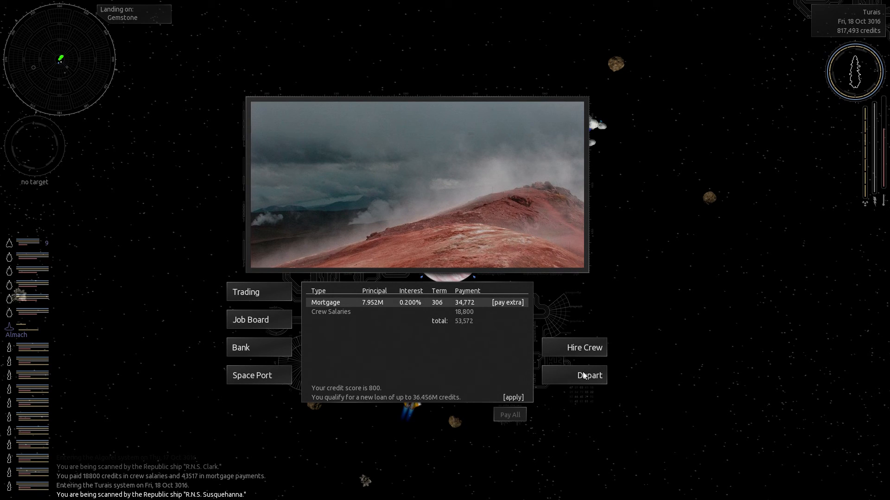
left_click(589, 375)
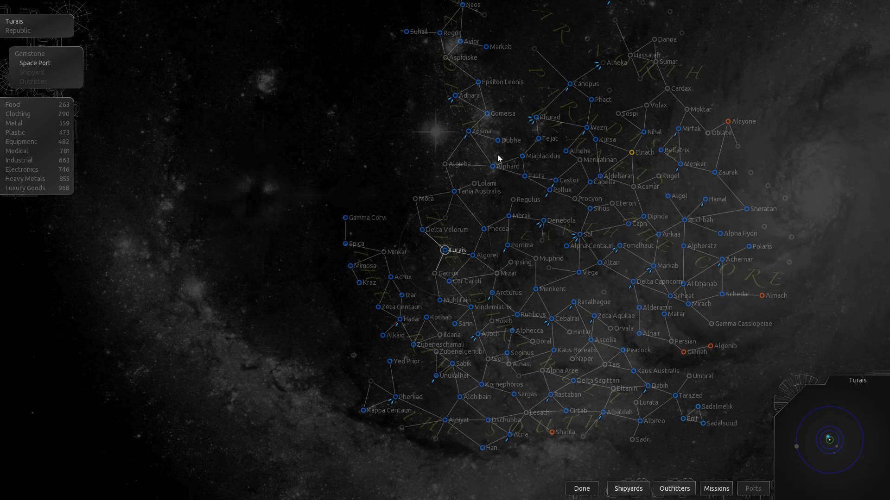
- Plot Alphard on the galaxy map, jump there and land on Follower
left_click(581, 488)
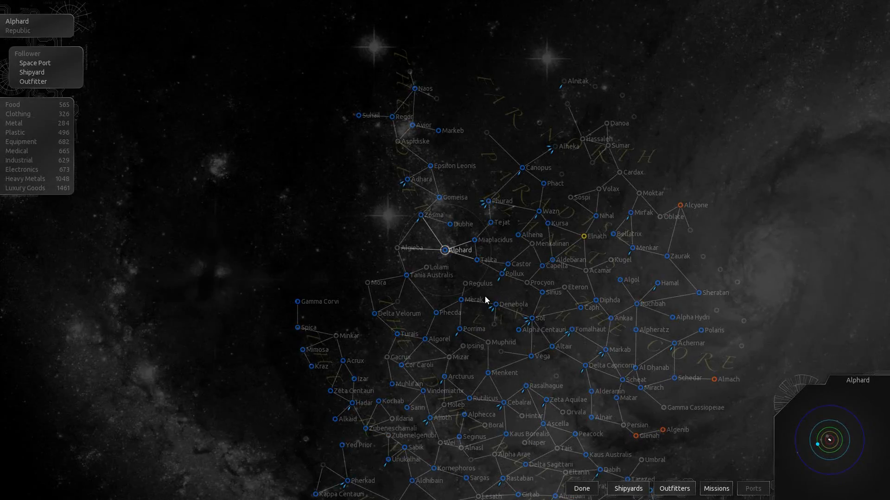
left_click(580, 488)
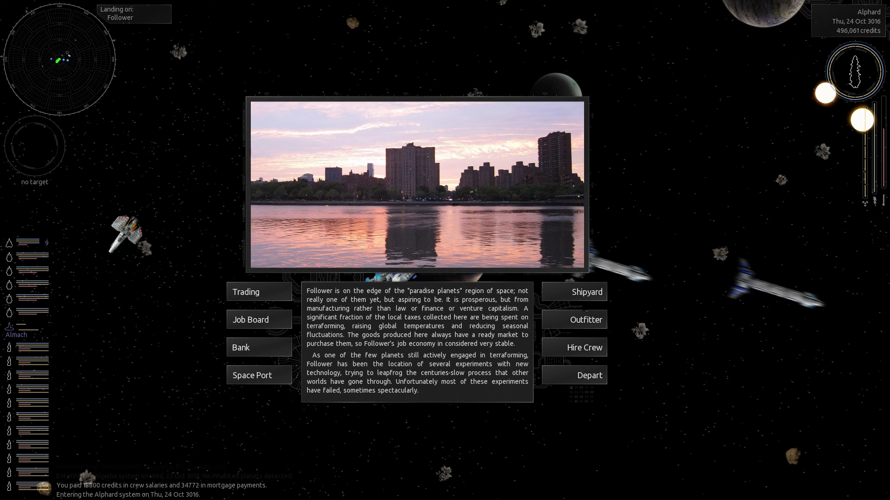
- Sell the Luxury Goods on Follower and buy 3830 tons of Metal
left_click(245, 291)
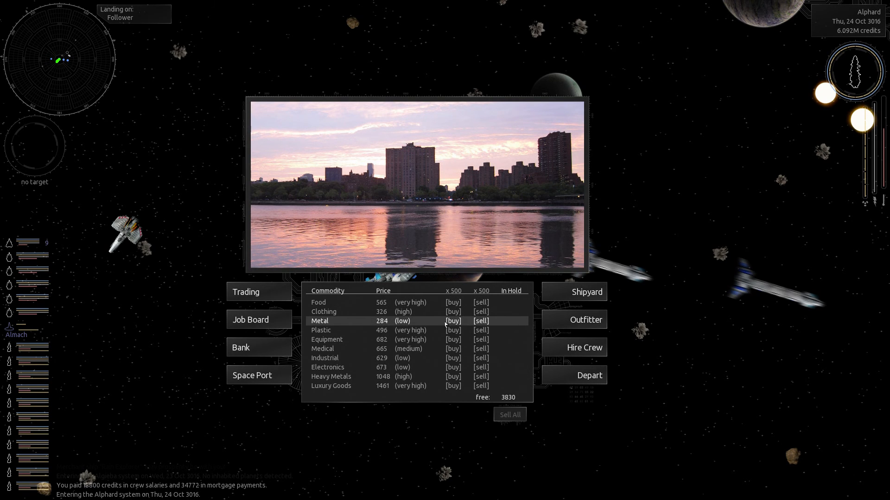
left_click(453, 321)
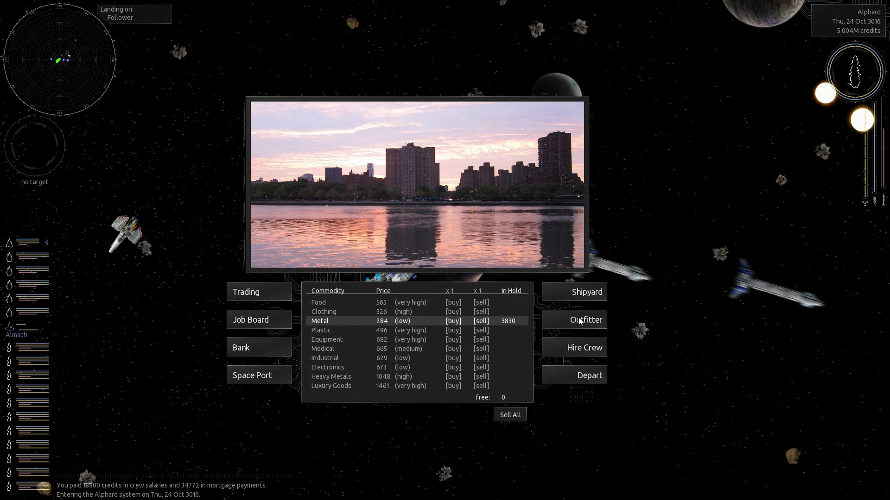
mouse_move(156, 240)
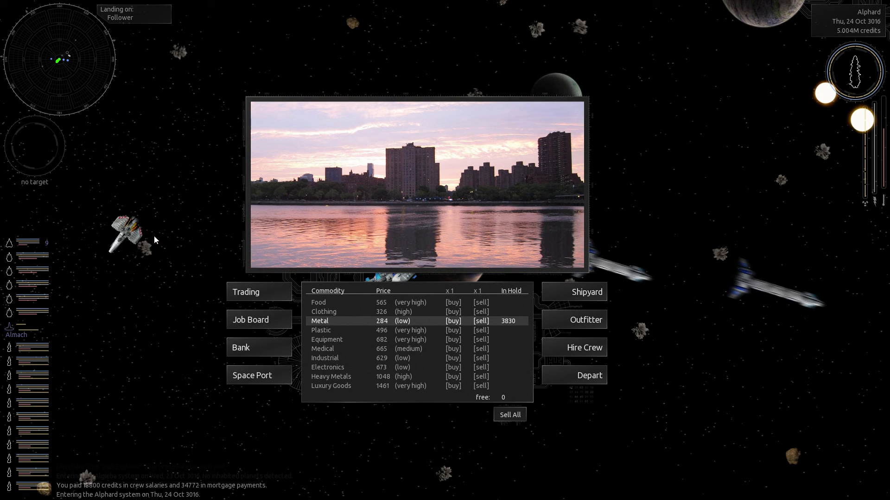
mouse_move(572, 326)
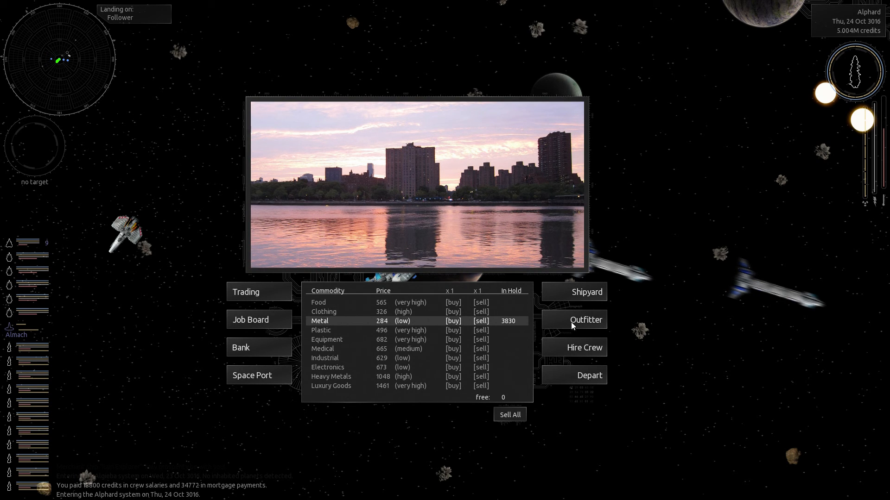
mouse_move(538, 368)
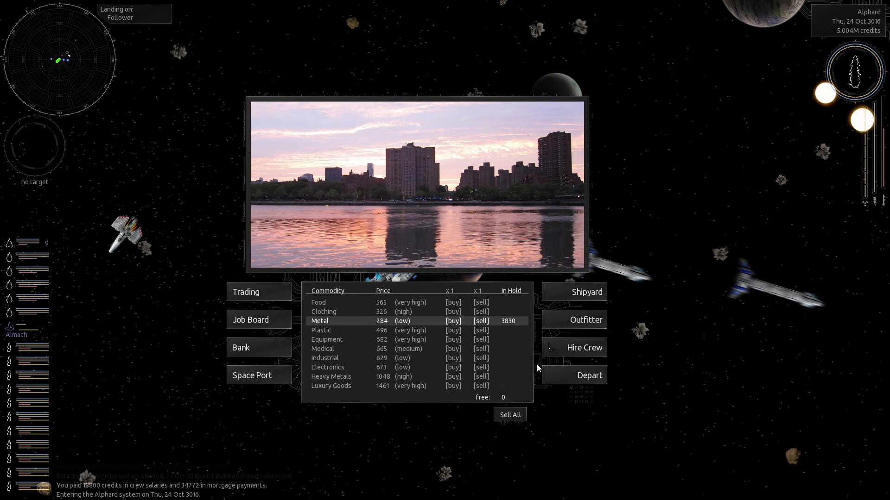
- Inspect the Mule in Follower's shipyard, then take off with a route to Turais
left_click(585, 291)
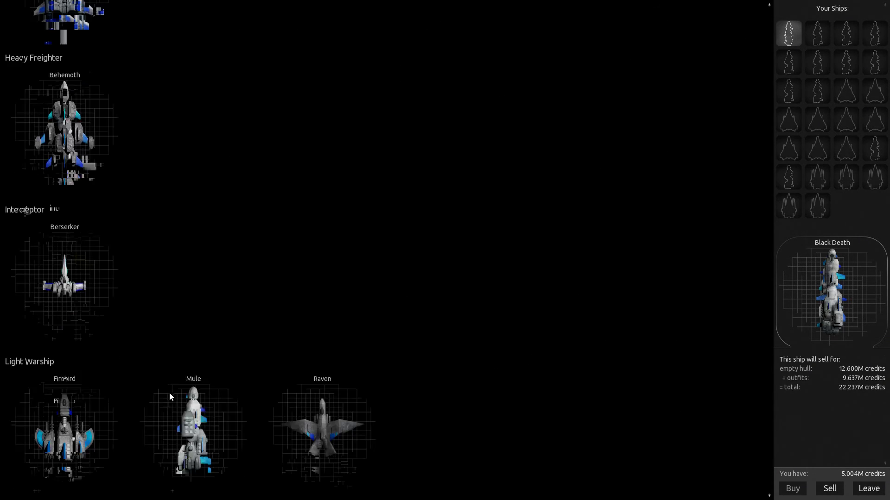
scroll("down", 3)
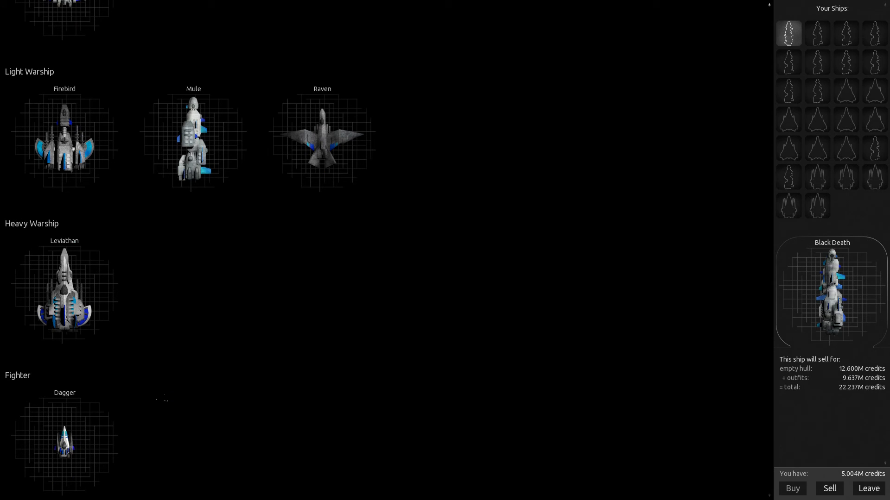
mouse_move(199, 129)
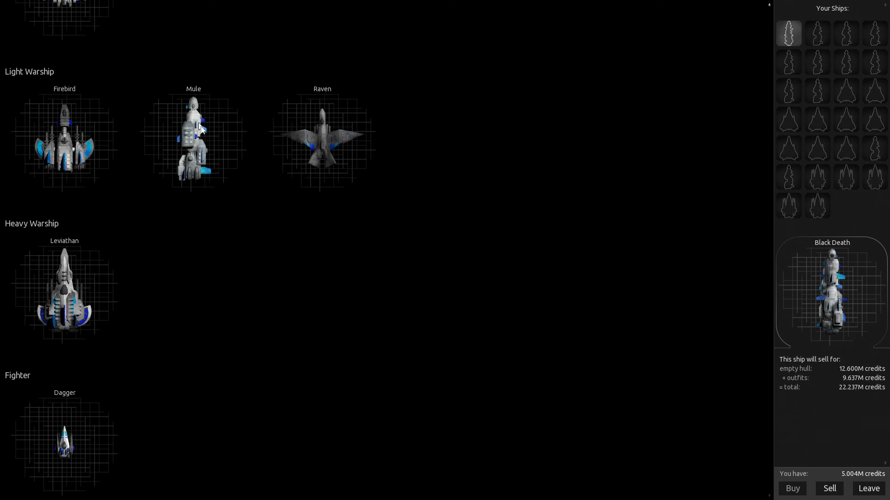
mouse_move(263, 139)
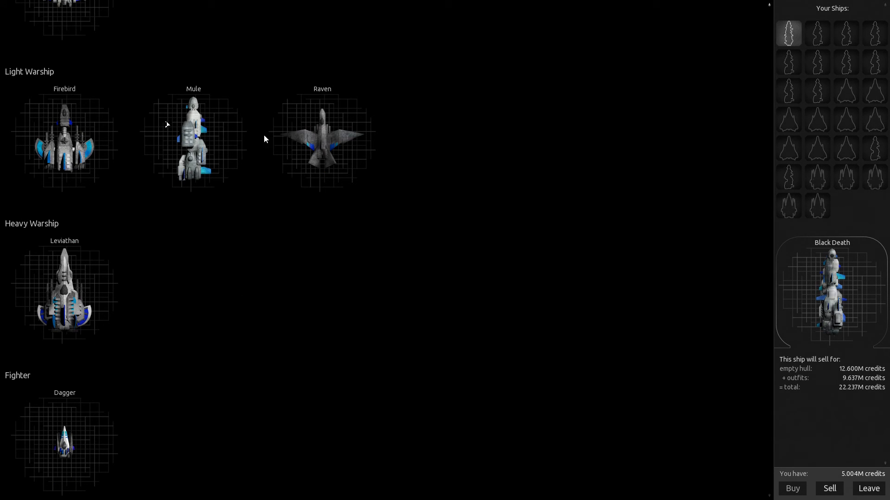
left_click(193, 139)
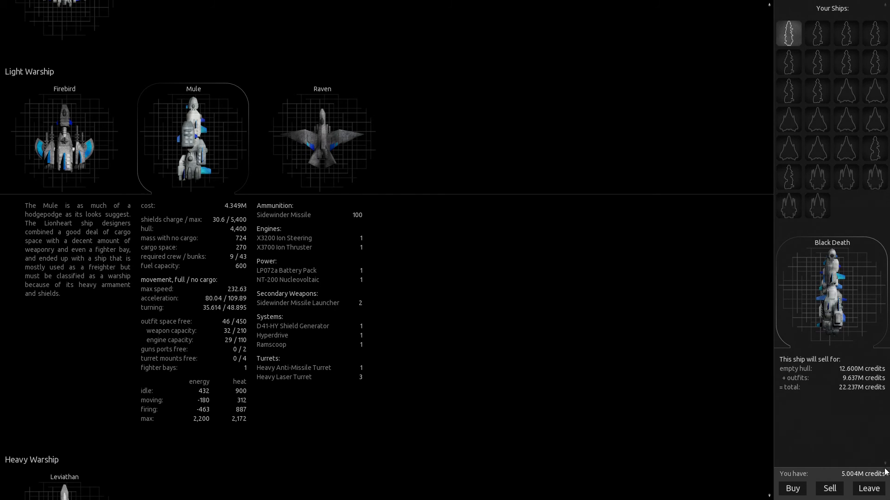
mouse_move(868, 495)
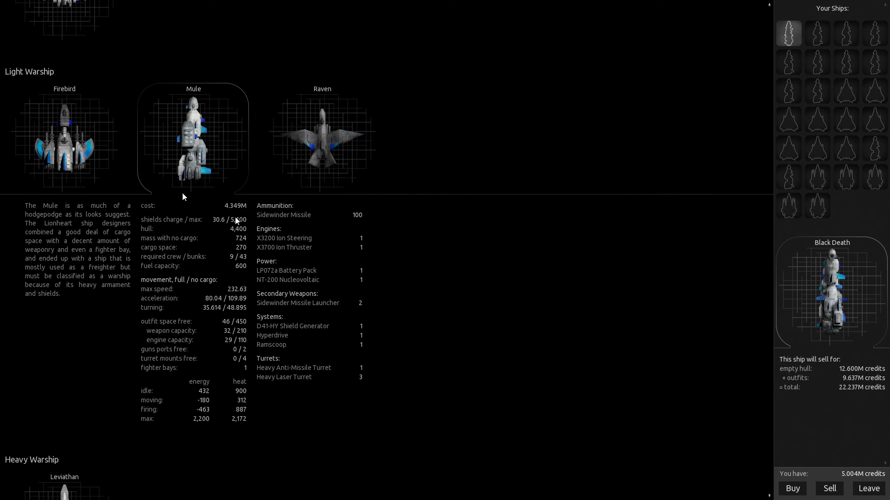
mouse_move(165, 139)
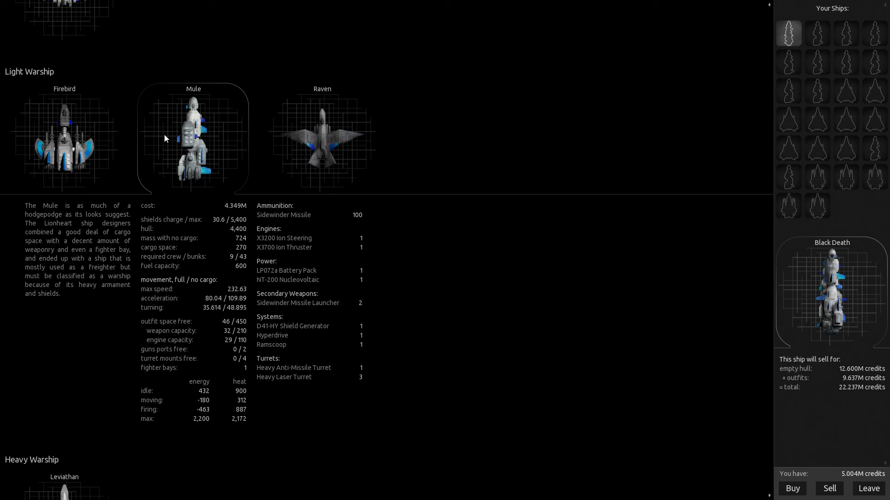
mouse_move(169, 174)
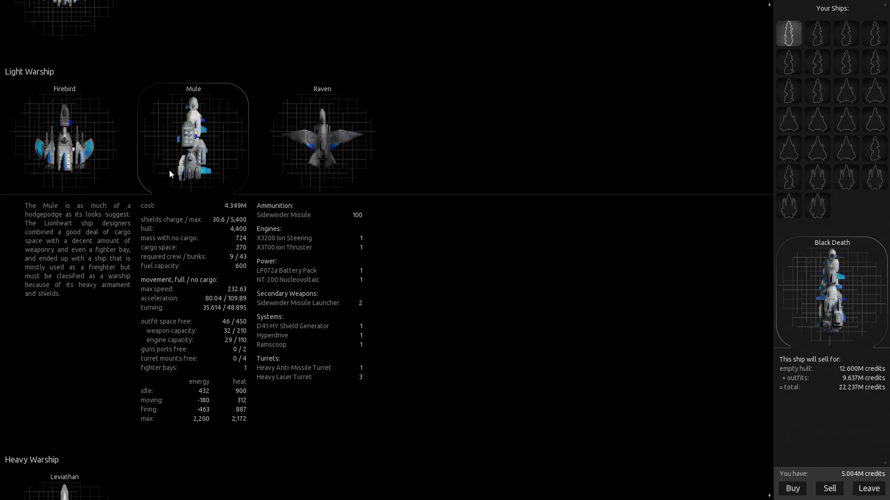
mouse_move(829, 483)
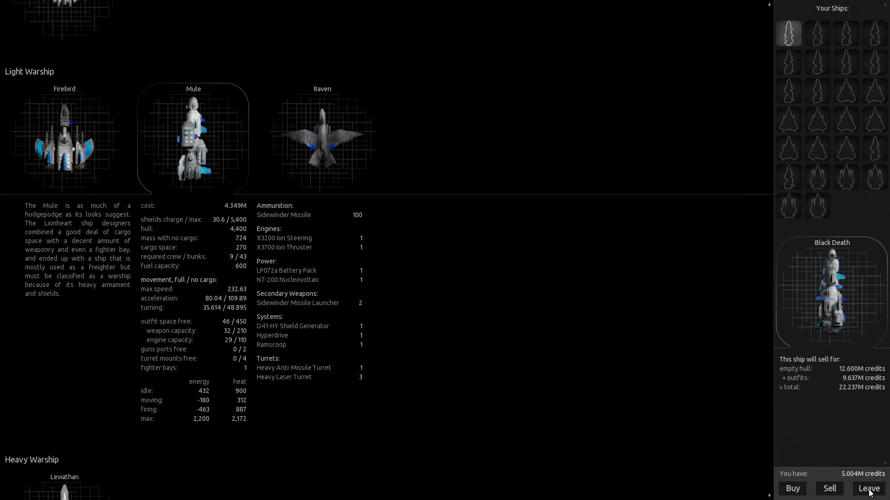
left_click(868, 489)
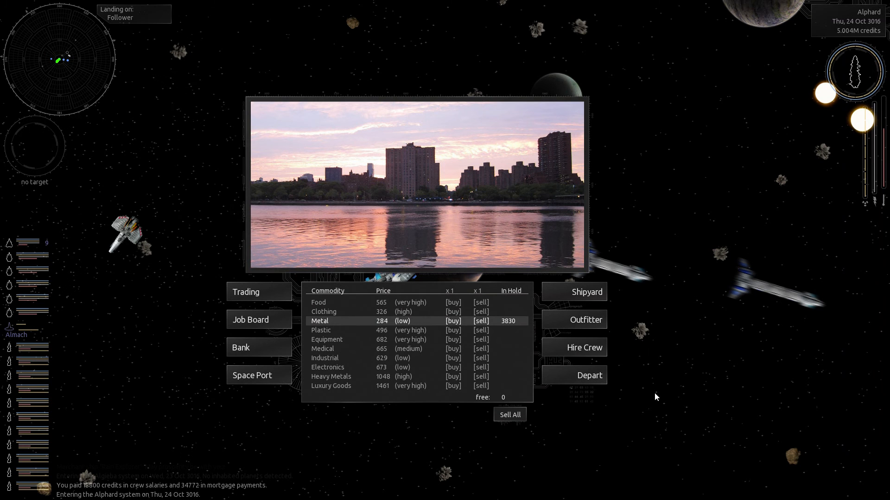
mouse_move(582, 379)
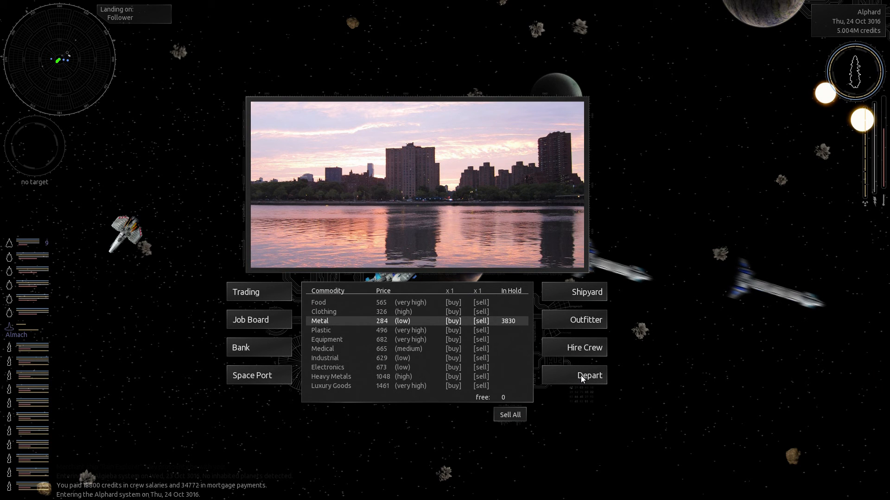
left_click(589, 375)
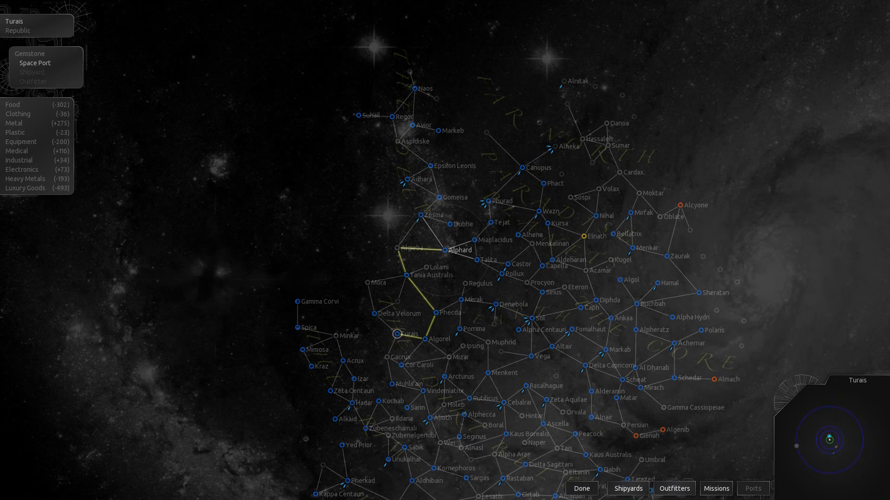
- Hyperjump system by system from Alphard along the plotted route to Turais
left_click(580, 488)
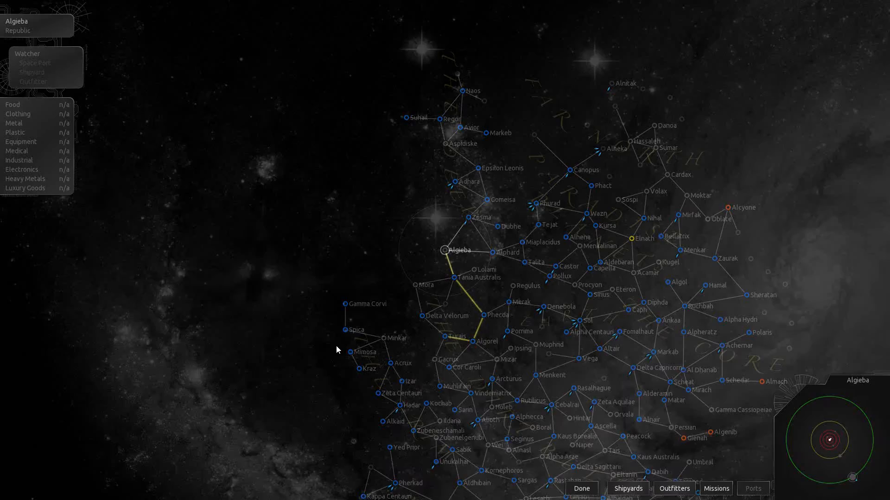
left_click(580, 488)
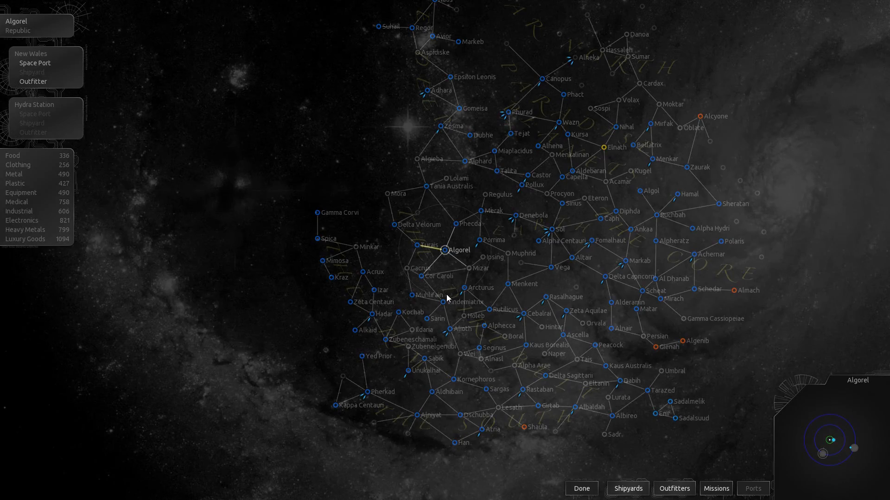
left_click(581, 489)
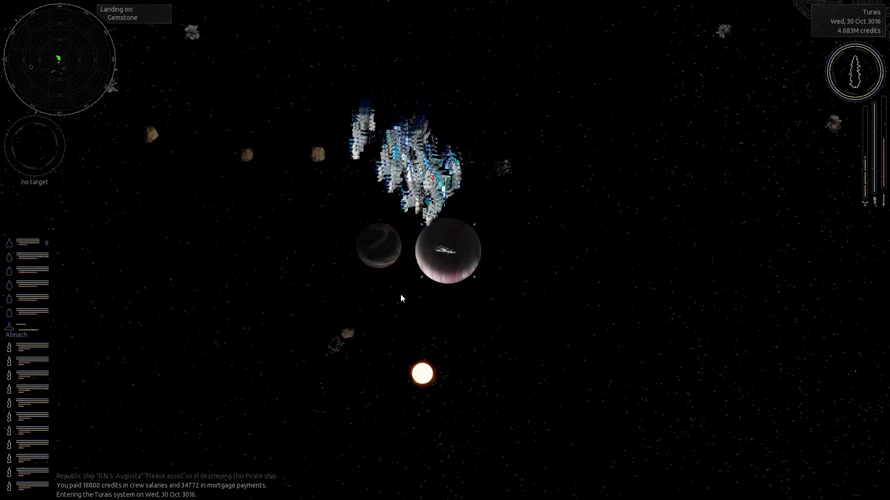
- Swap the Metal for 3830 Luxury Goods, pay 2,500,000 off the mortgage, and depart Gemstone
left_click(448, 250)
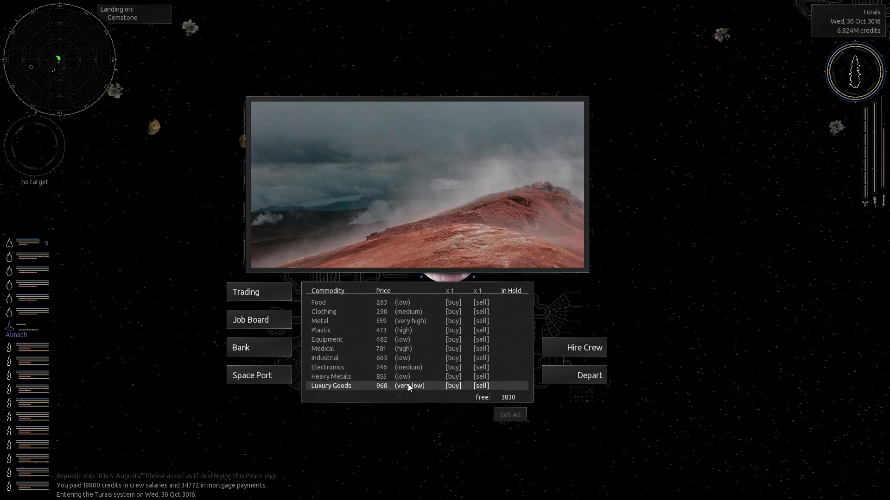
left_click(452, 386)
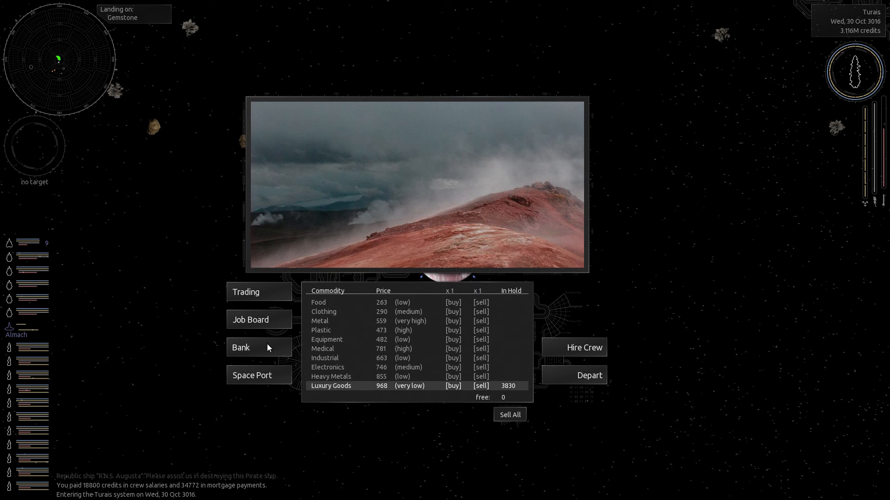
left_click(241, 347)
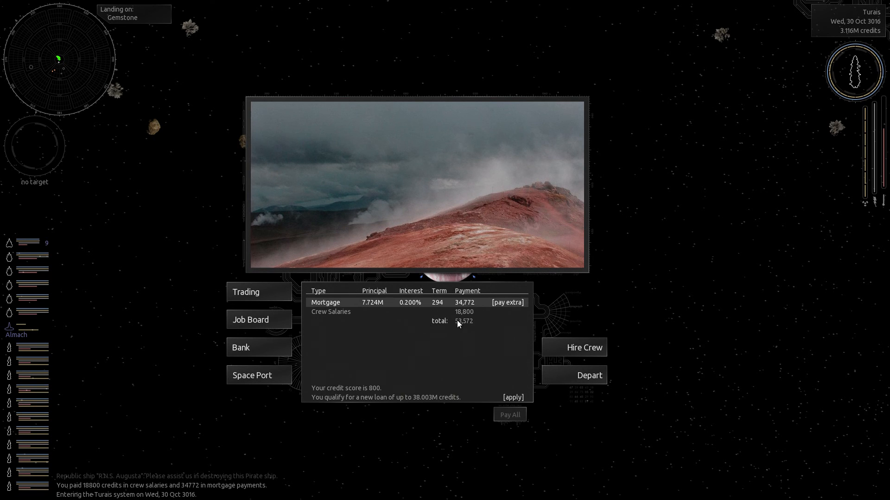
left_click(507, 302)
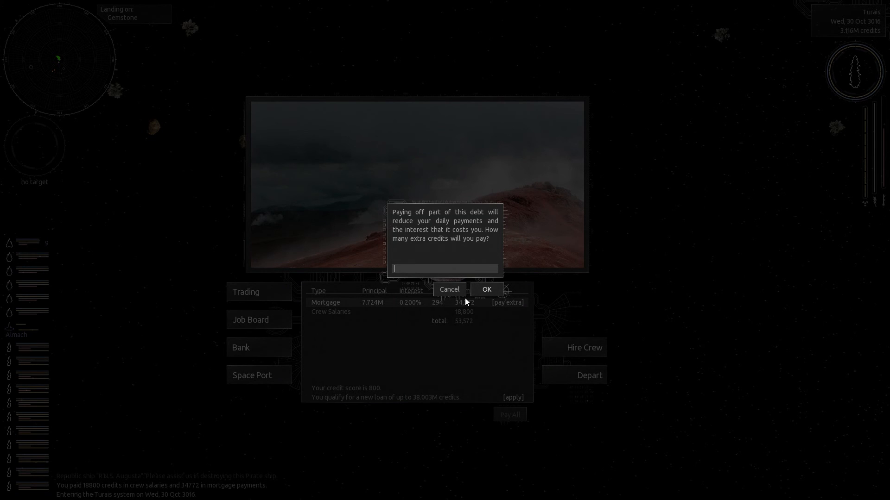
type("2500000")
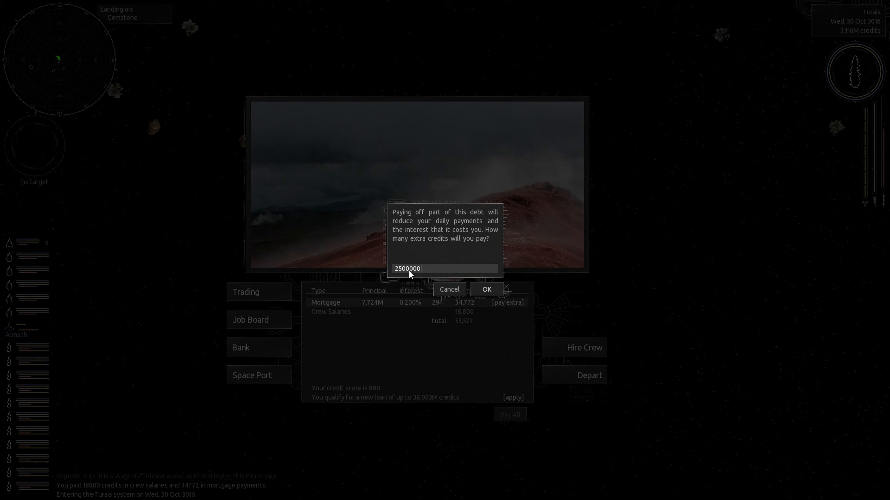
left_click(486, 289)
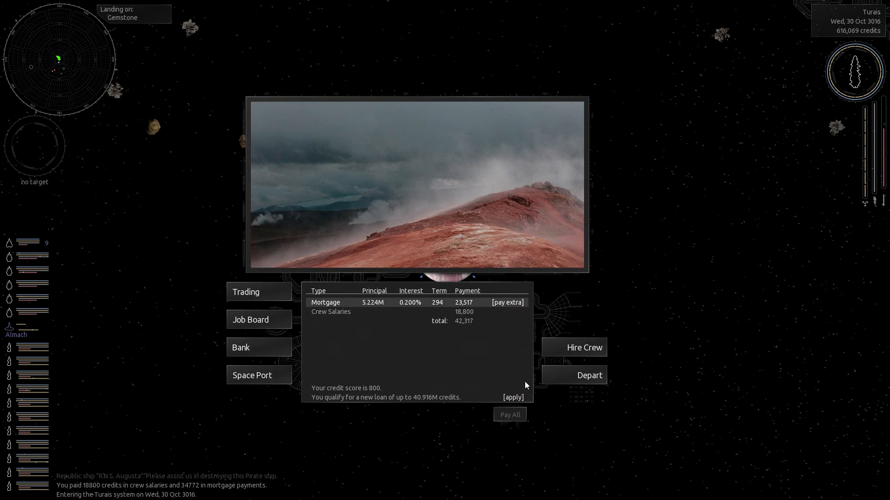
mouse_move(568, 382)
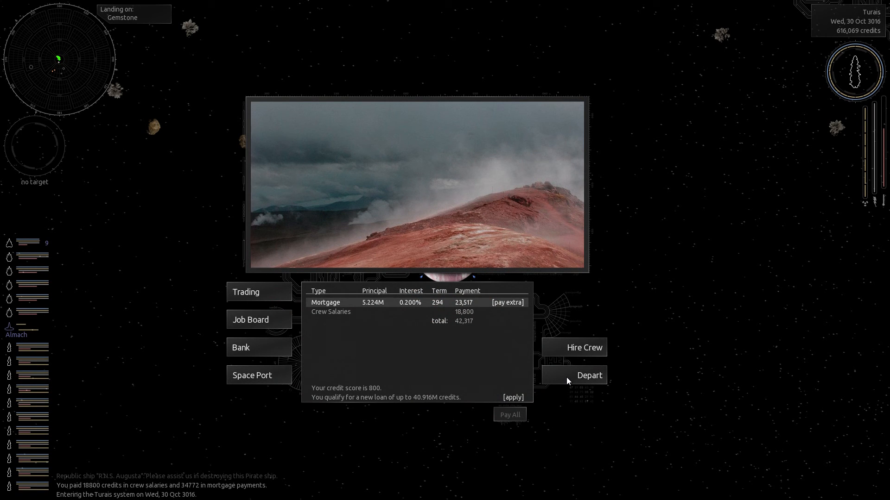
left_click(588, 375)
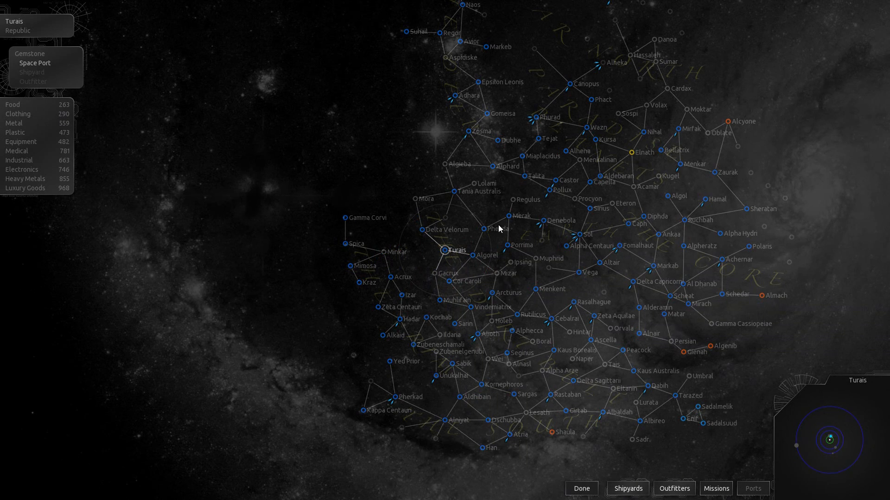
- Jump back along the route from Turais to Alphard and reach Follower
left_click(580, 488)
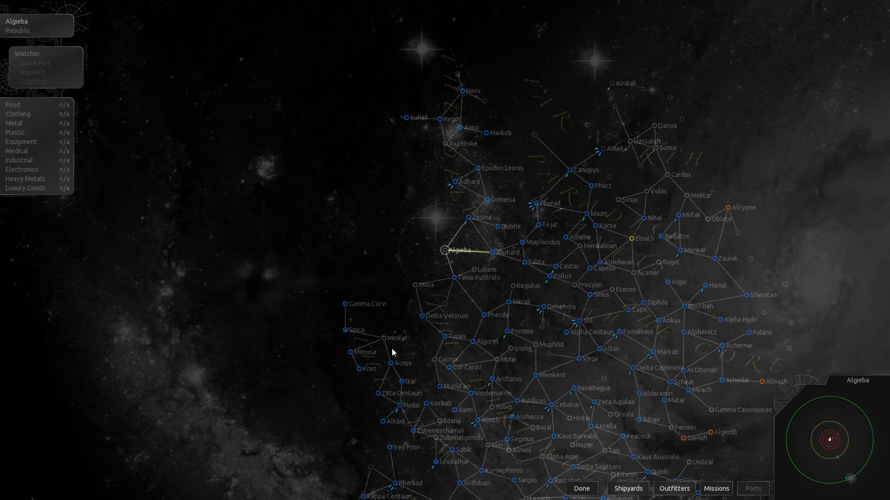
left_click(497, 252)
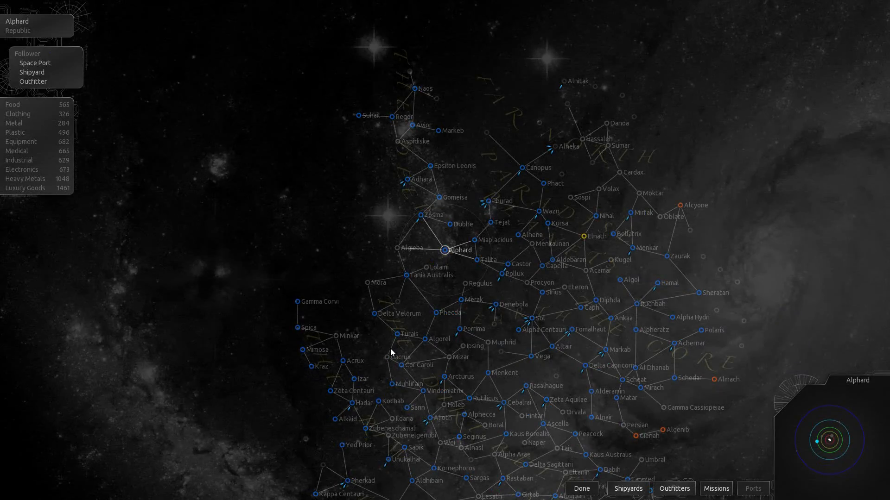
left_click(580, 489)
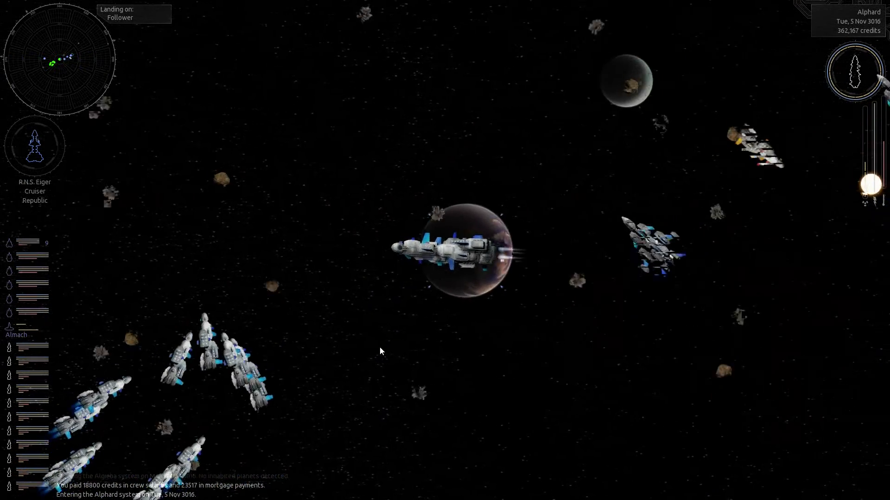
- Land on Follower, sell the Luxury Goods, buy 3830 tons of Metal, and take off
left_click(465, 250)
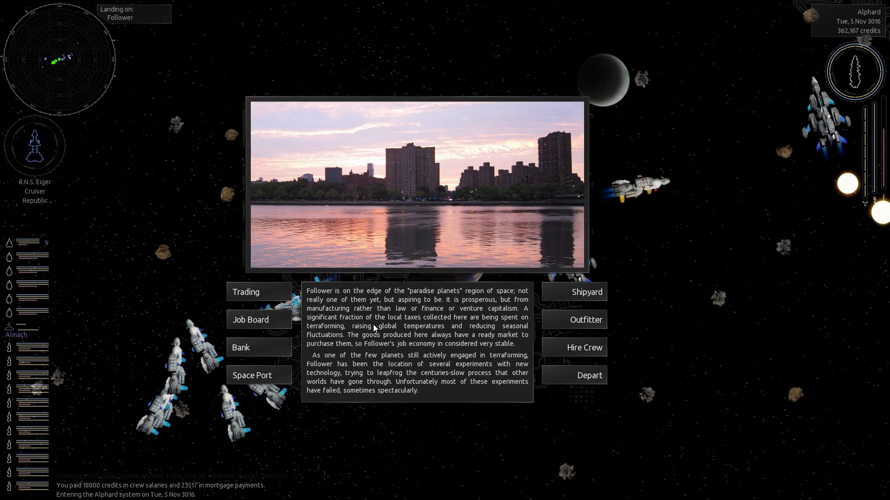
mouse_move(254, 292)
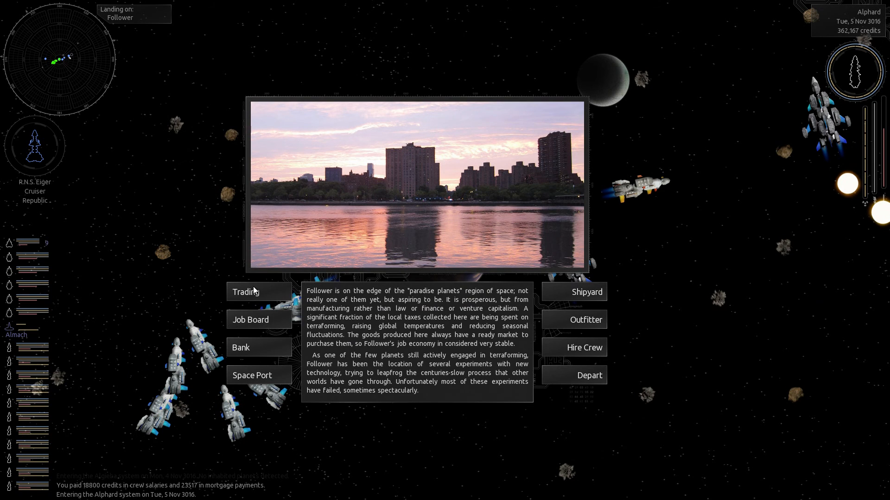
left_click(245, 292)
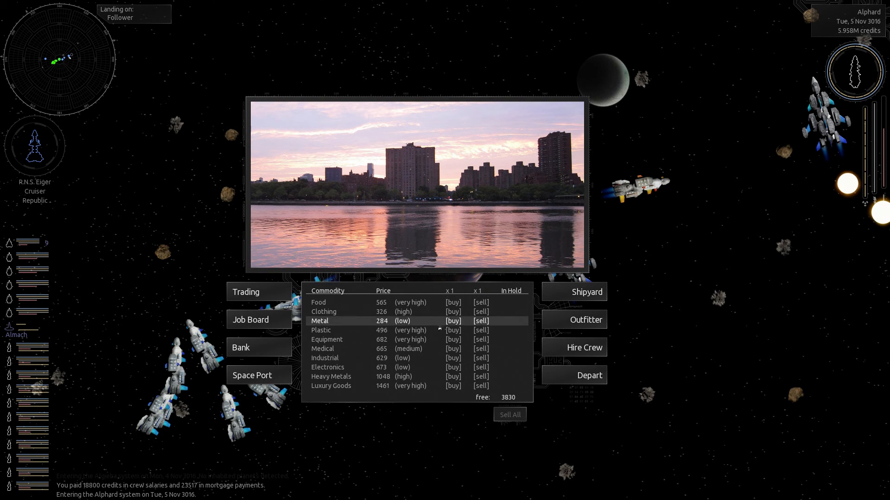
left_click(452, 321)
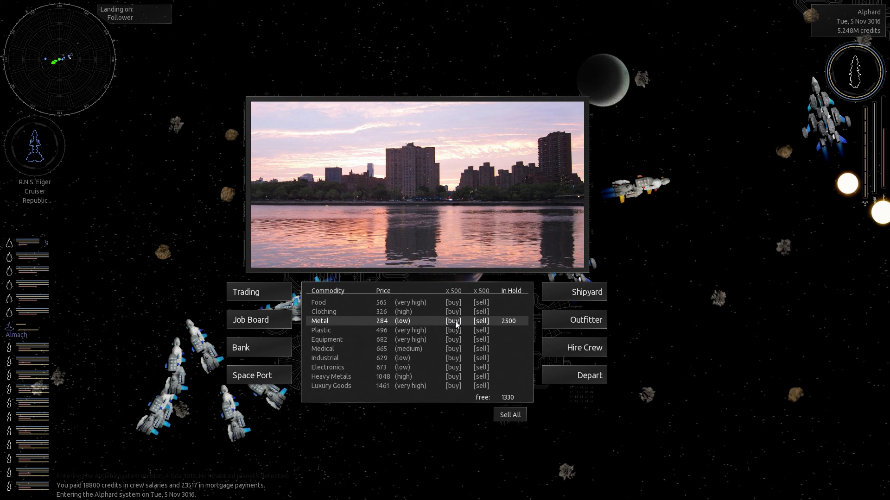
left_click(453, 321)
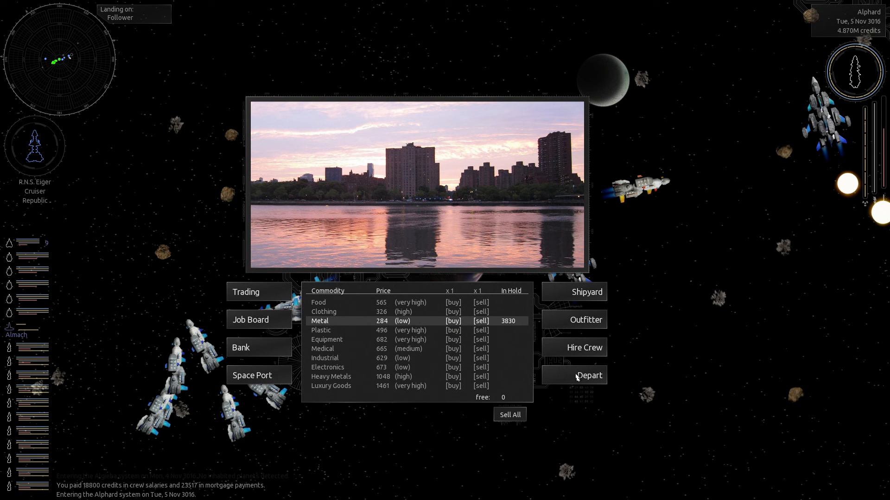
left_click(589, 375)
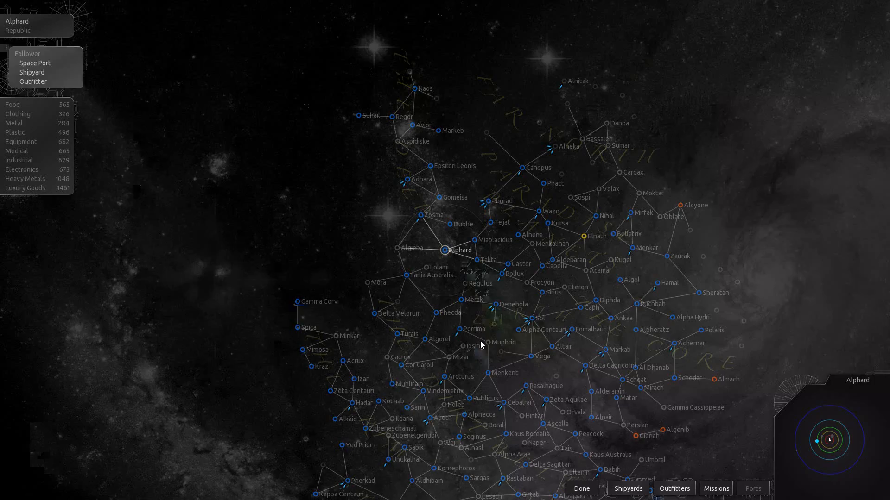
- Target Turais on the galaxy map and jump there to land on Gemstone
left_click(409, 334)
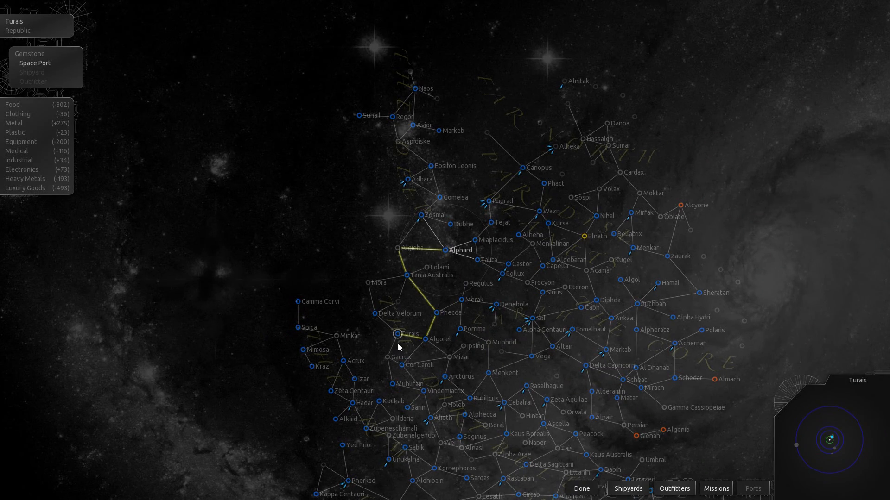
left_click(581, 489)
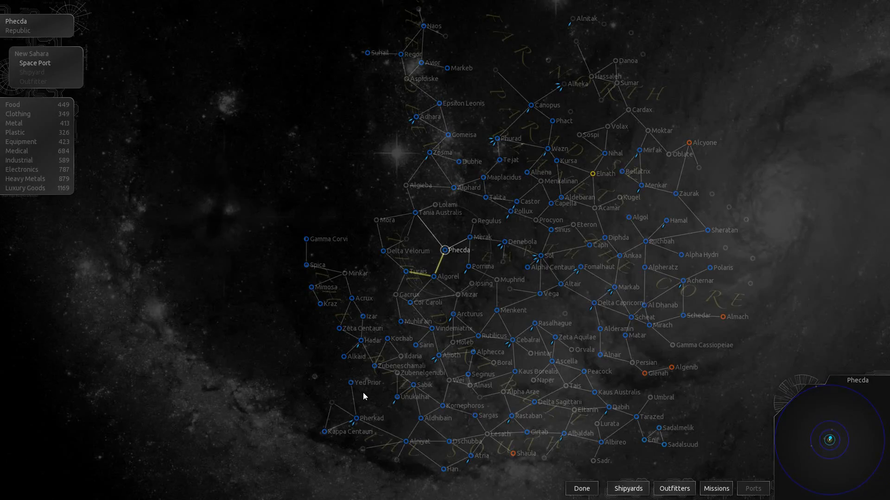
left_click(581, 488)
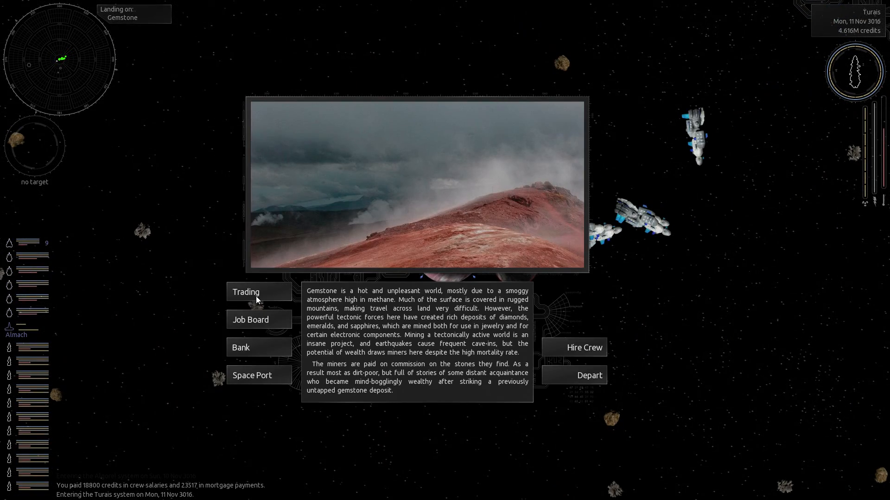
- Trade Metal for 3830 Luxury Goods, pay 2,500,000 toward the mortgage, and depart Gemstone
left_click(245, 292)
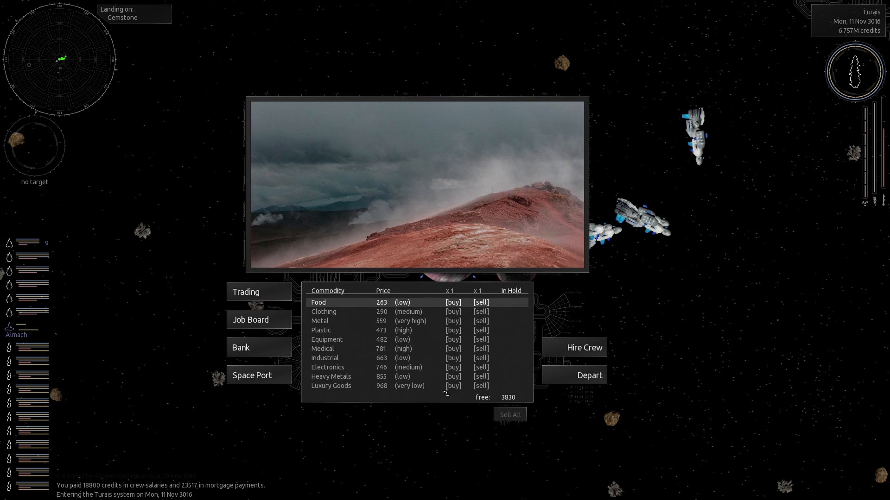
left_click(453, 386)
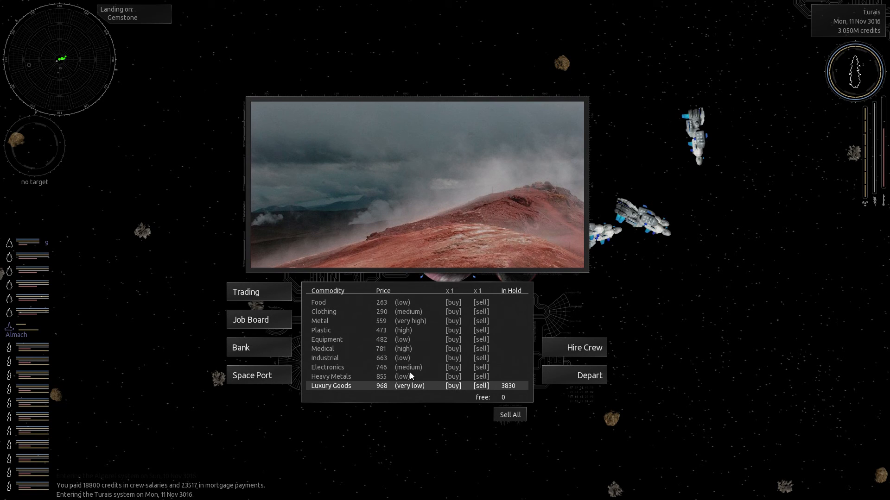
mouse_move(249, 321)
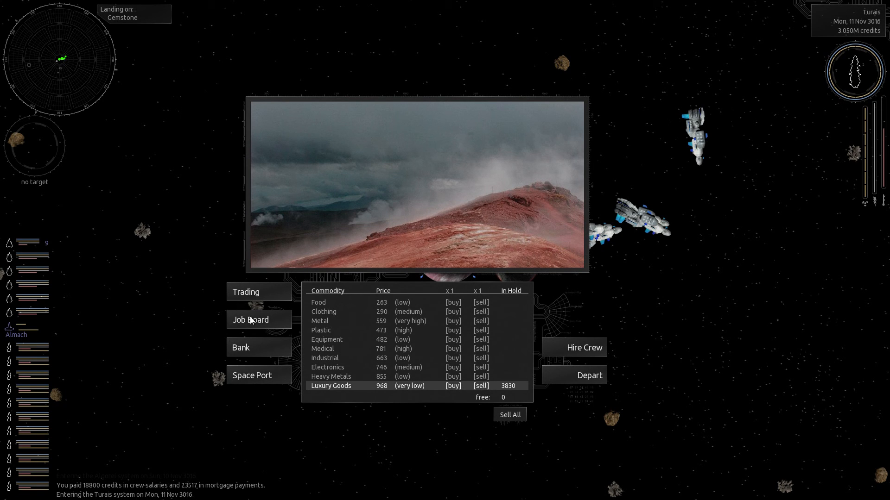
left_click(241, 347)
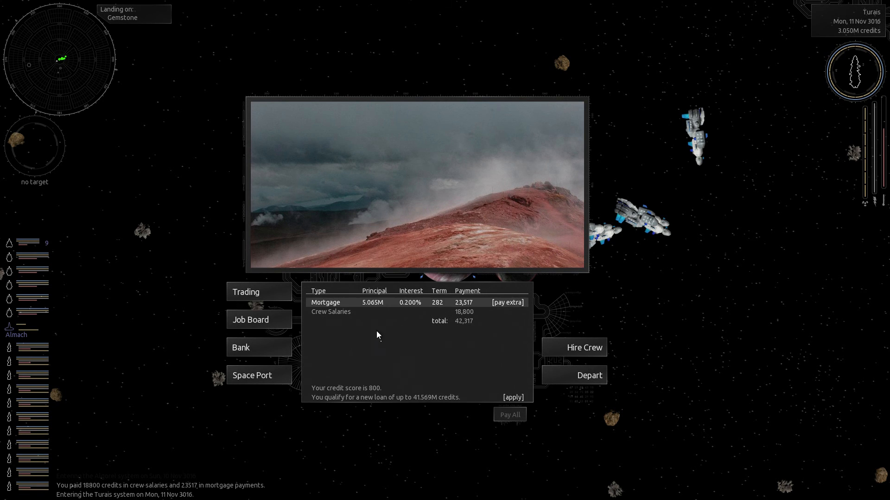
left_click(507, 302)
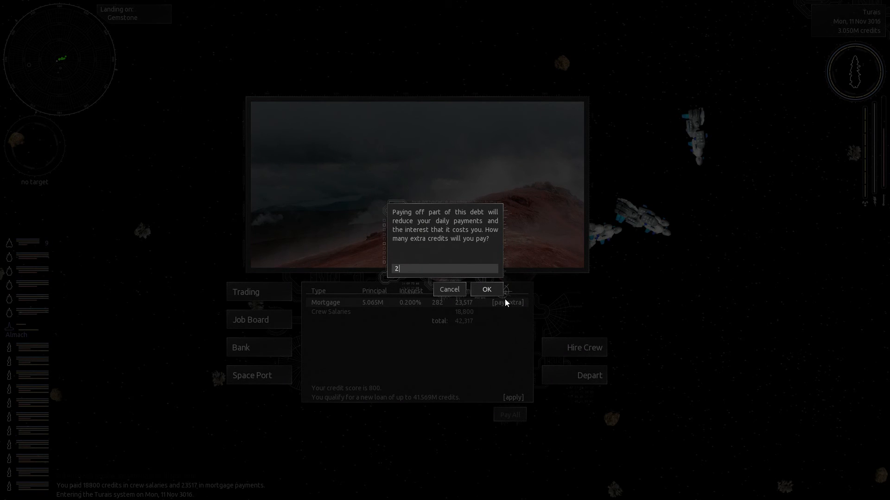
type("500000")
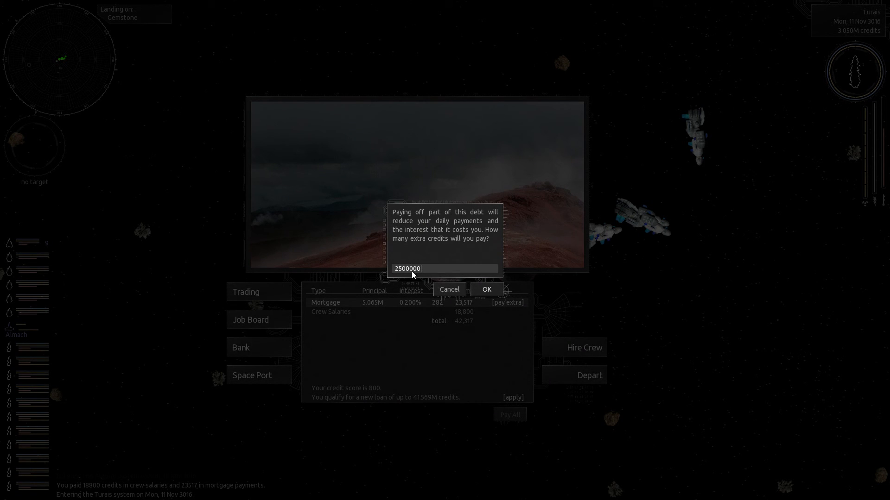
left_click(485, 289)
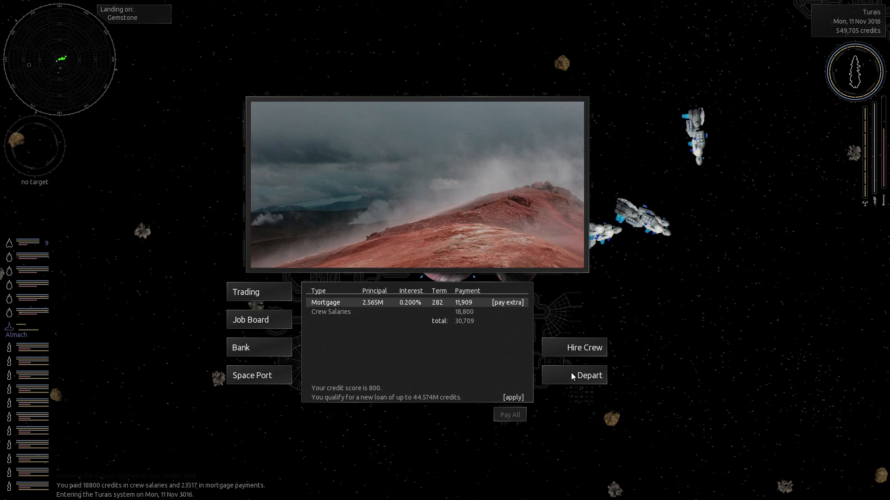
left_click(590, 375)
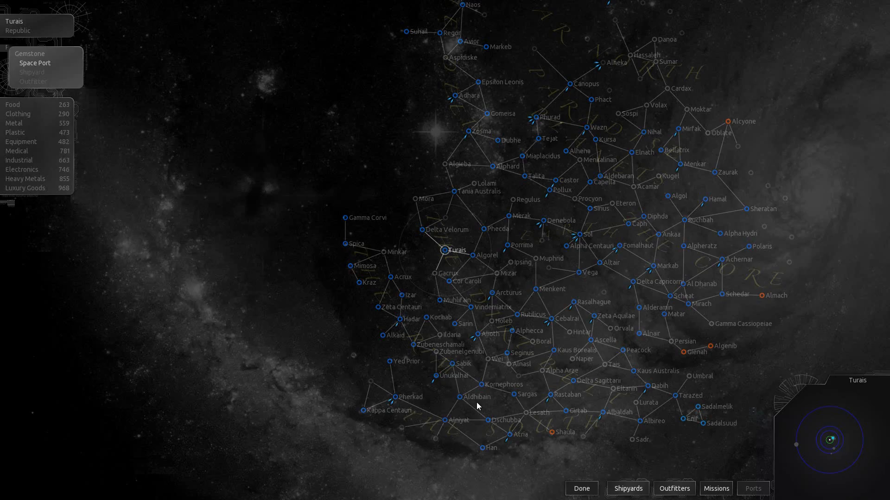
- Select Alphard as the destination and start the trip toward Follower
left_click(493, 167)
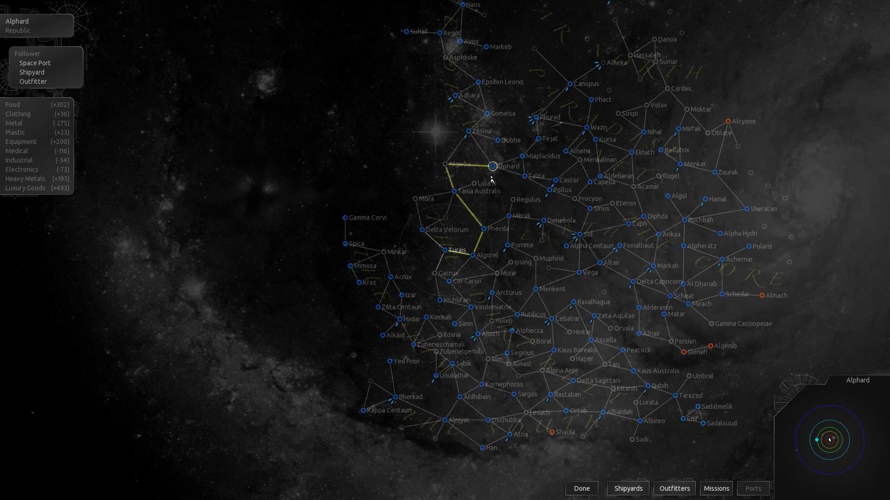
left_click(581, 488)
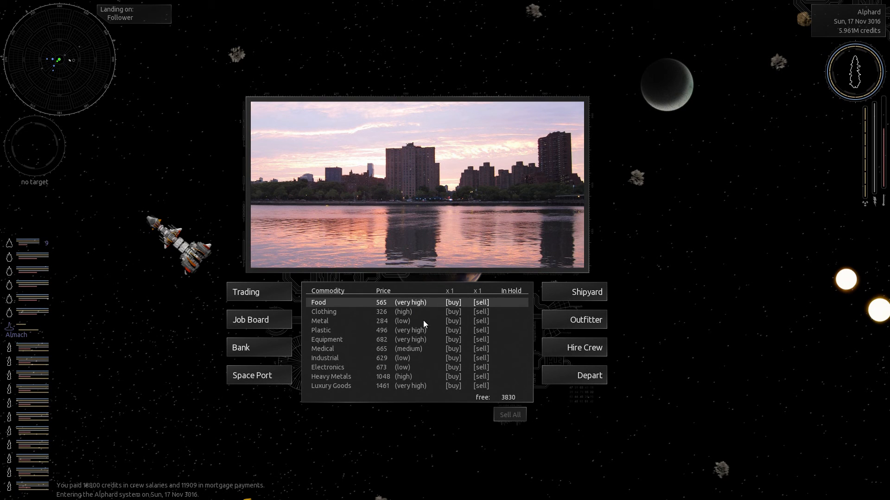
- Fill the hold with Metal at Follower, then jump to Turais and land on Gemstone
left_click(453, 321)
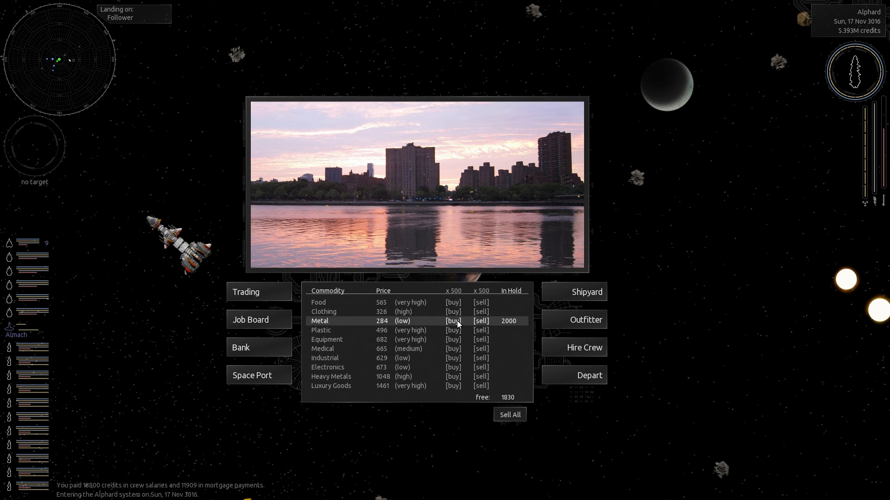
left_click(452, 320)
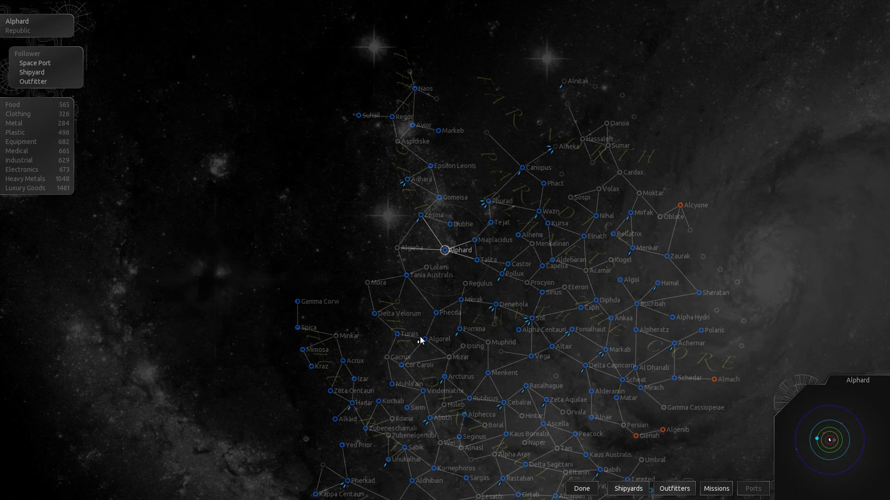
left_click(581, 489)
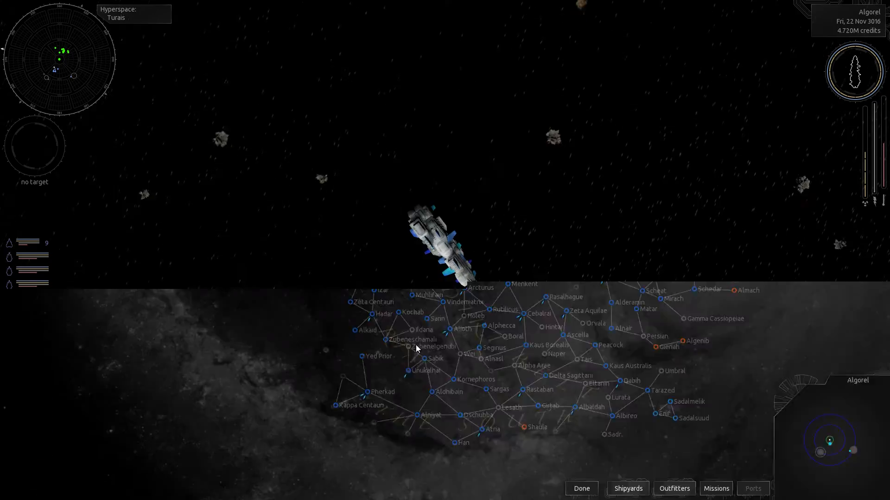
left_click(580, 488)
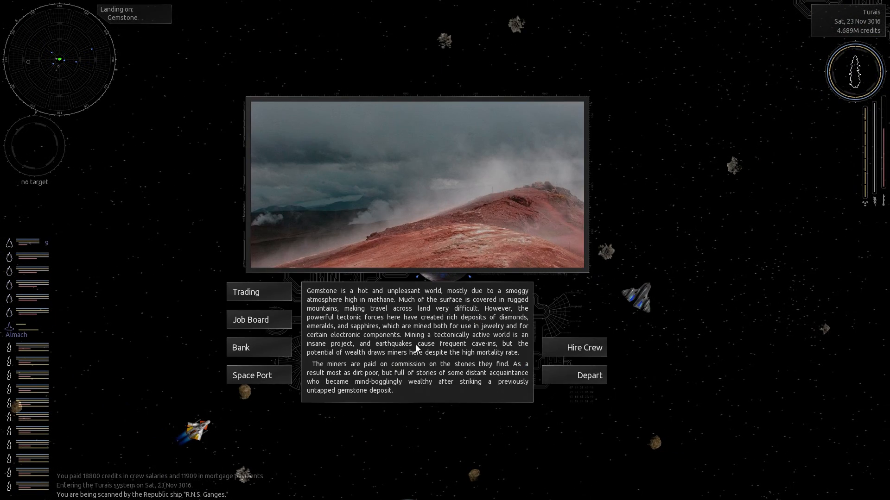
- Swap the Metal for 3830 Luxury Goods, pay off the mortgage in full, and depart
left_click(245, 291)
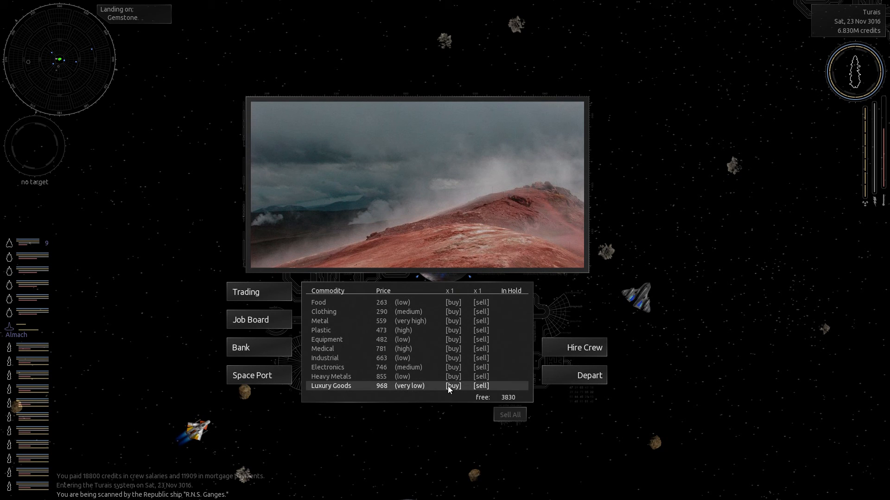
left_click(452, 386)
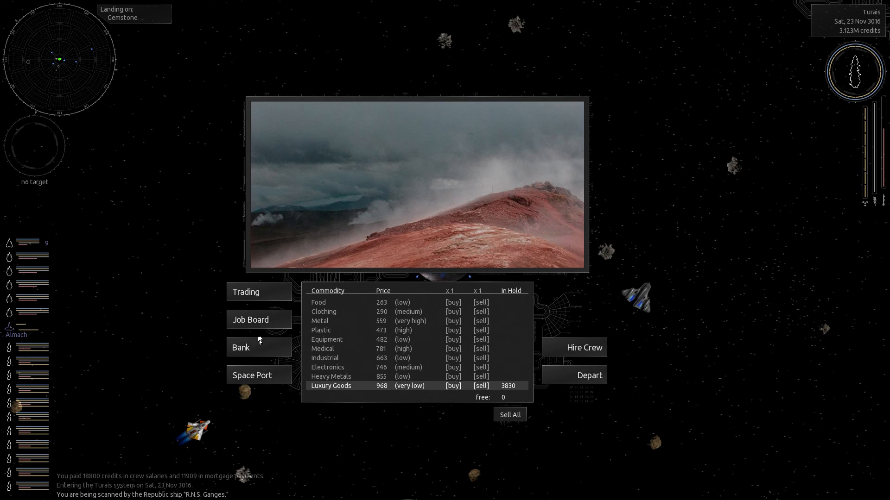
left_click(240, 347)
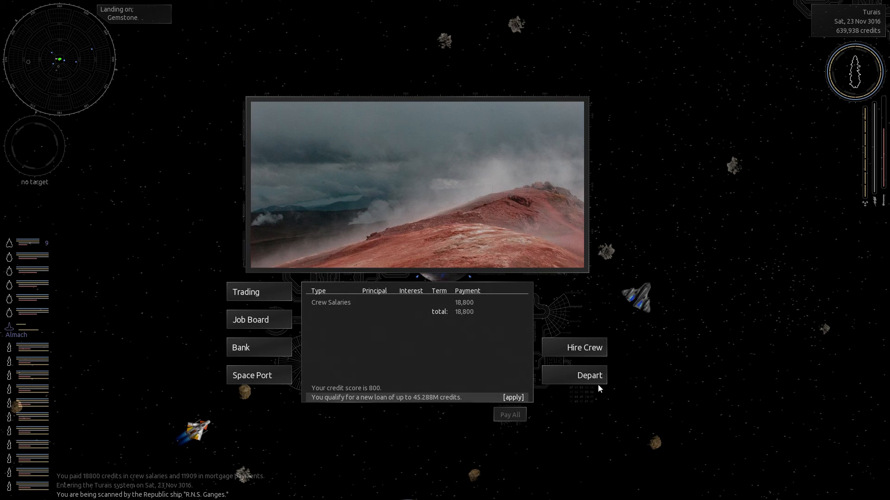
left_click(589, 375)
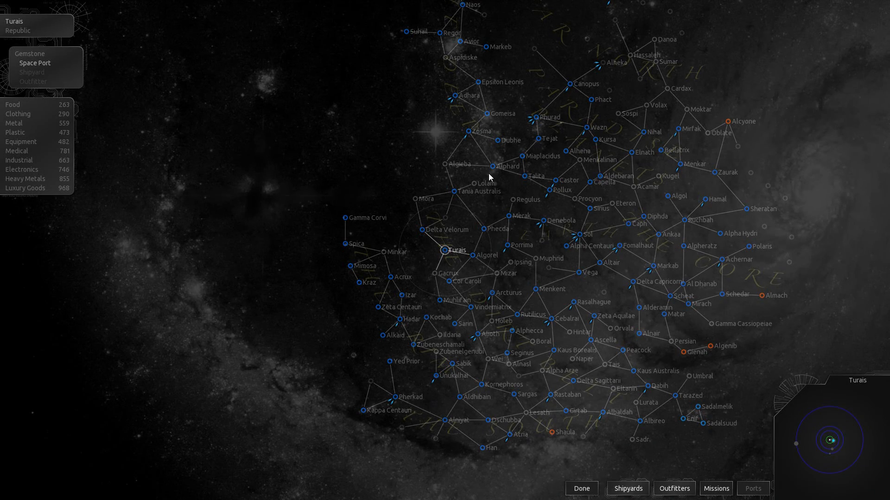
- Choose Alphard as the destination and fly there to Follower
left_click(581, 488)
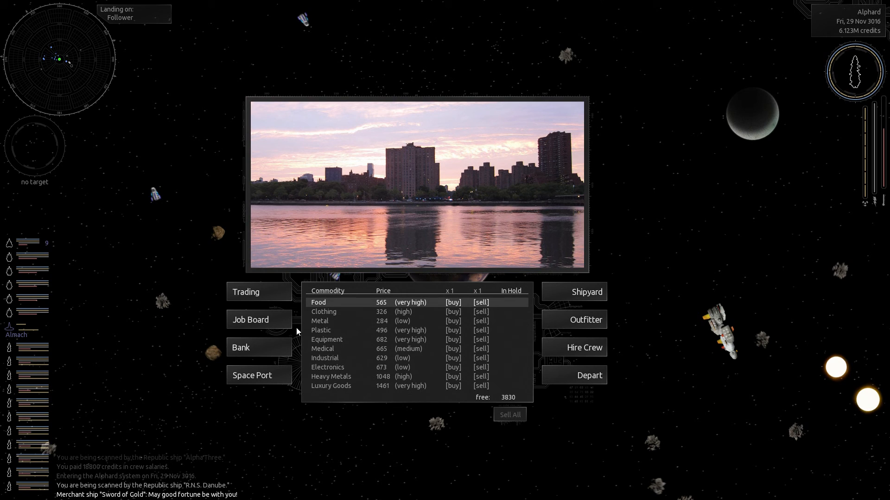
- Load 3830 tons of Metal at Follower, take off, and plot a route to Turais
left_click(452, 321)
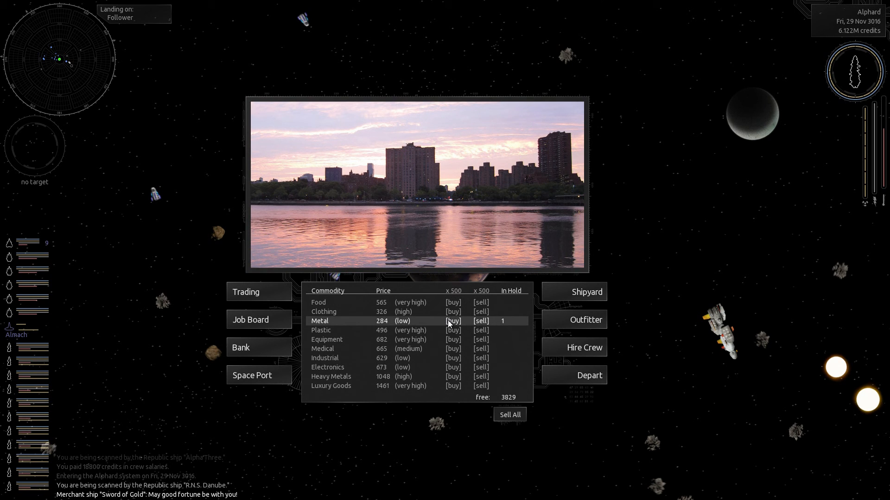
left_click(452, 321)
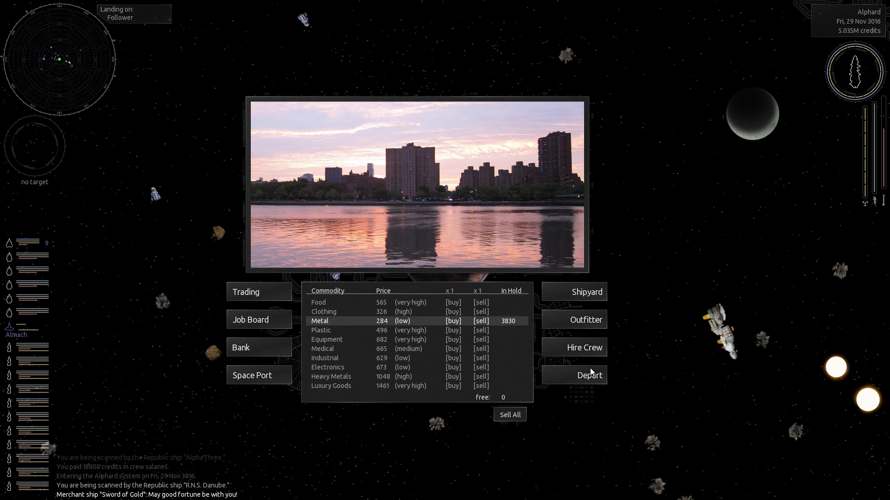
mouse_move(425, 333)
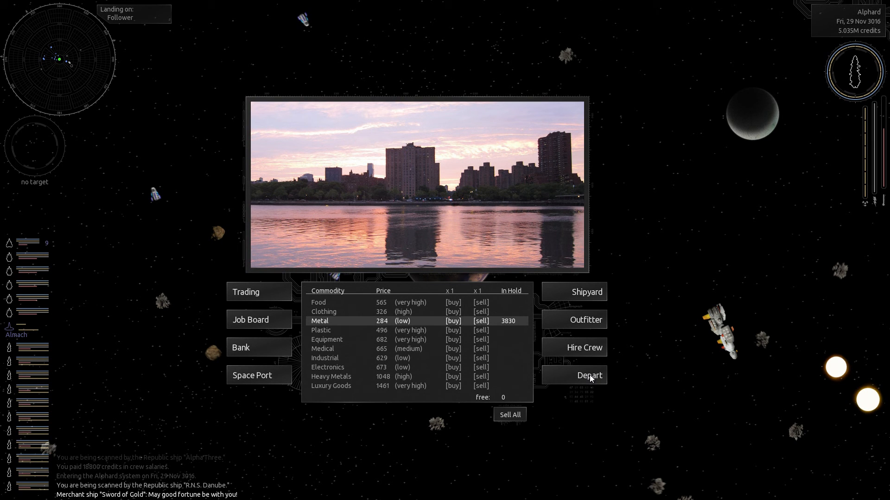
left_click(589, 374)
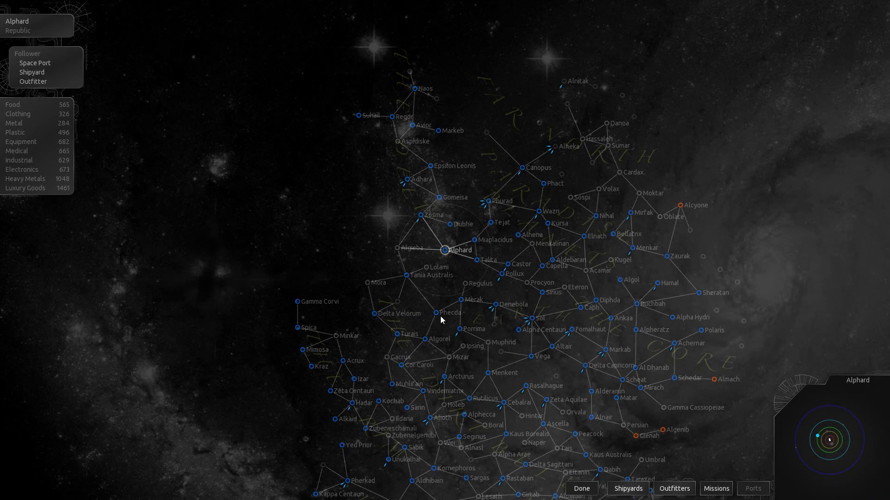
left_click(409, 334)
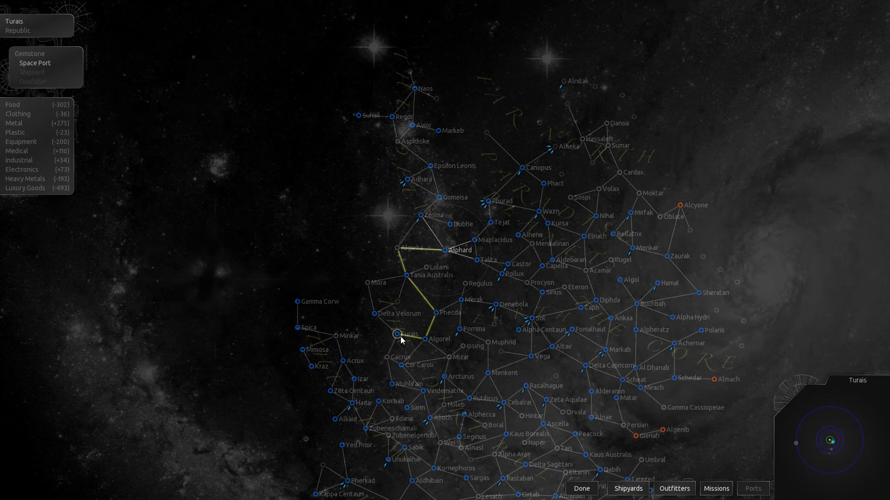
left_click(581, 488)
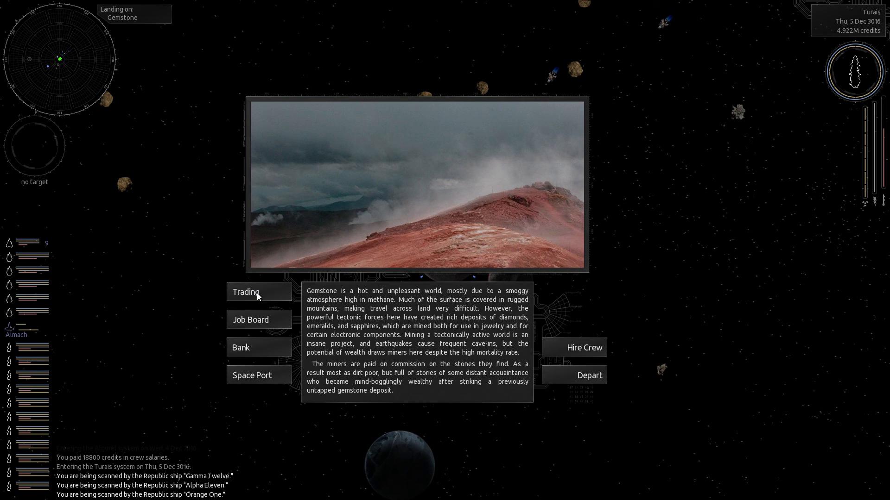
- Swap the Metal for 3830 tons of Heavy Metals at Gemstone, leaving 3.789M credits
left_click(245, 292)
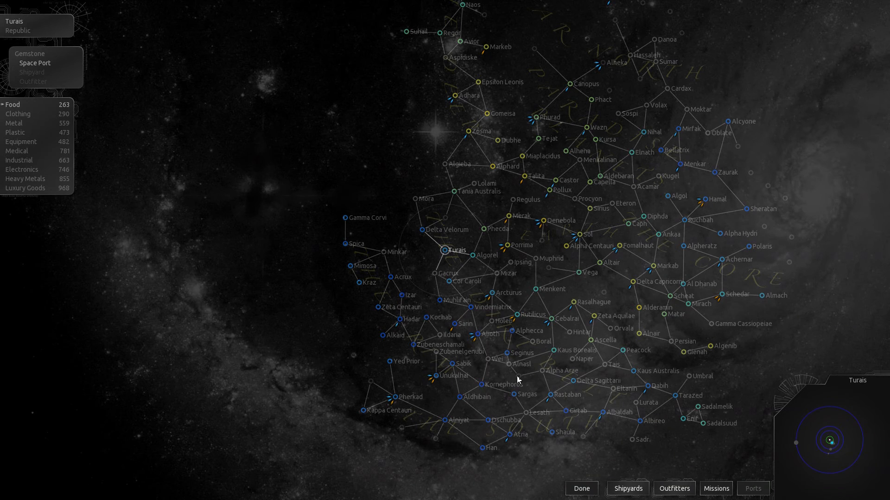
mouse_move(478, 336)
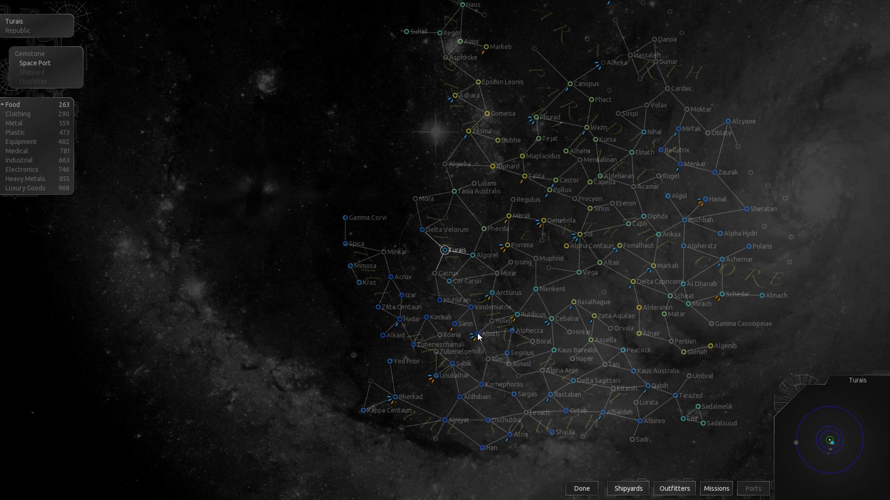
left_click(478, 333)
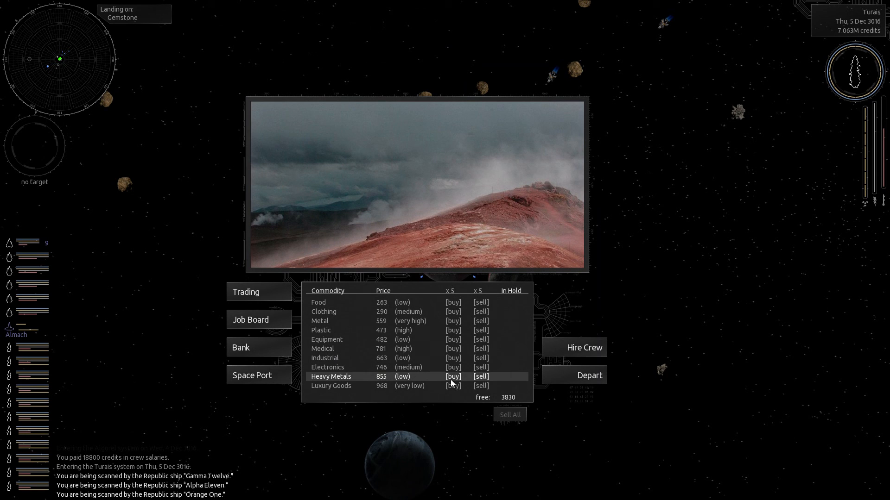
left_click(453, 376)
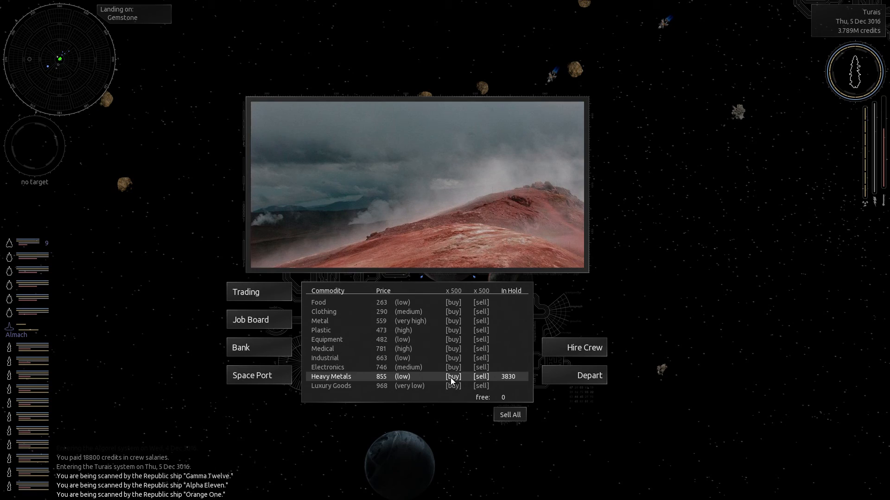
left_click(590, 375)
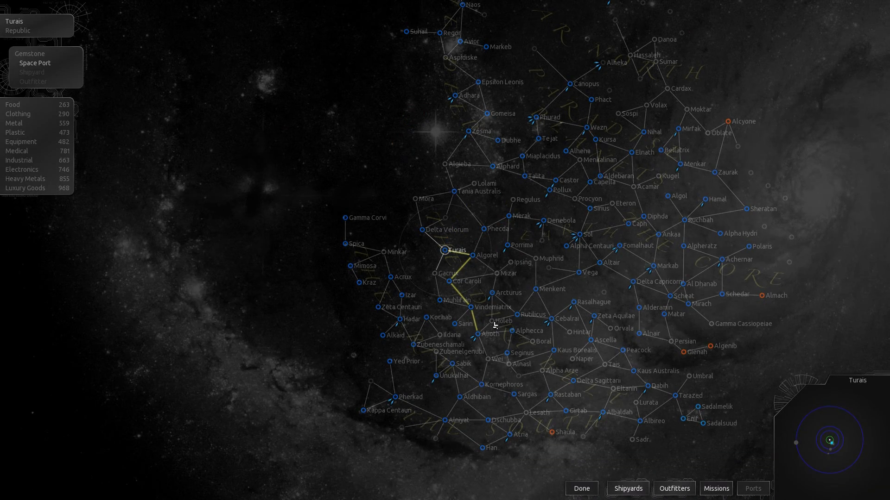
- Jump to Alioth and land on New Tibet to collect the 32,000-credit delivery payment
left_click(581, 489)
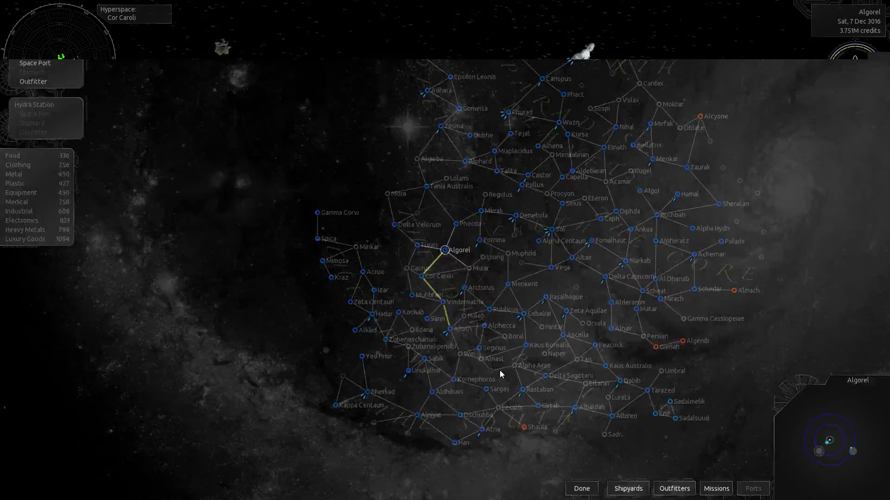
left_click(580, 488)
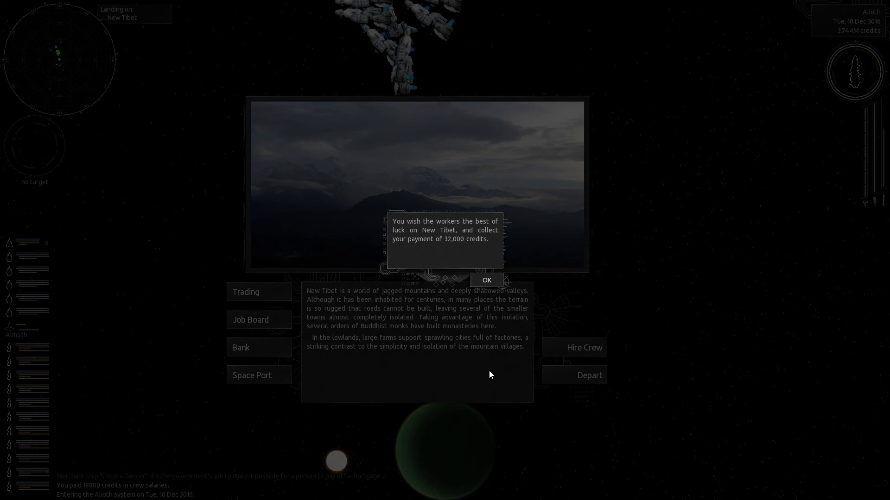
- Accept the workers' and passenger's payments and sell the Heavy Metals on New Tibet
left_click(486, 279)
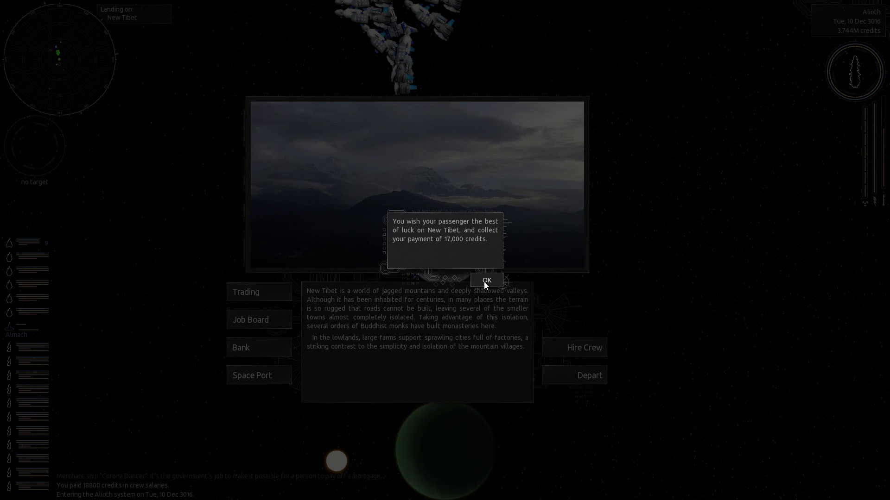
left_click(486, 280)
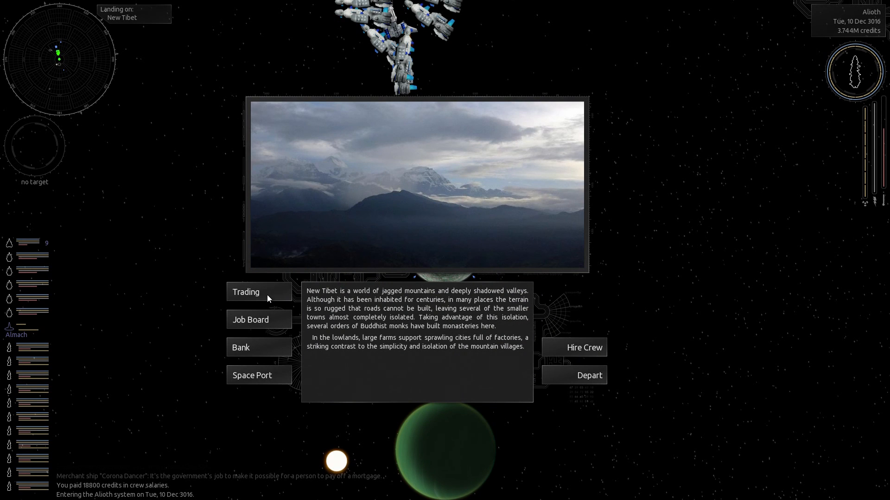
left_click(245, 292)
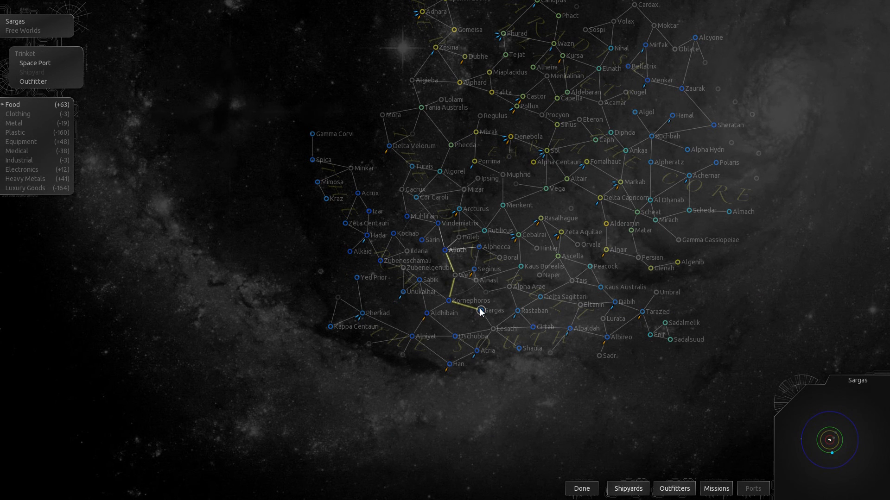
mouse_move(50, 176)
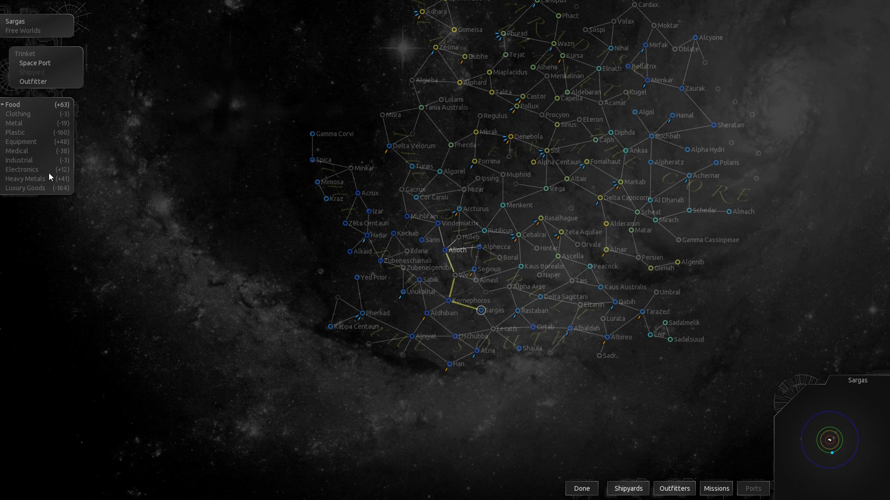
mouse_move(58, 91)
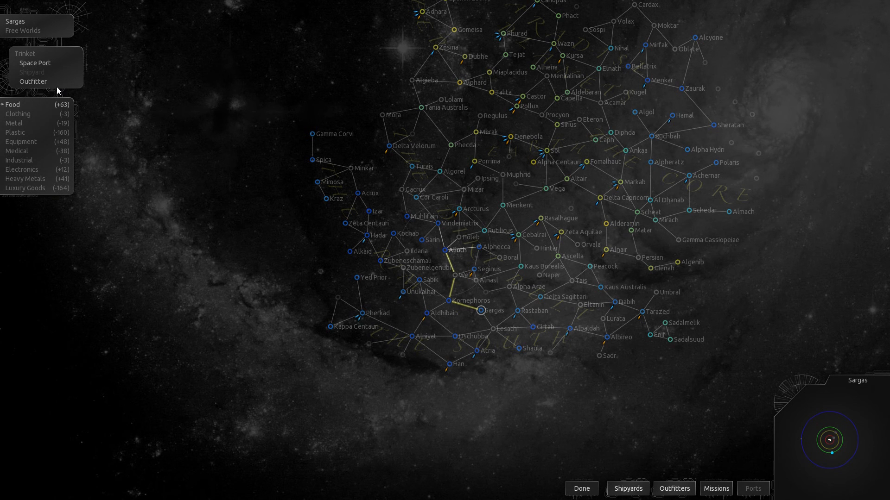
- Load 3000 tons of Food, leaving 7.432M credits
left_click(581, 488)
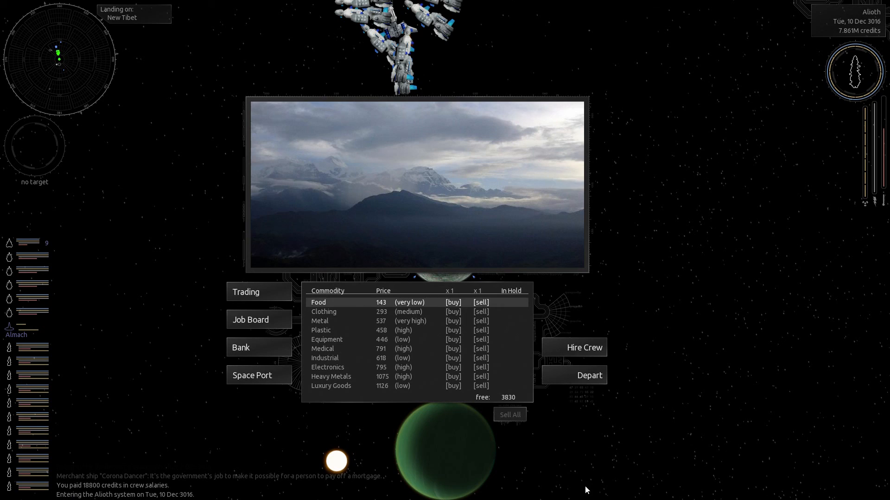
mouse_move(460, 305)
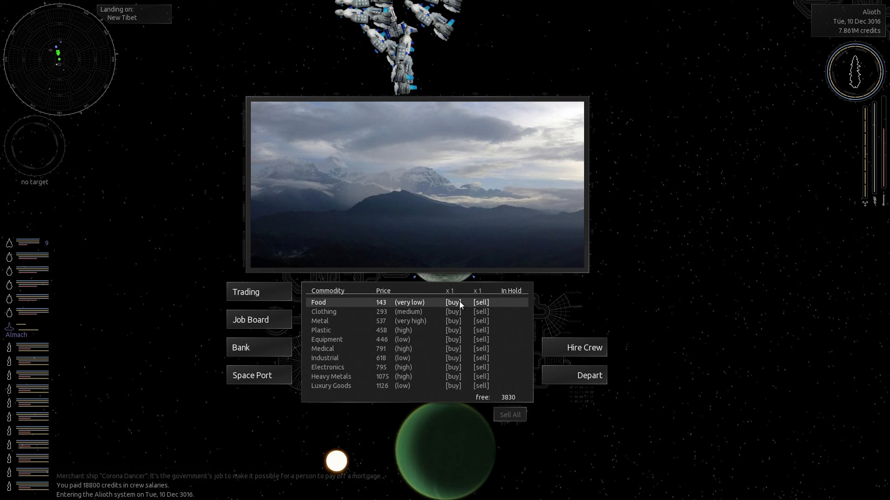
left_click(453, 302)
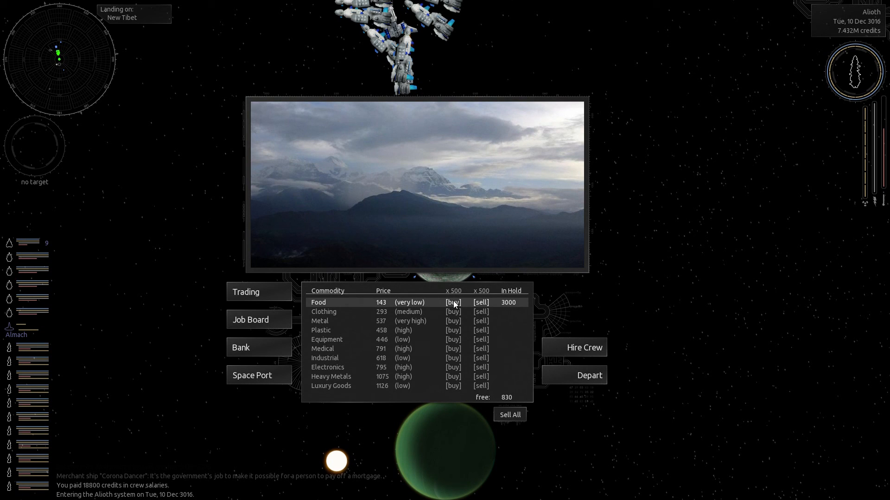
left_click(453, 301)
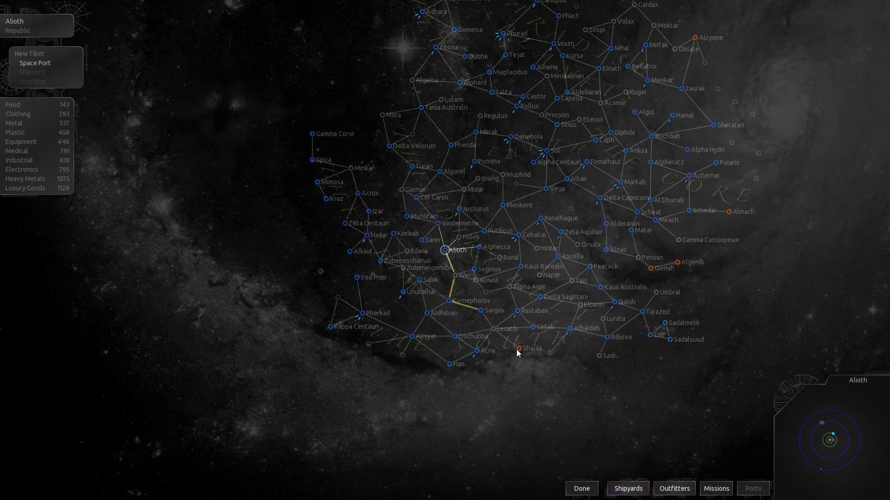
- Follow the plotted route from Alioth to Sargas and land on Trinket
left_click(581, 488)
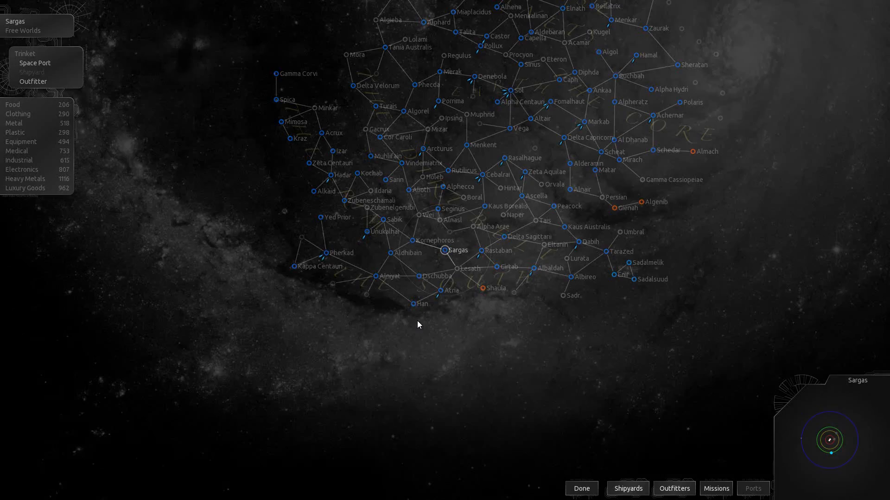
left_click(581, 488)
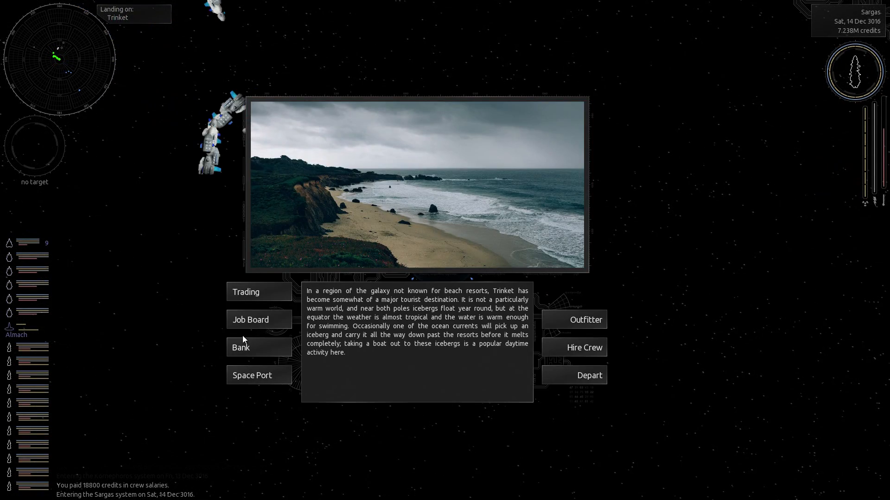
mouse_move(221, 306)
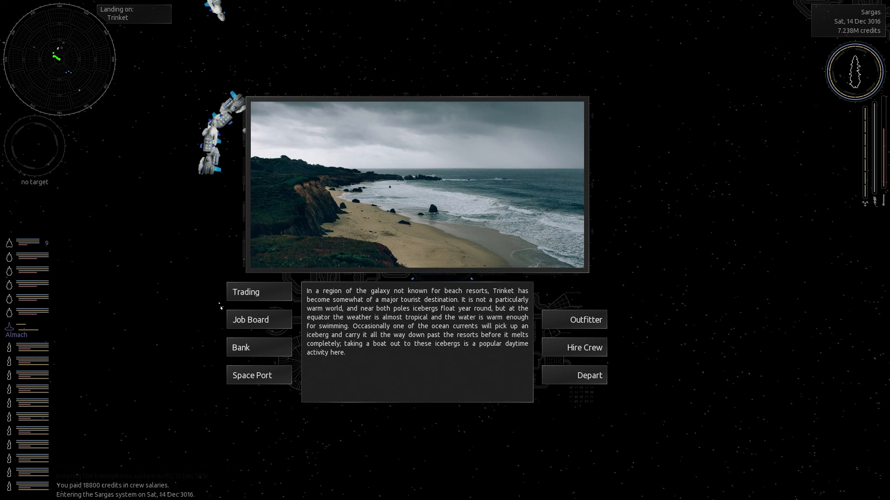
mouse_move(256, 308)
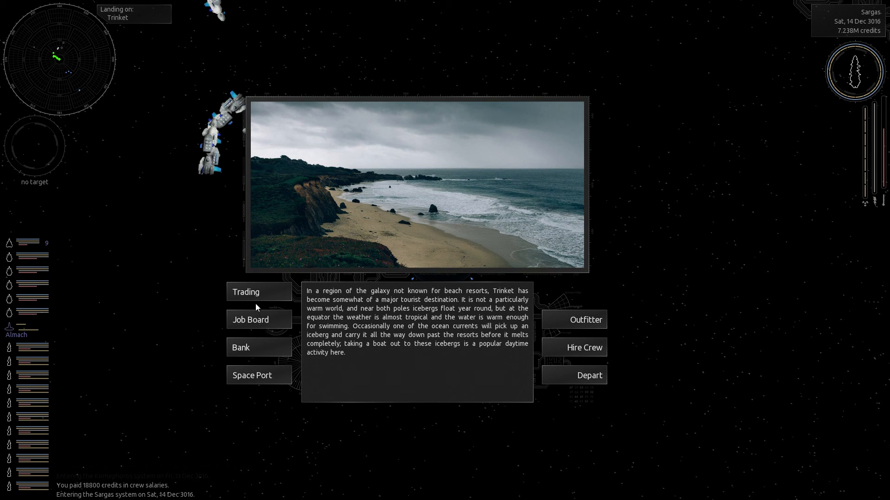
- Sell all the Food on Trinket, reaching 8.027M credits, and enter the outfitter
left_click(246, 292)
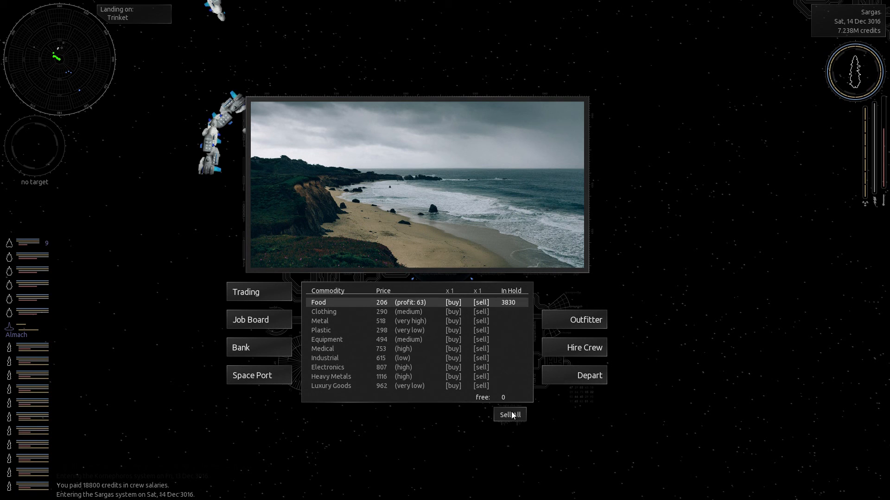
left_click(509, 415)
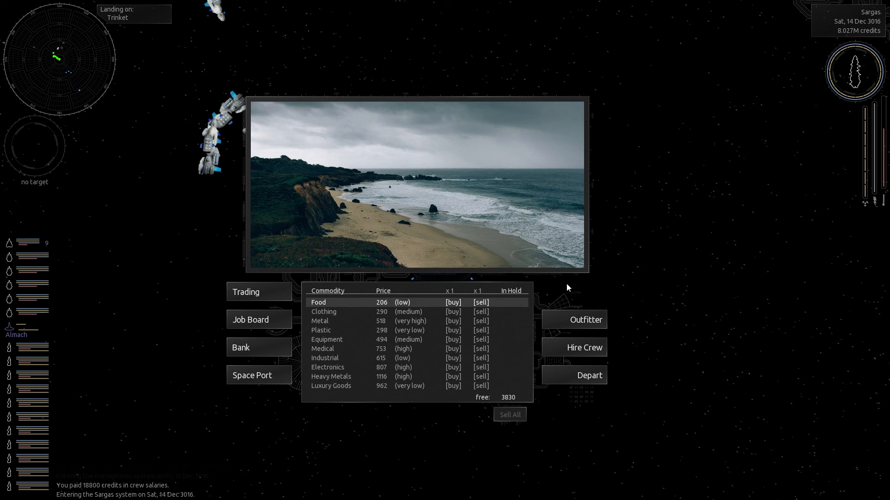
left_click(587, 319)
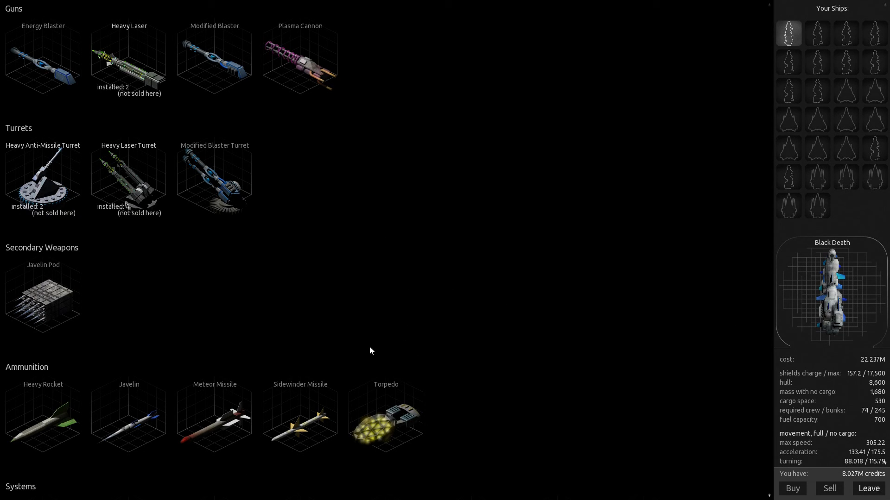
mouse_move(217, 245)
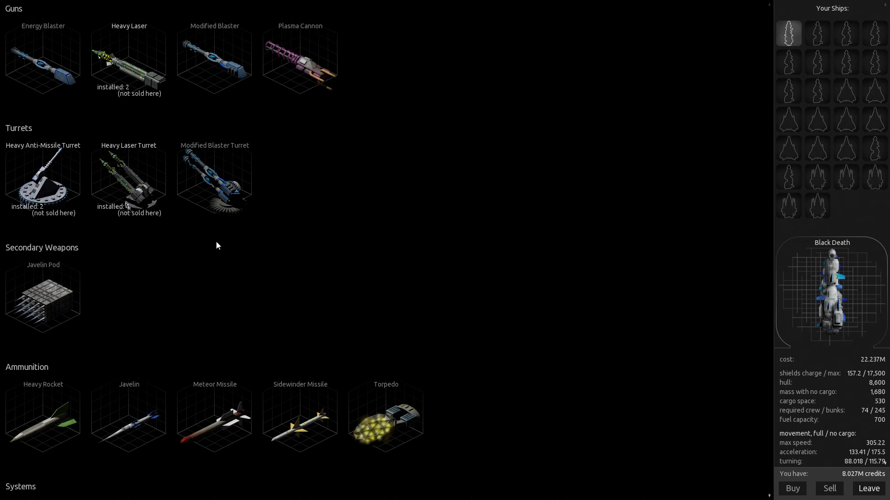
left_click(129, 58)
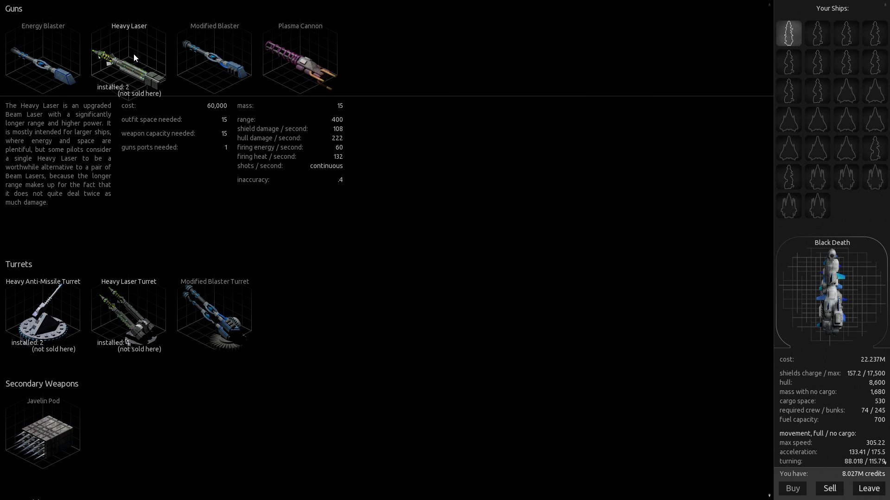
mouse_move(144, 59)
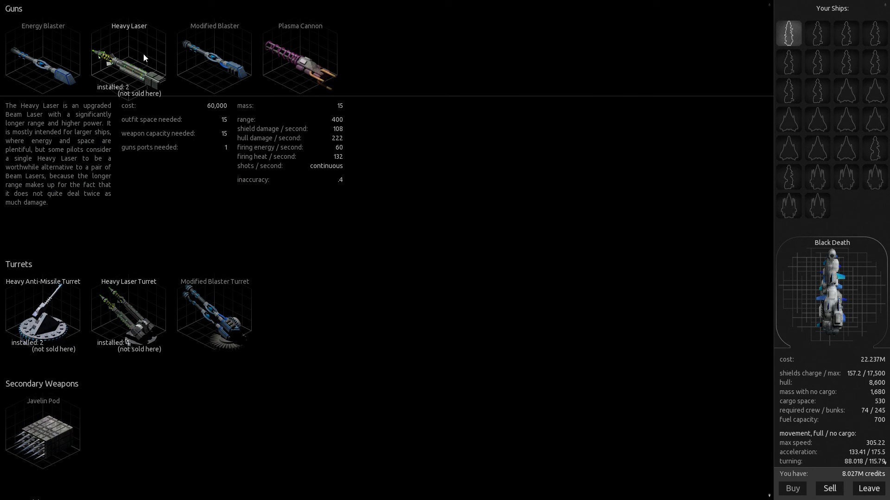
left_click(299, 57)
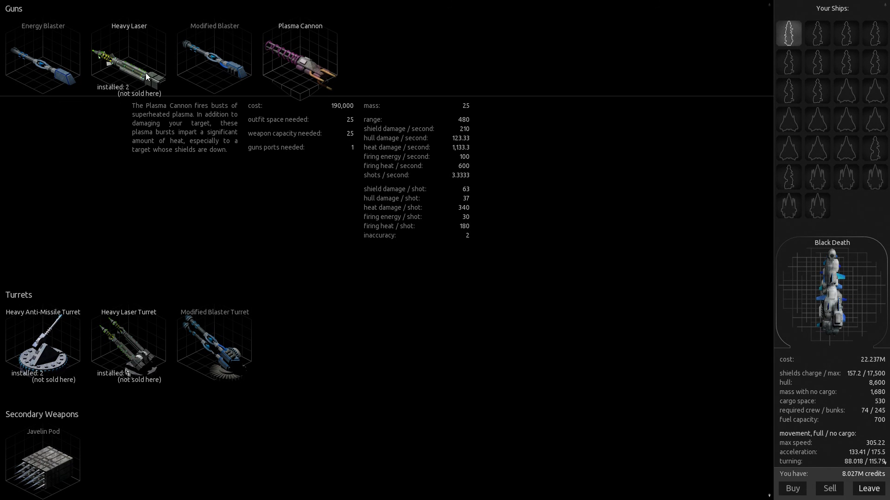
left_click(129, 57)
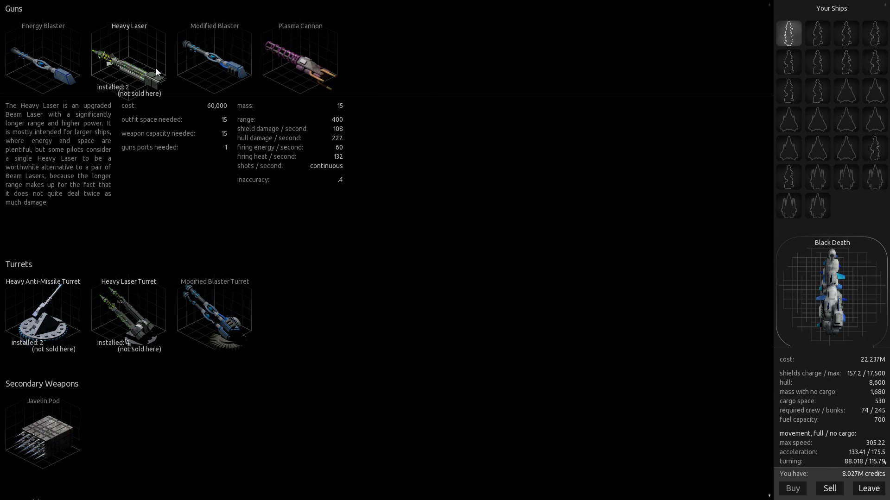
scroll("down", 3)
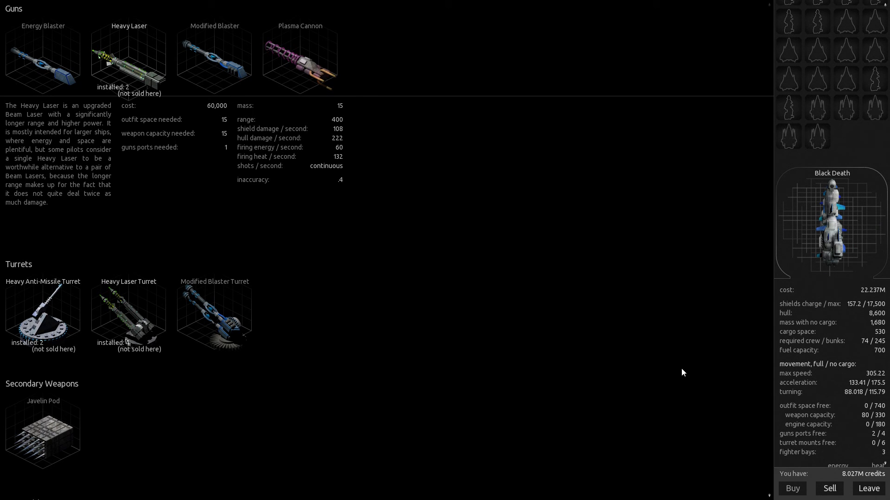
mouse_move(711, 416)
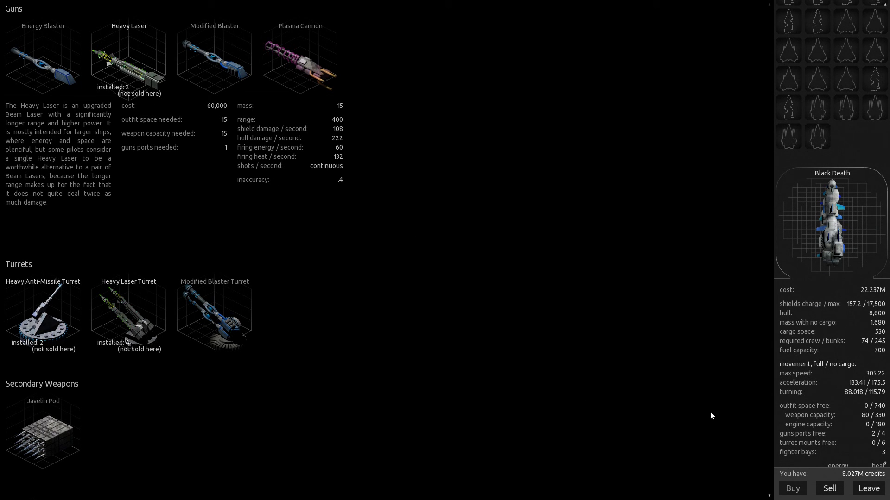
left_click(829, 488)
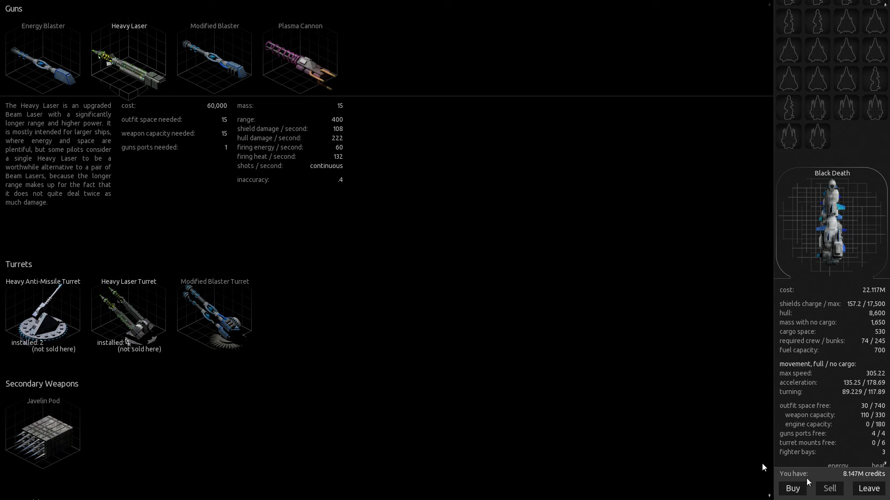
scroll("down", 3)
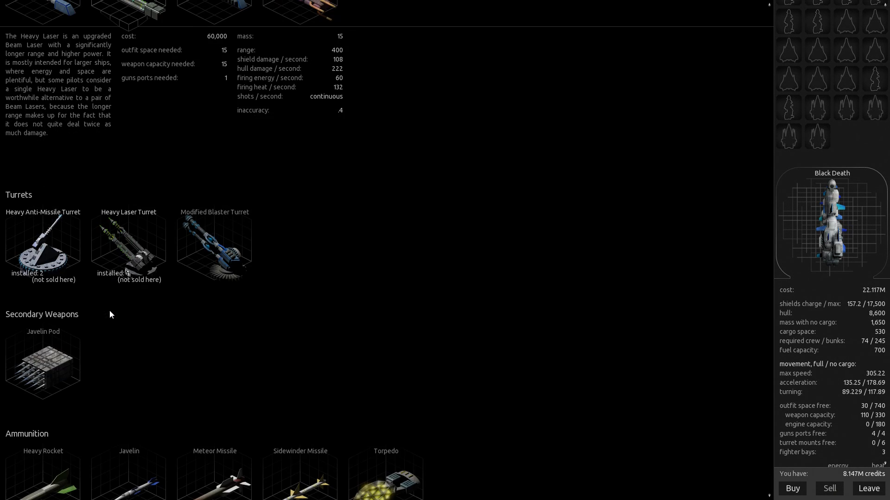
scroll("down", 3)
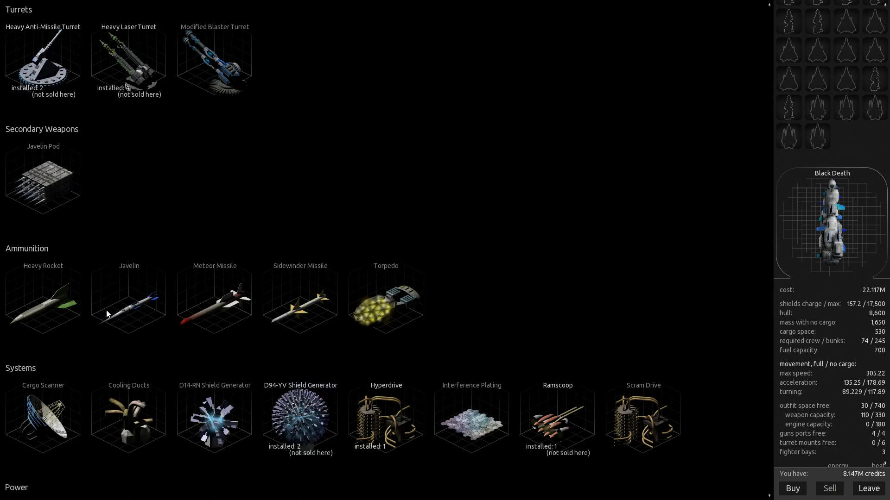
scroll("down", 3)
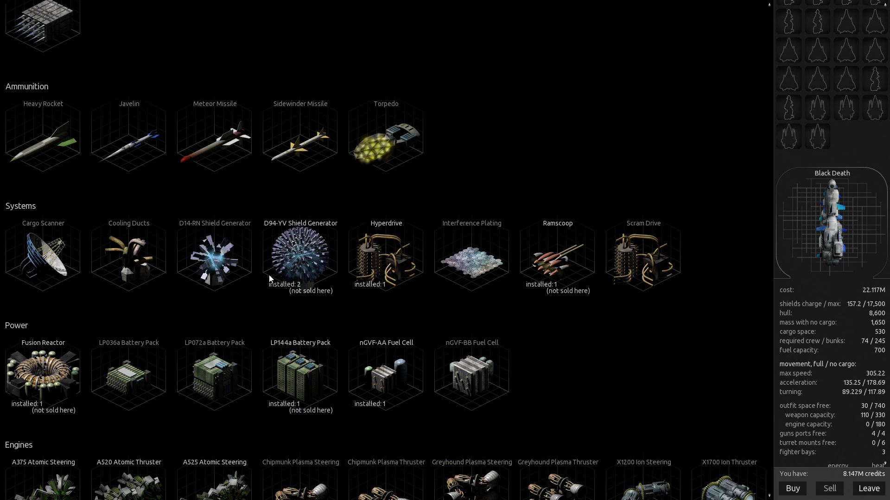
mouse_move(560, 274)
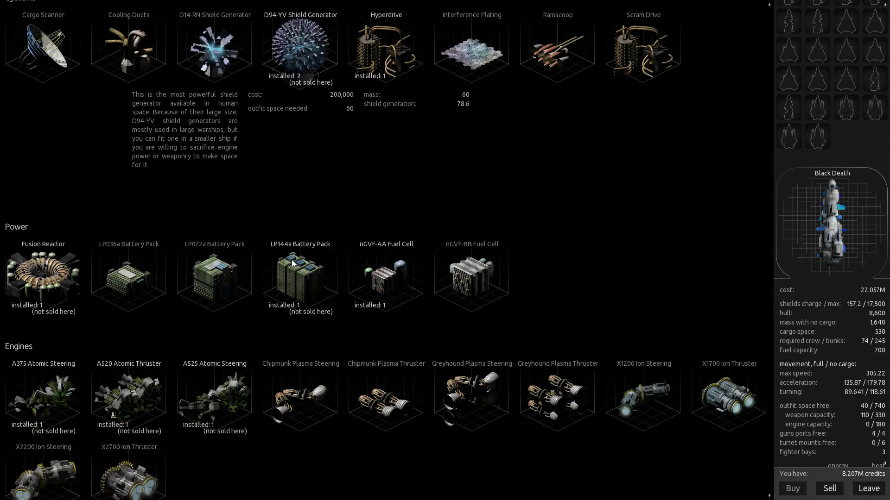
scroll("down", 3)
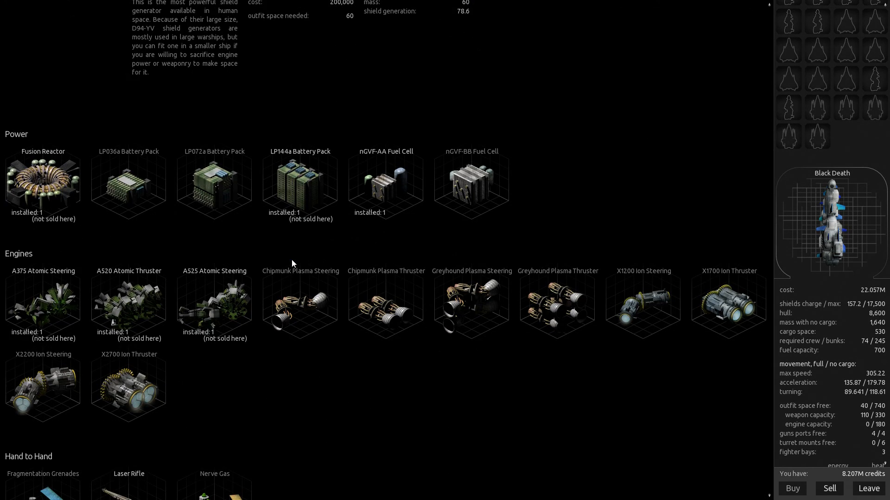
scroll("down", 3)
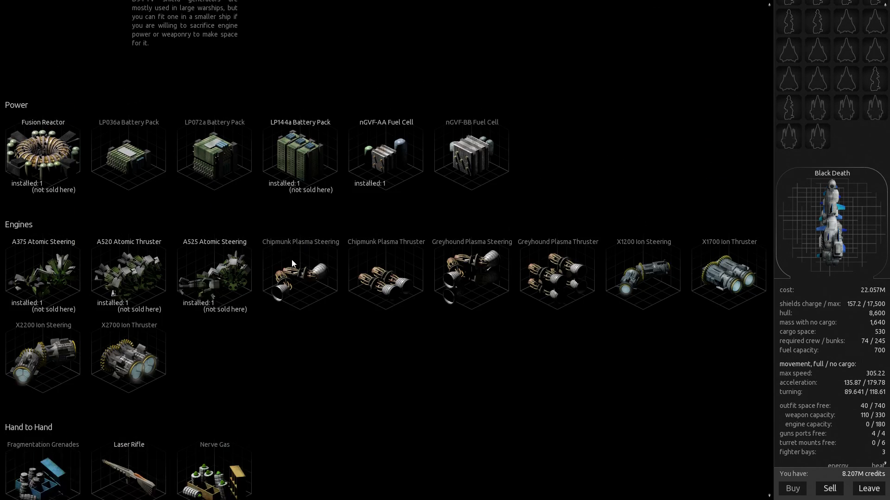
- Trade one D94-YV Shield Generator for 25 Interference Plating, filling the outfit space
left_click(792, 489)
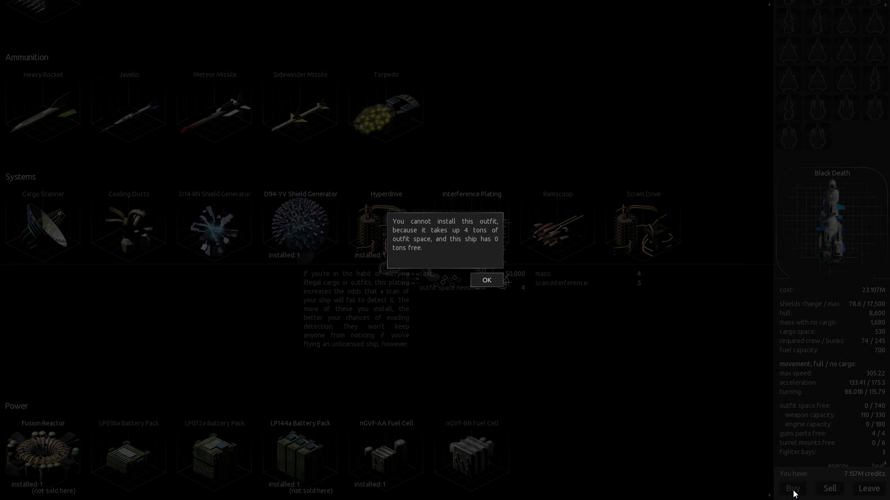
left_click(485, 280)
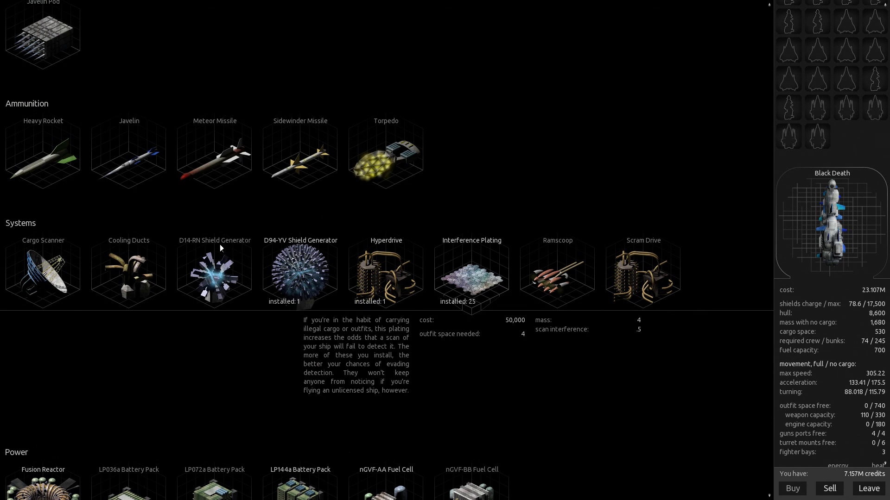
scroll("up", 3)
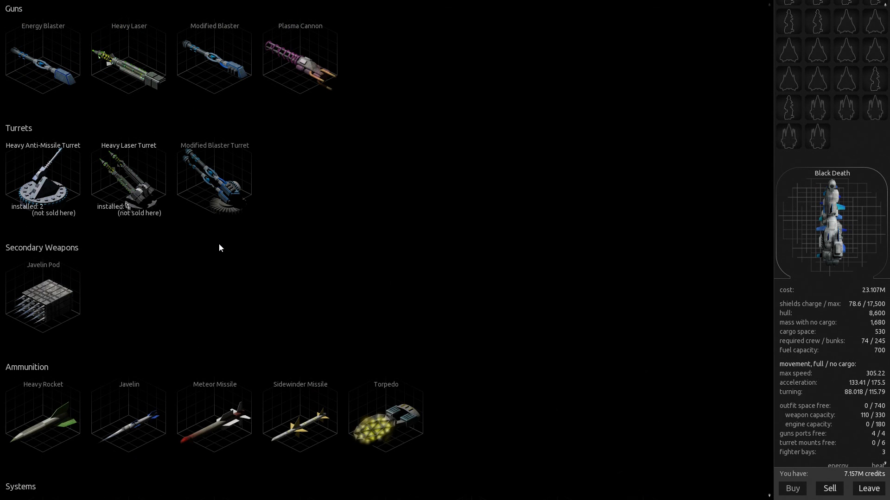
left_click(43, 179)
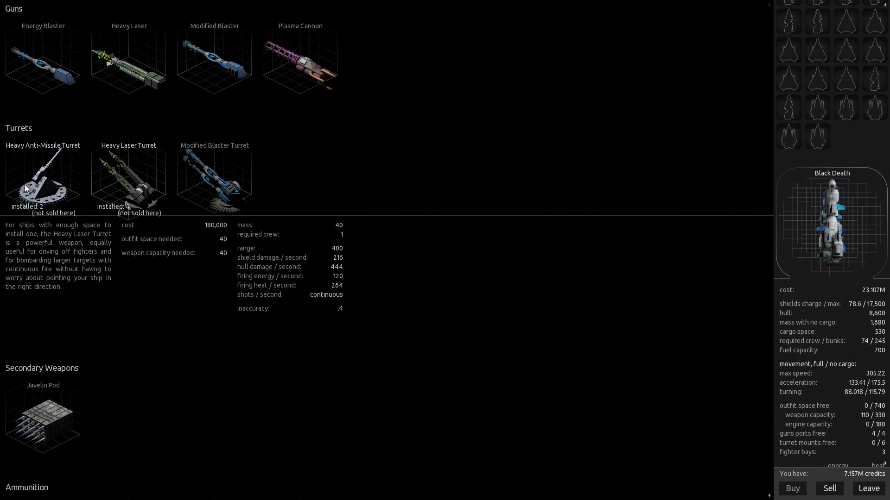
left_click(43, 181)
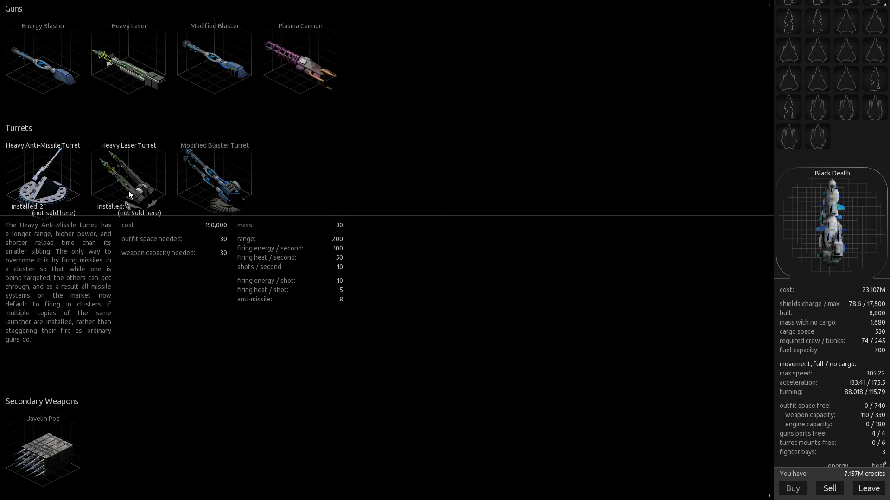
scroll("down", 3)
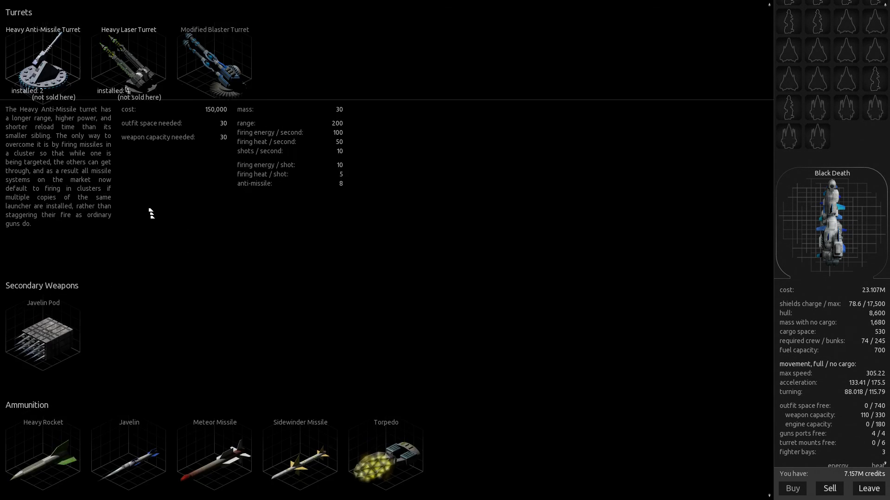
scroll("down", 3)
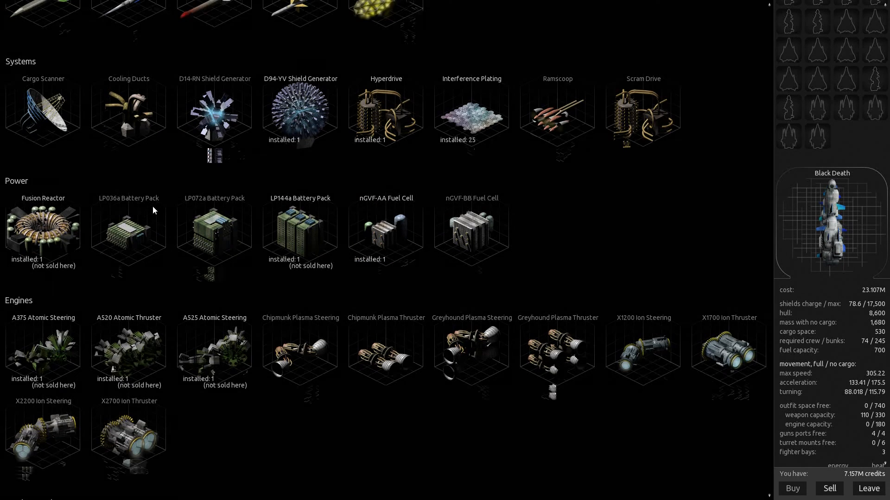
mouse_move(286, 187)
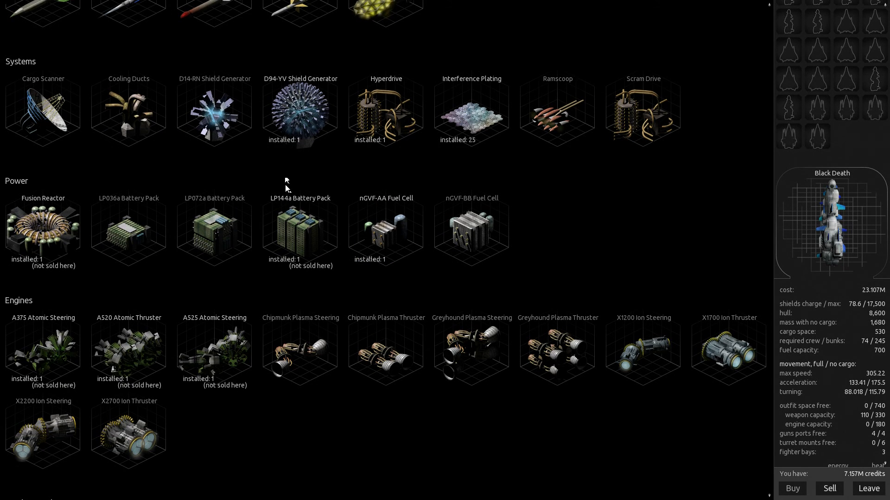
left_click(301, 110)
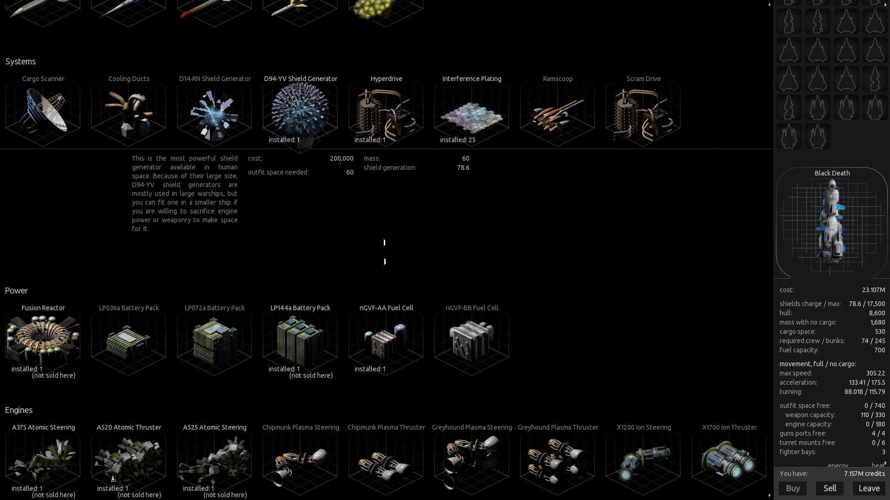
left_click(385, 249)
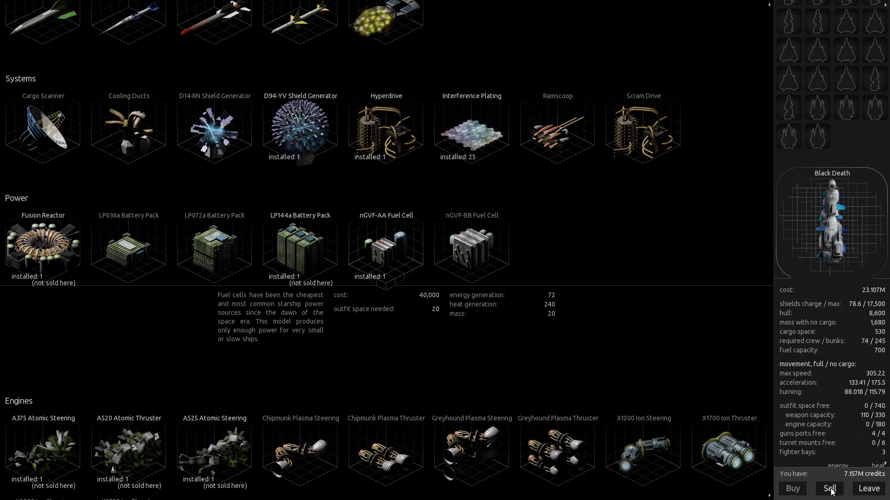
- Sell the nGFV-AA Fuel Cell and add five Interference Plating, reaching 30 installed
left_click(829, 489)
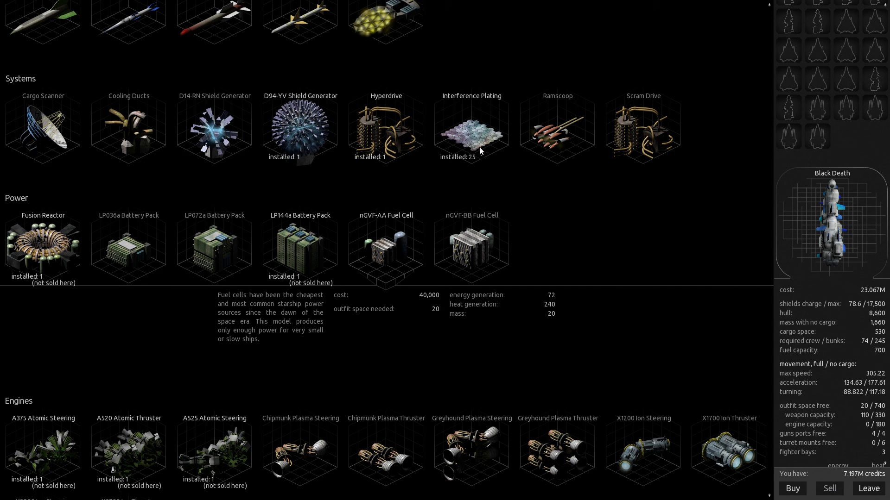
left_click(471, 129)
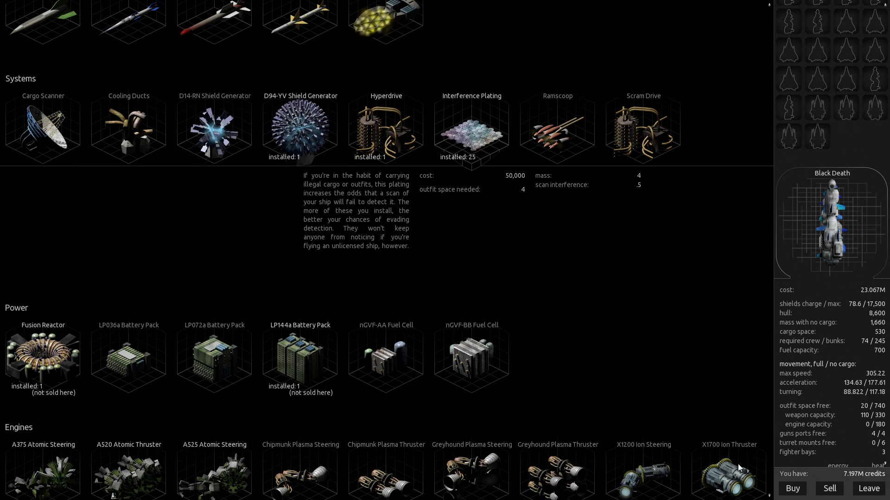
mouse_move(792, 488)
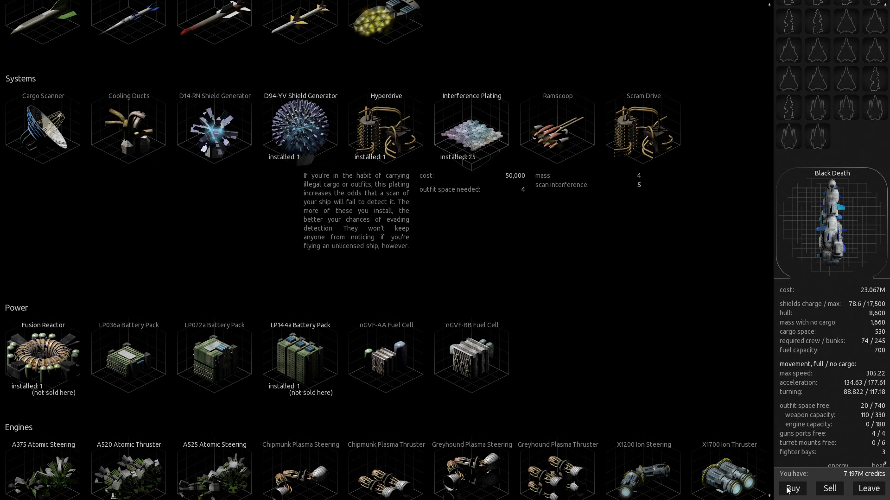
left_click(792, 488)
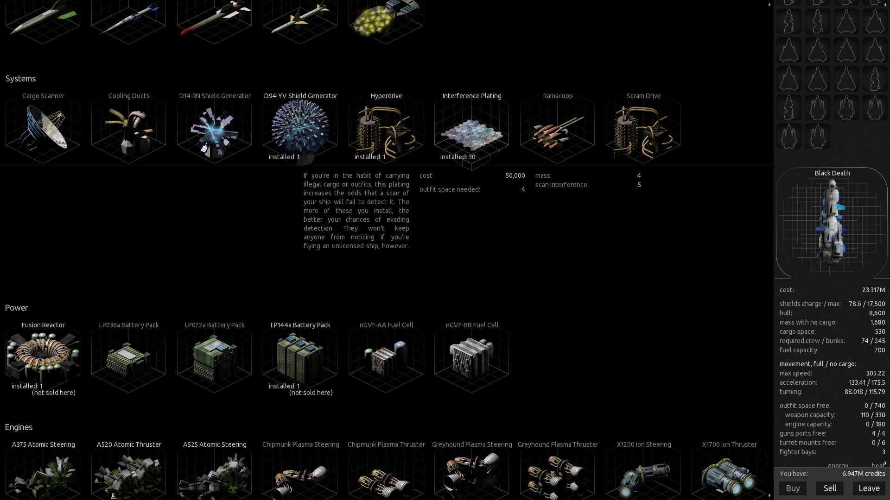
mouse_move(484, 313)
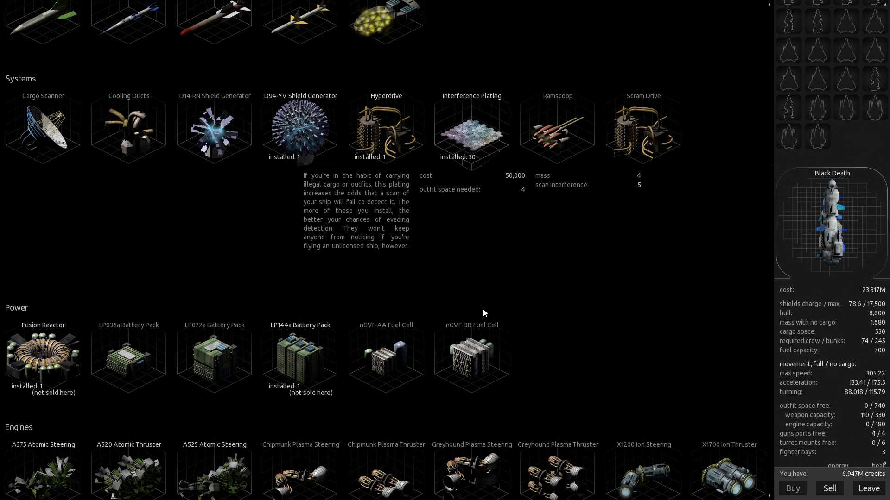
scroll("down", 3)
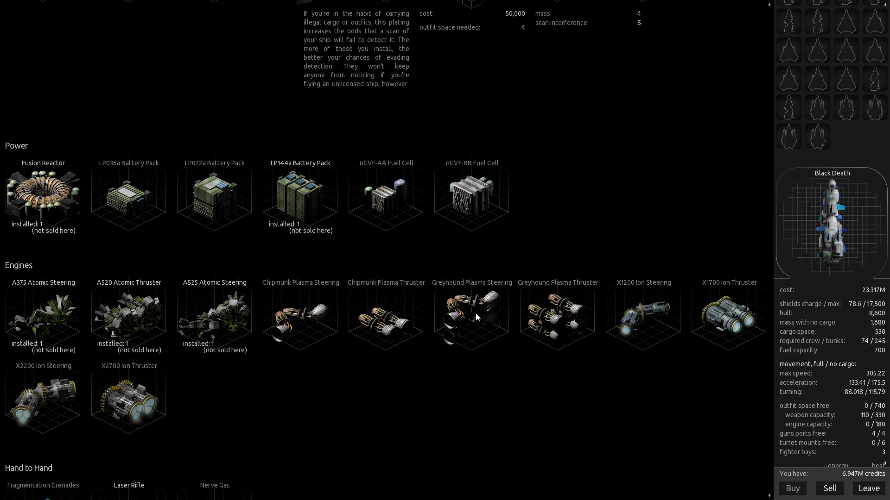
scroll("down", 3)
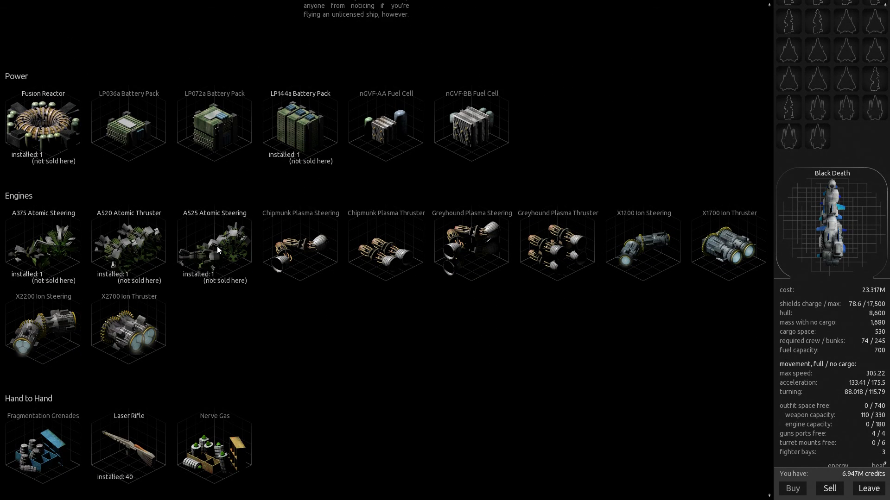
left_click(42, 244)
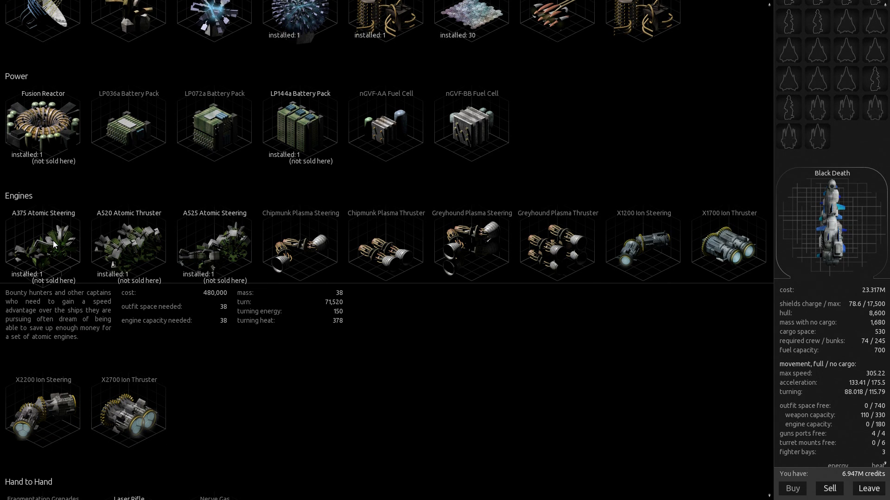
mouse_move(215, 252)
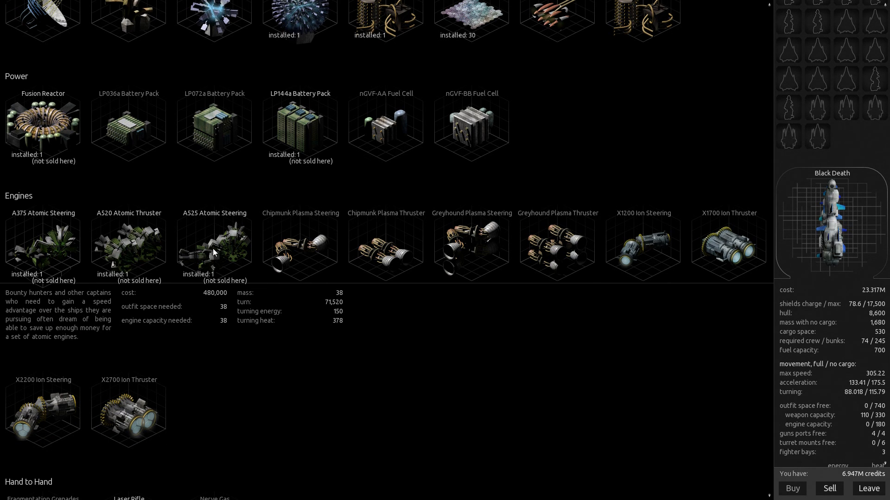
left_click(128, 247)
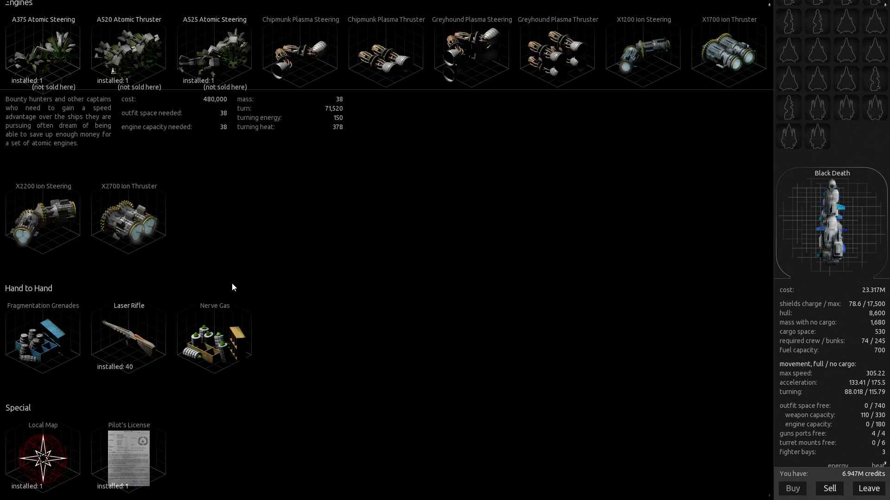
scroll("up", 3)
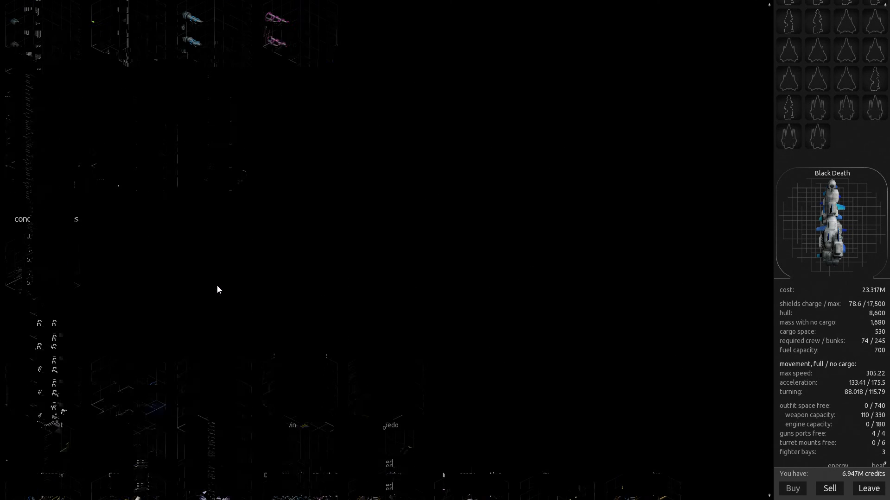
left_click(128, 179)
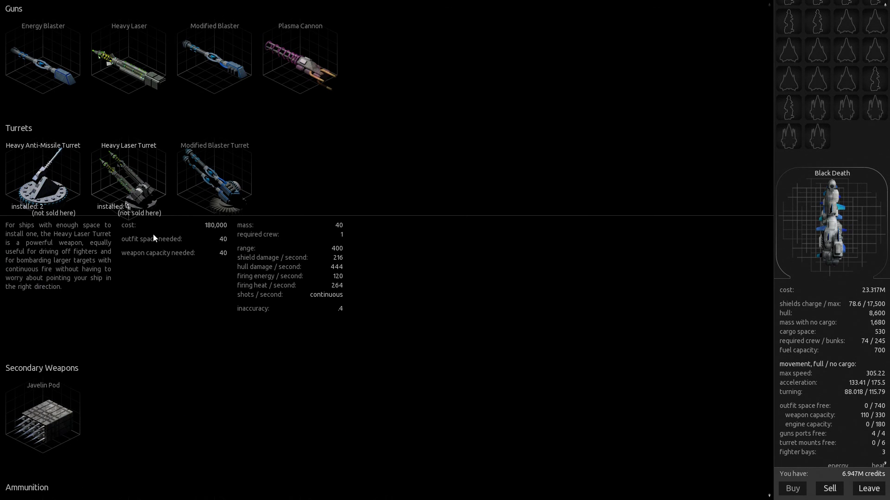
mouse_move(175, 228)
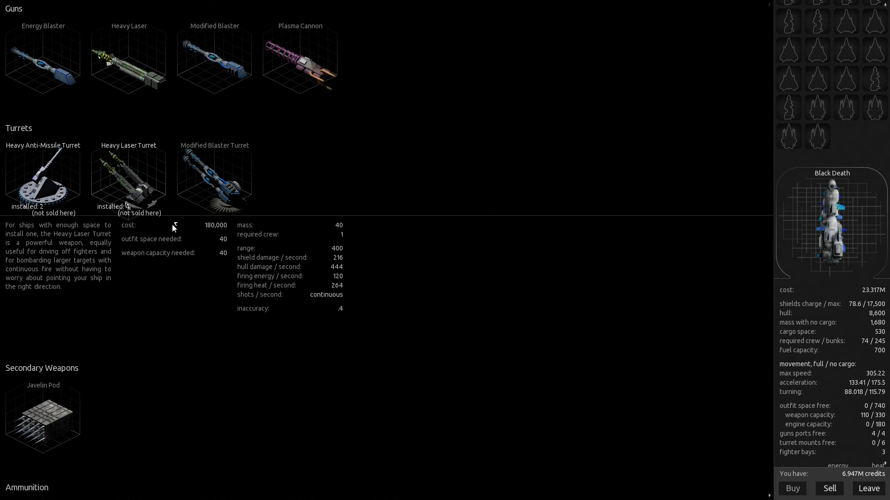
left_click(42, 179)
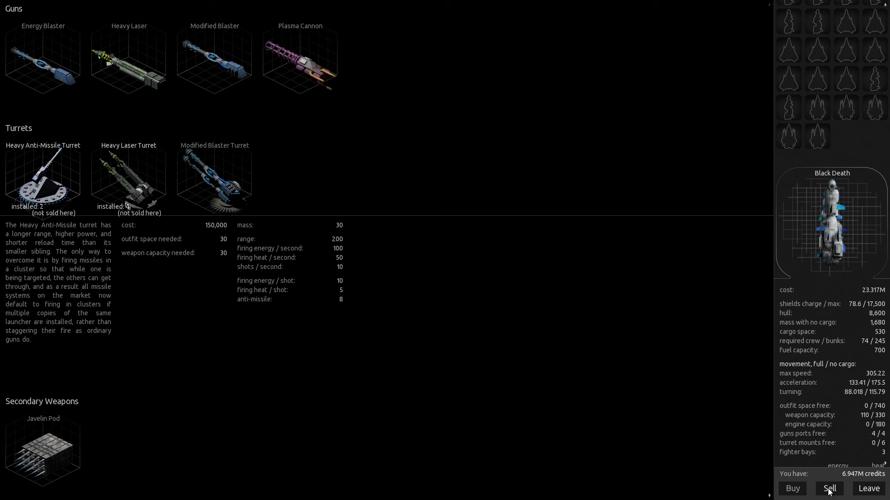
- Sell one Heavy Anti-Missile Turret and view the Heavy Laser Turret on the Unnamed Ship
left_click(829, 489)
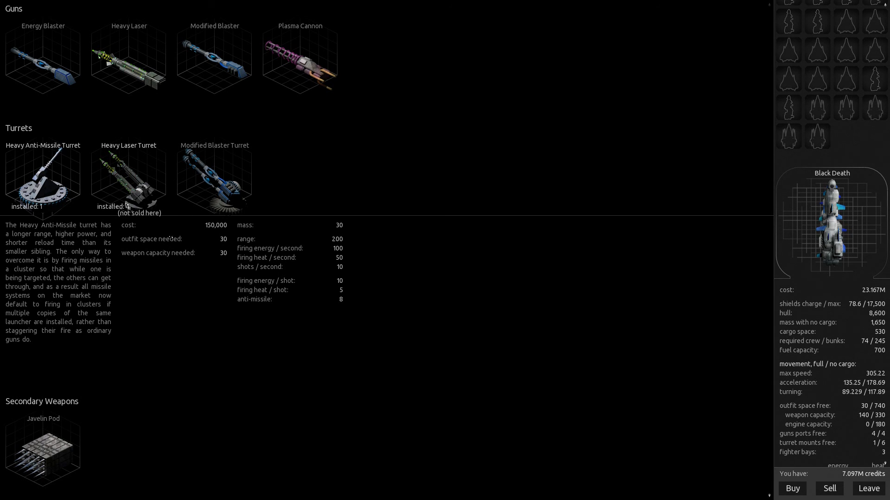
left_click(128, 179)
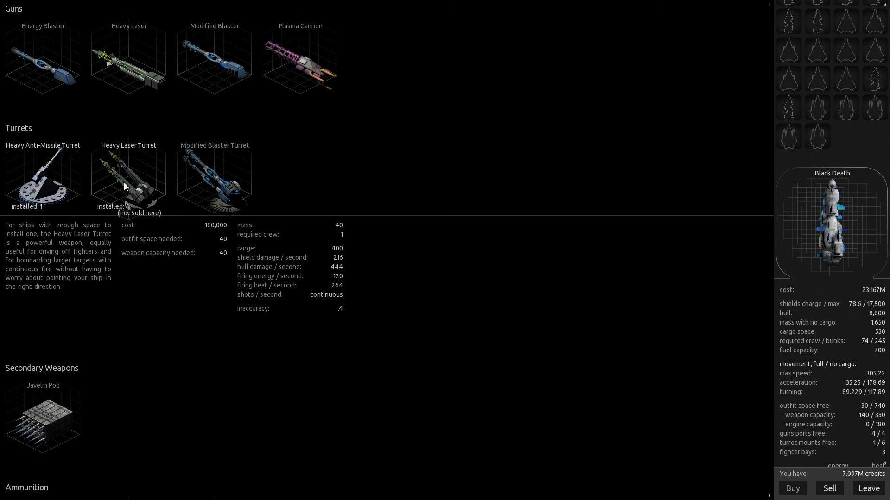
mouse_move(829, 488)
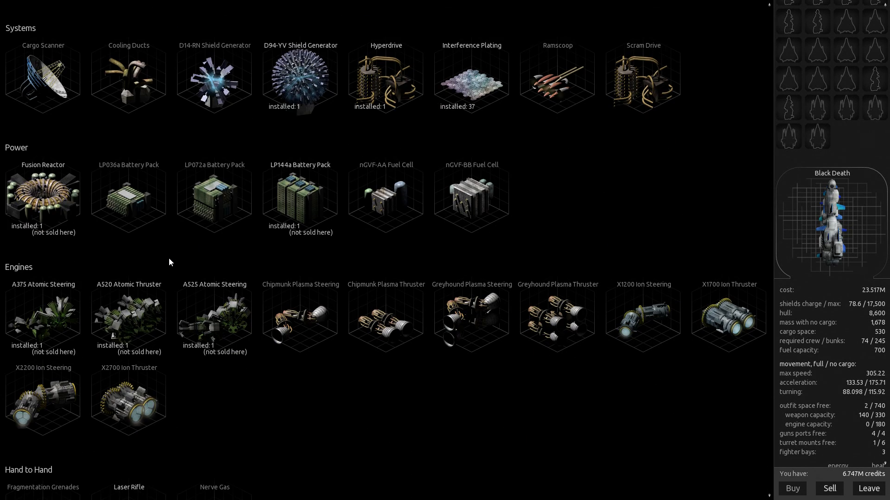
mouse_move(321, 208)
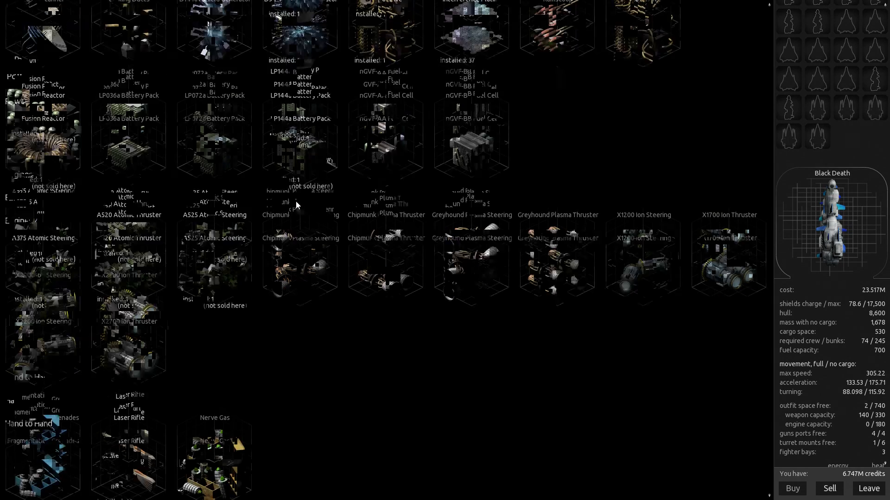
scroll("down", 3)
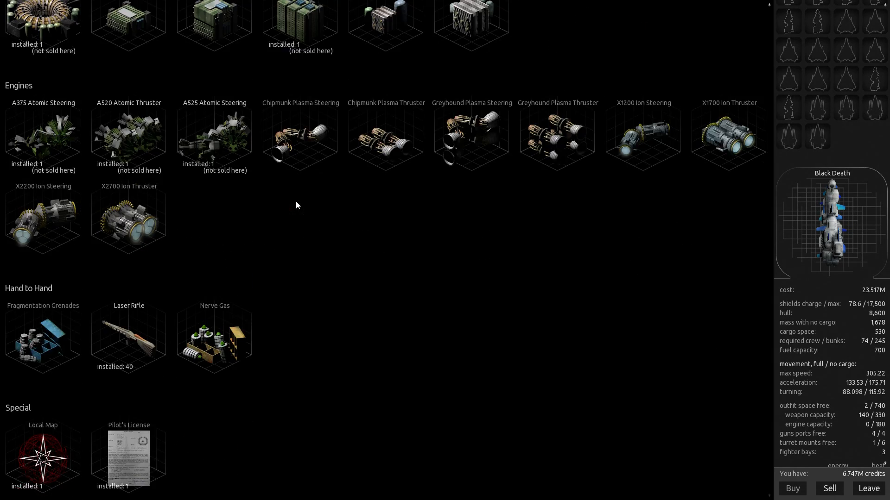
scroll("up", 3)
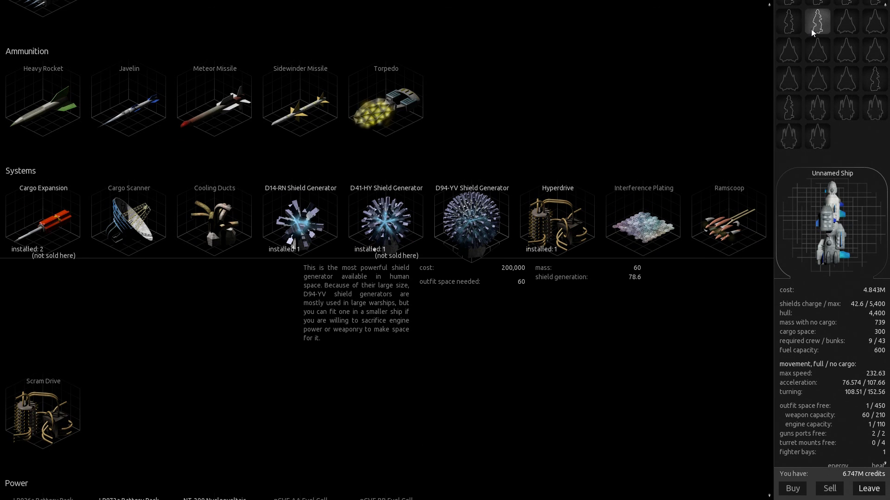
mouse_move(877, 413)
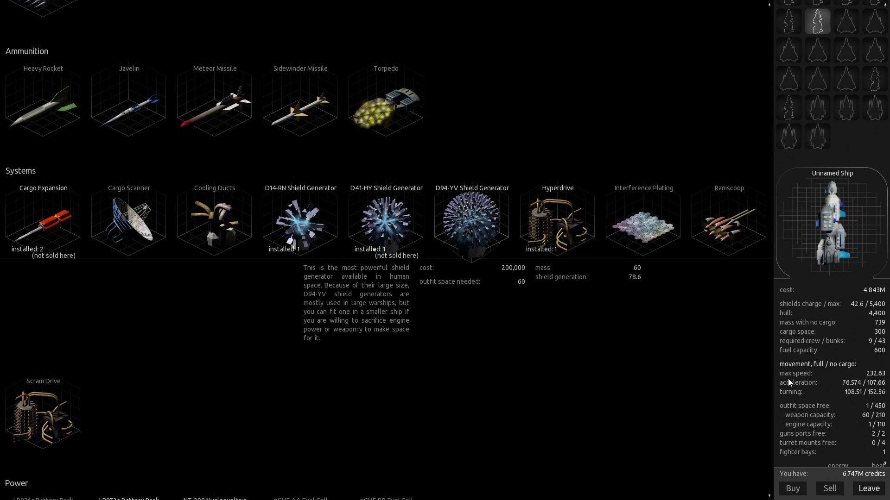
mouse_move(685, 394)
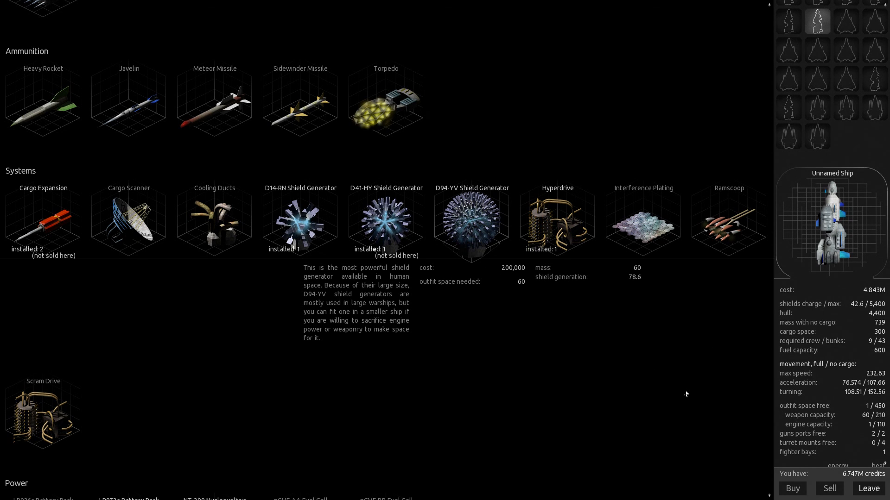
mouse_move(847, 418)
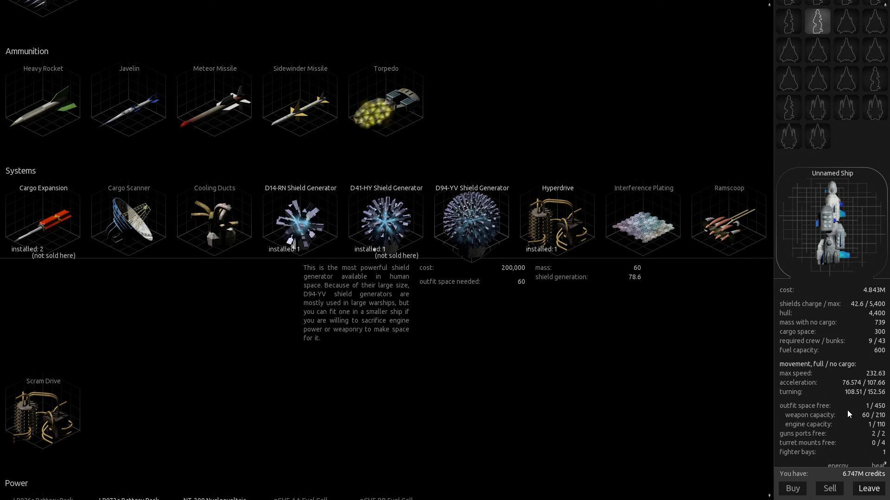
mouse_move(848, 409)
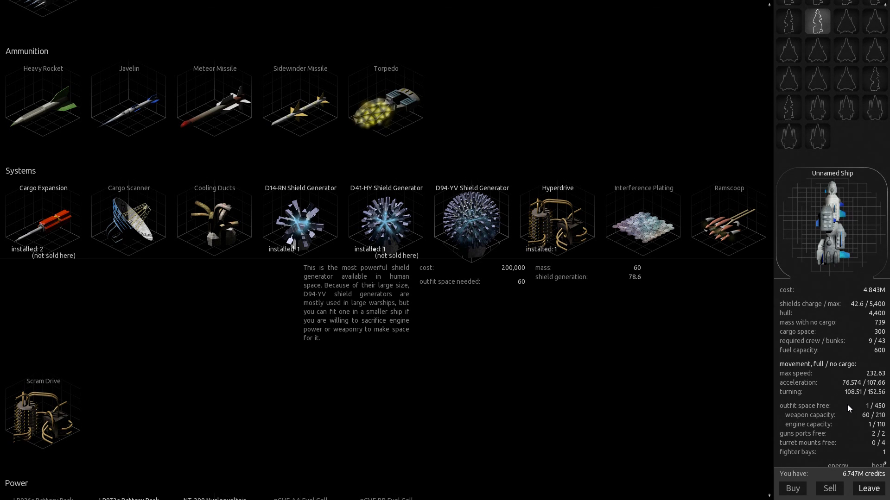
- Read the A255 Atomic Steering and D41-HY Shield Generator descriptions on the Unnamed Ship
scroll("down", 3)
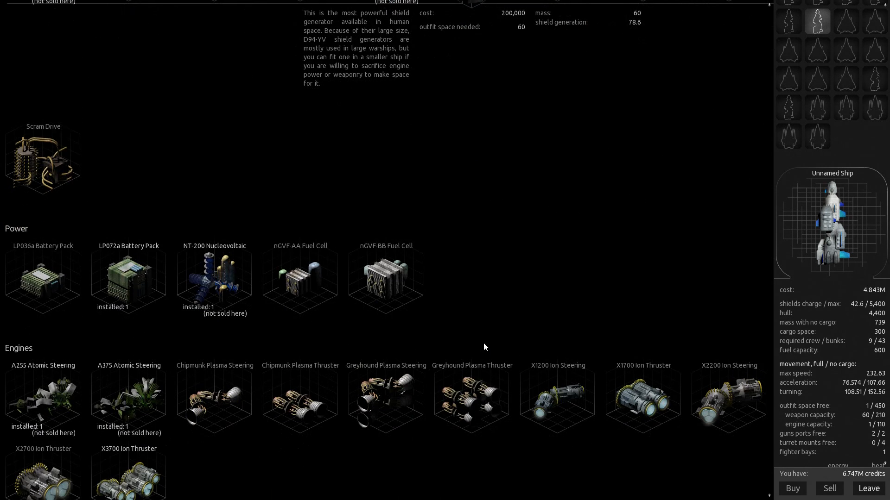
left_click(128, 397)
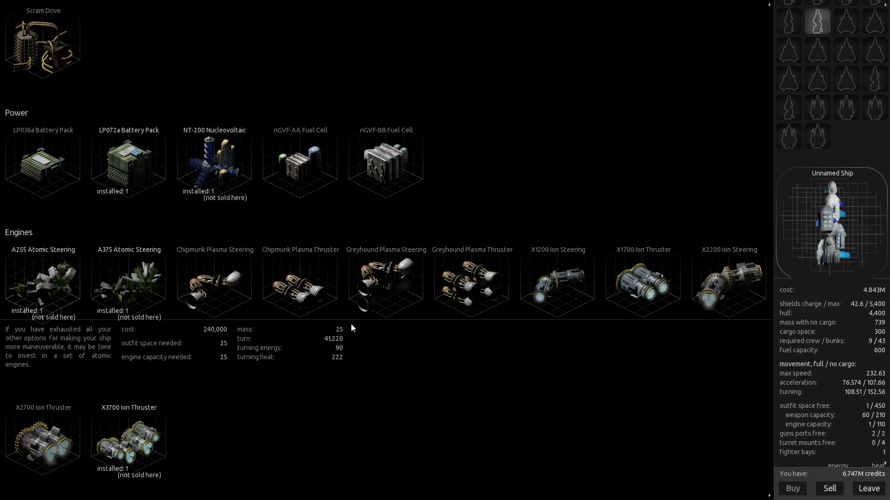
scroll("down", 3)
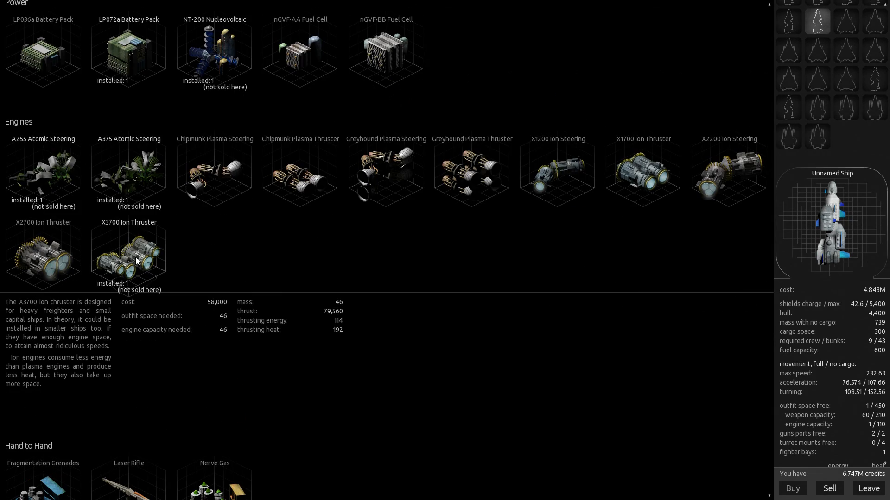
scroll("up", 3)
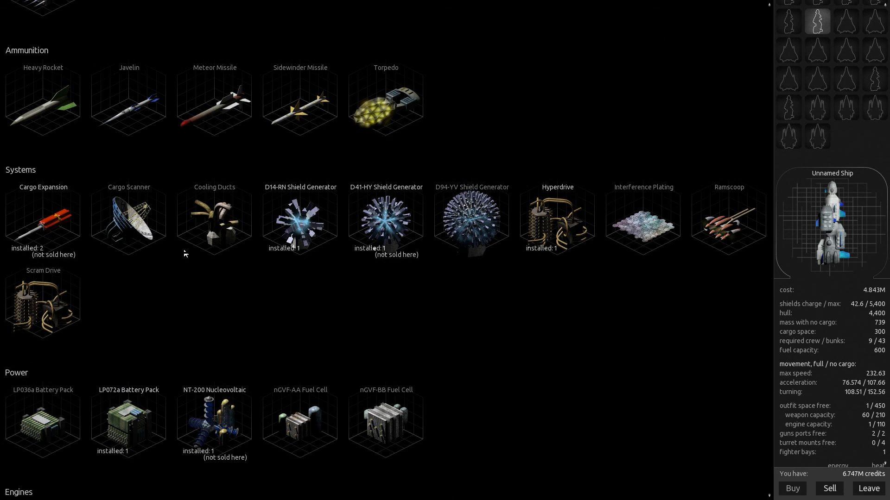
left_click(300, 222)
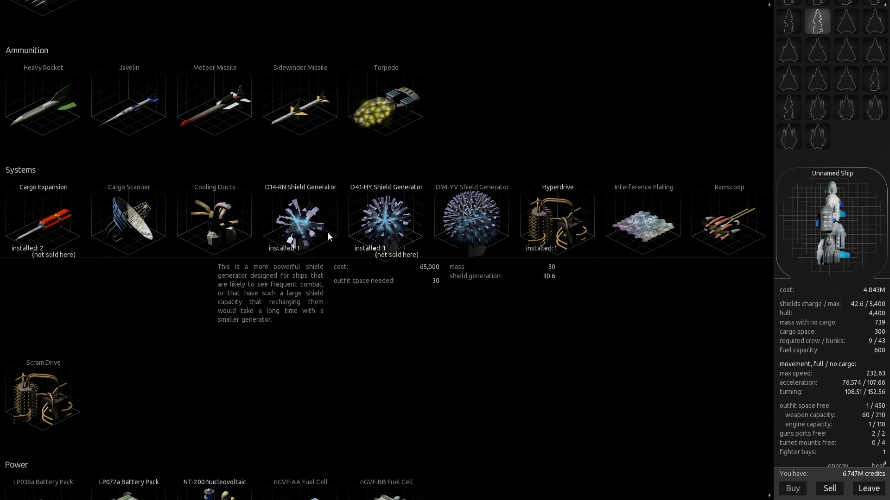
scroll("up", 3)
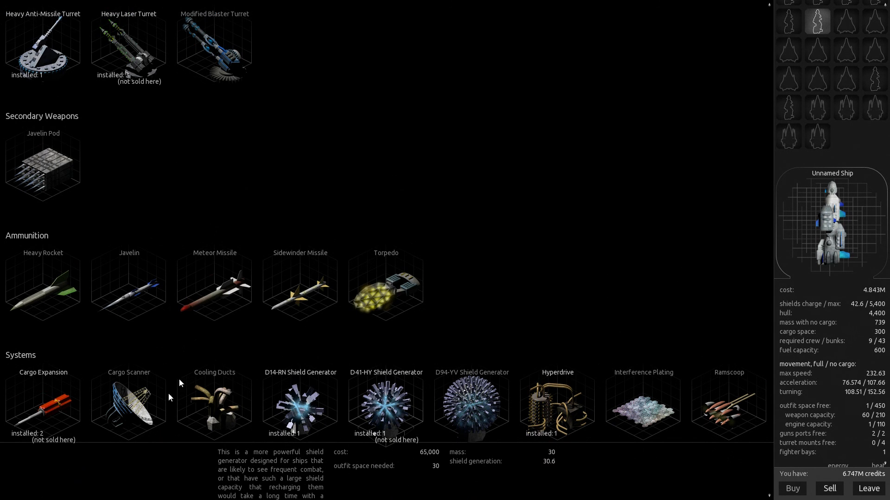
scroll("down", 3)
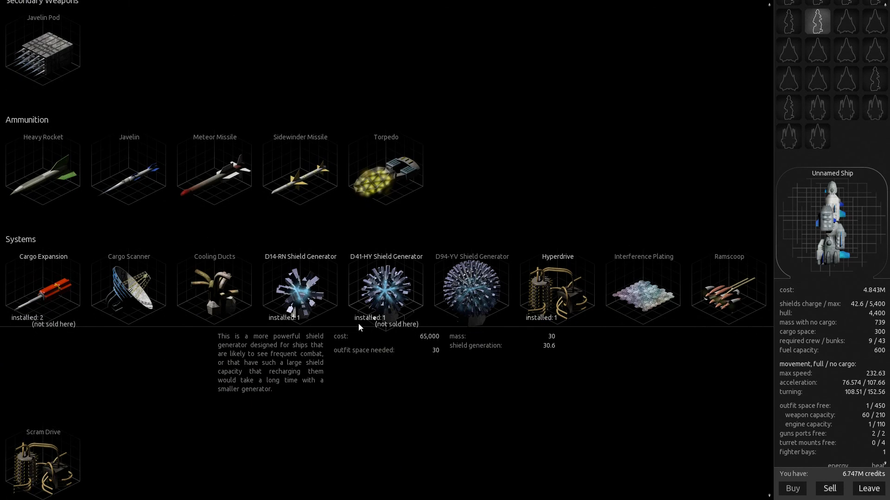
scroll("down", 3)
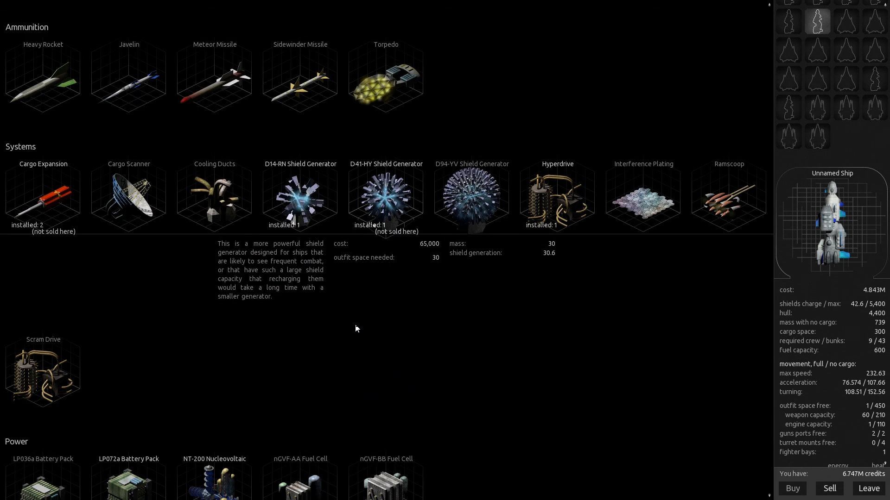
mouse_move(837, 129)
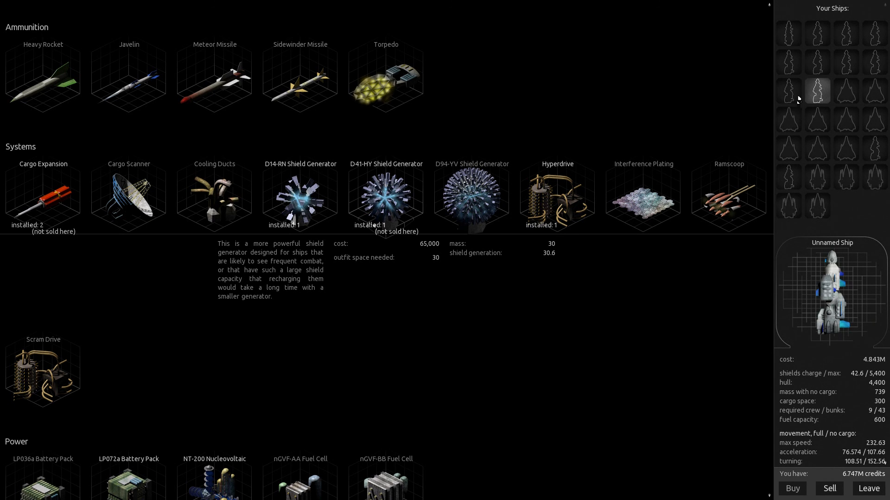
- Select the Black Death and scroll through its outfits, showing 37 interference platings installed
left_click(788, 33)
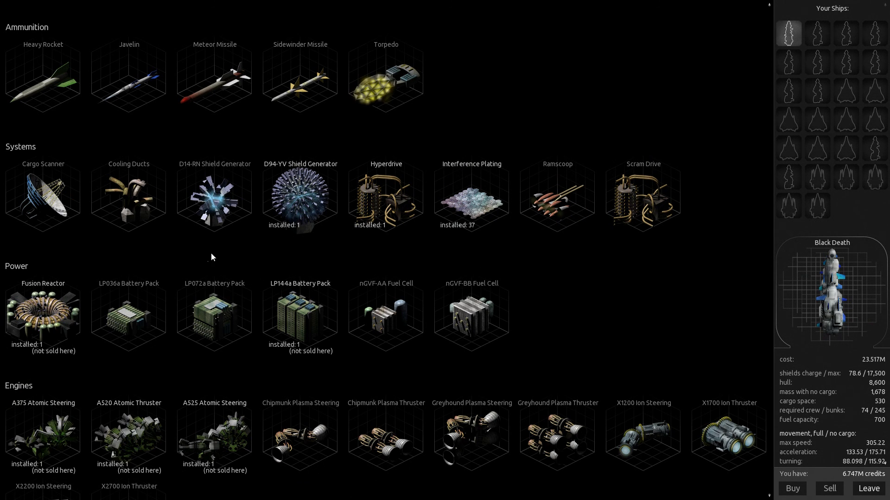
mouse_move(321, 229)
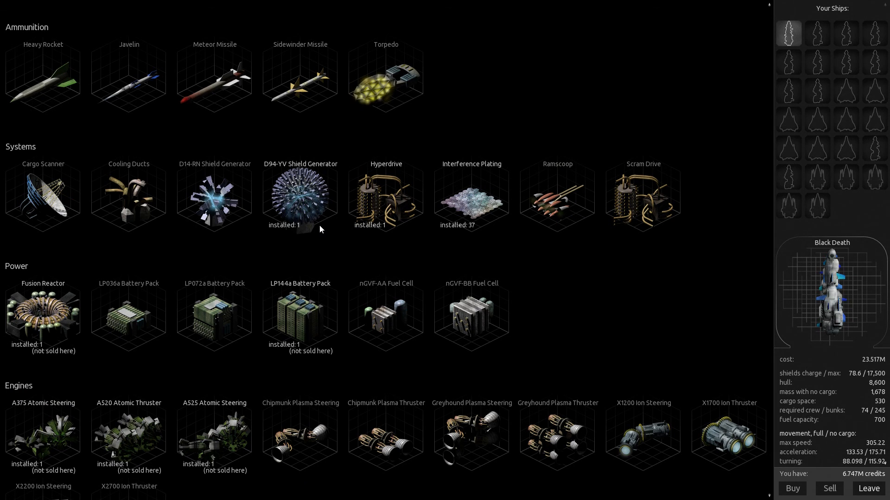
scroll("up", 3)
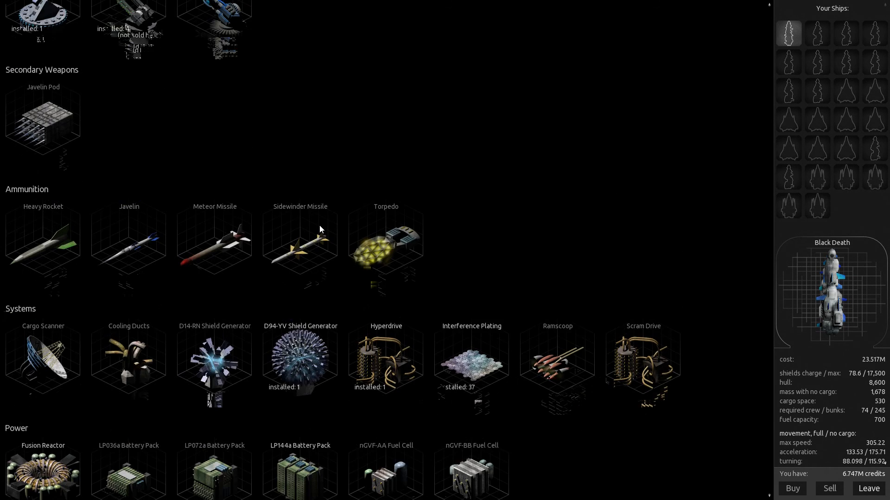
scroll("down", 3)
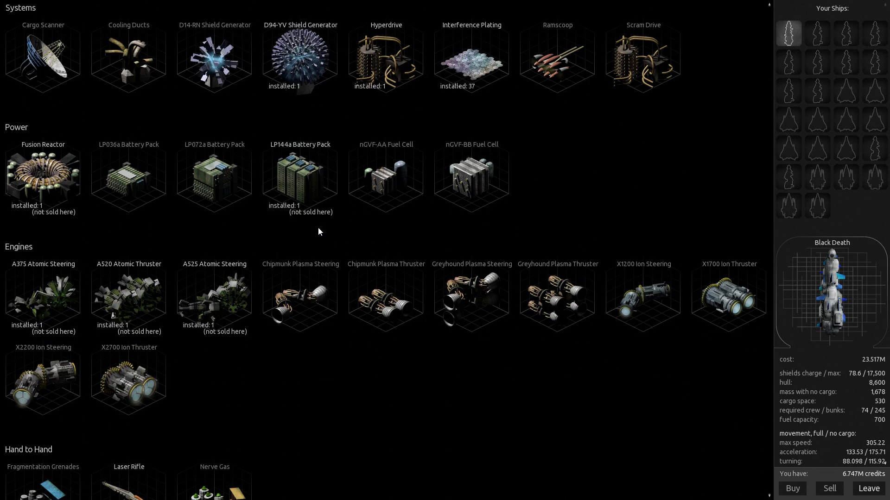
scroll("down", 3)
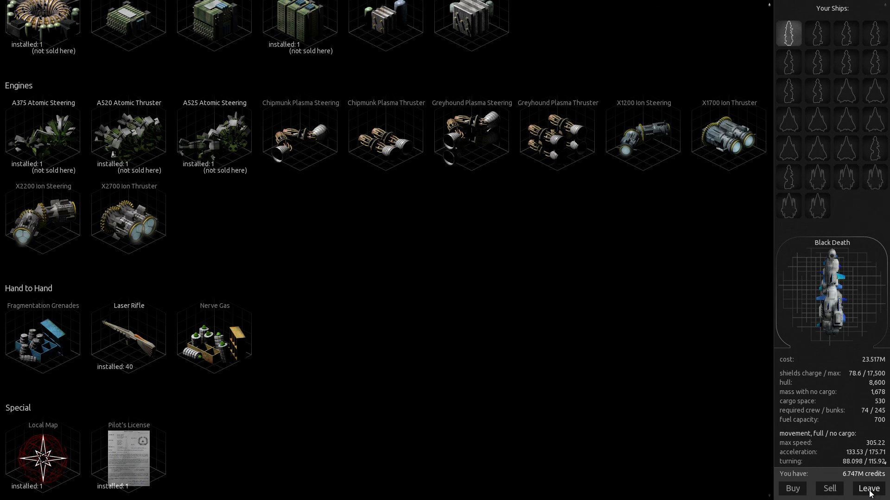
- Leave the outfitter and check Trinket's summary of outfits for sale
left_click(868, 488)
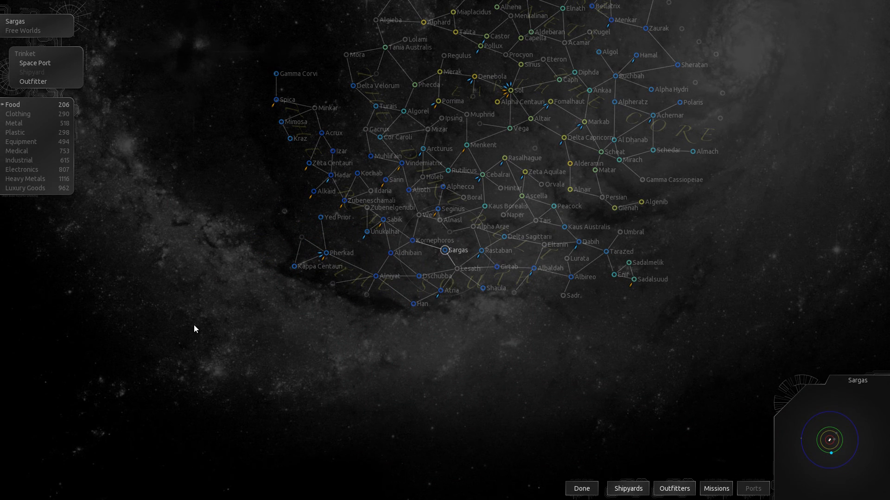
left_click(33, 81)
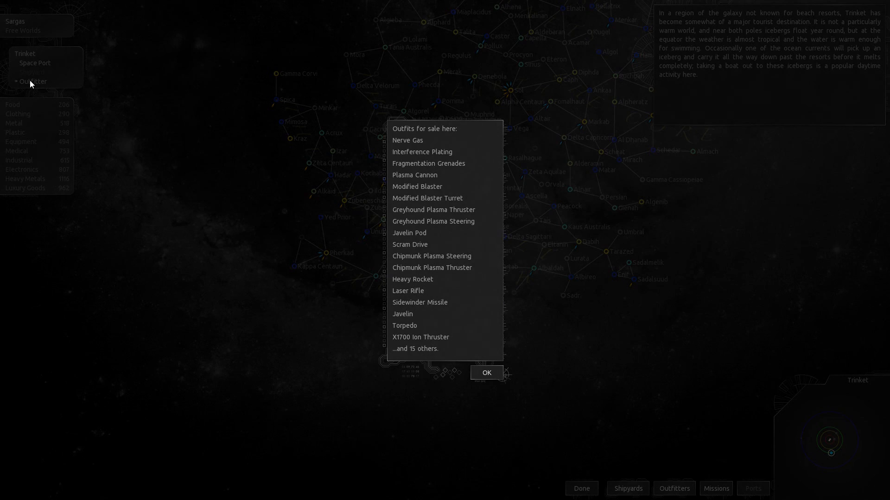
left_click(485, 373)
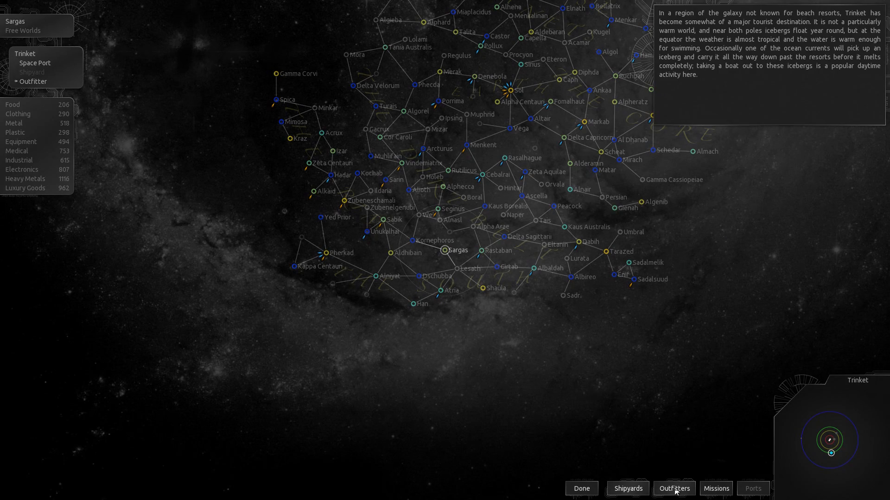
- Show the map's Outfitters price list, scrolled down to system and power outfits
left_click(673, 489)
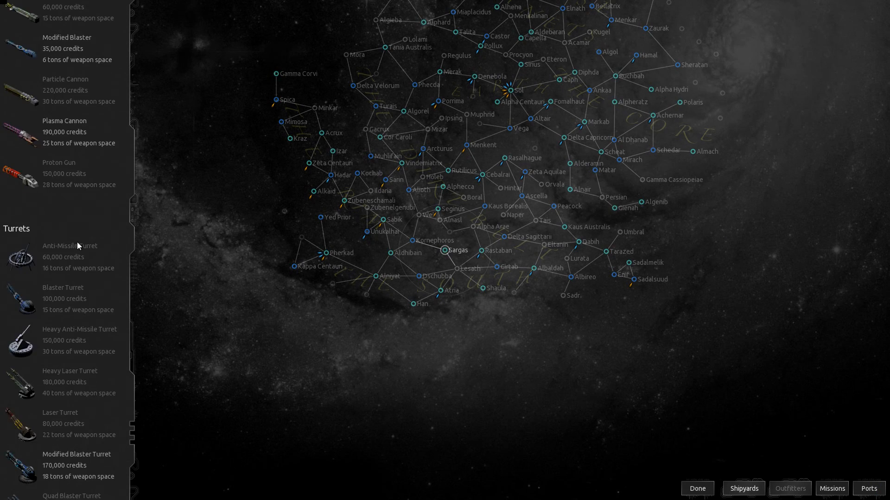
scroll("down", 3)
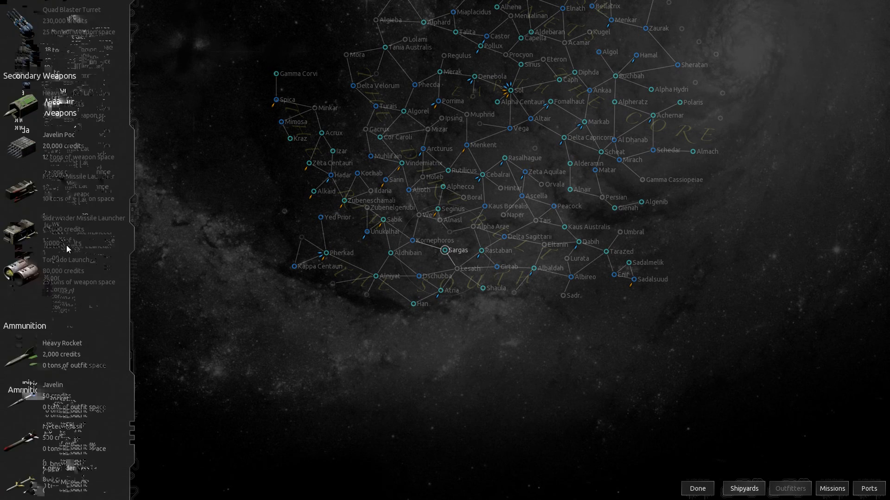
scroll("down", 3)
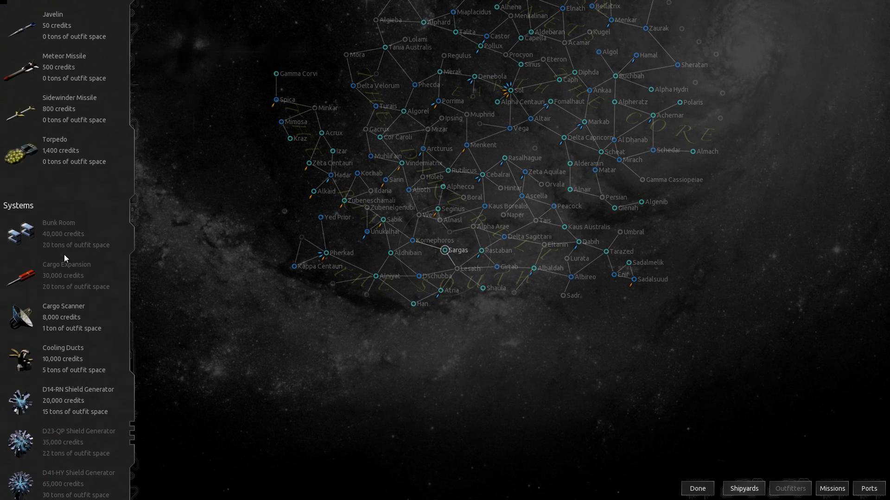
scroll("down", 3)
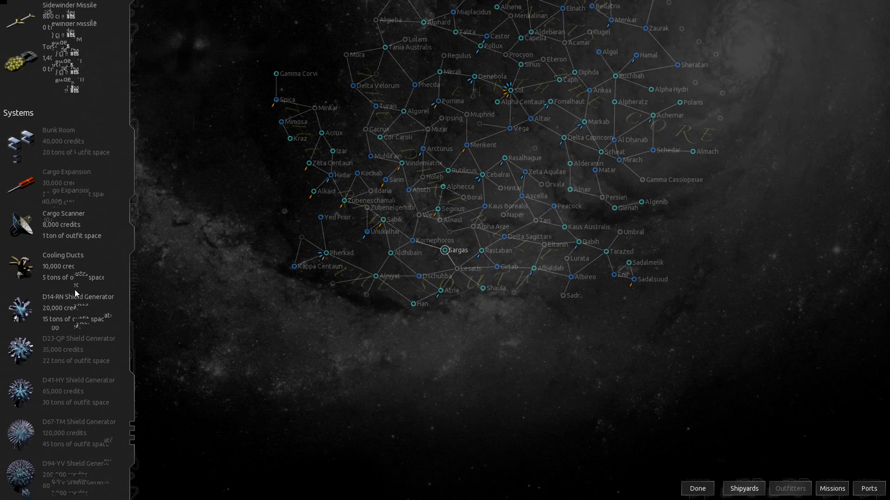
scroll("down", 3)
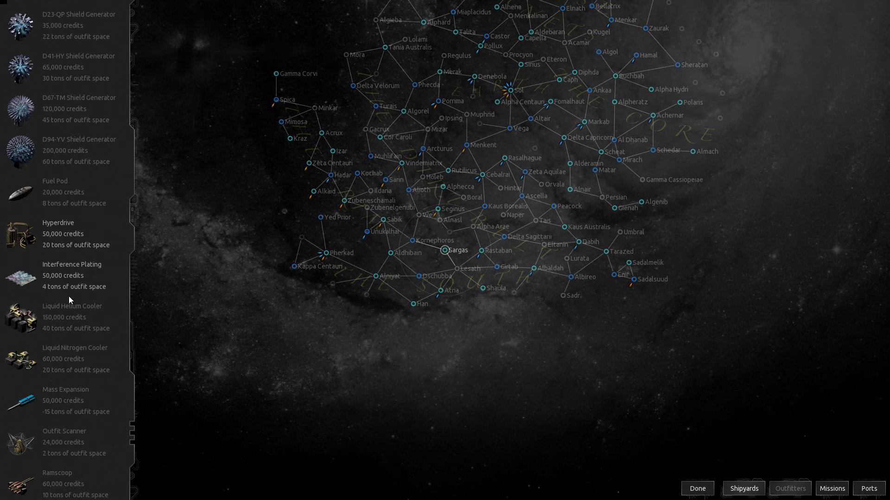
scroll("down", 3)
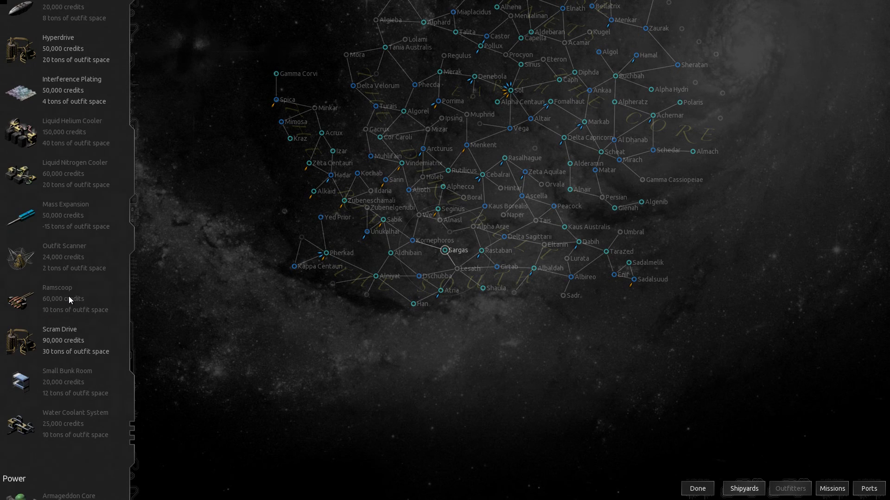
scroll("down", 3)
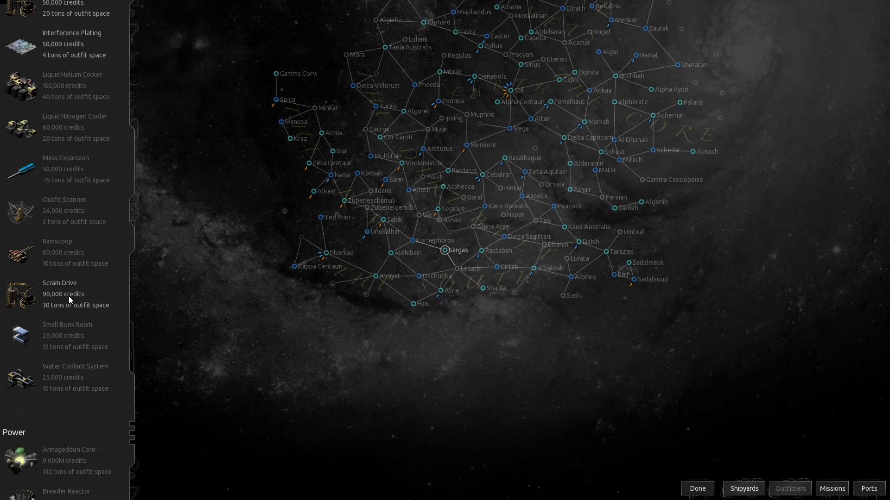
left_click(66, 168)
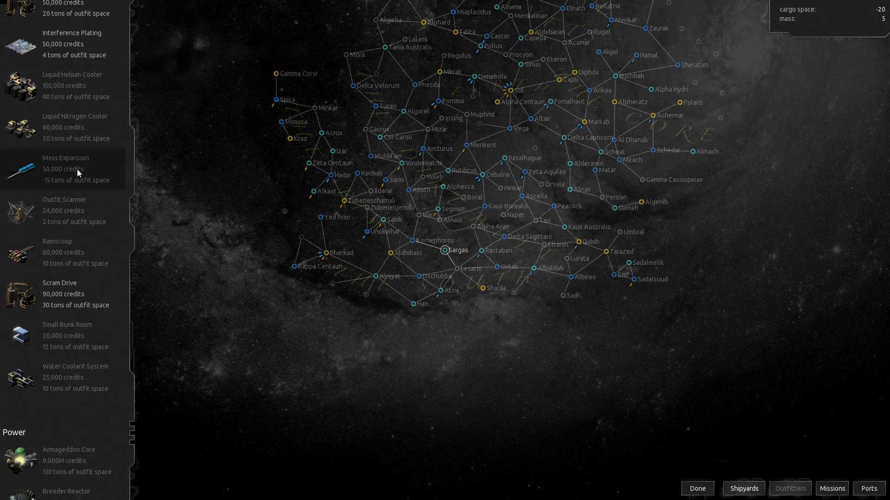
mouse_move(50, 157)
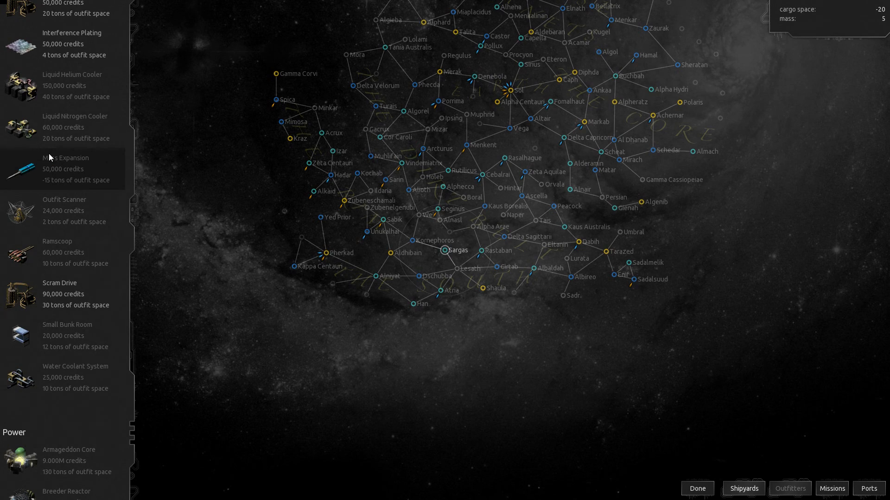
mouse_move(789, 5)
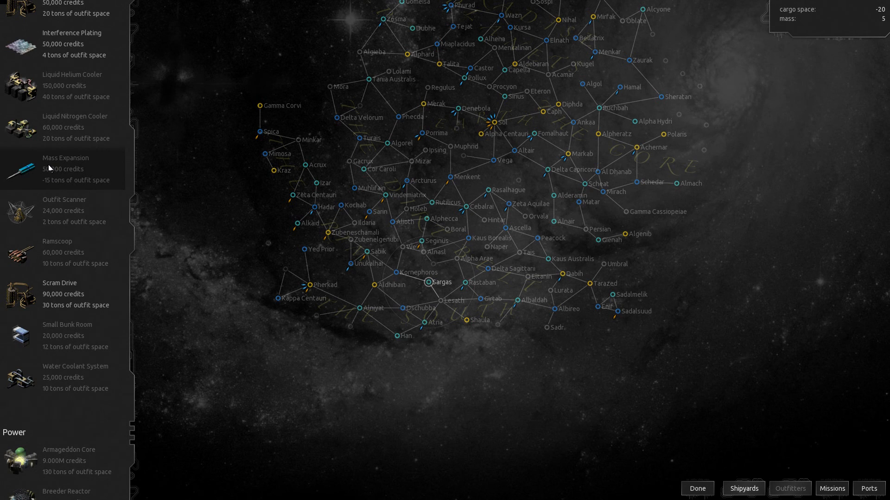
left_click(64, 211)
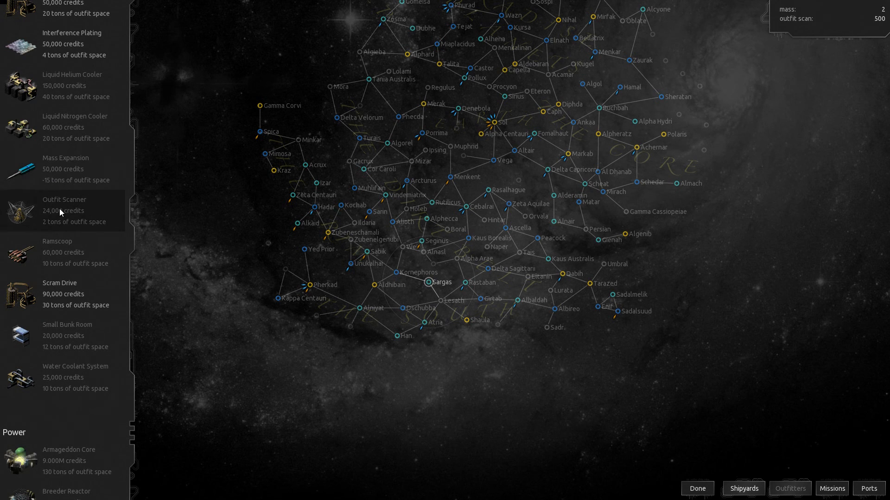
left_click(63, 294)
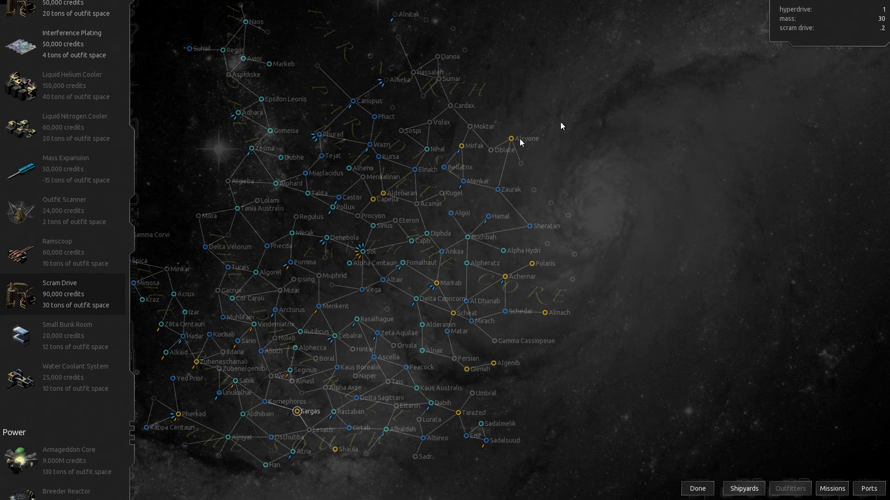
scroll("down", 3)
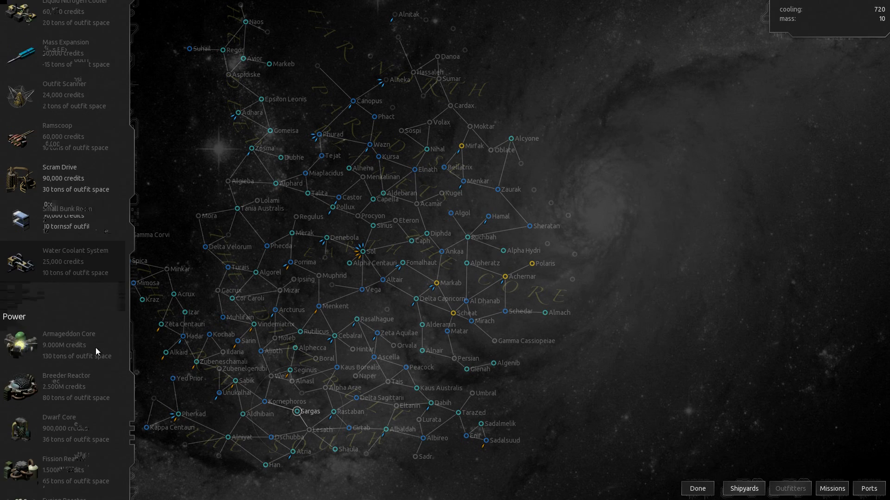
scroll("down", 3)
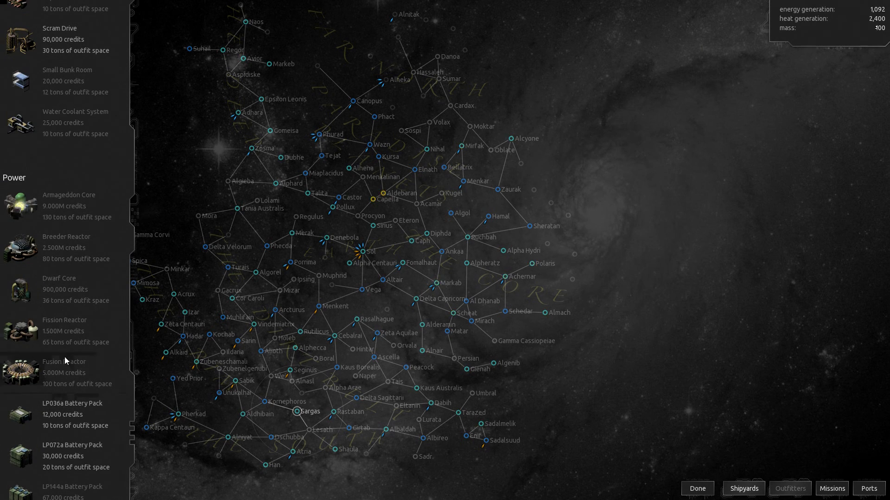
scroll("down", 3)
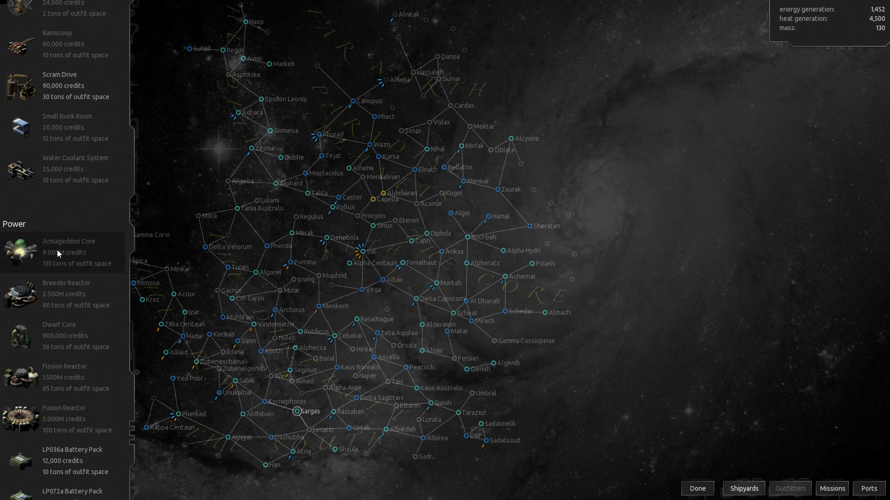
mouse_move(816, 23)
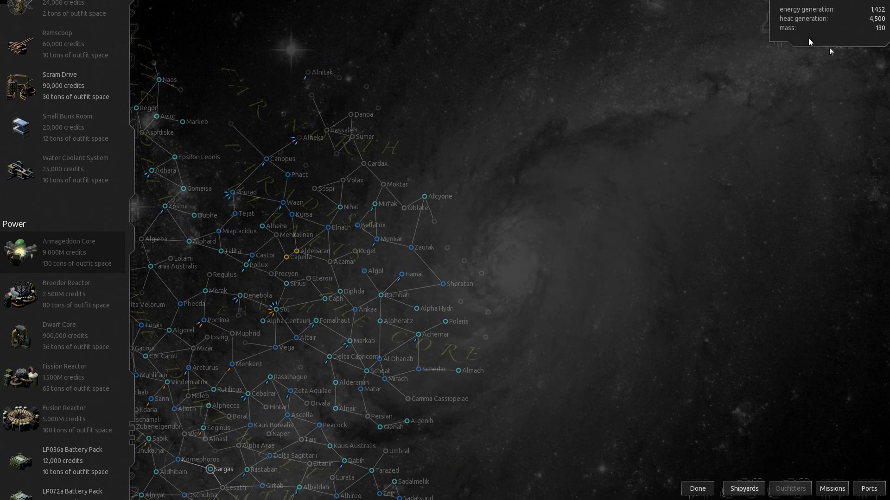
mouse_move(725, 80)
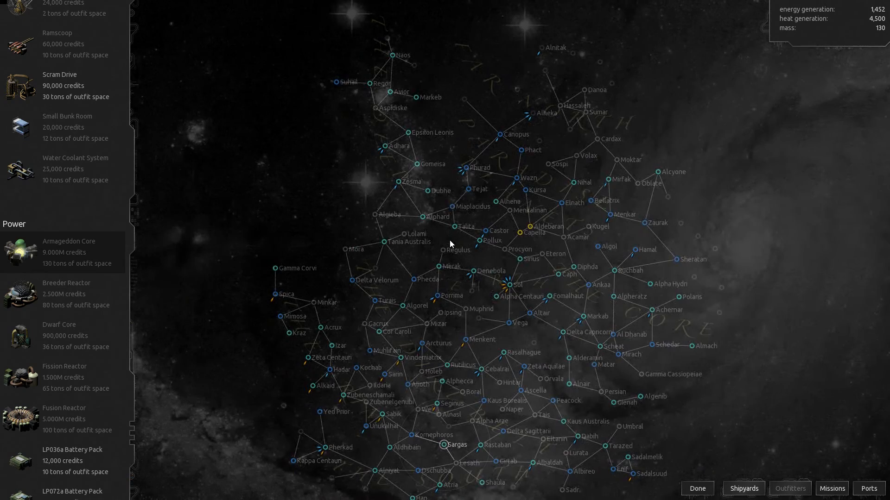
scroll("up", 3)
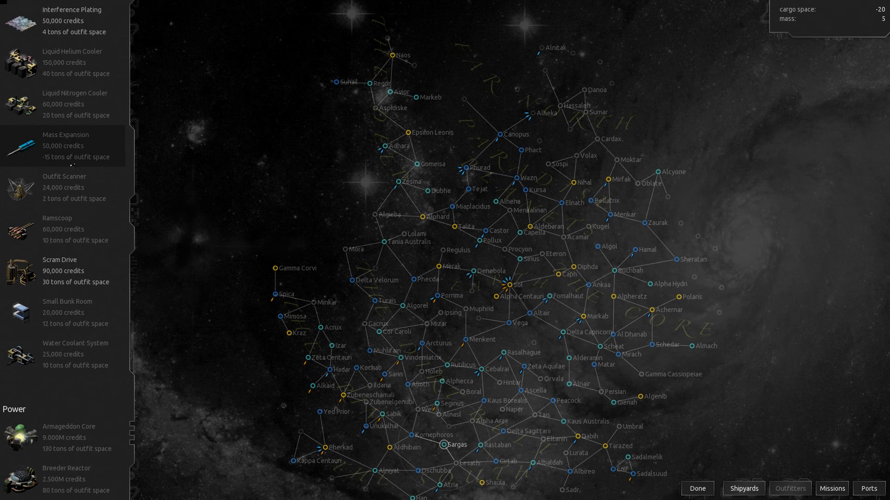
mouse_move(73, 184)
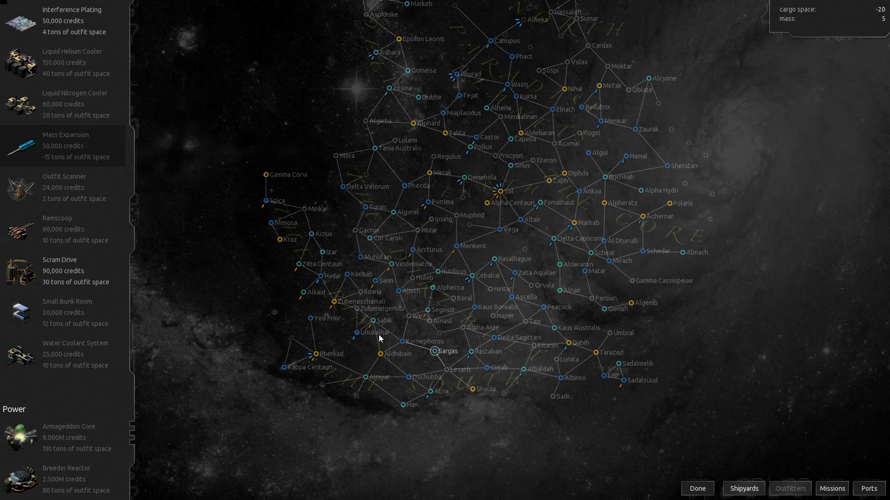
- Plot a route from Sargas to Aldhibain, which sells Mass Expansion
left_click(380, 354)
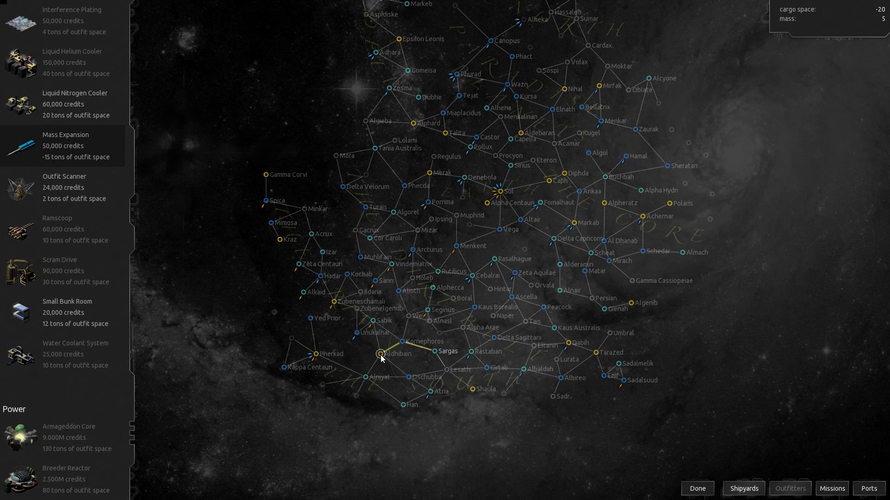
mouse_move(729, 479)
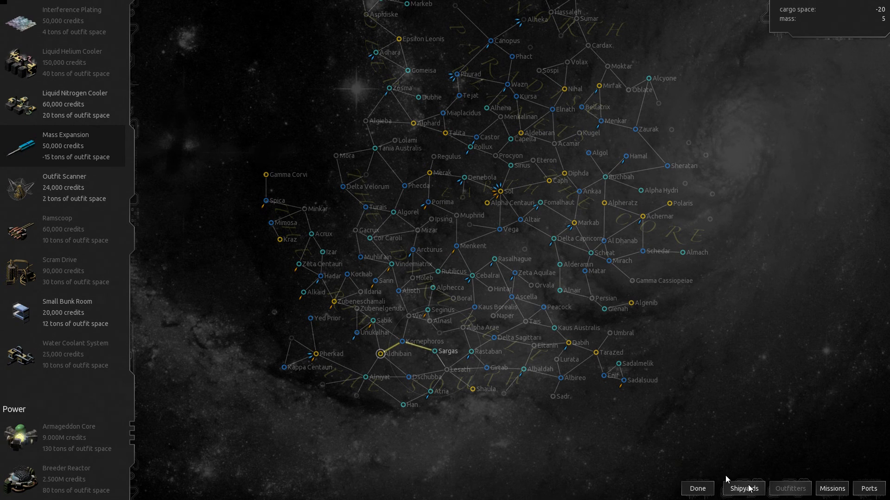
- Depart Trinket, jump along the route to Aldhibain and land on Glaze
left_click(696, 488)
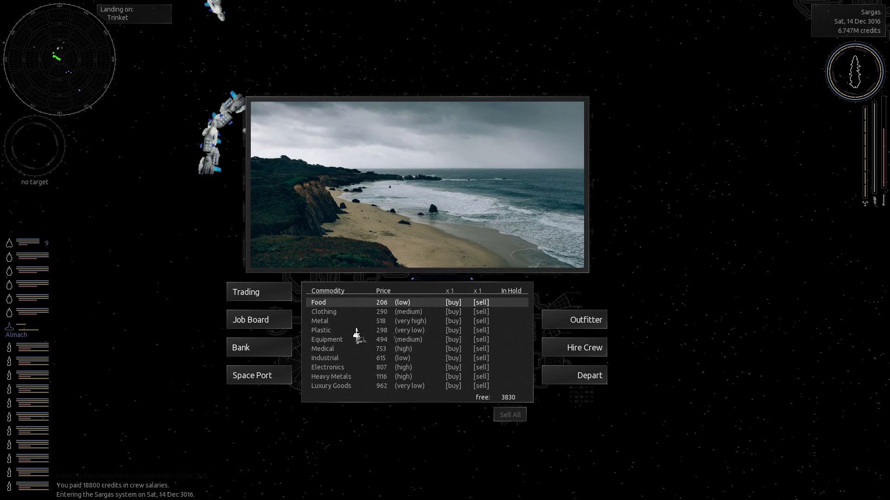
mouse_move(571, 384)
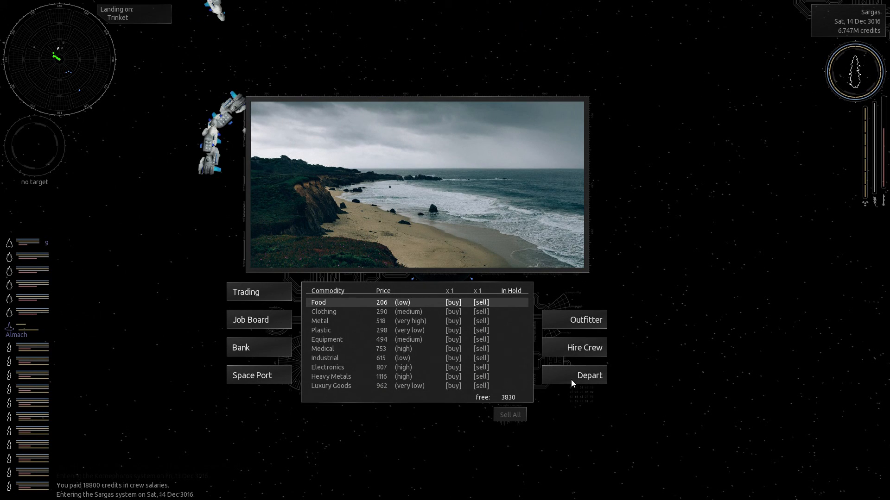
left_click(589, 375)
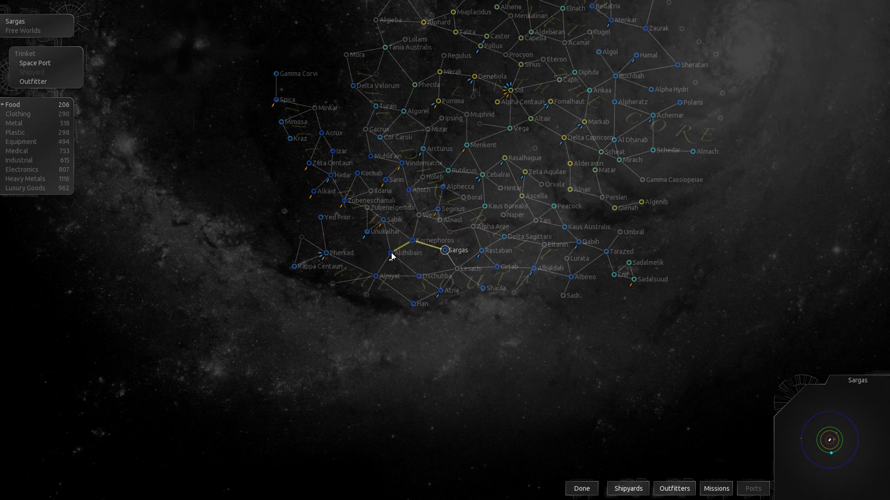
left_click(390, 253)
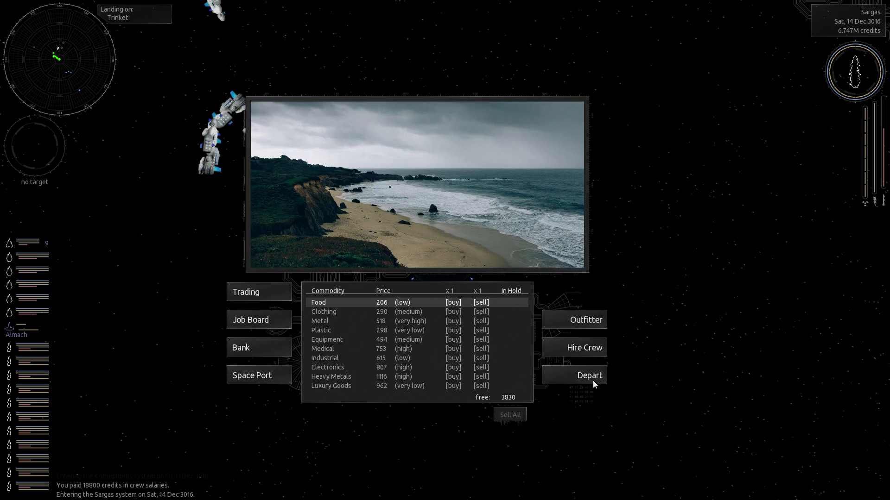
left_click(589, 374)
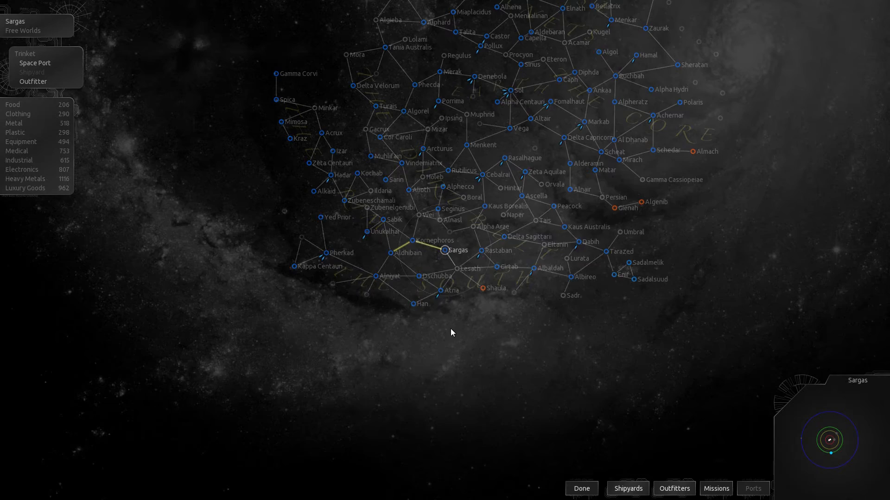
left_click(580, 488)
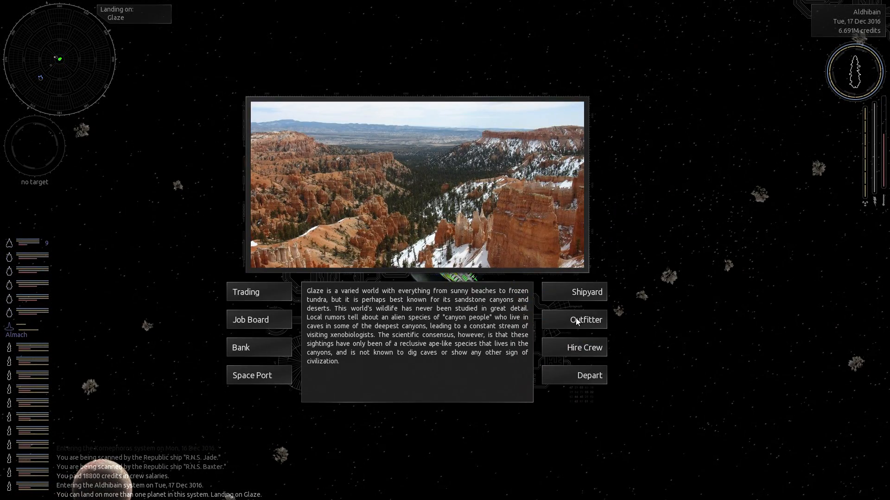
- Buy nine Mass Expansions at Glaze's outfitter, cutting cargo space to 350
left_click(586, 319)
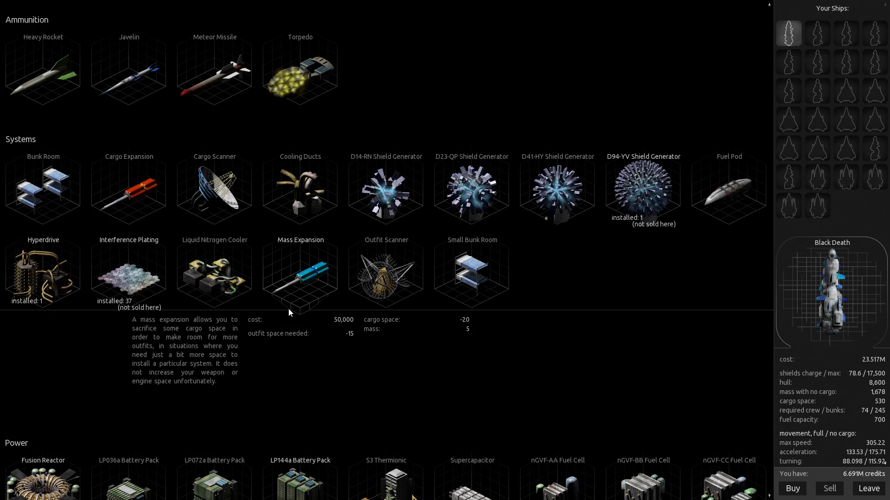
mouse_move(298, 261)
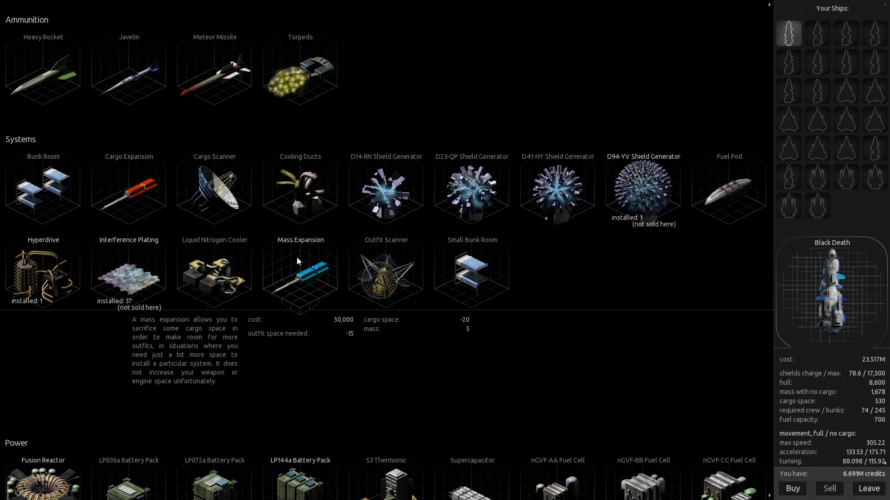
mouse_move(316, 274)
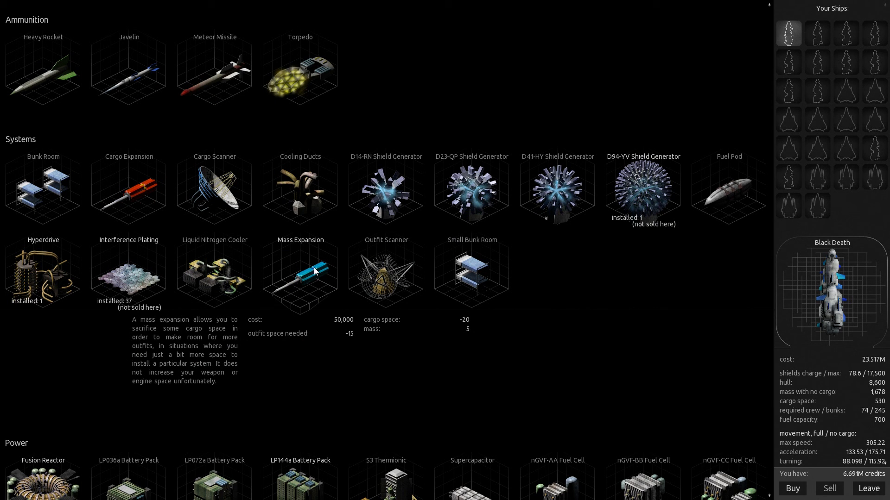
mouse_move(799, 489)
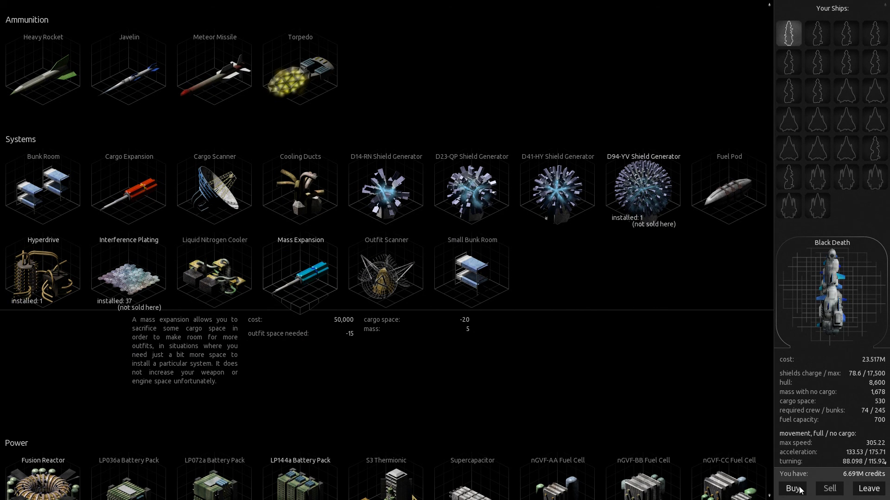
left_click(791, 489)
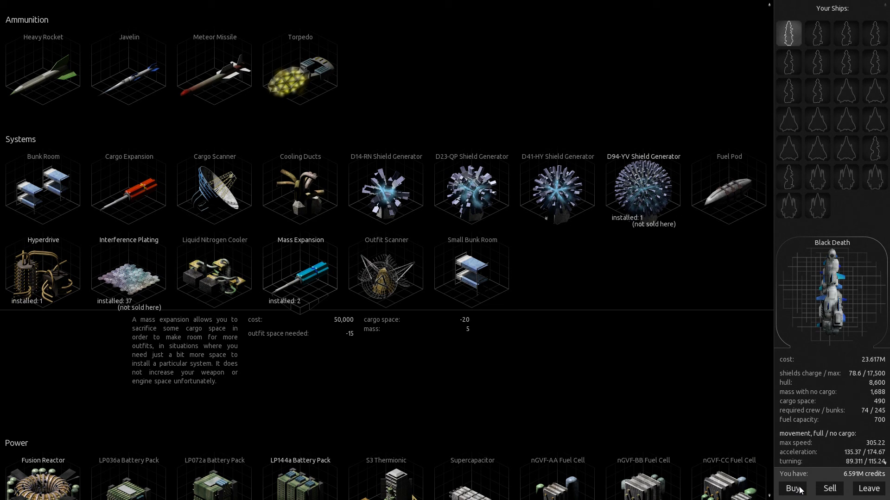
left_click(792, 489)
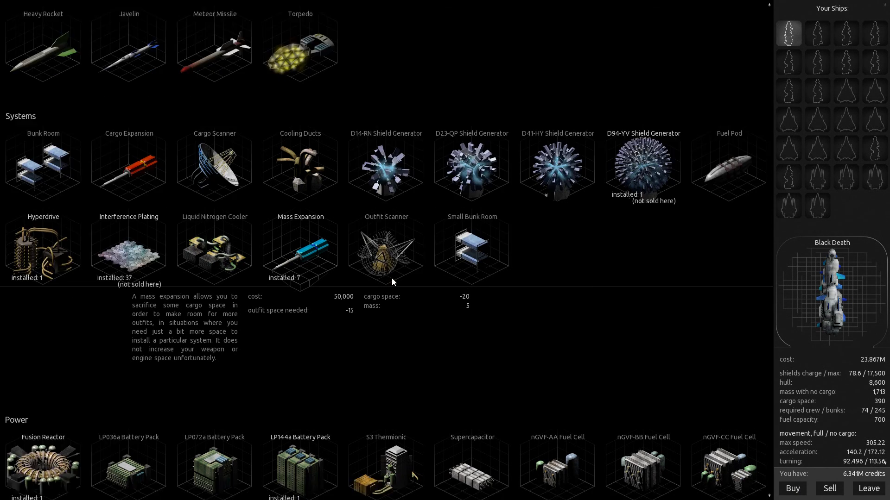
scroll("down", 3)
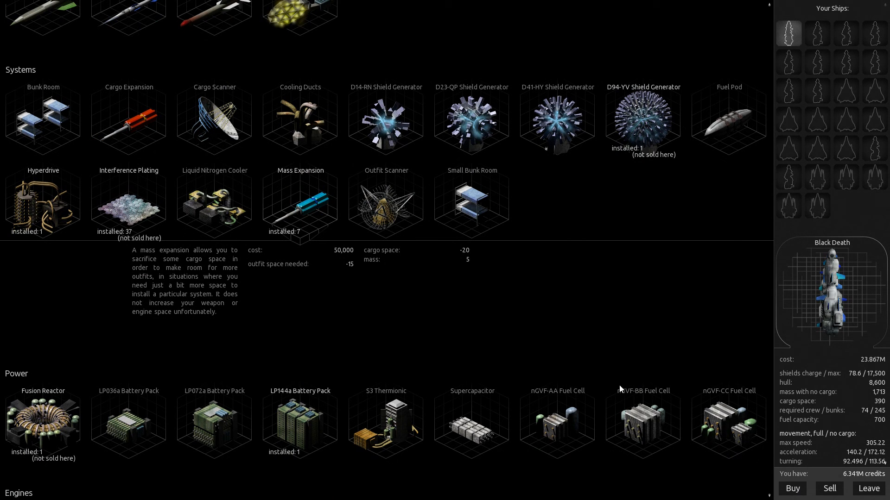
scroll("down", 3)
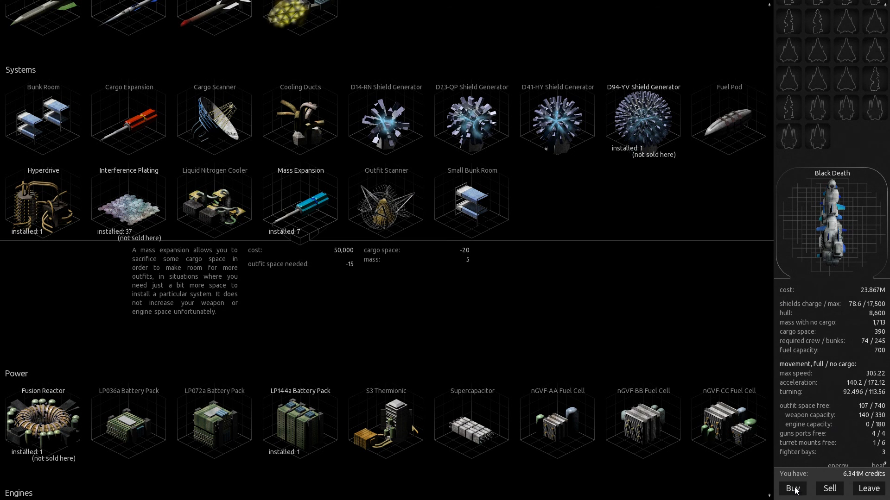
left_click(792, 488)
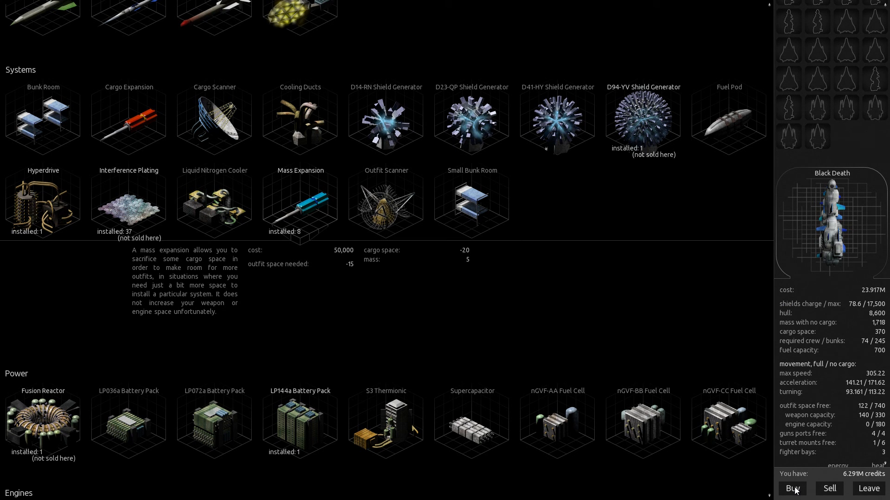
left_click(792, 489)
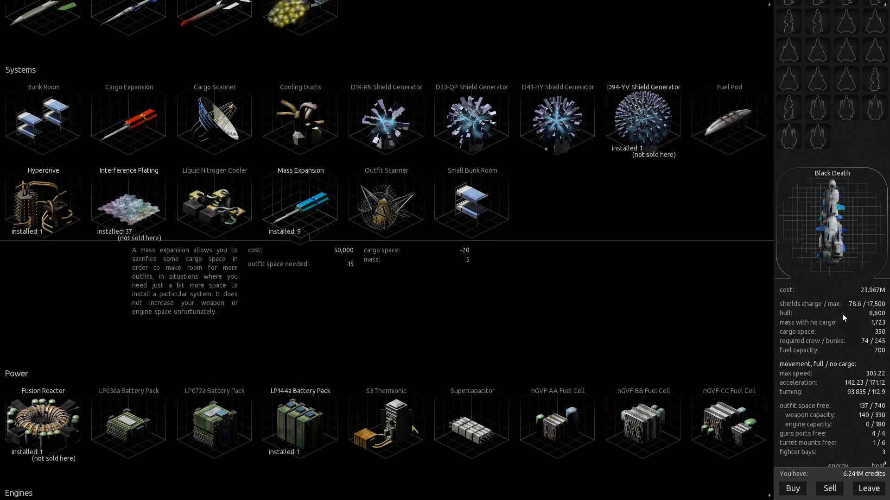
scroll("up", 3)
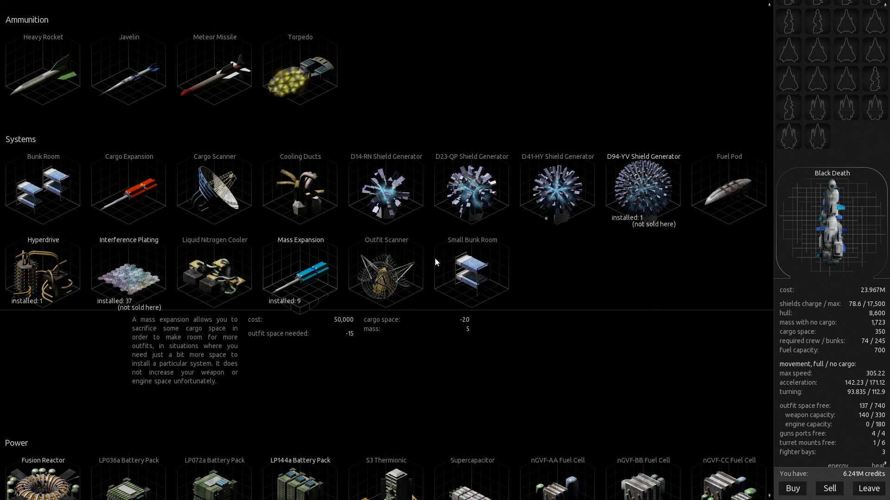
left_click(214, 190)
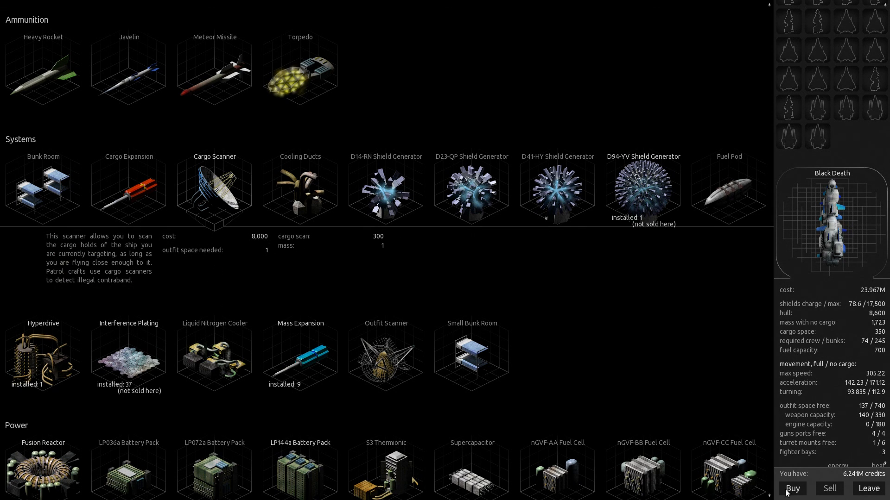
left_click(791, 488)
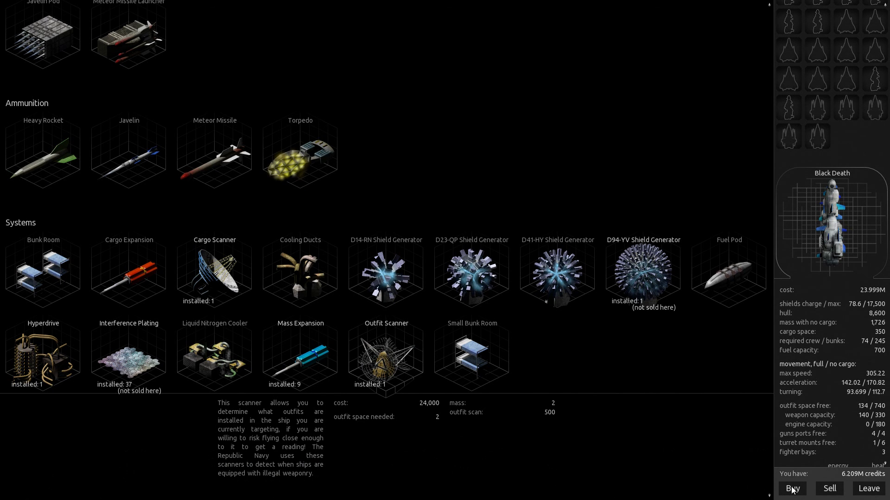
scroll("down", 3)
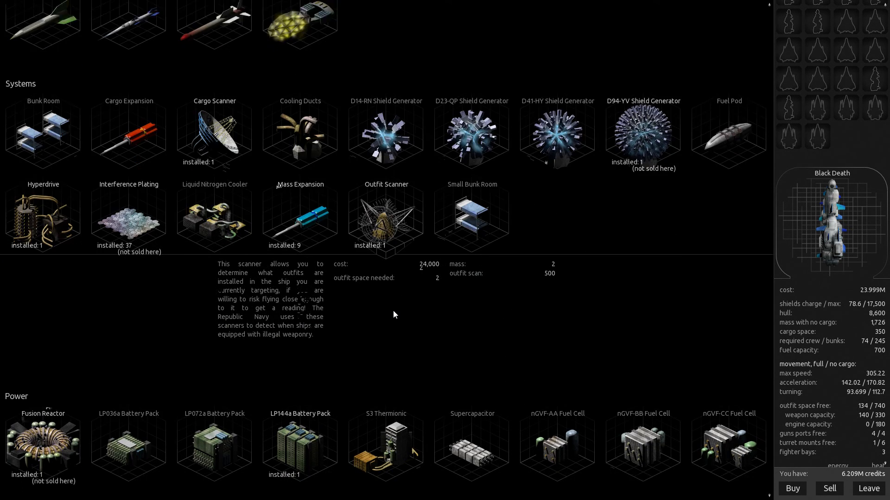
scroll("down", 3)
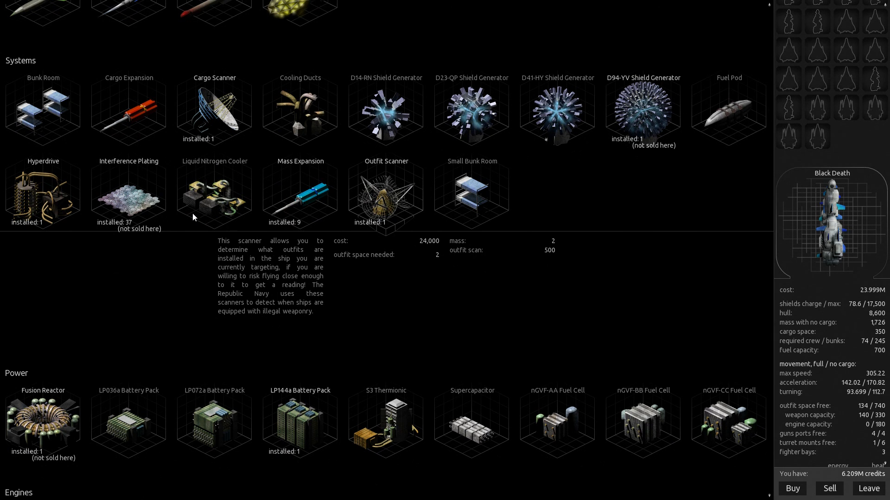
scroll("down", 3)
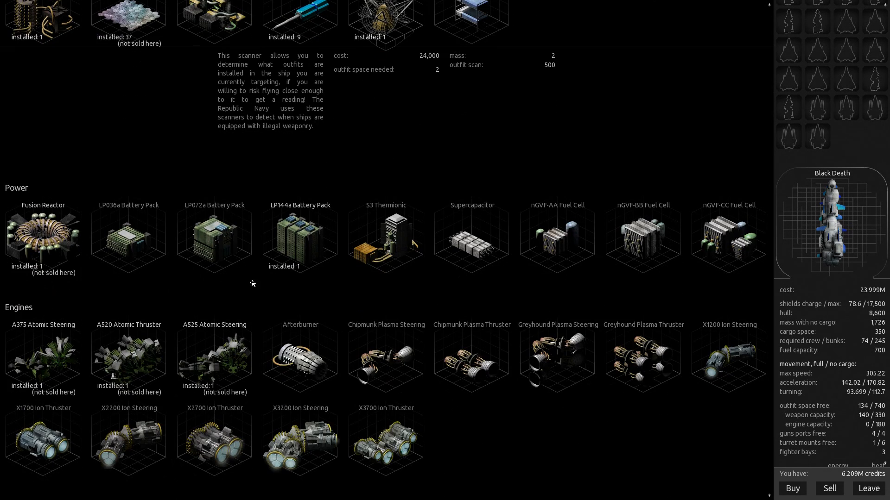
left_click(385, 238)
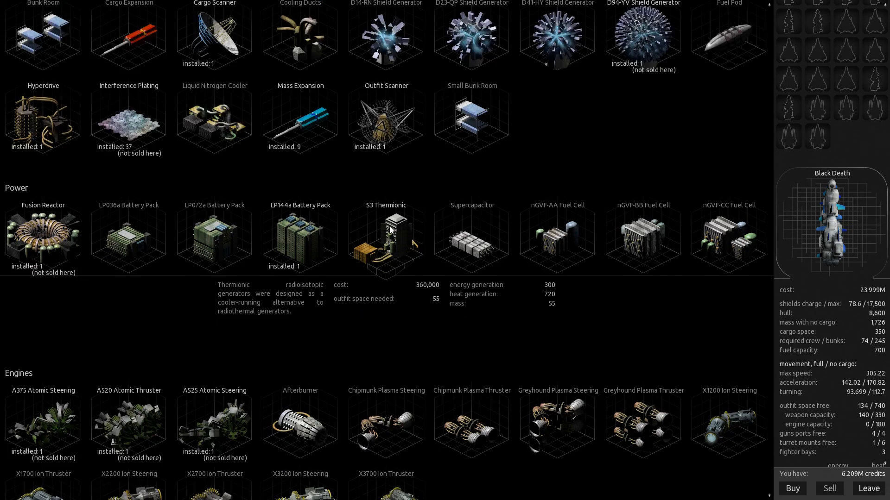
mouse_move(342, 223)
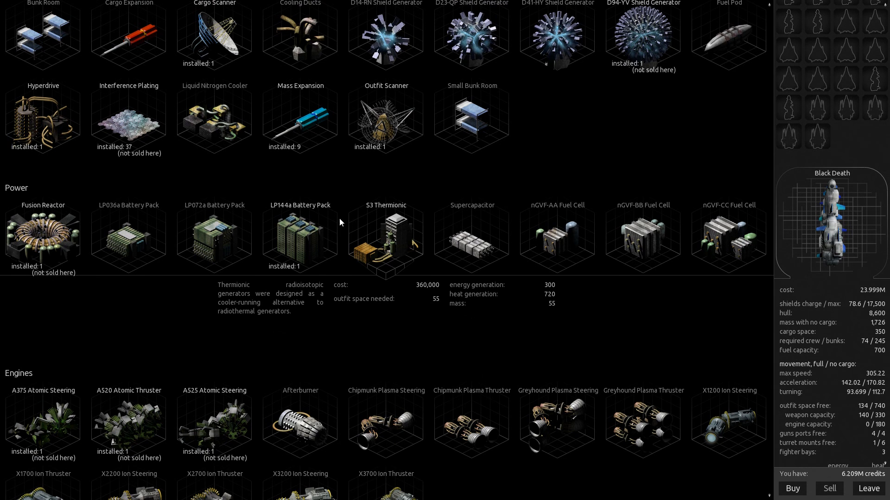
left_click(300, 239)
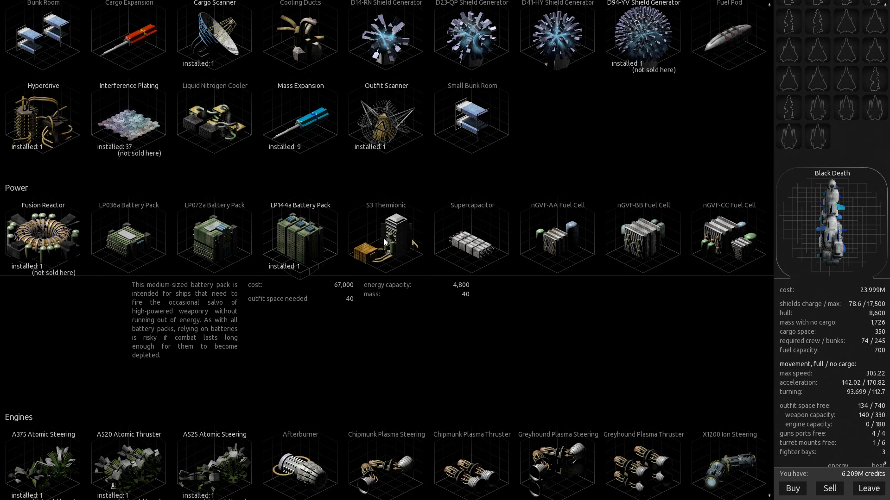
left_click(386, 238)
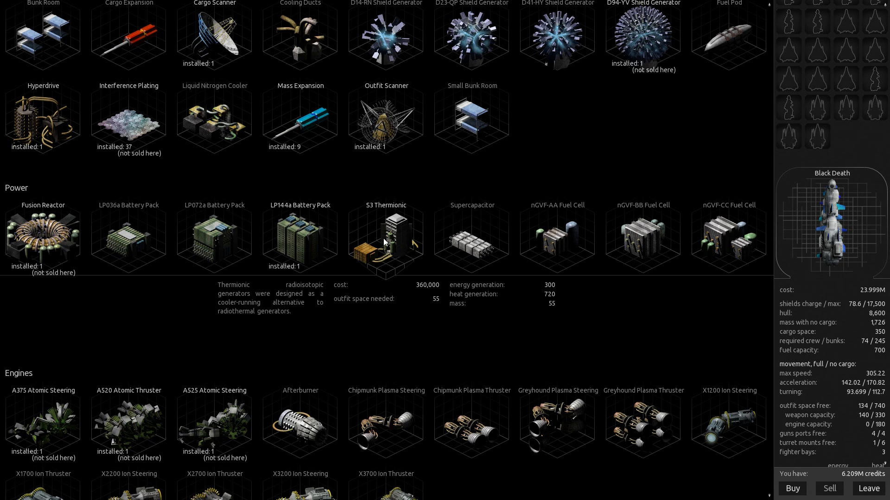
left_click(42, 236)
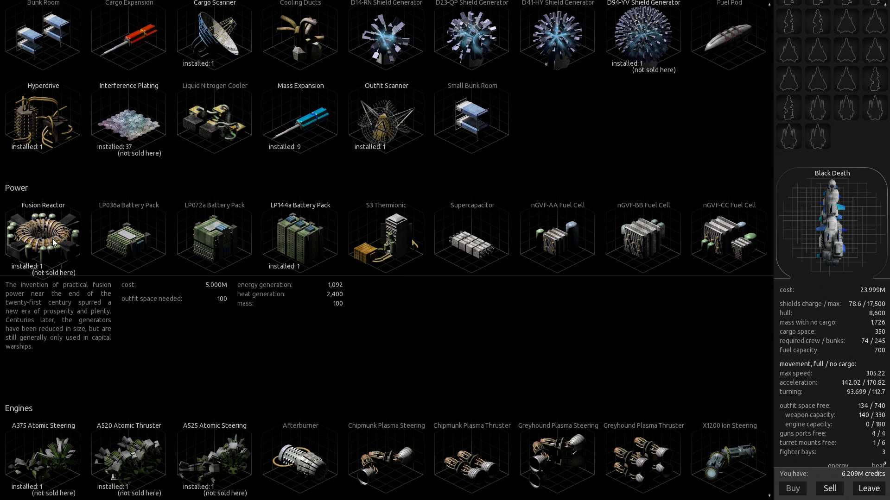
mouse_move(590, 280)
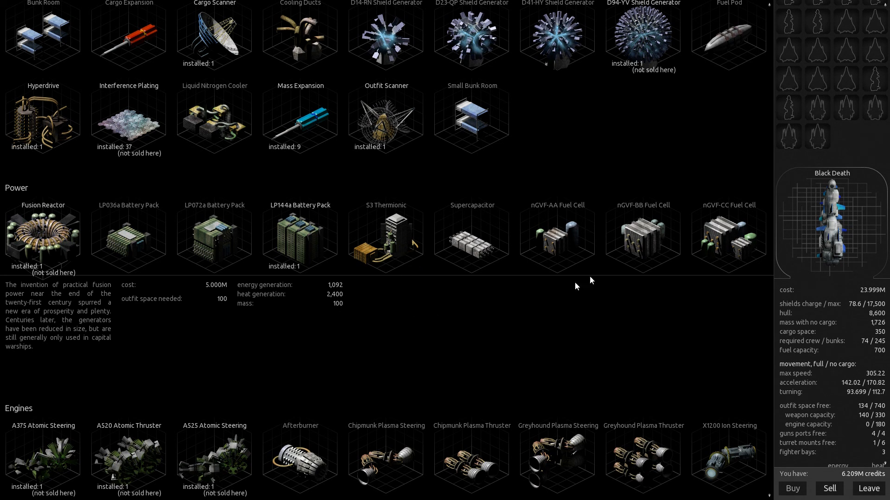
left_click(729, 239)
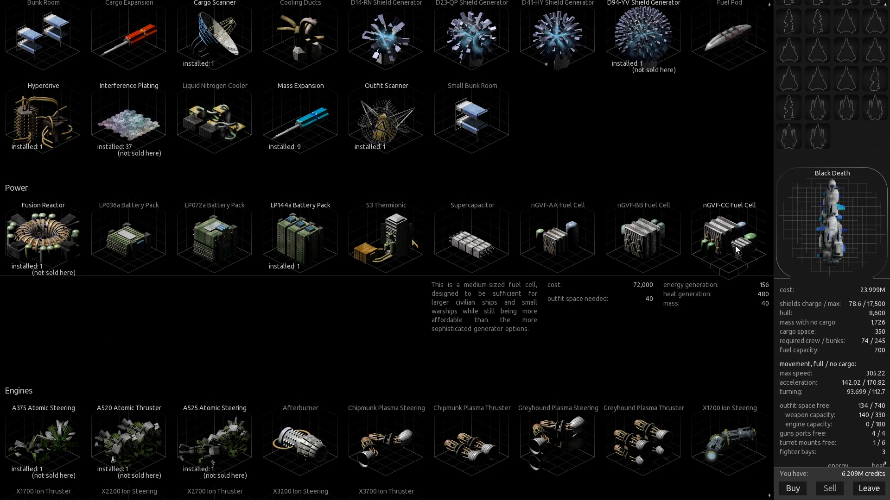
scroll("down", 3)
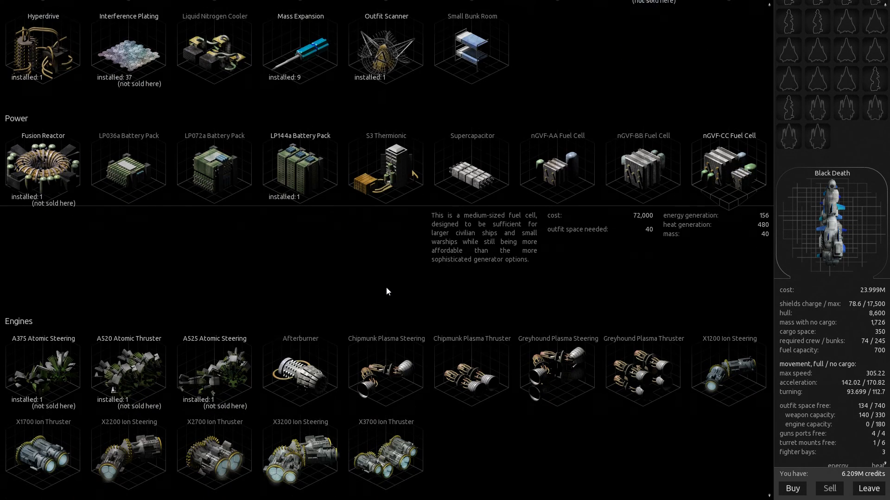
scroll("down", 3)
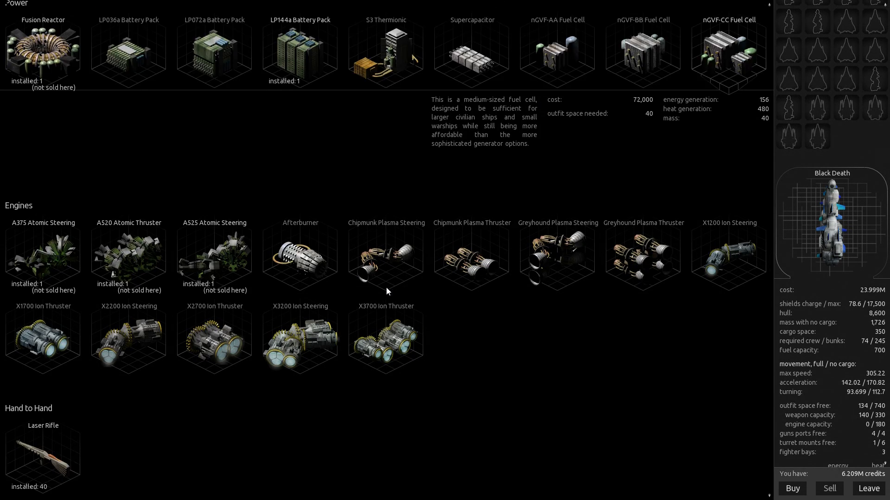
scroll("down", 3)
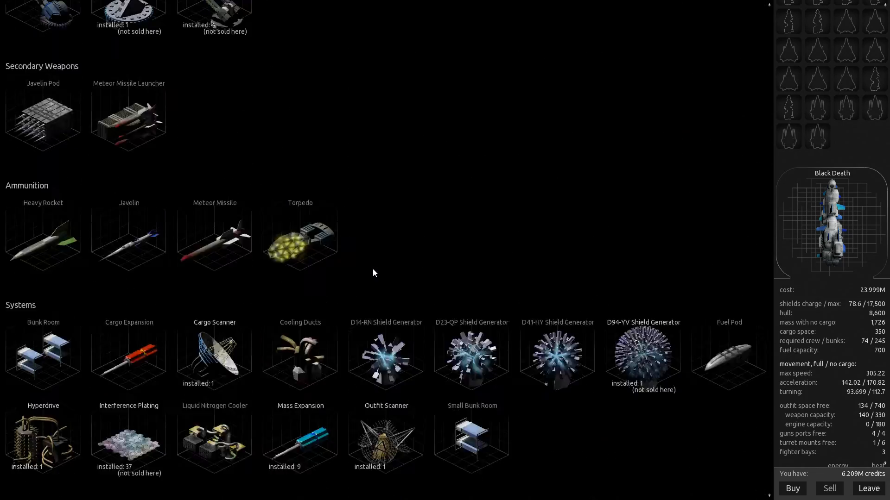
scroll("up", 3)
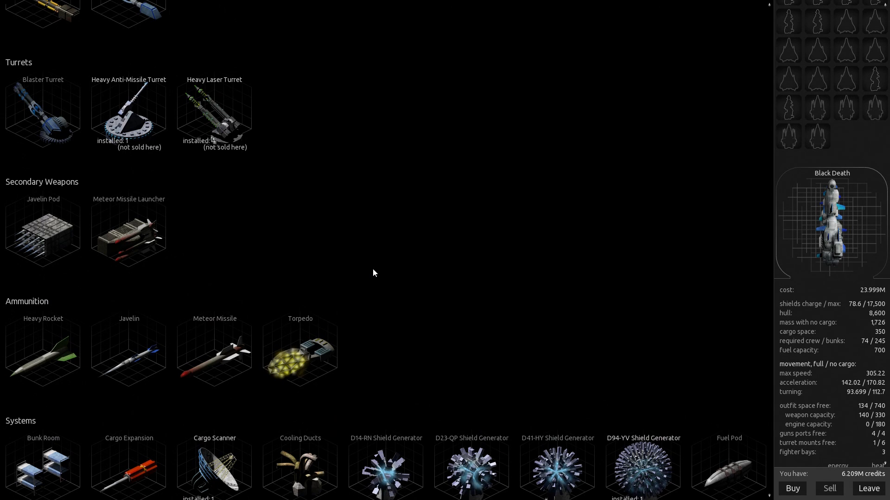
scroll("up", 3)
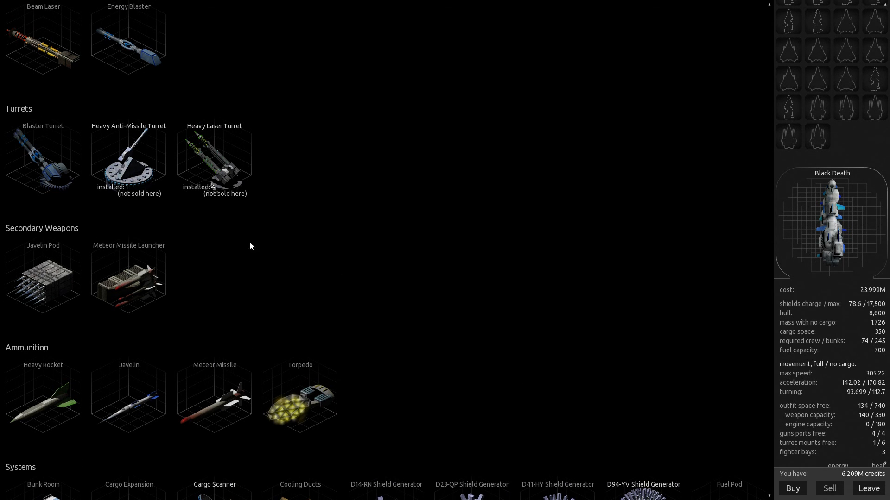
scroll("up", 3)
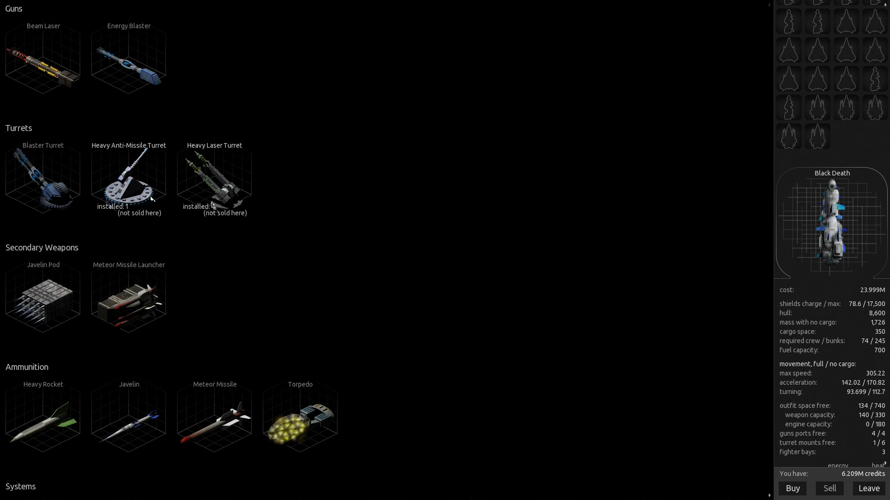
mouse_move(94, 199)
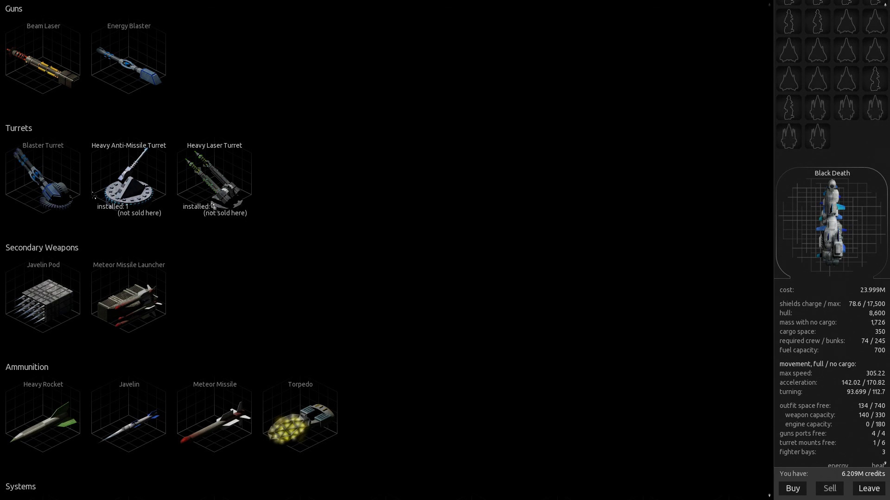
mouse_move(414, 323)
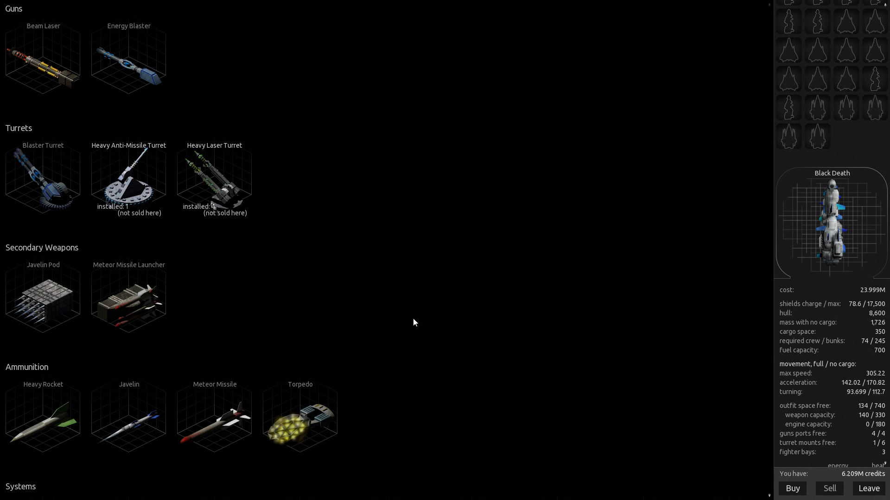
scroll("down", 3)
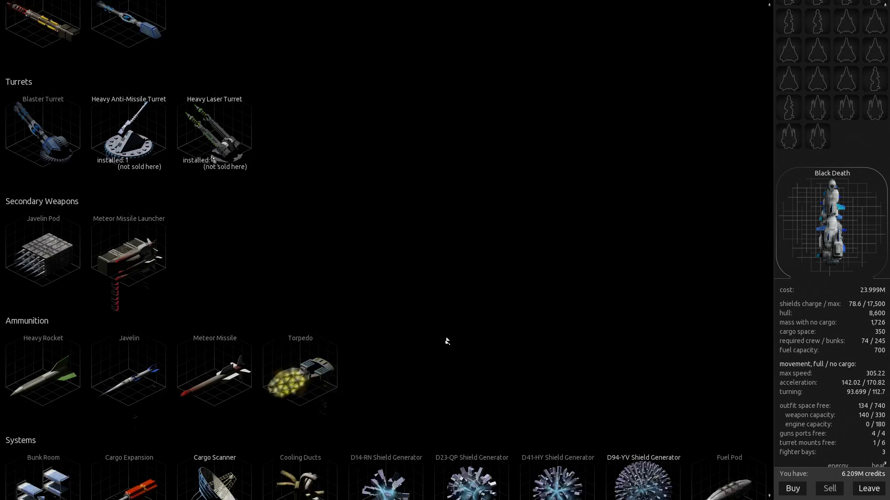
scroll("down", 3)
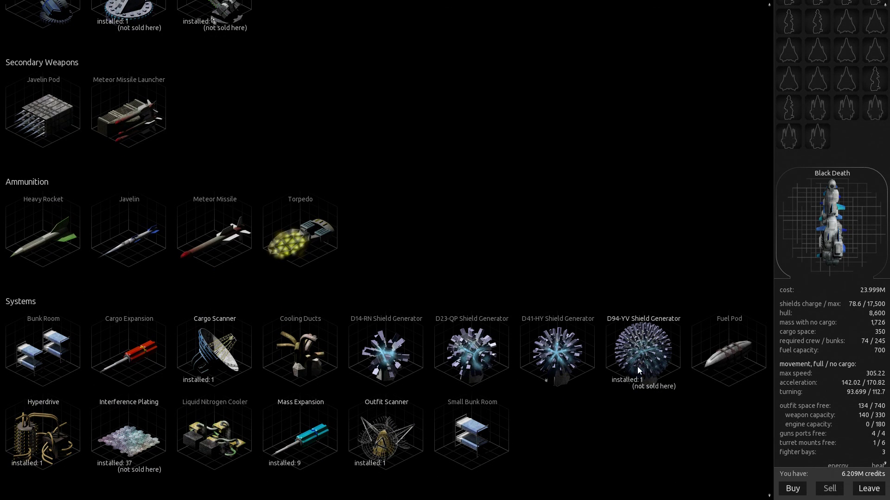
mouse_move(837, 468)
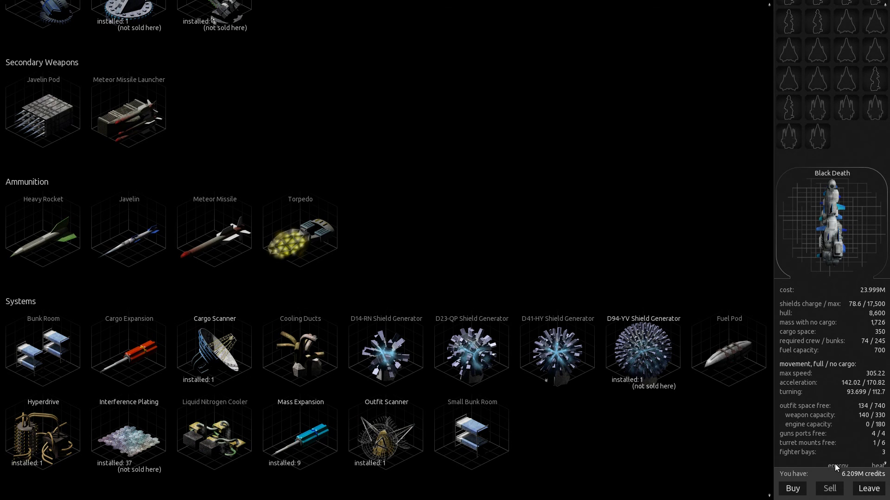
left_click(300, 351)
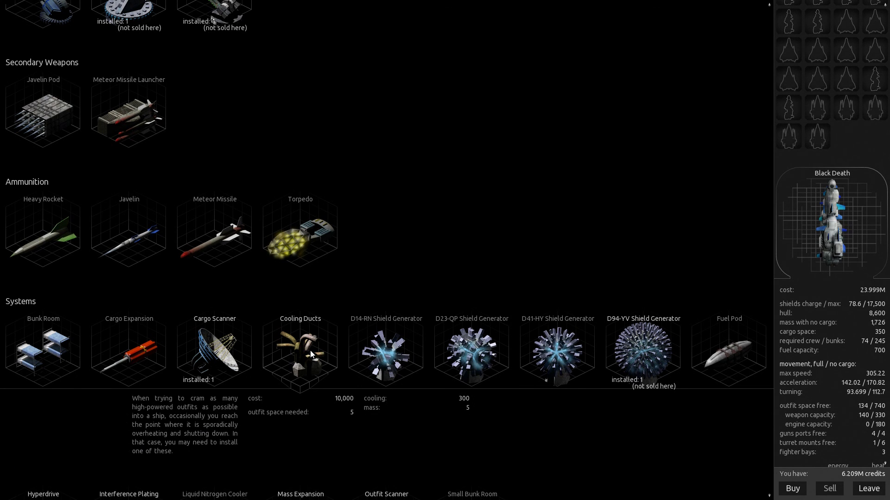
scroll("down", 3)
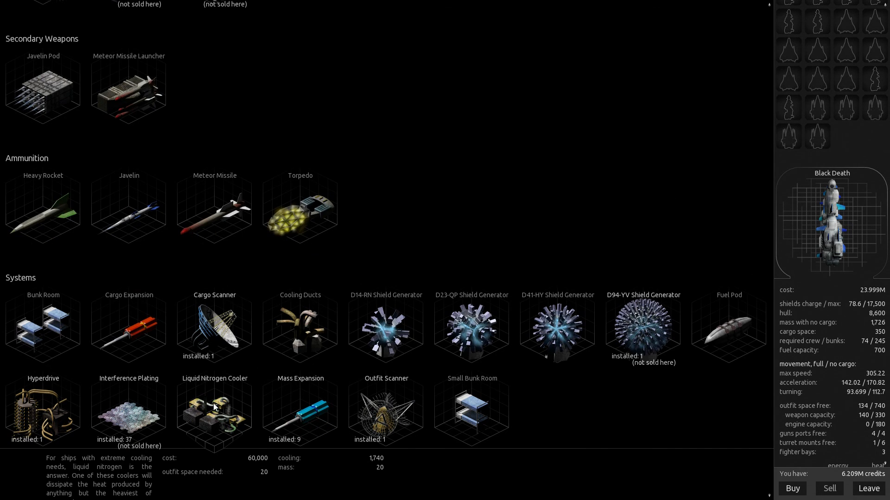
scroll("down", 3)
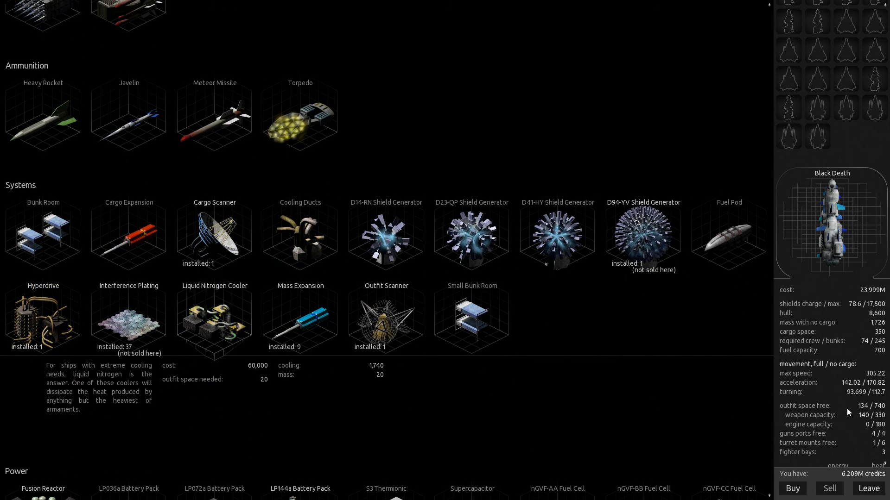
mouse_move(294, 331)
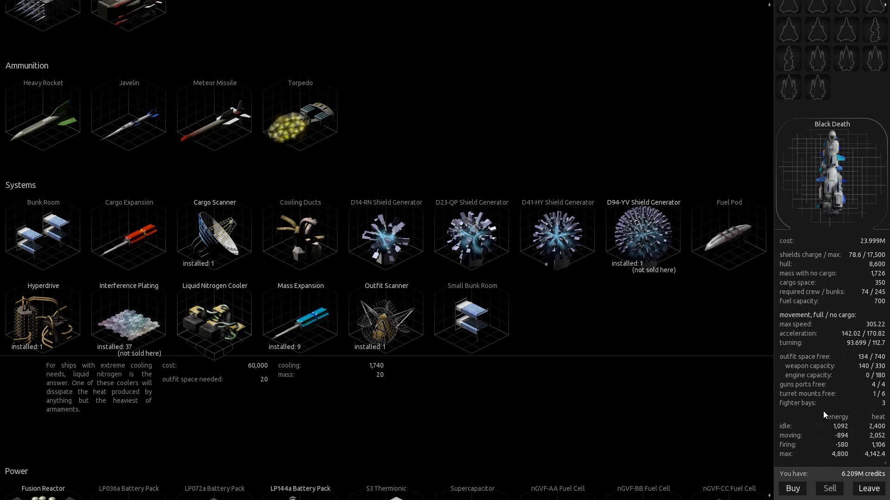
mouse_move(856, 413)
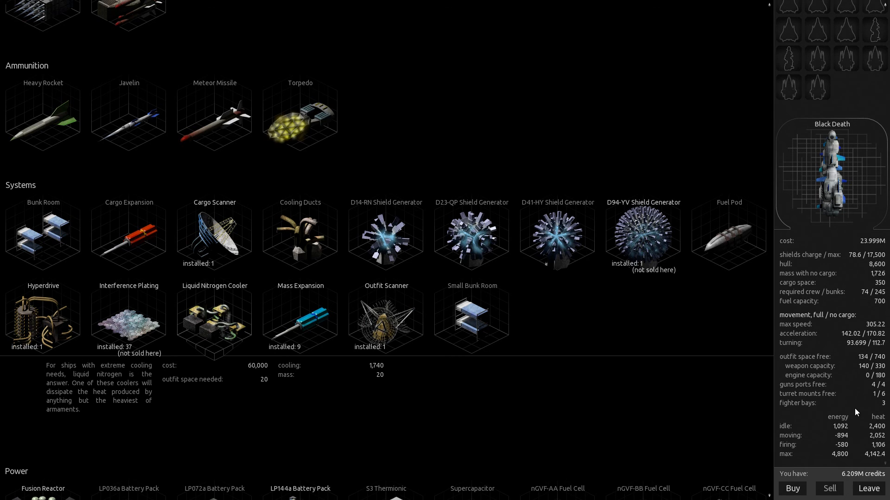
mouse_move(849, 399)
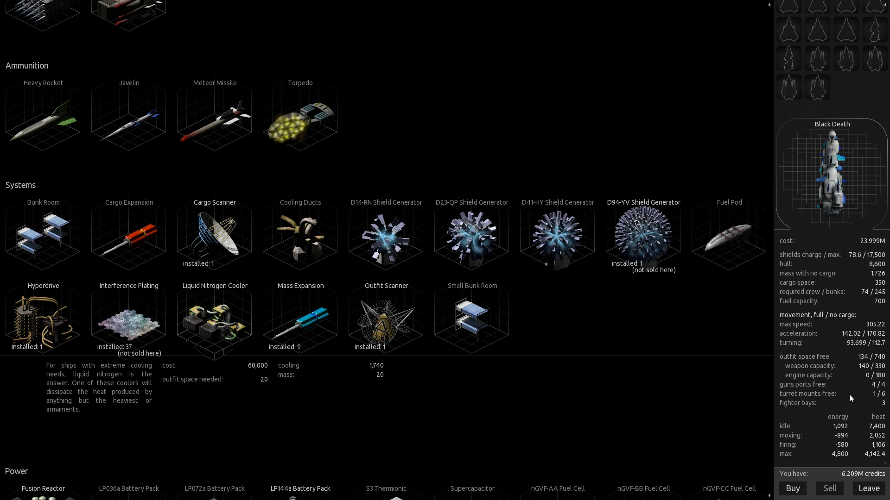
mouse_move(821, 397)
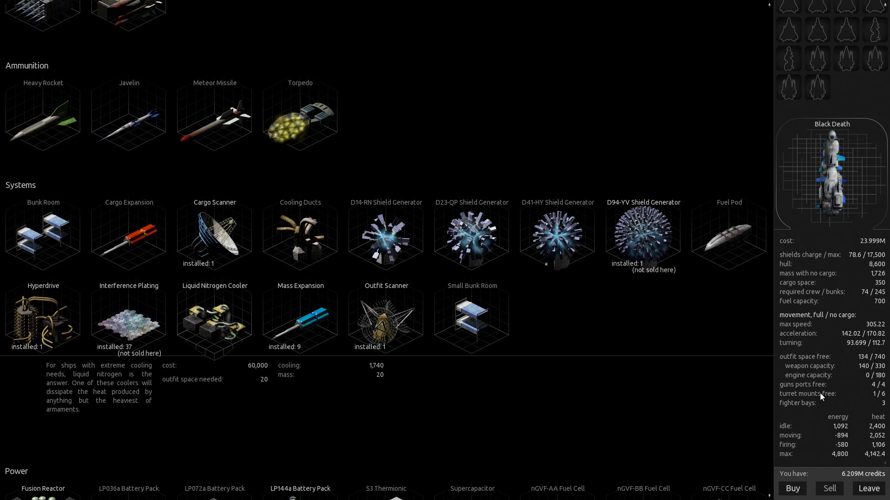
scroll("up", 3)
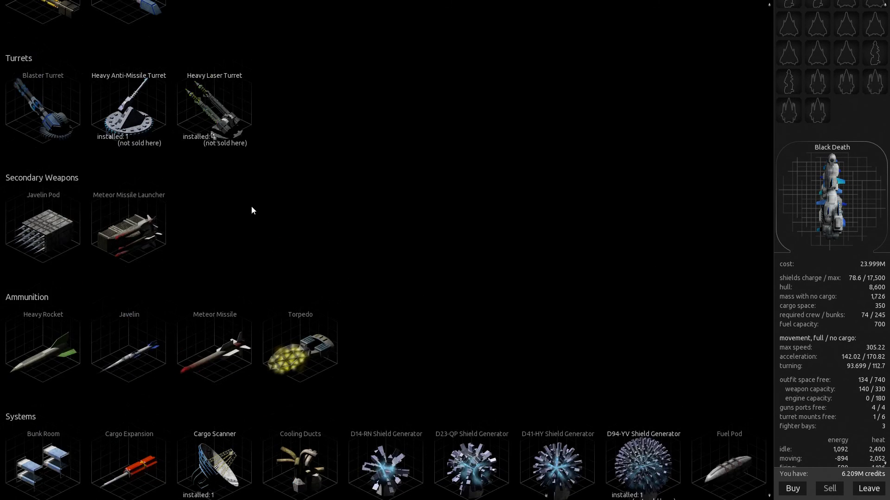
scroll("up", 3)
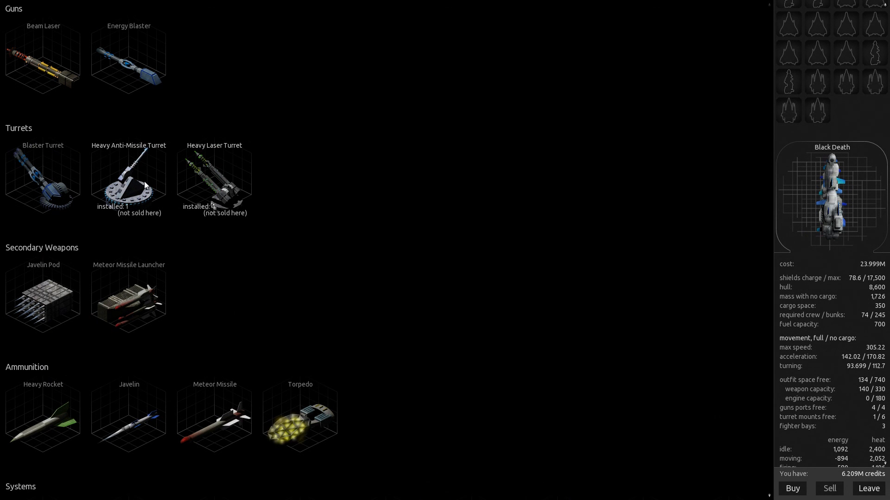
mouse_move(121, 180)
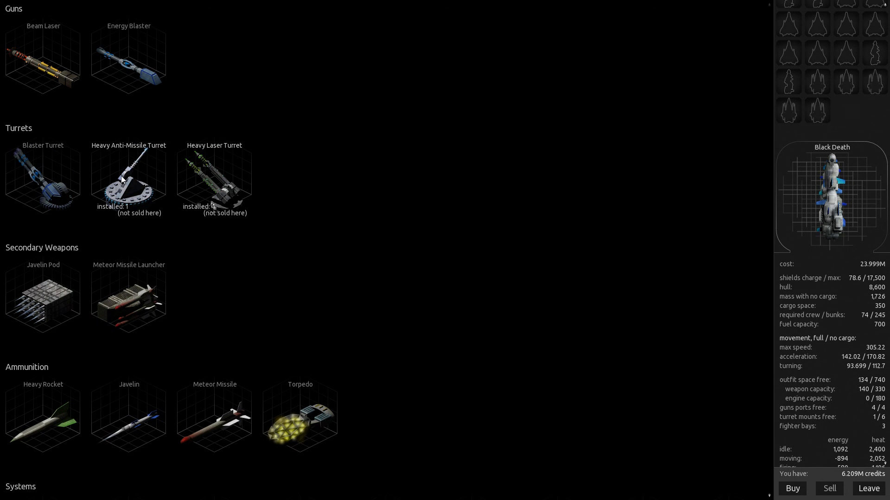
scroll("down", 3)
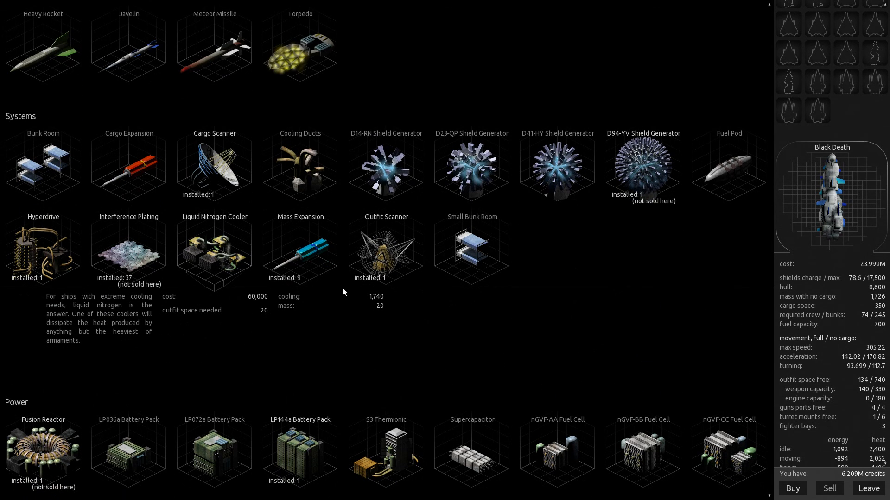
- Take off from Glaze, travel to Sargas and land on Trinket
left_click(867, 488)
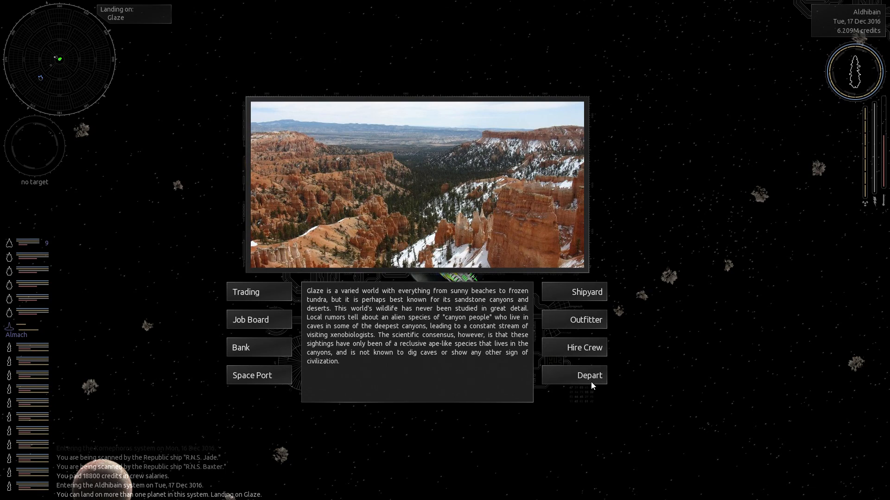
left_click(589, 375)
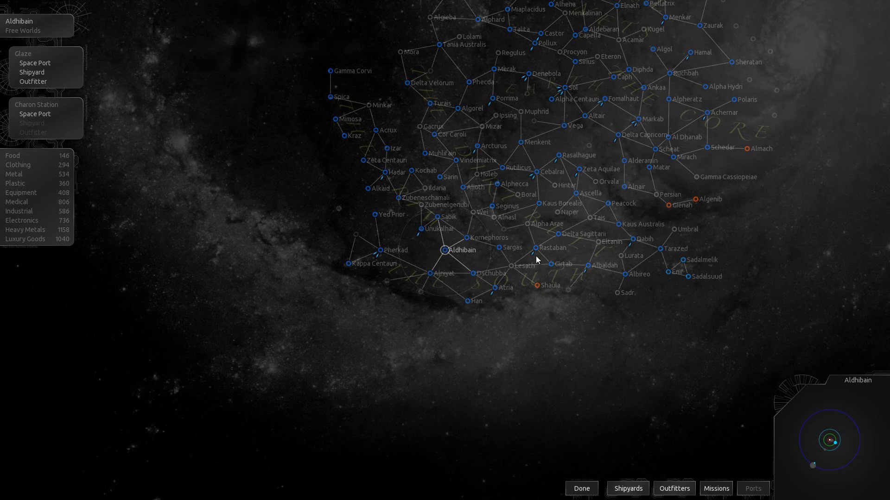
left_click(499, 247)
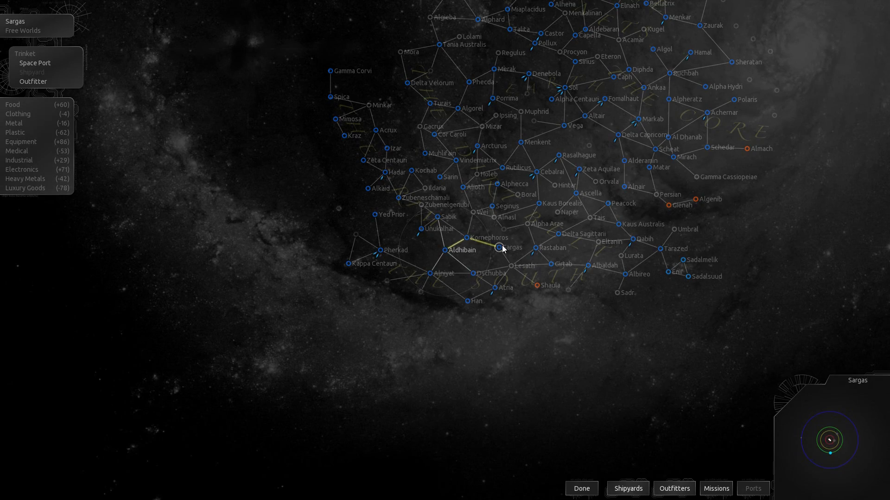
left_click(580, 488)
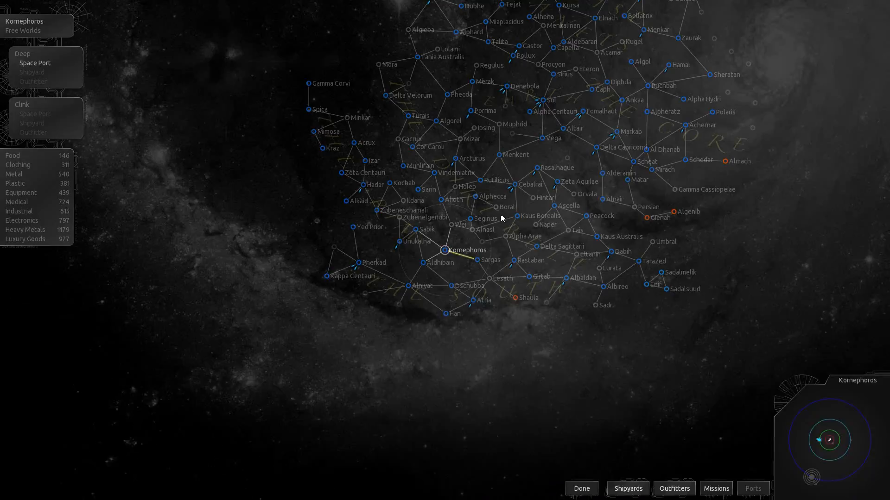
left_click(581, 489)
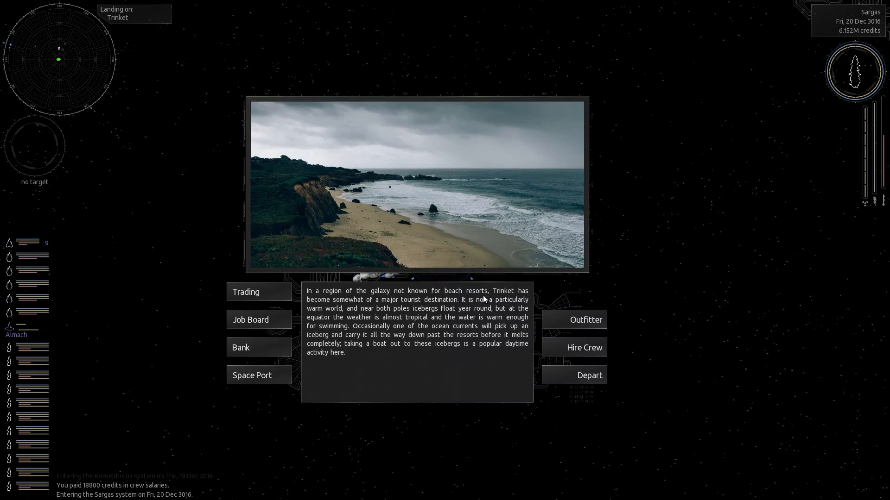
- Compare the Modified Blaster Turret and Plasma Cannon stats in Trinket's outfitter
left_click(587, 319)
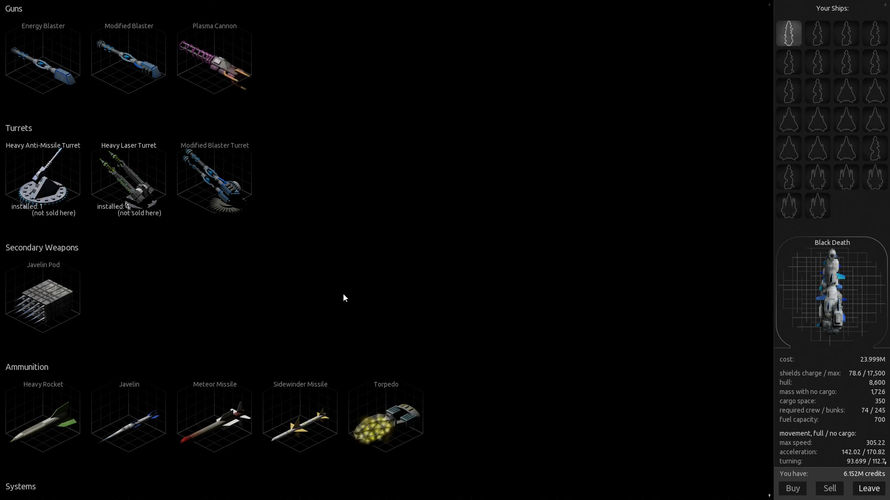
left_click(214, 178)
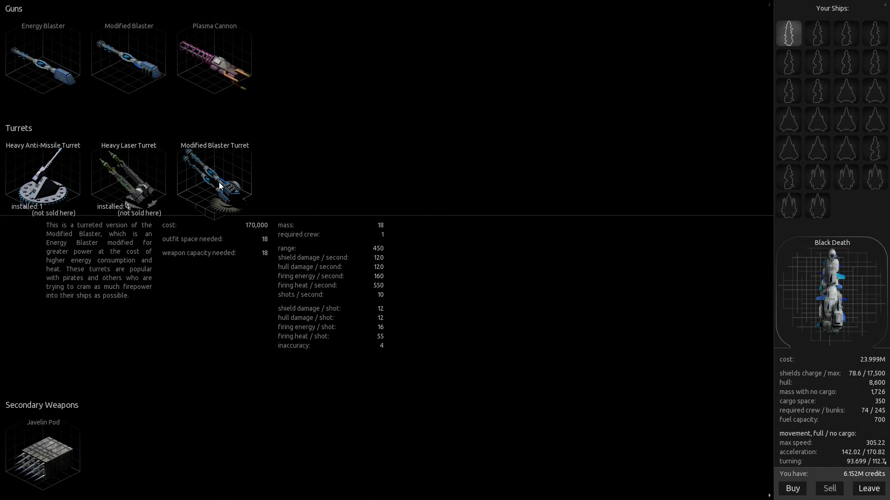
mouse_move(235, 195)
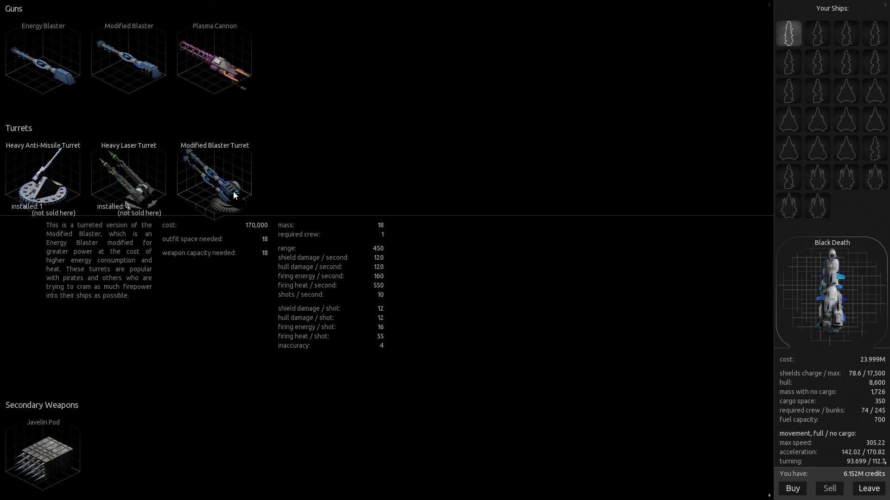
mouse_move(225, 76)
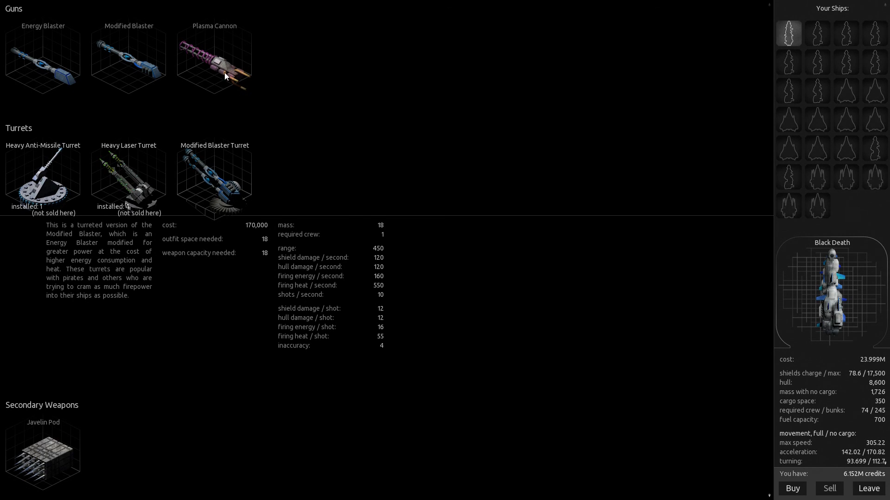
left_click(214, 59)
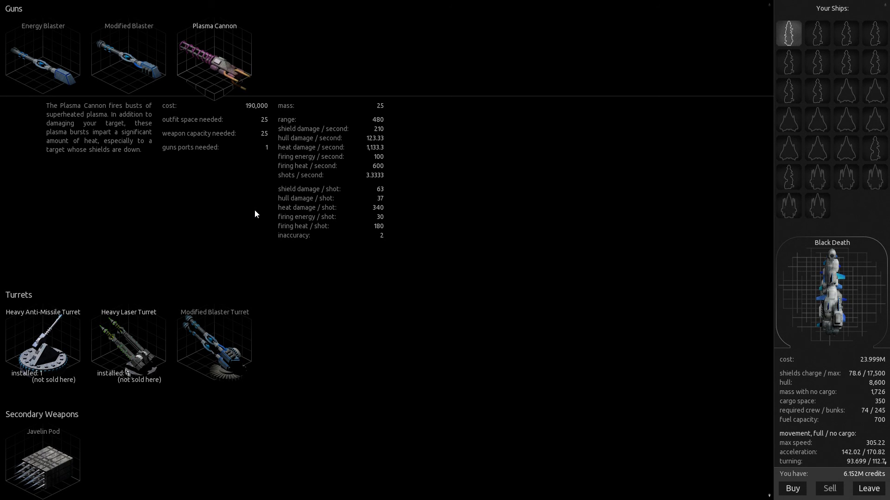
scroll("down", 3)
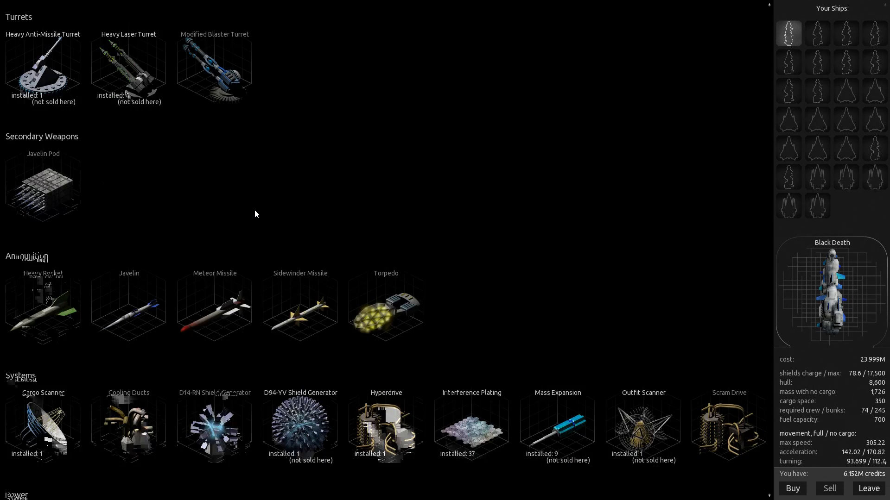
scroll("down", 3)
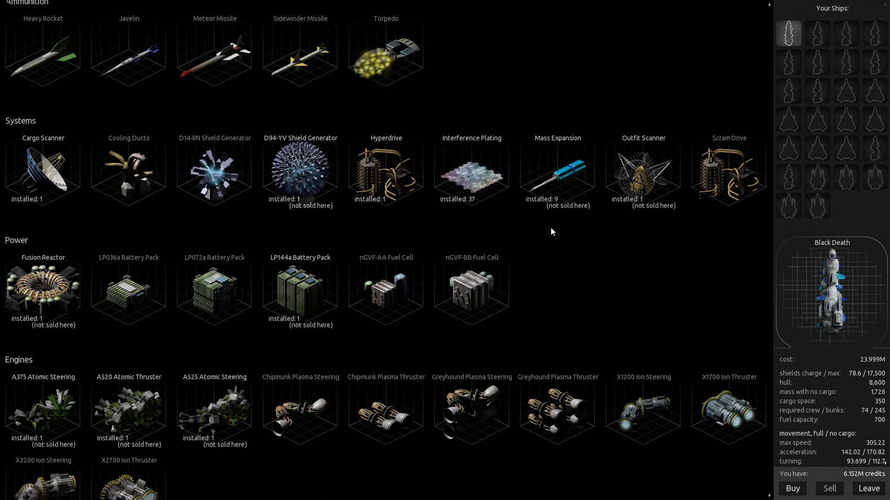
- Buy thirteen more Interference Plating, reaching 50 installed and 5.502M credits
left_click(471, 173)
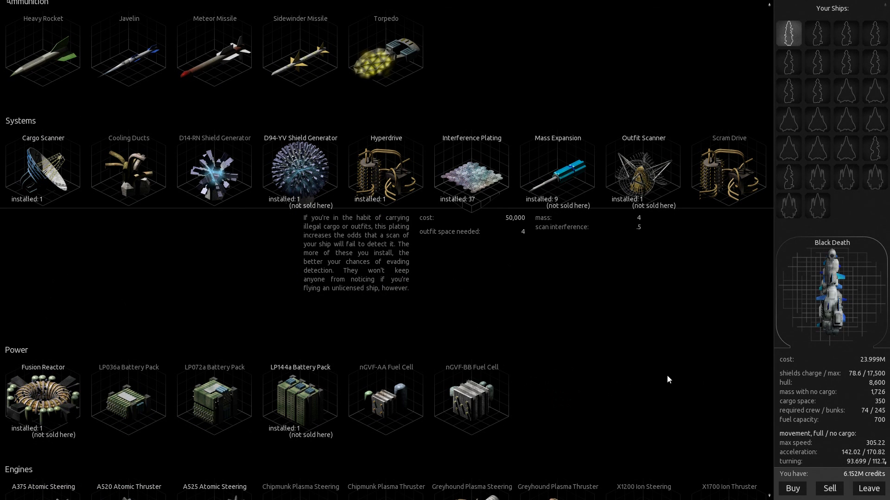
left_click(791, 488)
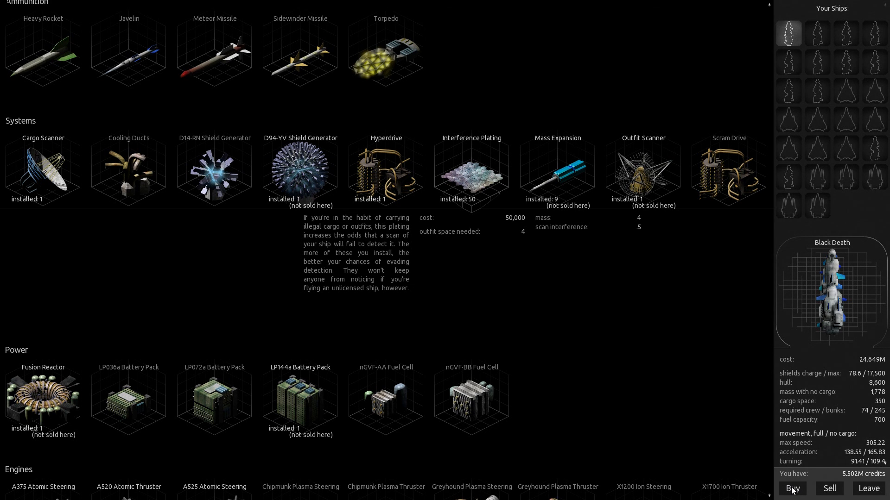
scroll("down", 3)
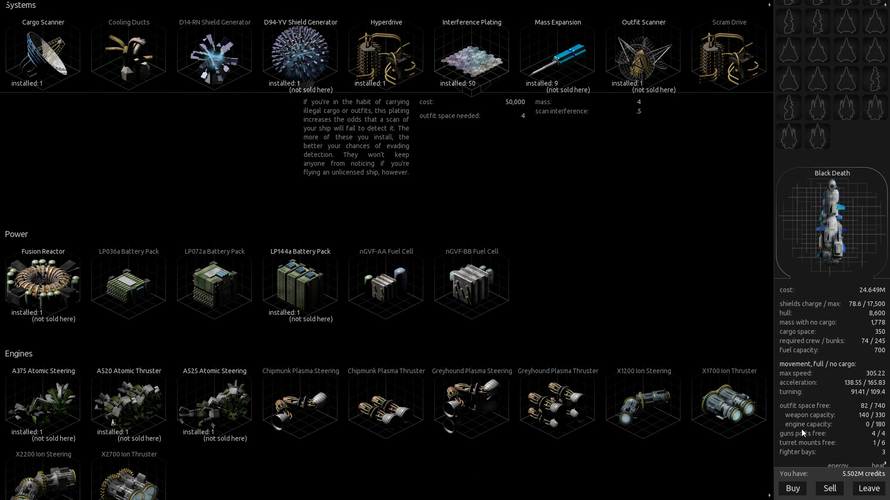
mouse_move(824, 392)
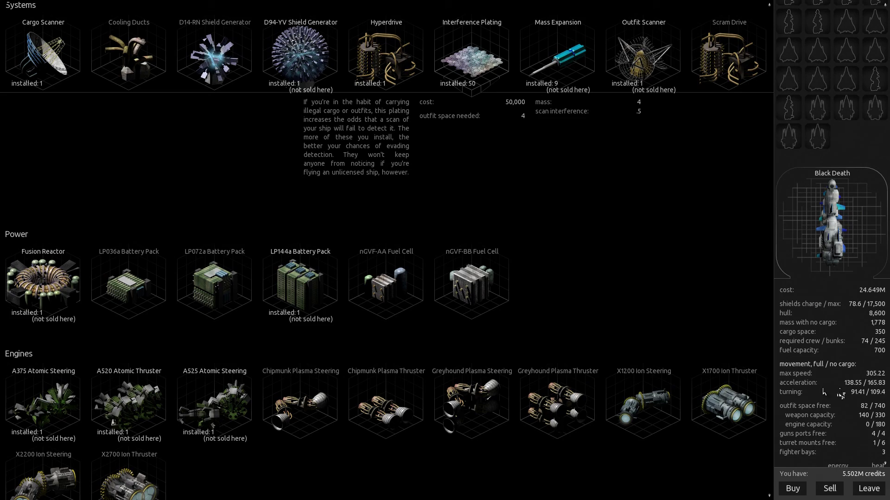
scroll("down", 3)
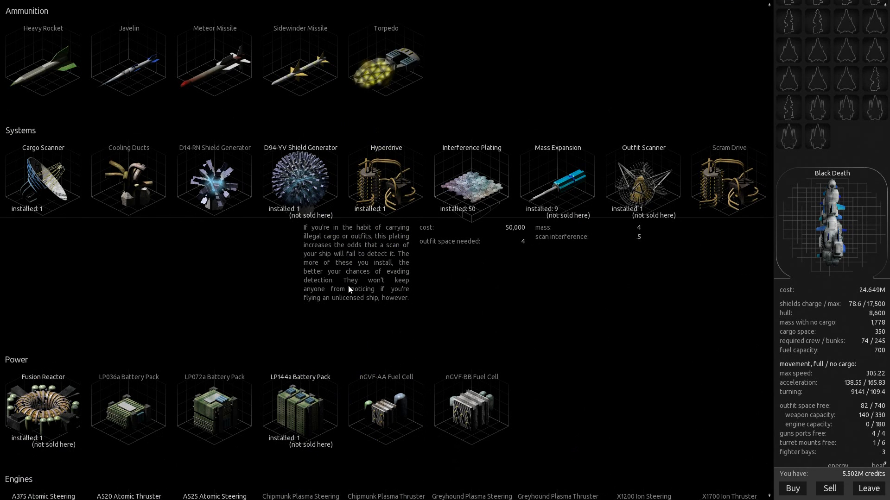
scroll("up", 3)
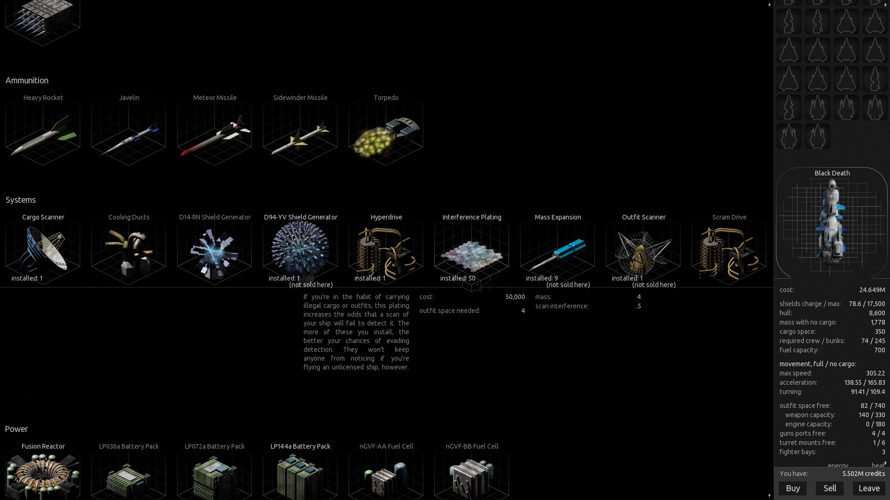
- Inspect the Plasma Cannon and Heavy Laser Turret details
scroll("up", 3)
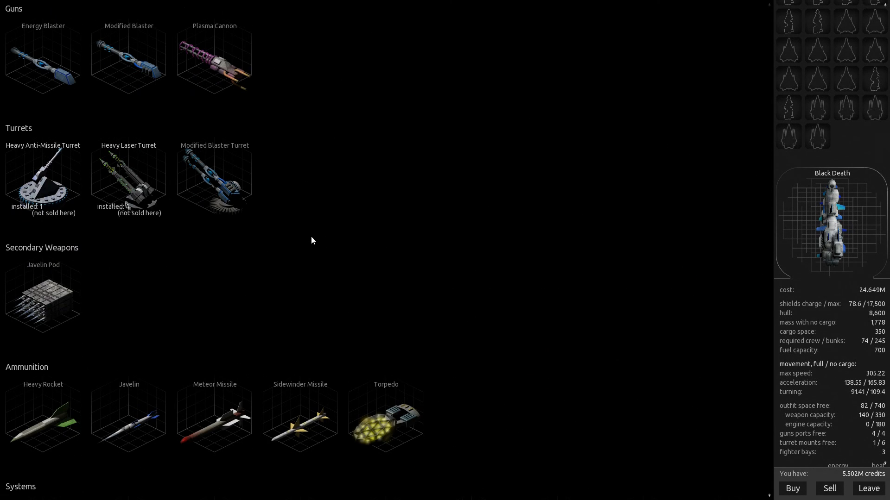
mouse_move(166, 149)
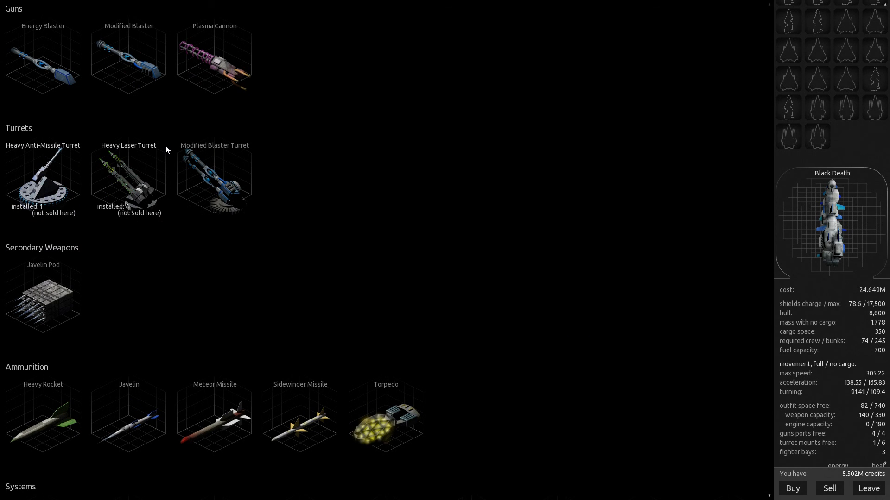
mouse_move(37, 195)
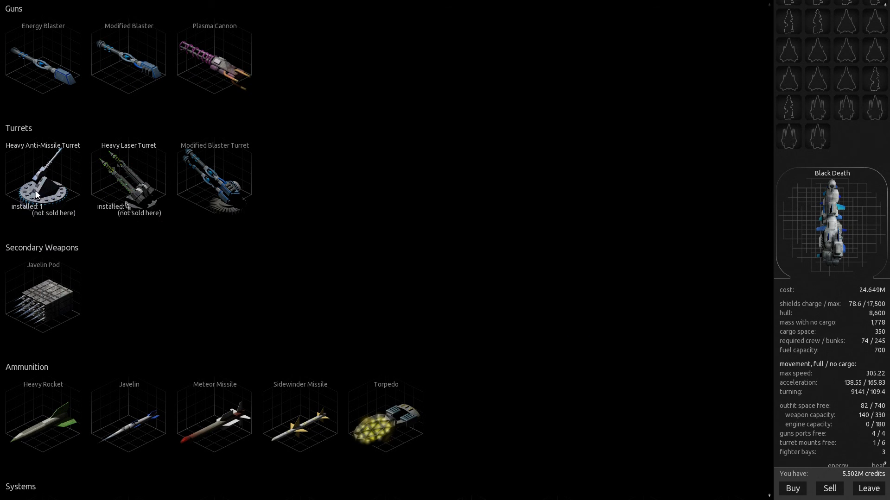
mouse_move(121, 205)
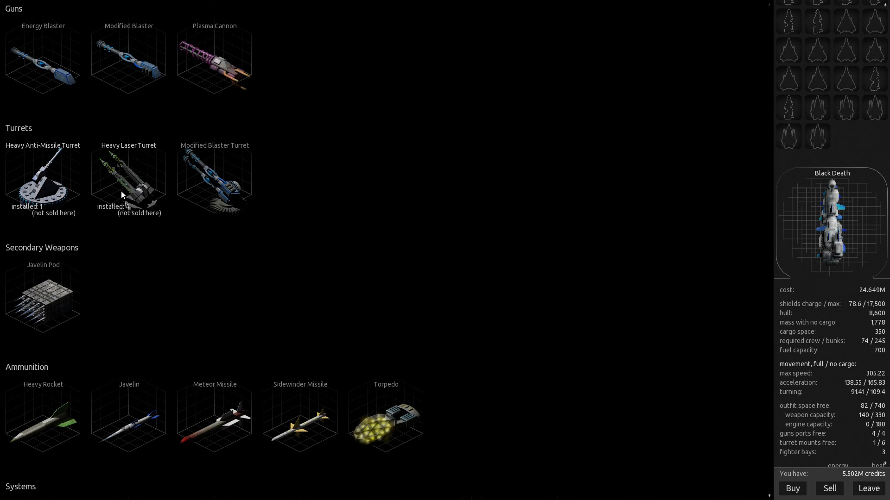
mouse_move(139, 55)
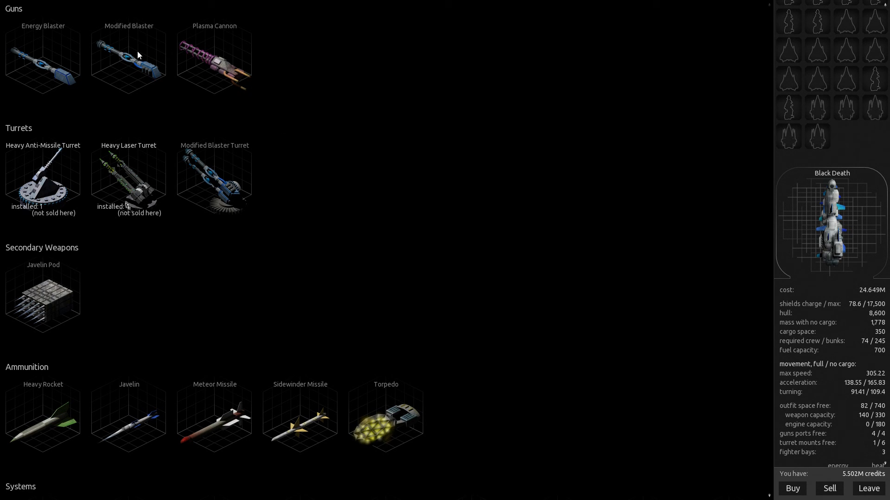
left_click(214, 62)
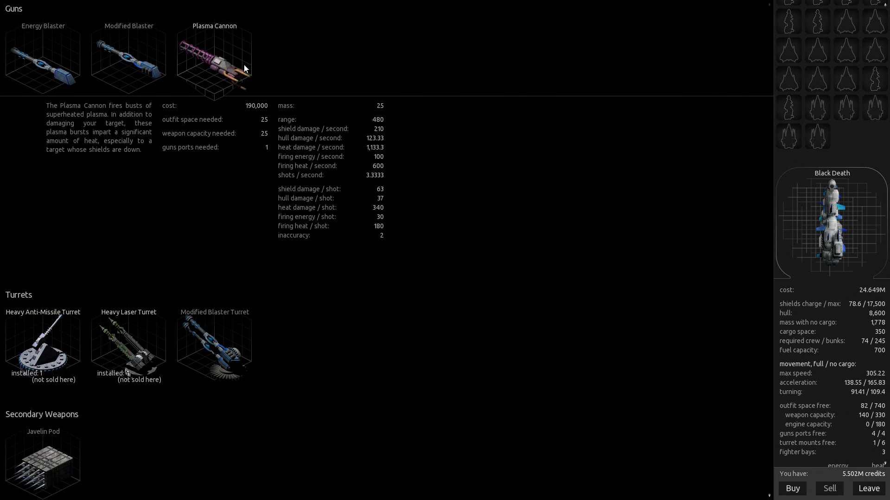
mouse_move(140, 354)
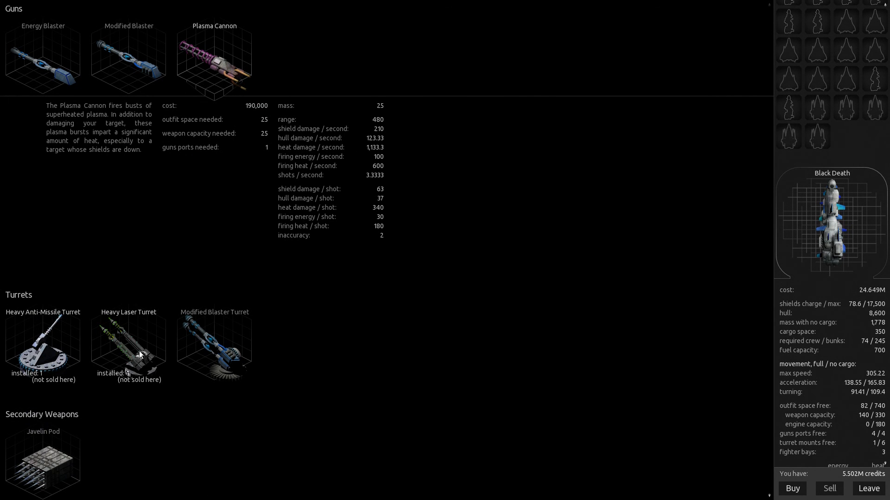
left_click(128, 340)
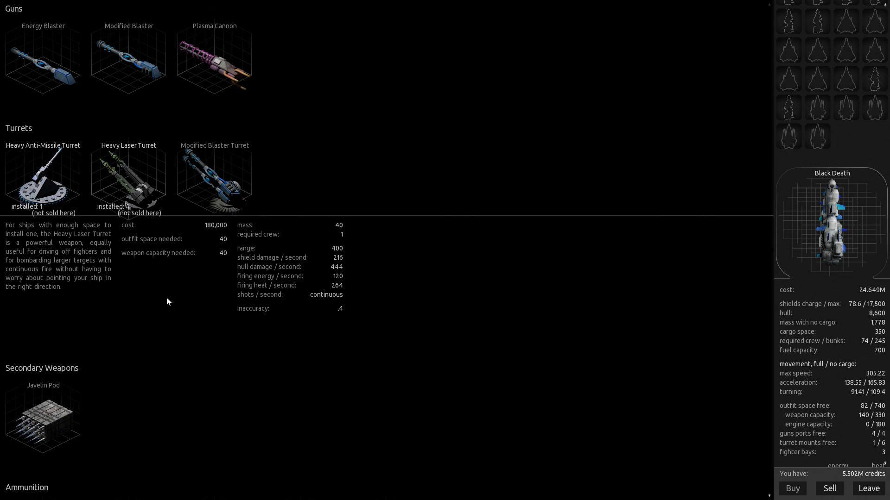
mouse_move(193, 250)
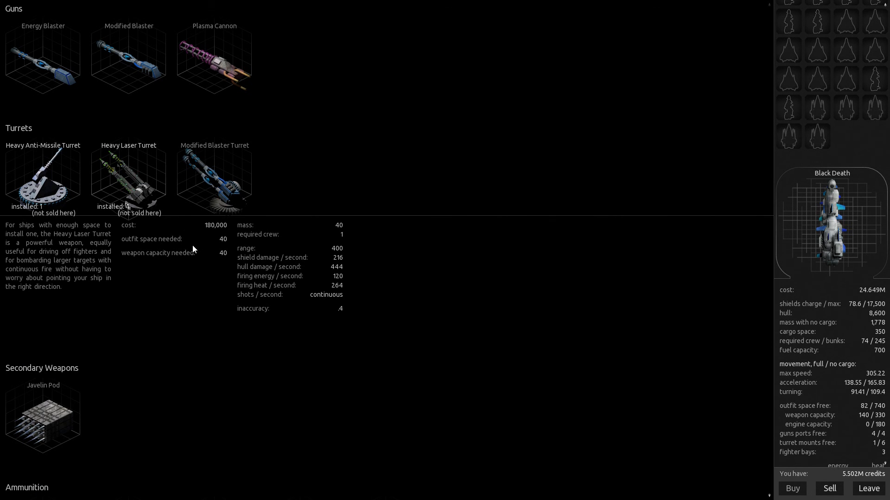
scroll("down", 3)
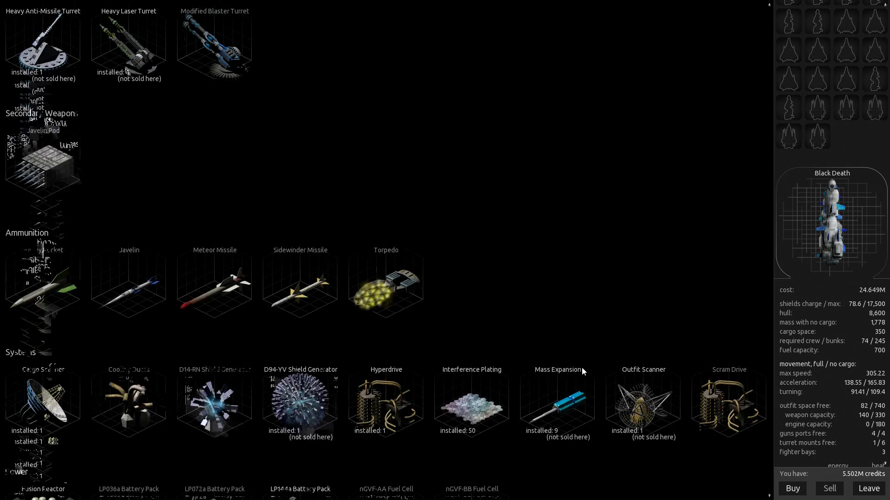
scroll("up", 3)
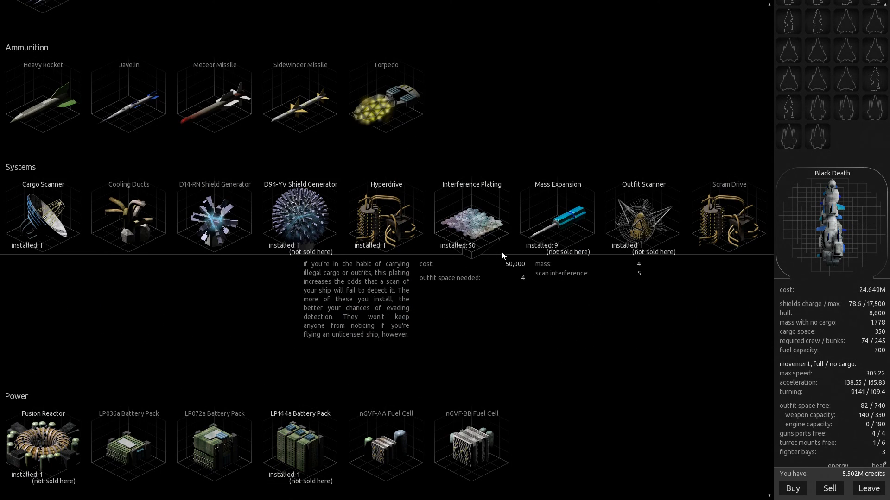
- Buy twenty more Interference Plating, reaching 70 installed and 4.502M credits
left_click(792, 488)
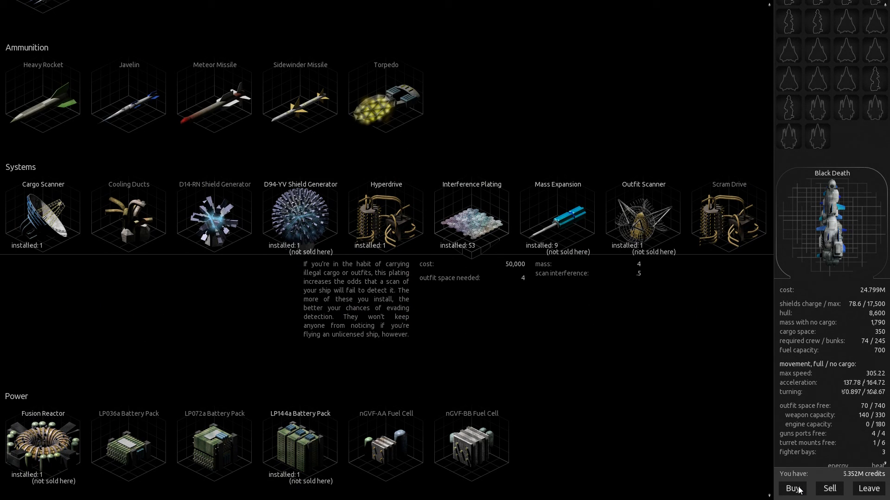
left_click(792, 488)
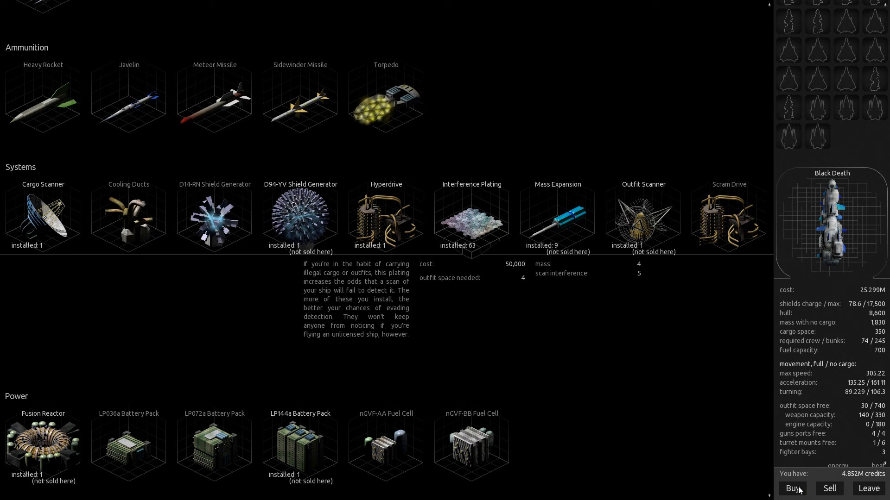
left_click(791, 488)
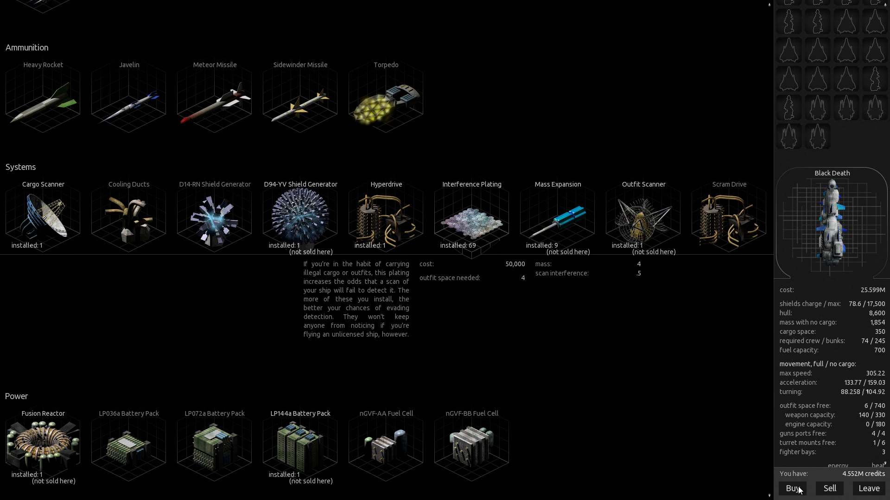
left_click(792, 489)
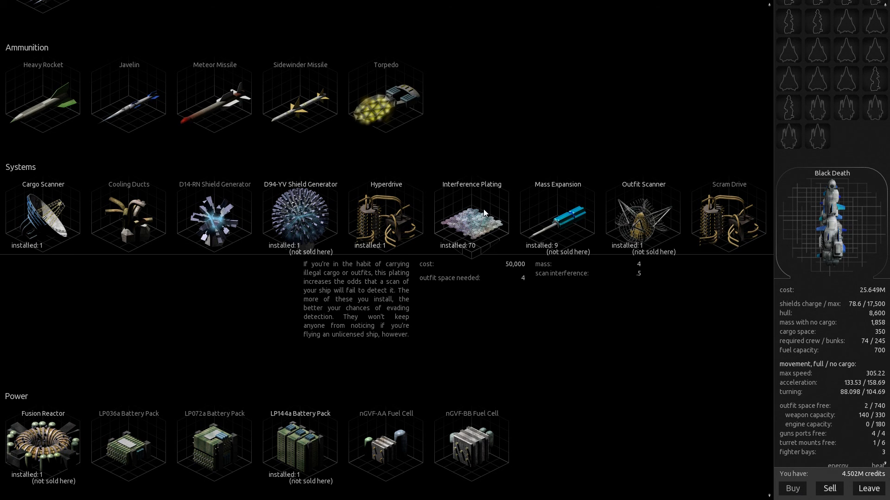
scroll("down", 3)
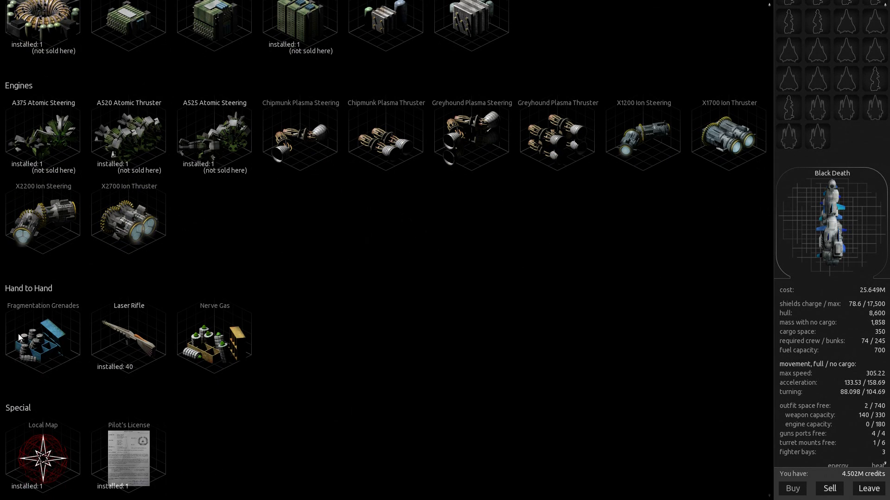
- Buy 20 Fragmentation Grenades and 15 Nerve Gas for boarding
left_click(792, 489)
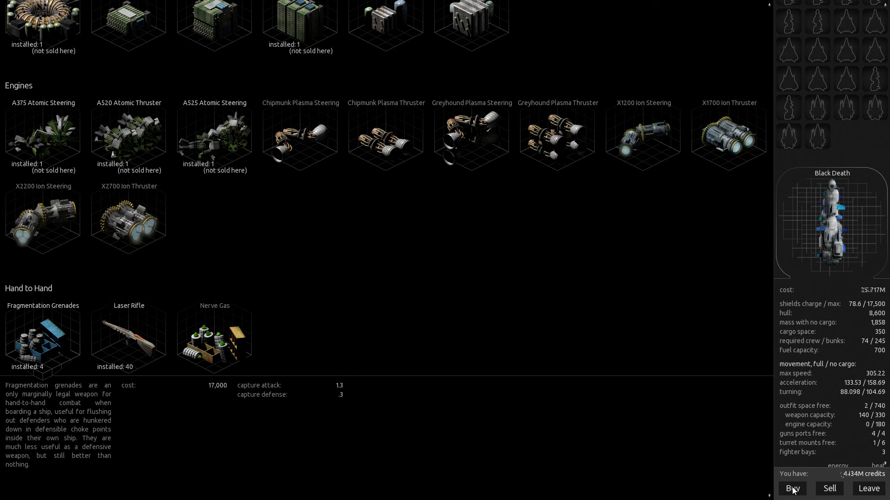
left_click(792, 488)
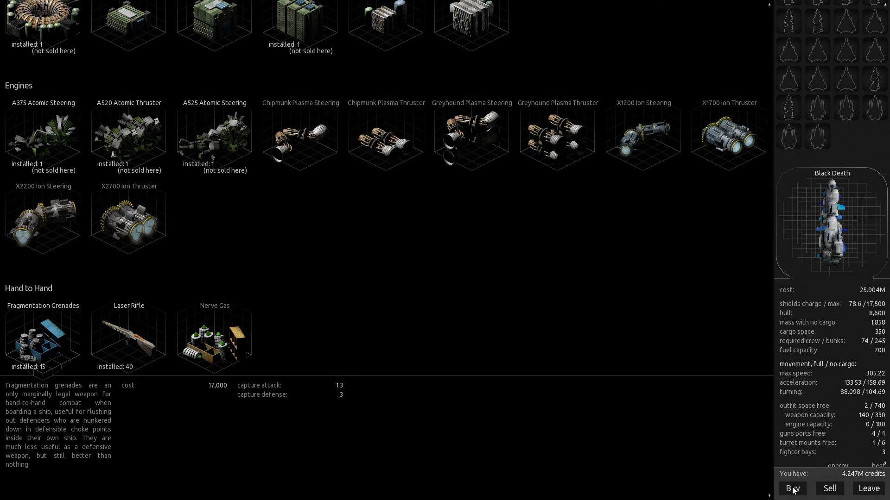
left_click(792, 488)
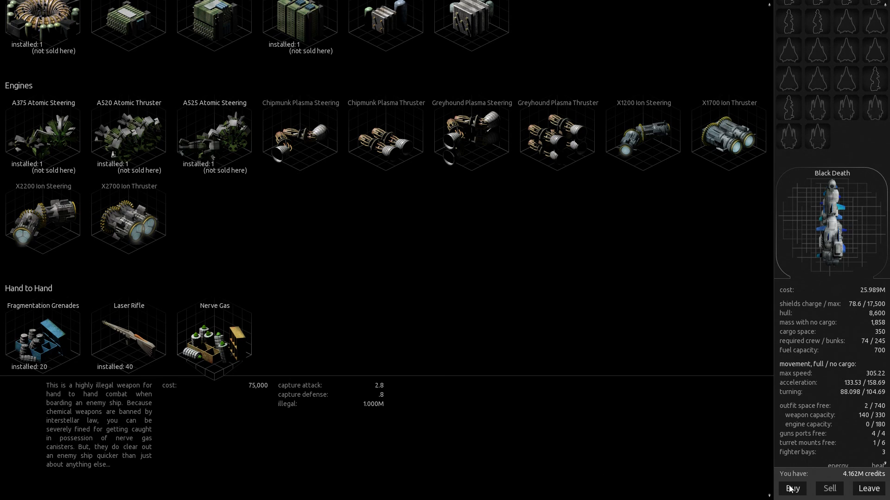
left_click(792, 489)
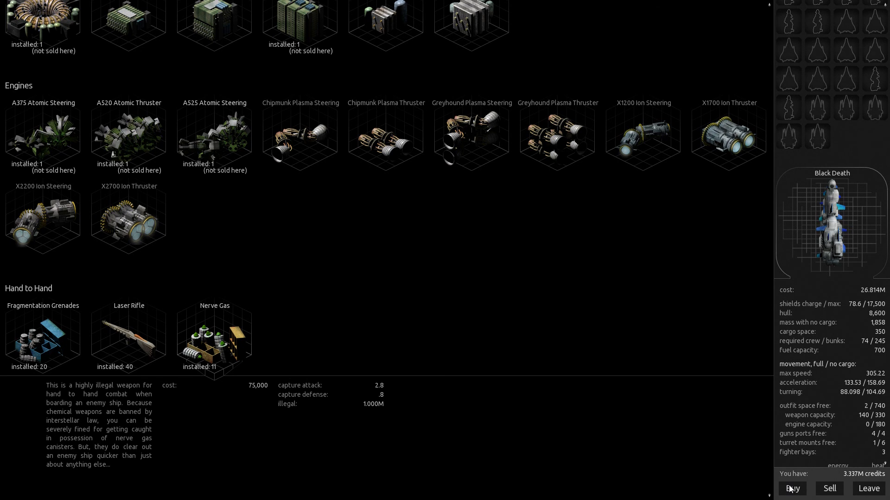
left_click(792, 488)
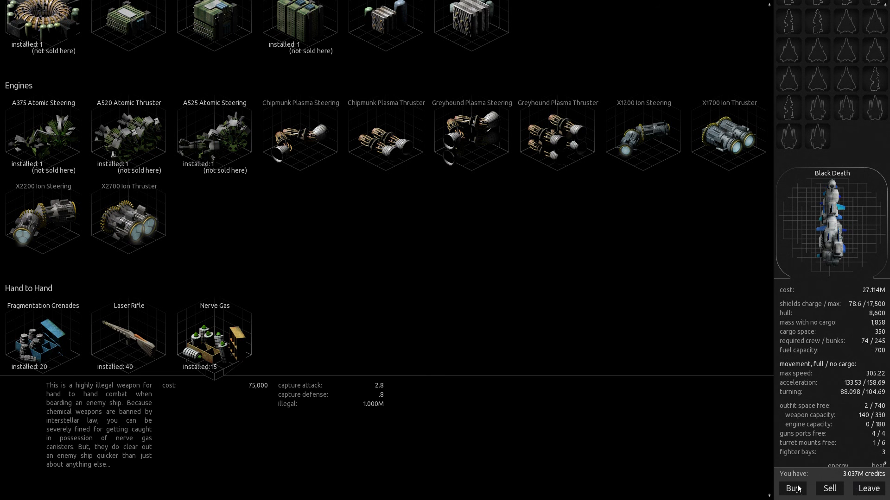
- Leave the Outfitter and hire 25 extra crew for the flagship on Trinket
left_click(867, 489)
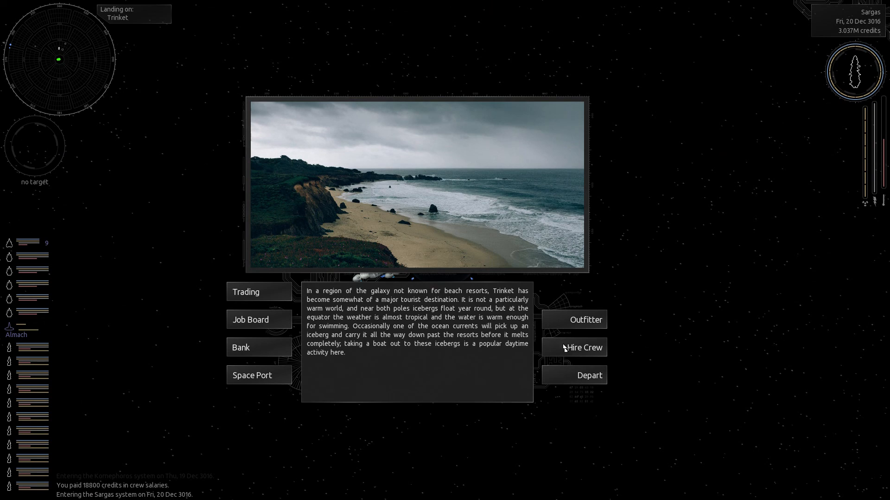
left_click(583, 347)
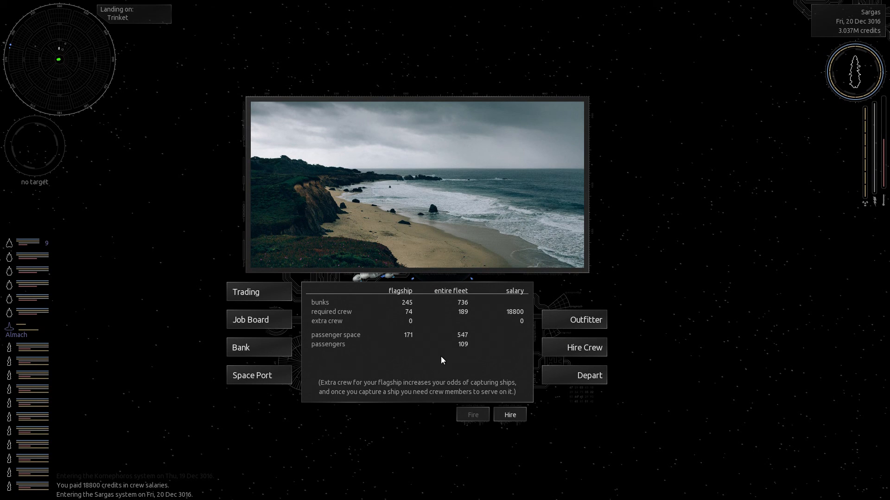
left_click(509, 415)
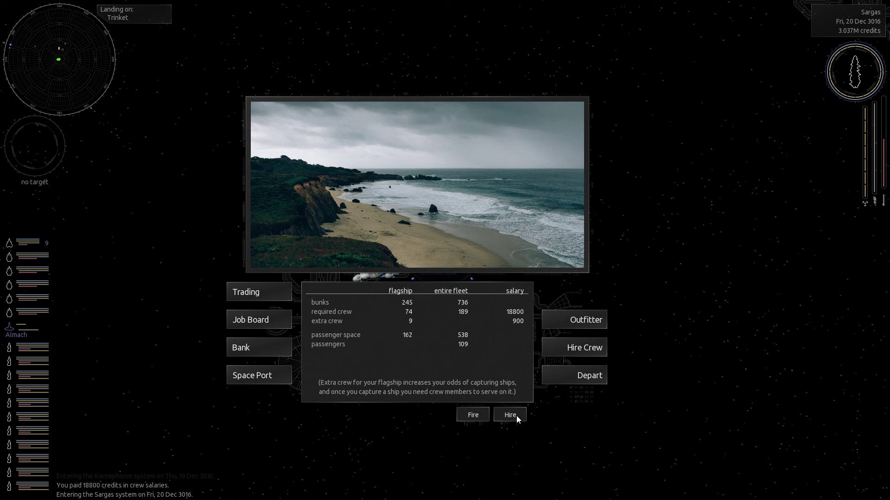
left_click(508, 414)
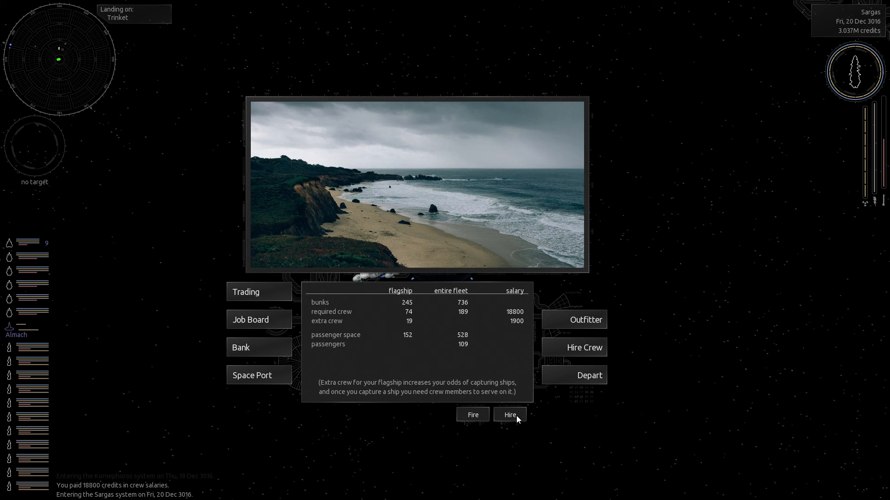
left_click(509, 414)
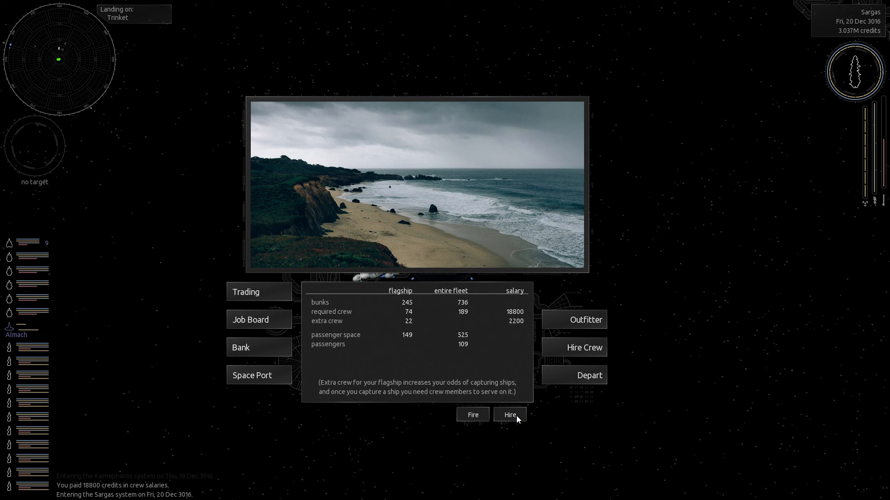
left_click(508, 415)
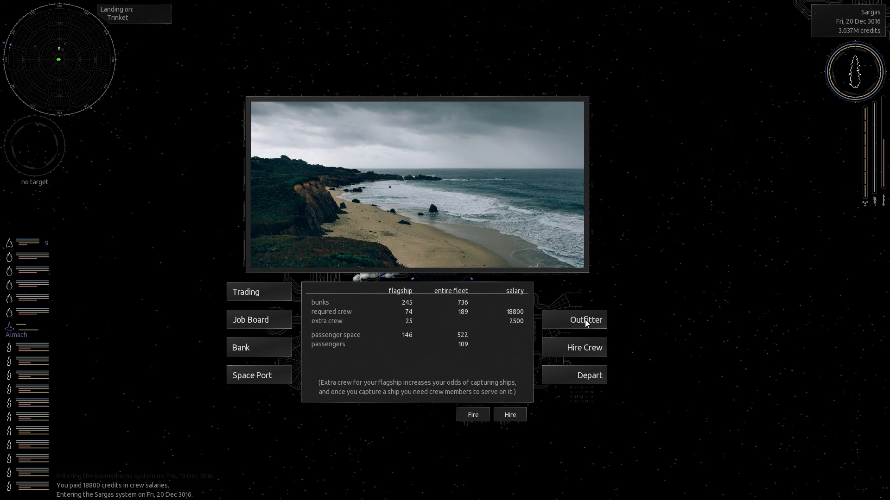
mouse_move(253, 358)
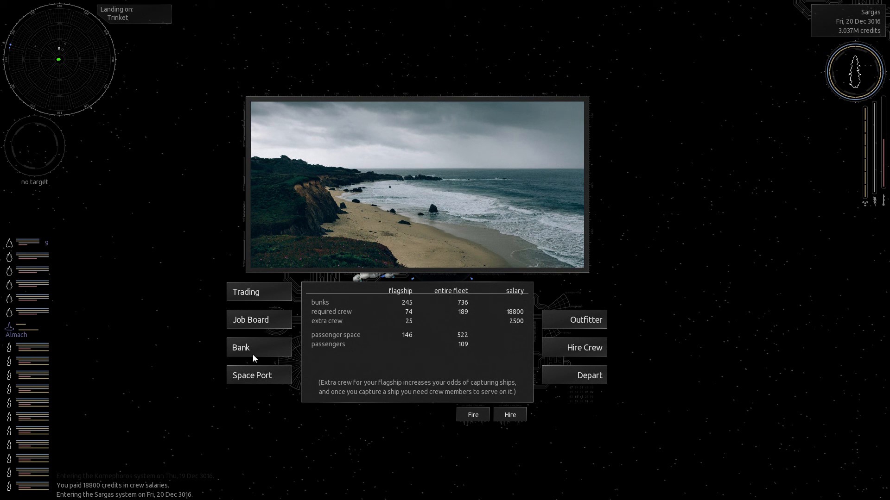
mouse_move(258, 295)
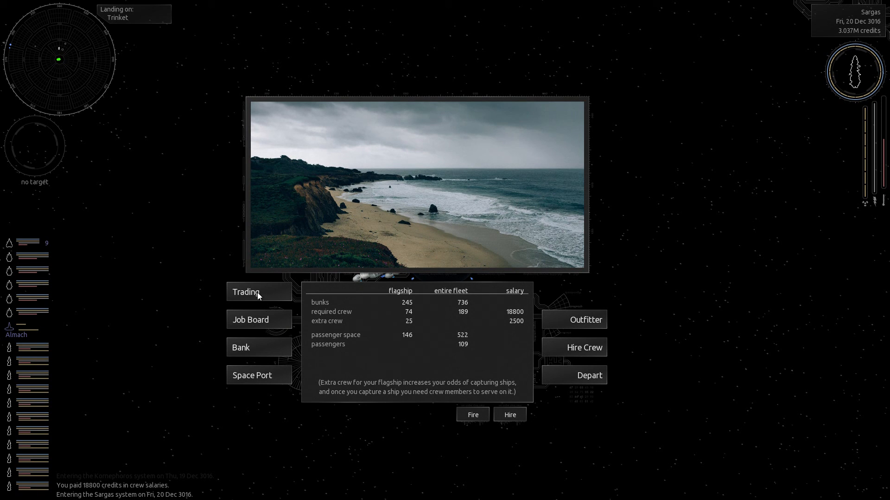
left_click(246, 291)
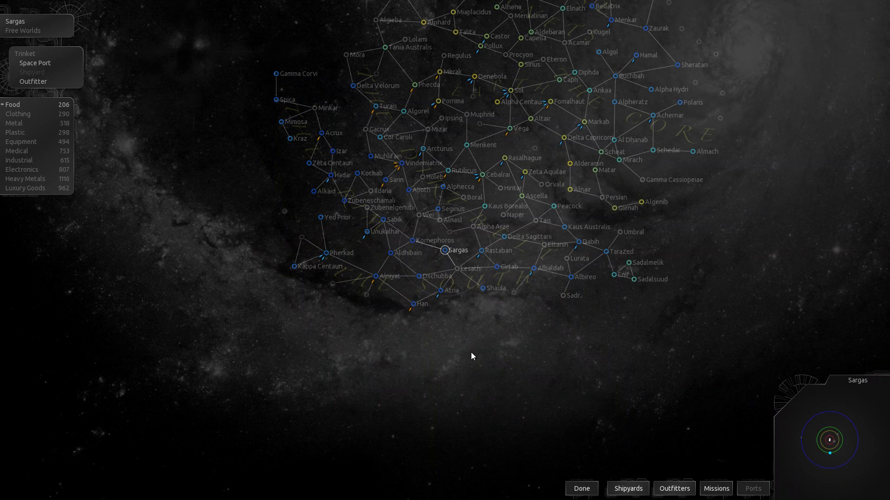
mouse_move(443, 191)
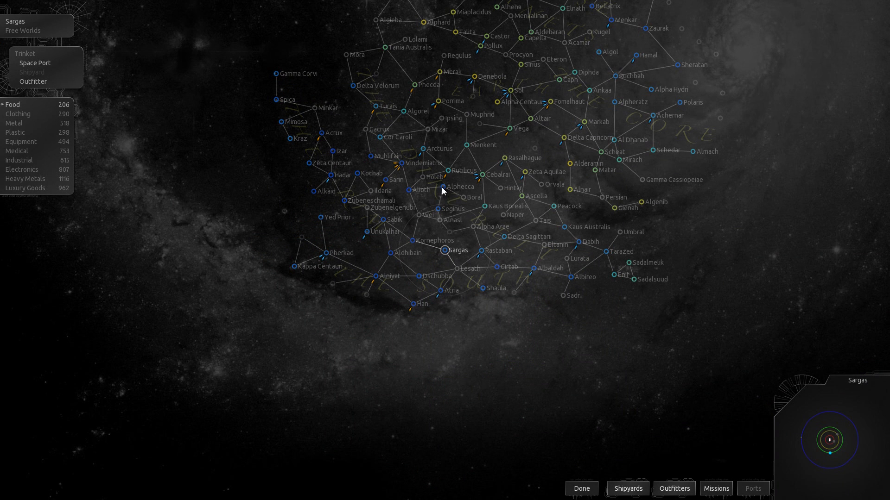
mouse_move(485, 177)
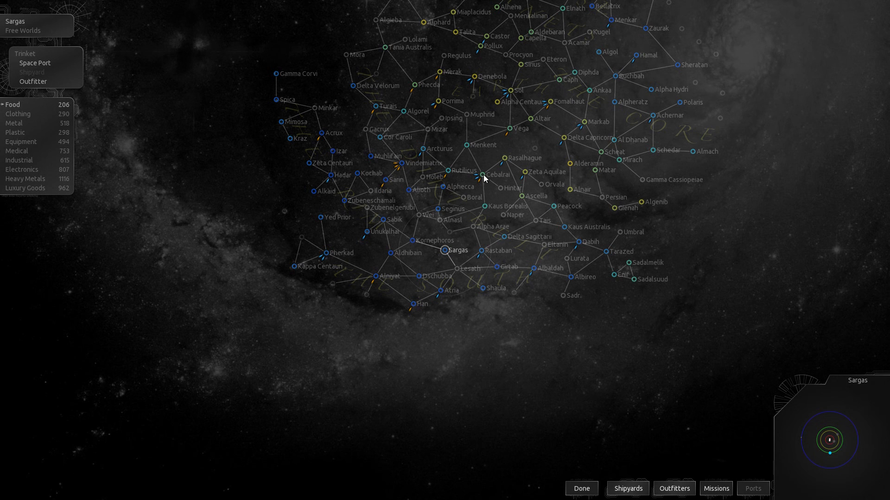
- Select Cebalrai on the galaxy map as the jump destination from Sargas
left_click(481, 174)
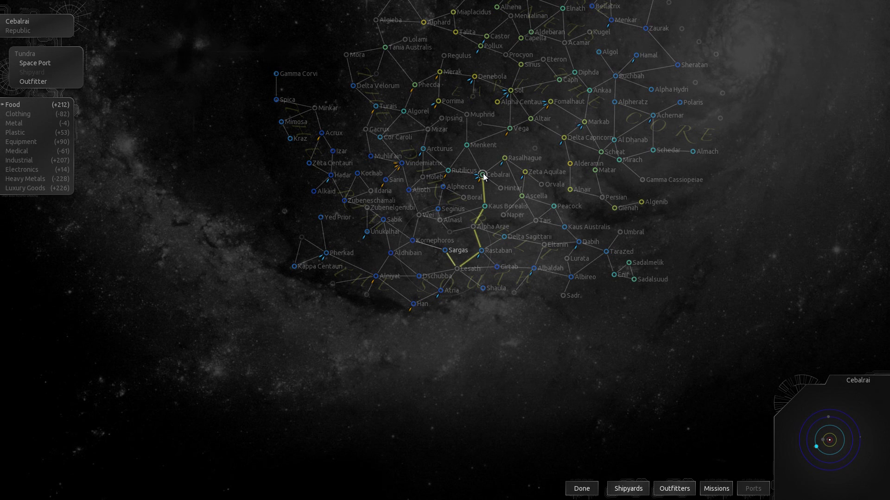
mouse_move(482, 178)
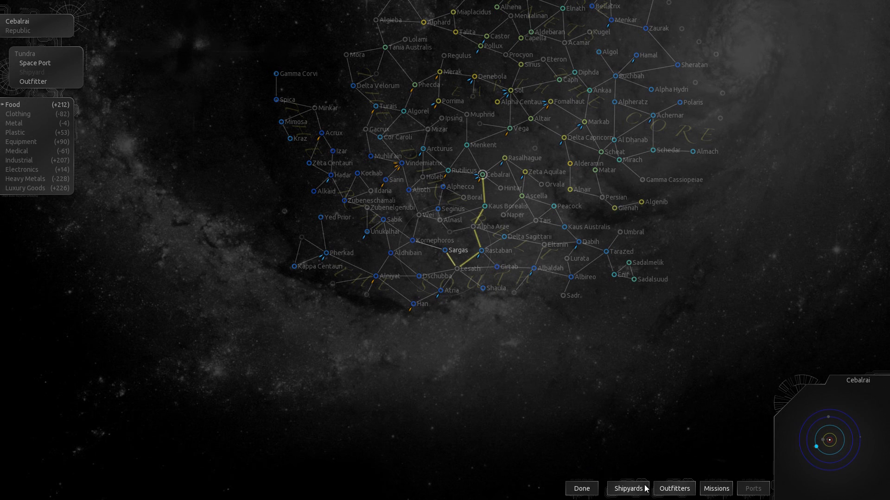
mouse_move(713, 493)
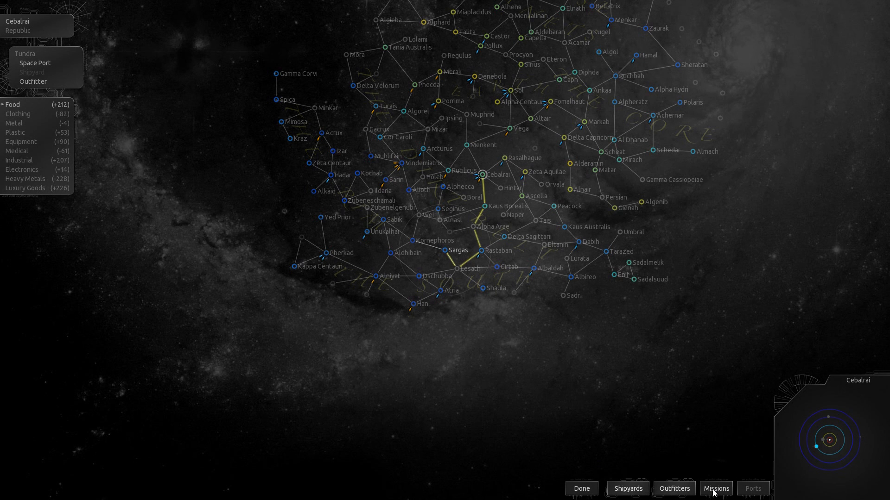
- Accept the New Boston bulk delivery and the mill-workers transport to Tundra
left_click(716, 489)
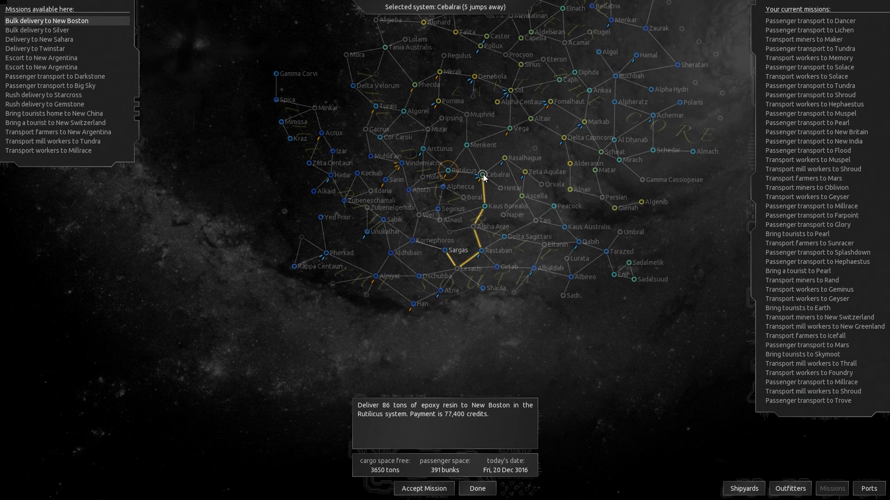
mouse_move(435, 486)
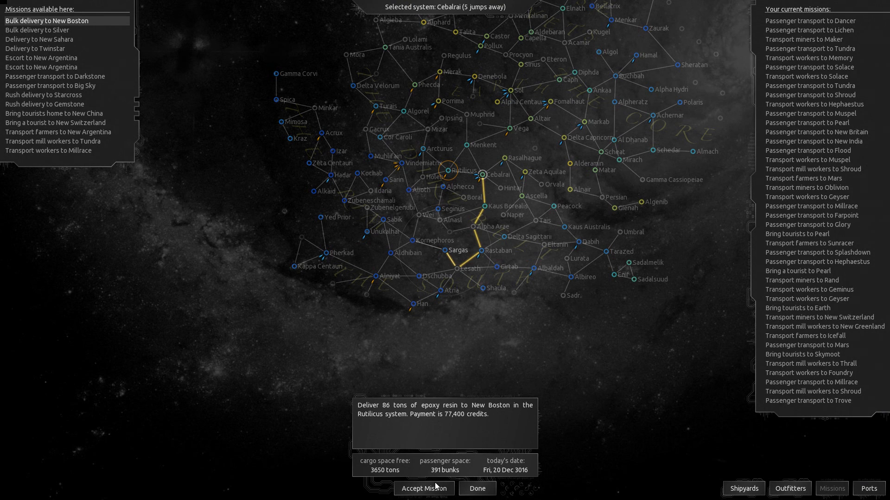
left_click(423, 489)
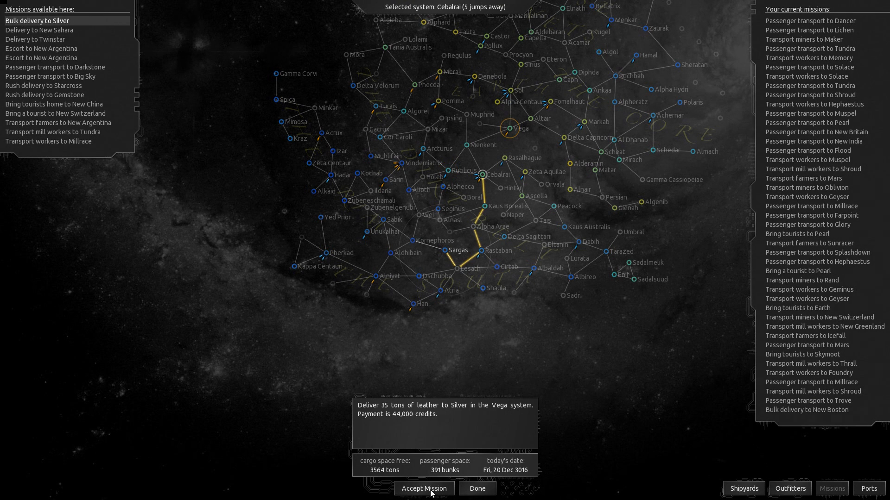
mouse_move(473, 311)
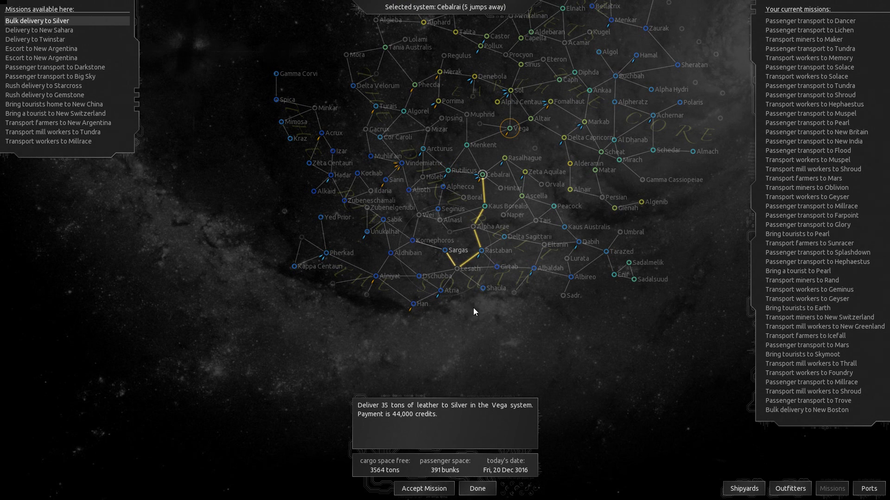
left_click(51, 132)
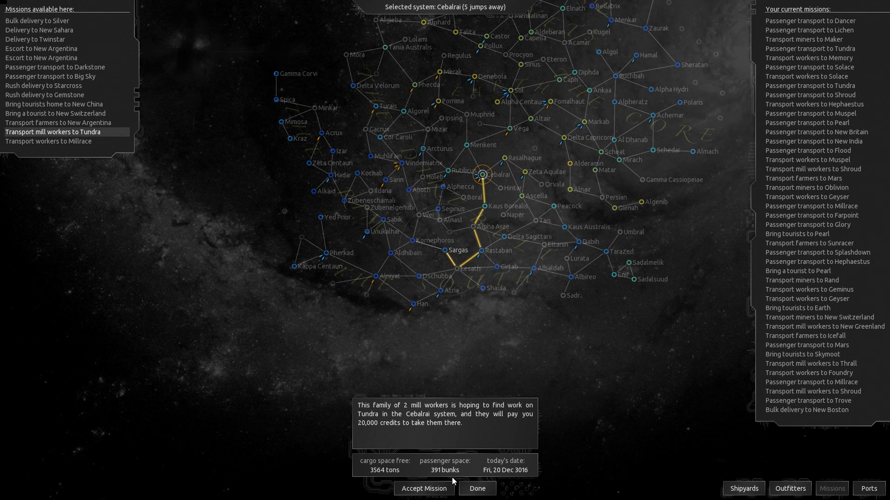
left_click(48, 132)
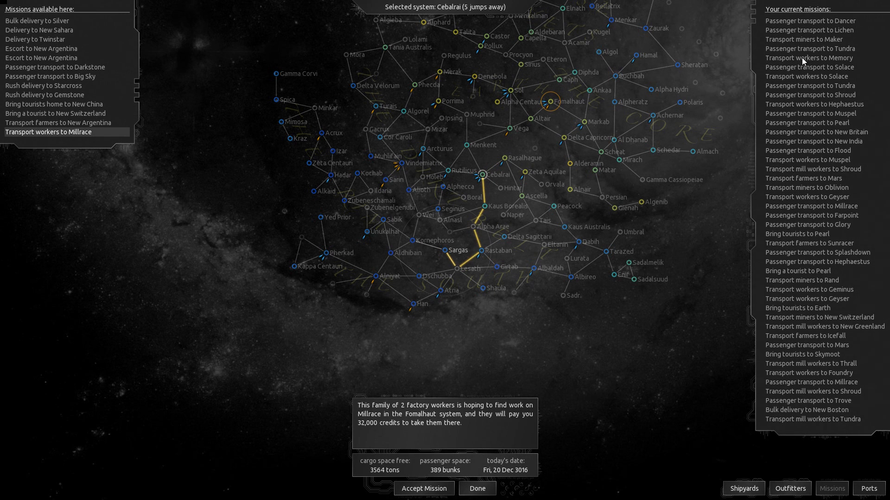
mouse_move(796, 416)
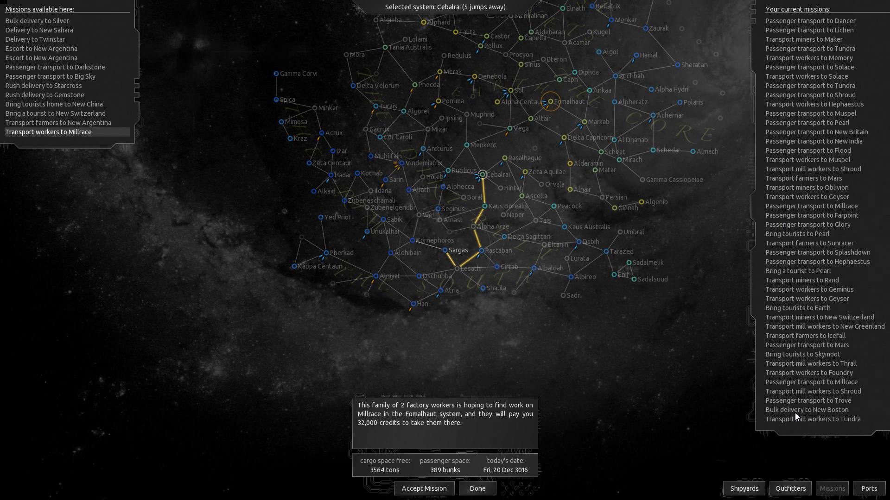
- Abort the New Boston epoxy resin delivery, freeing 86 tons of cargo space
left_click(807, 410)
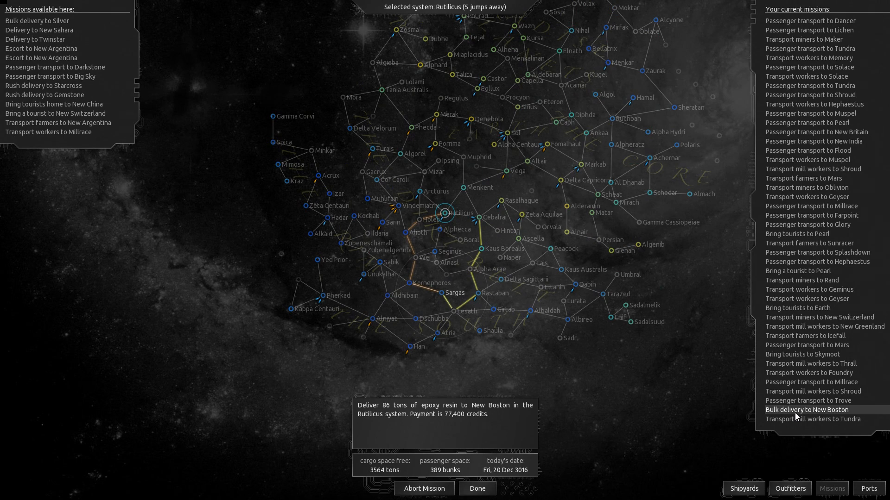
mouse_move(449, 492)
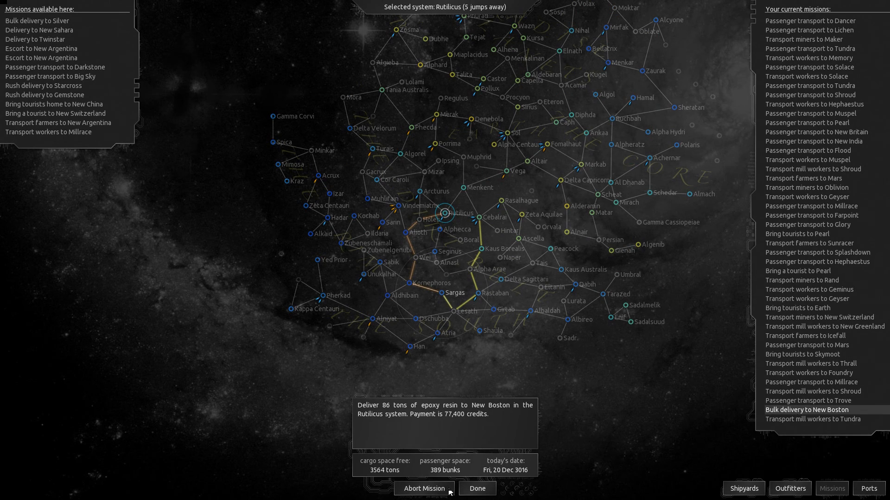
left_click(812, 410)
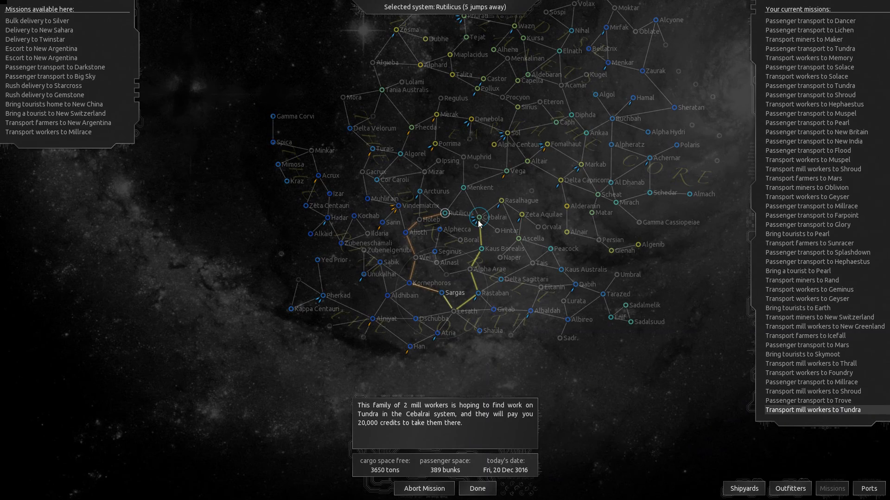
left_click(477, 488)
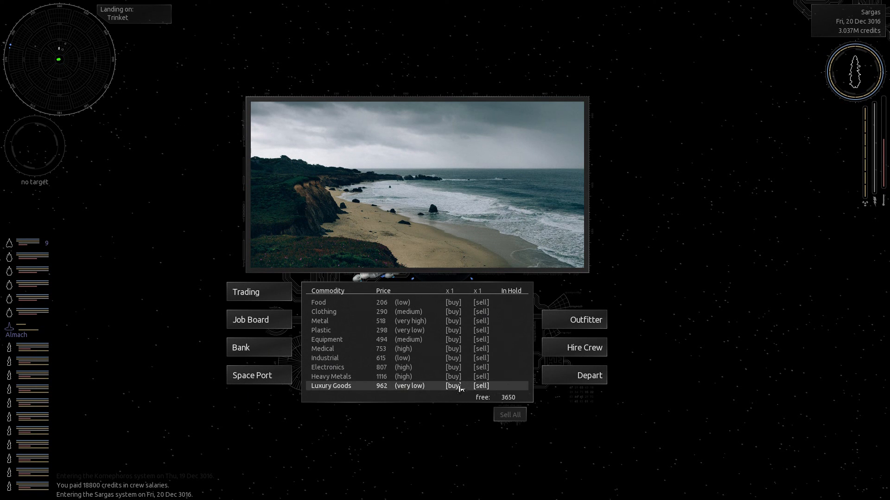
- Buy 2,500 tons of Luxury Goods at x500, leaving 632,108 credits
left_click(452, 386)
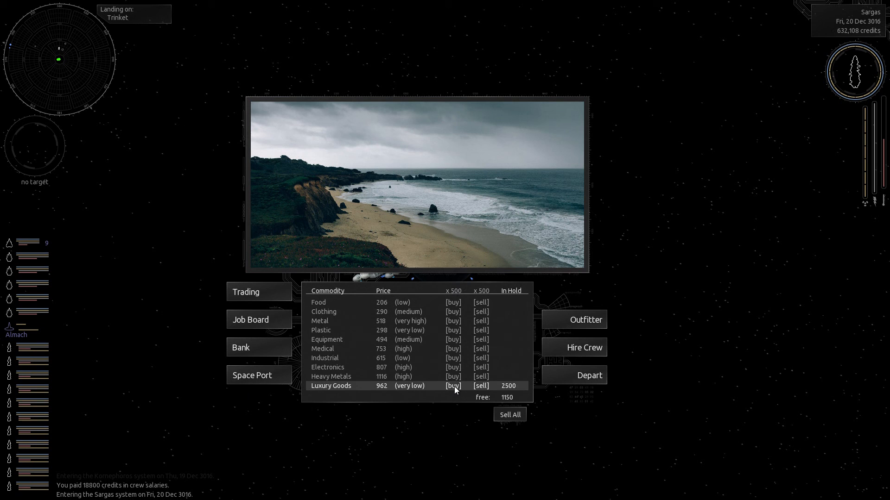
left_click(453, 386)
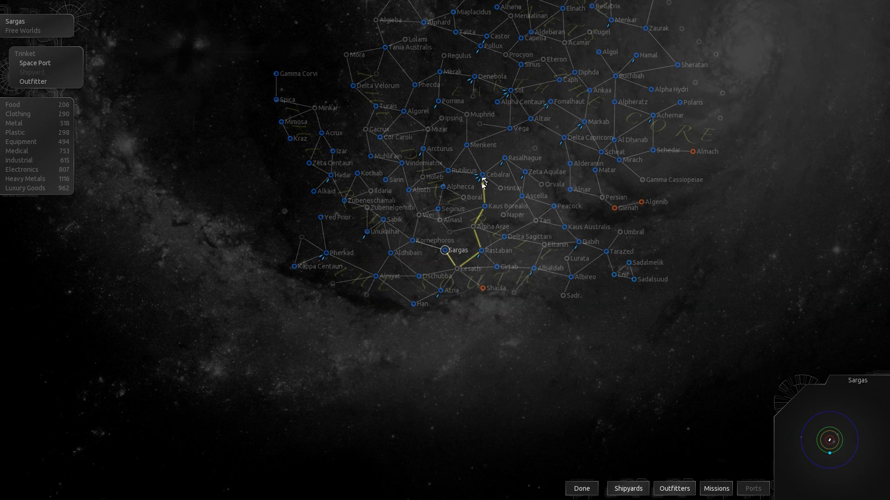
- Inspect Cebalrai and Rastaban, review current missions, then depart and jump to Alpha Arae
left_click(483, 174)
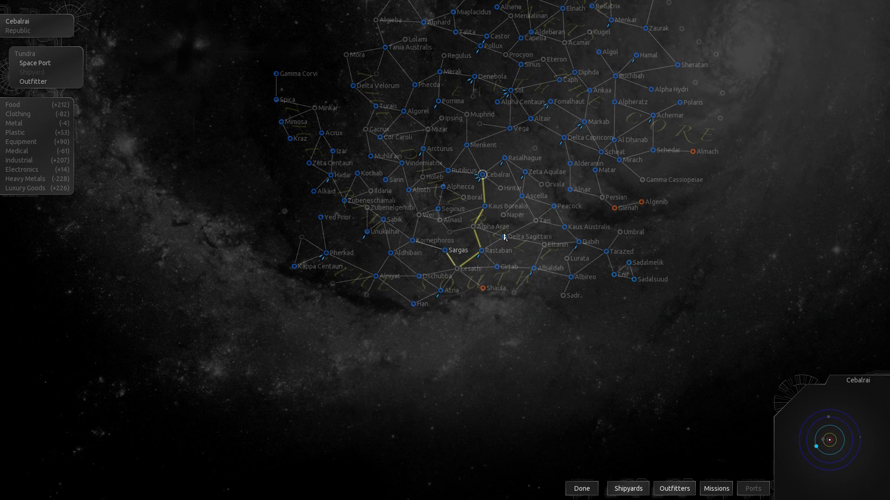
left_click(581, 489)
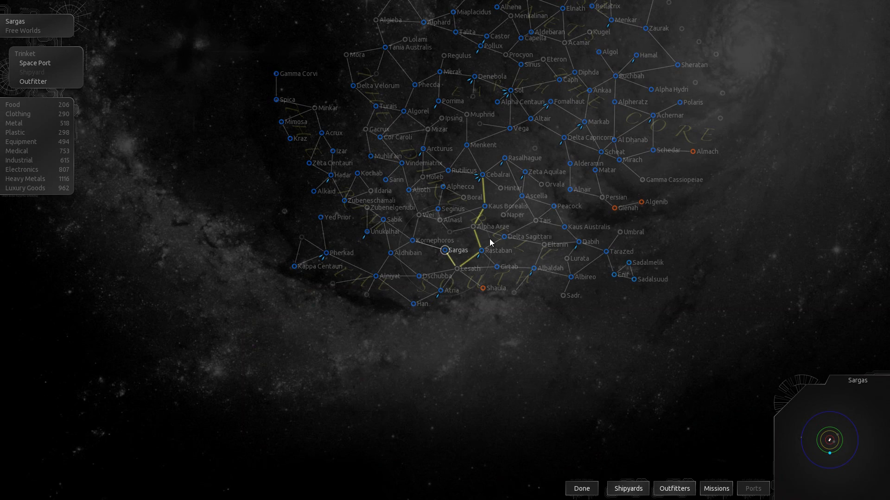
mouse_move(475, 260)
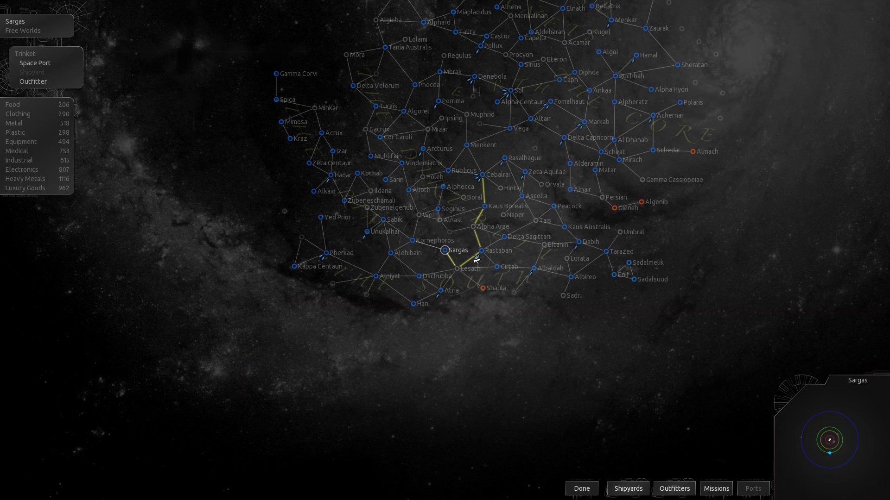
left_click(483, 250)
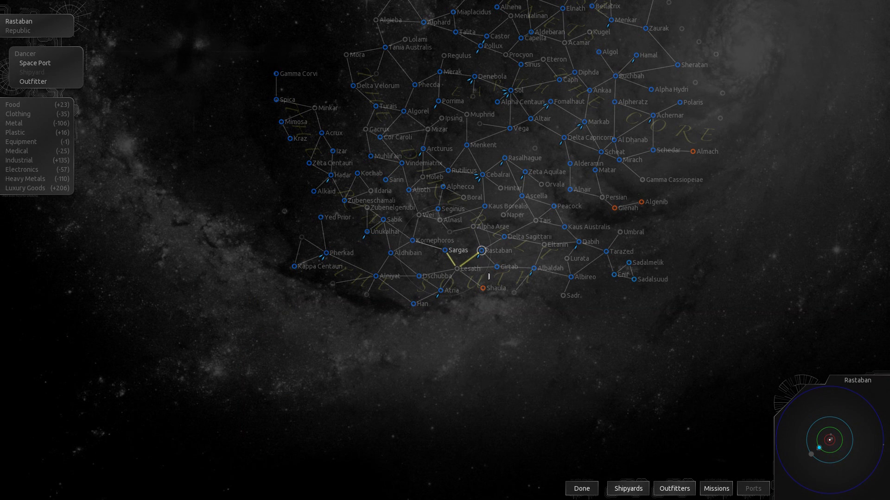
left_click(716, 489)
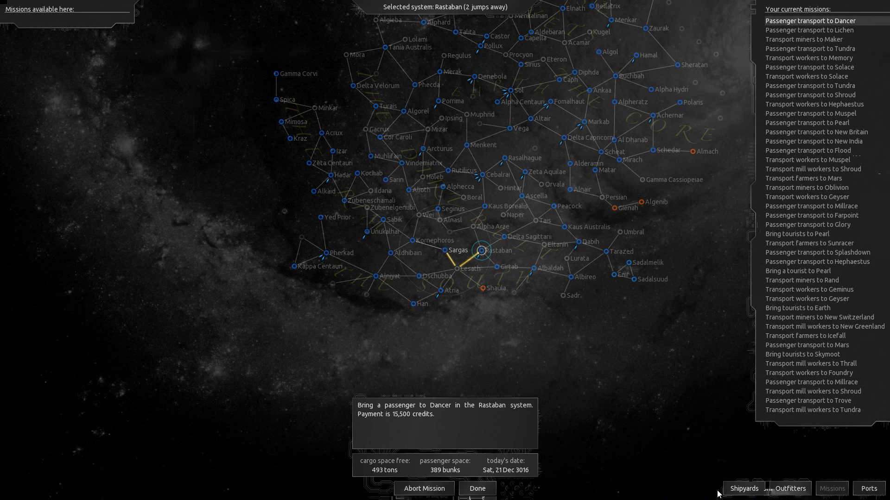
mouse_move(559, 422)
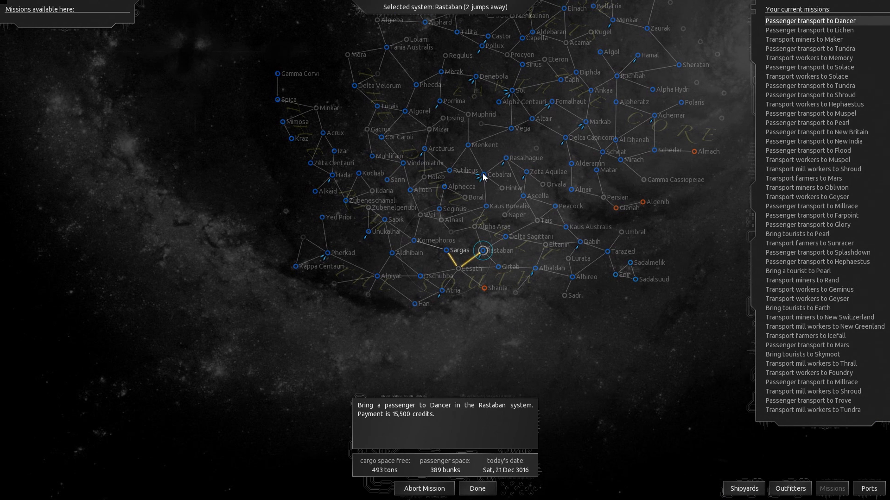
left_click(476, 488)
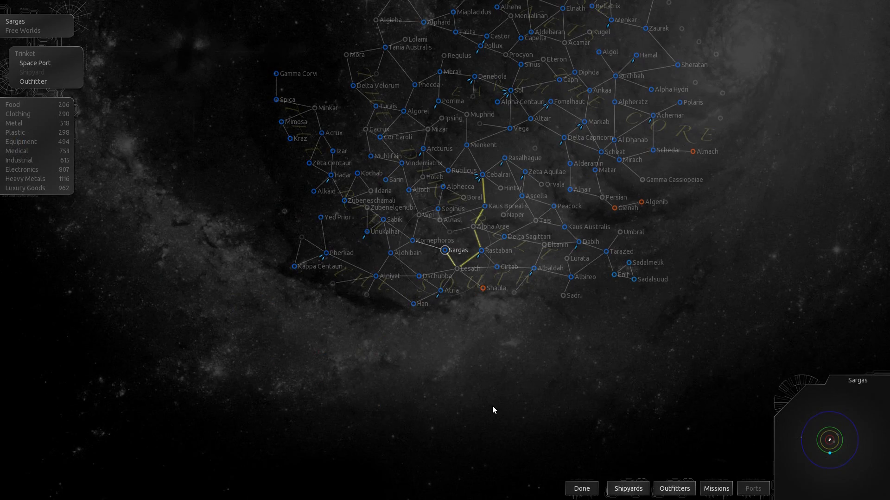
left_click(581, 488)
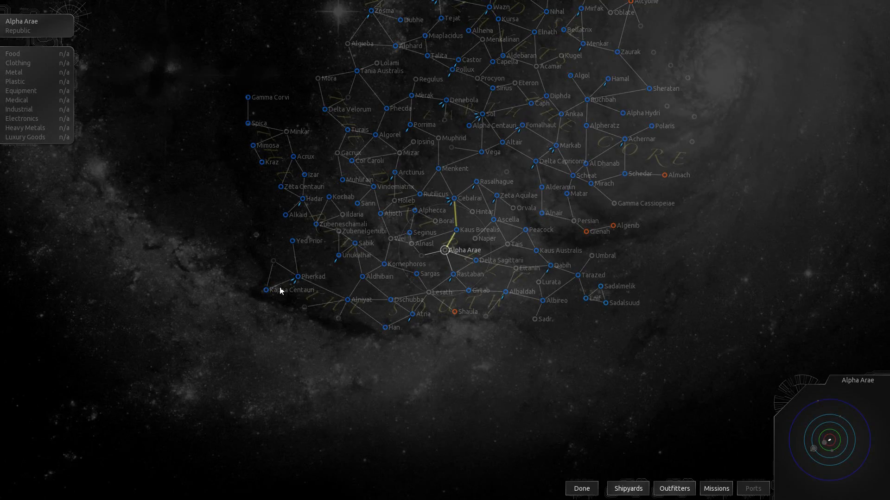
- Continue jumping from Alpha Arae to Kaus Borealis and bring up the star map
left_click(581, 489)
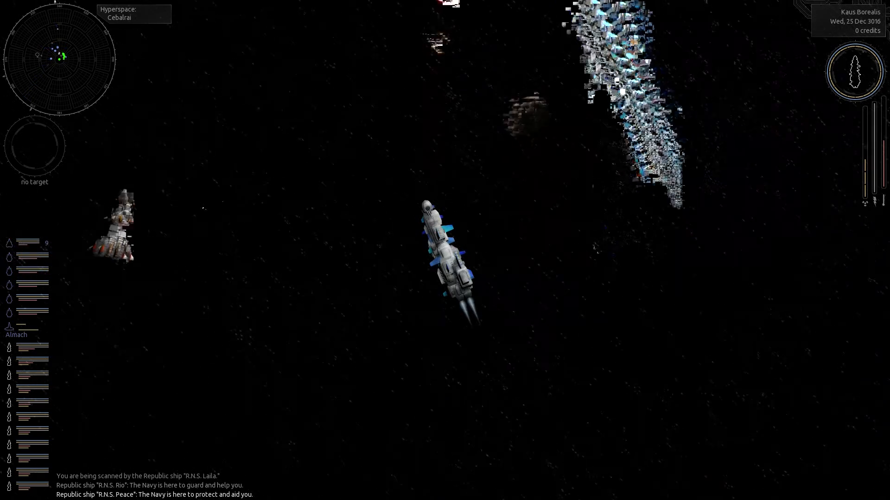
left_click(366, 253)
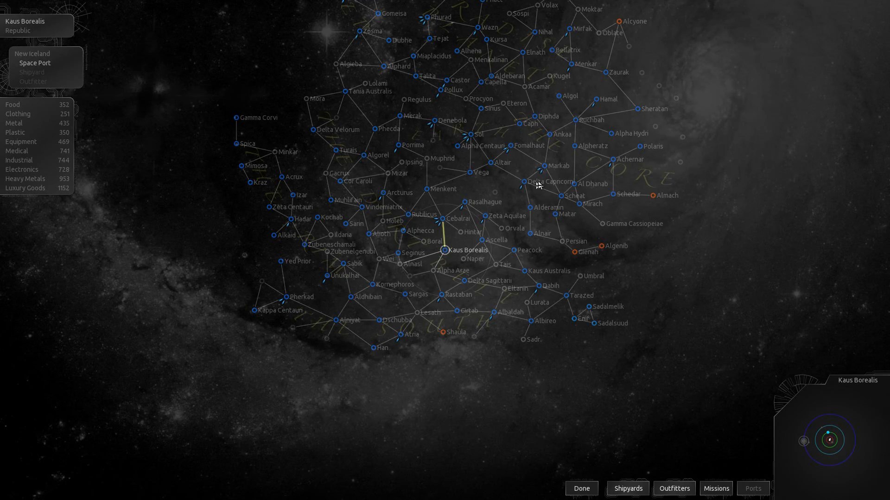
- Acknowledge the 1.000M credit Republic fine and toggle the map's Outfitters and Ports views
left_click(581, 488)
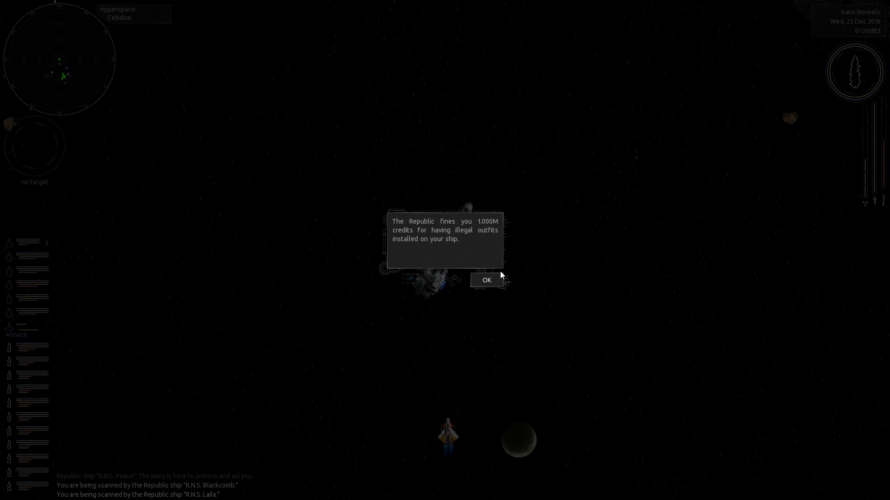
mouse_move(485, 280)
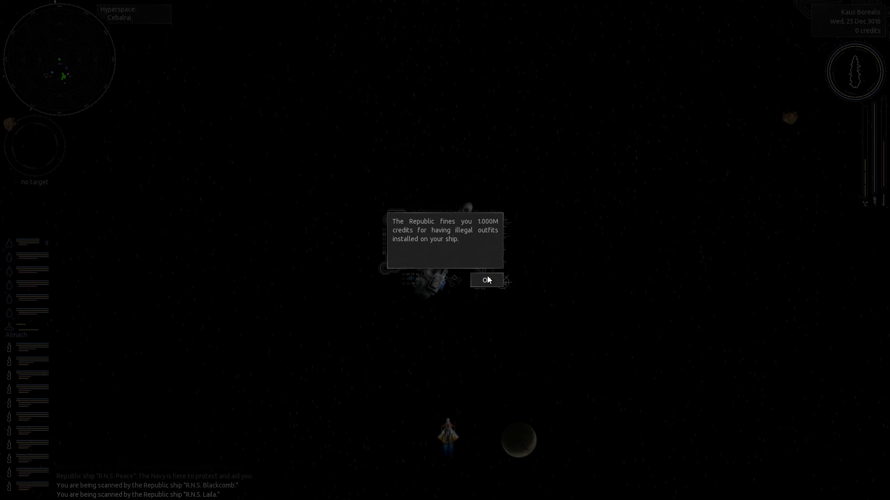
left_click(486, 280)
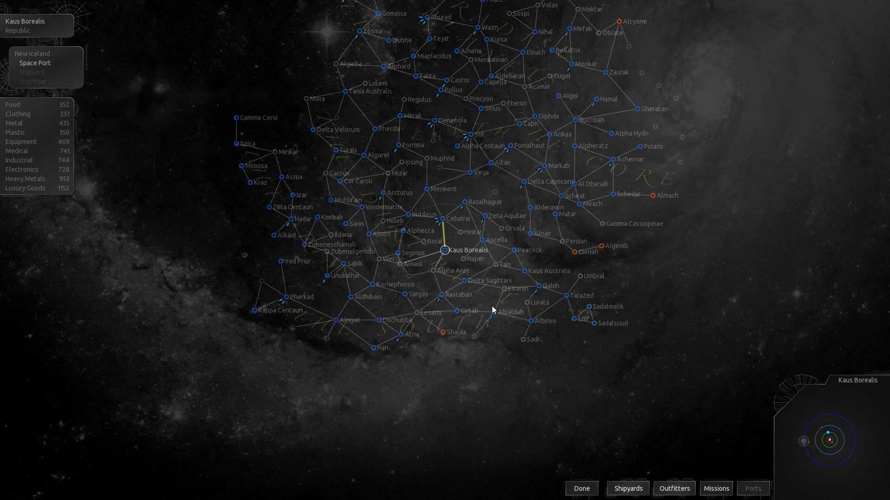
left_click(673, 488)
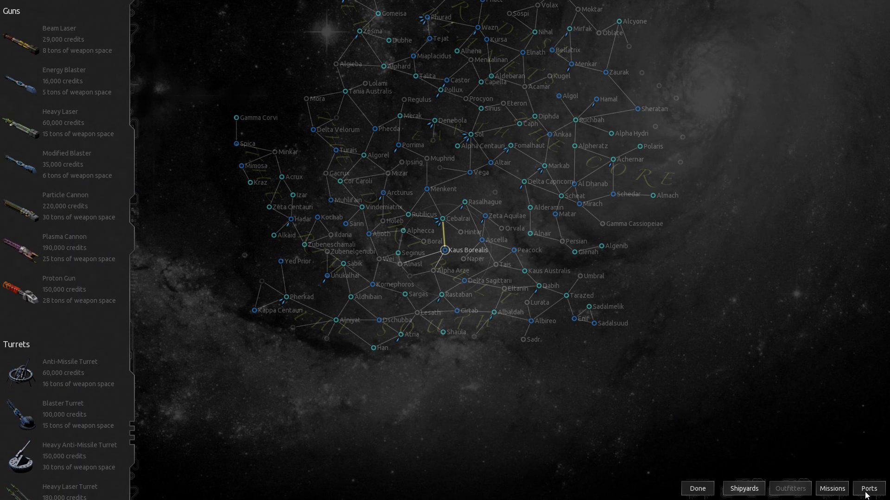
left_click(869, 489)
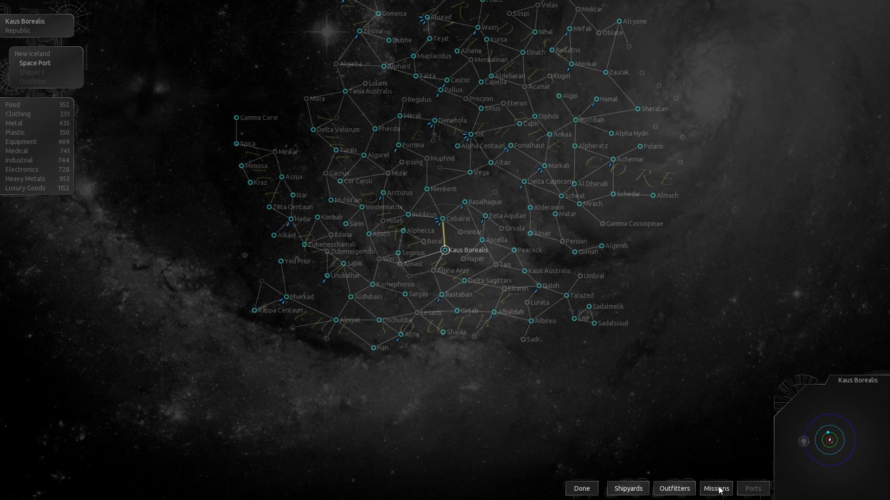
mouse_move(580, 490)
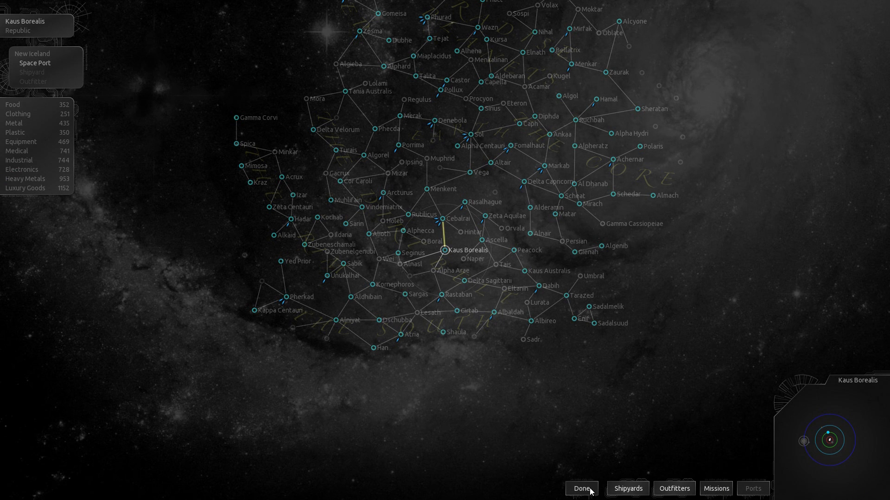
mouse_move(715, 488)
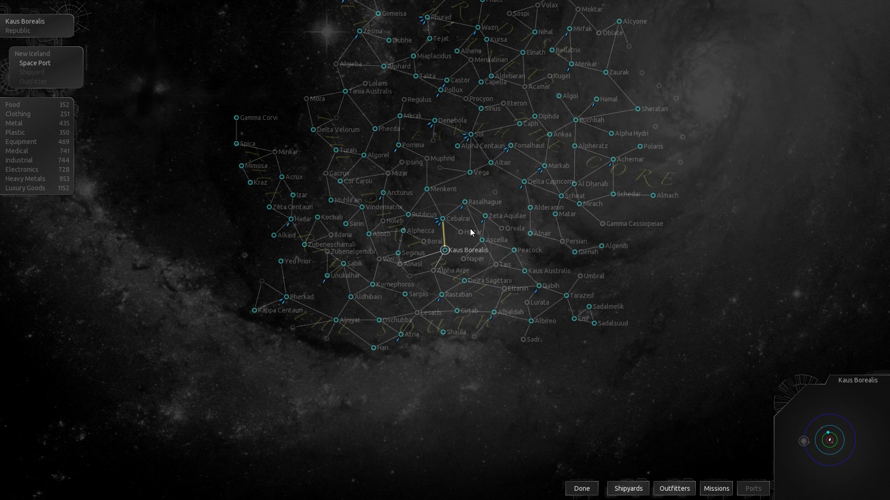
mouse_move(441, 220)
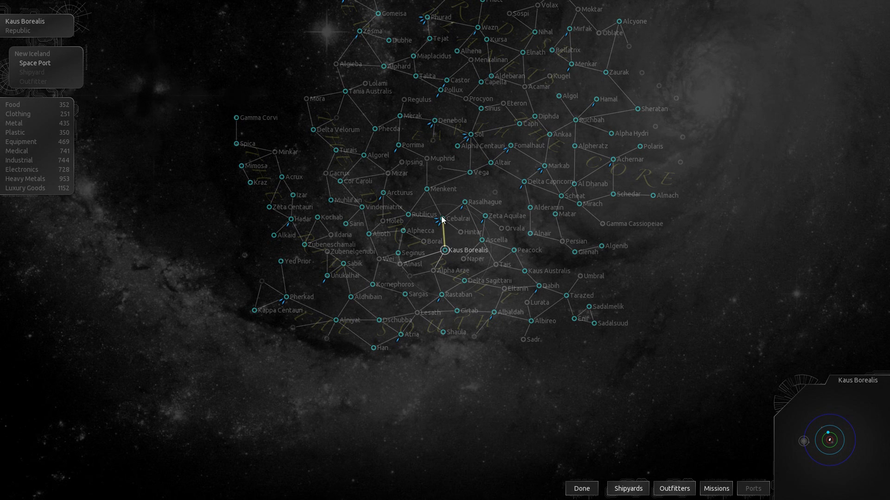
left_click(579, 488)
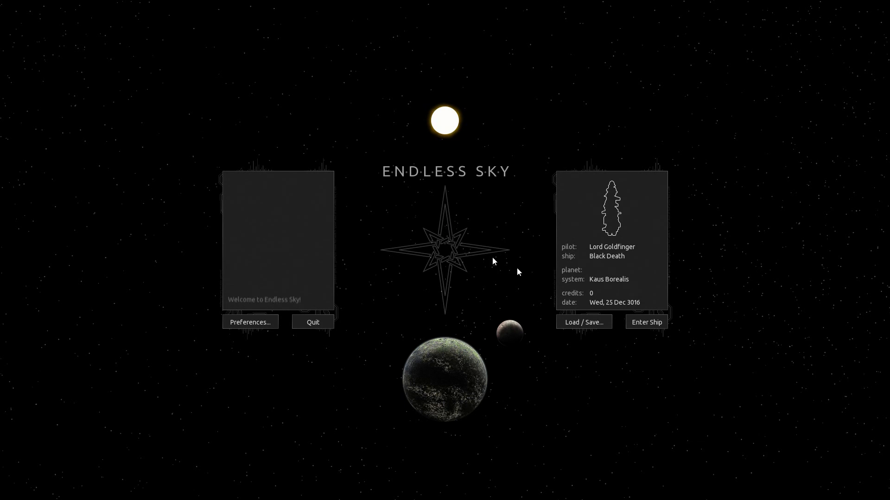
left_click(645, 322)
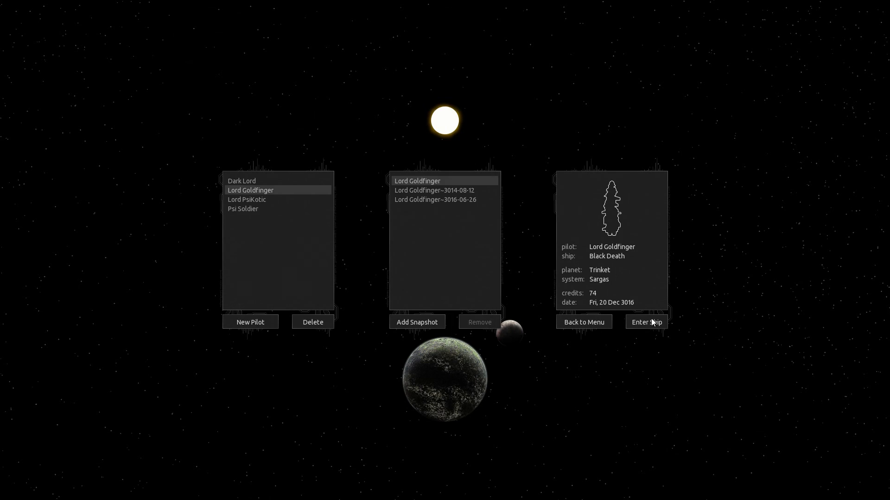
left_click(645, 322)
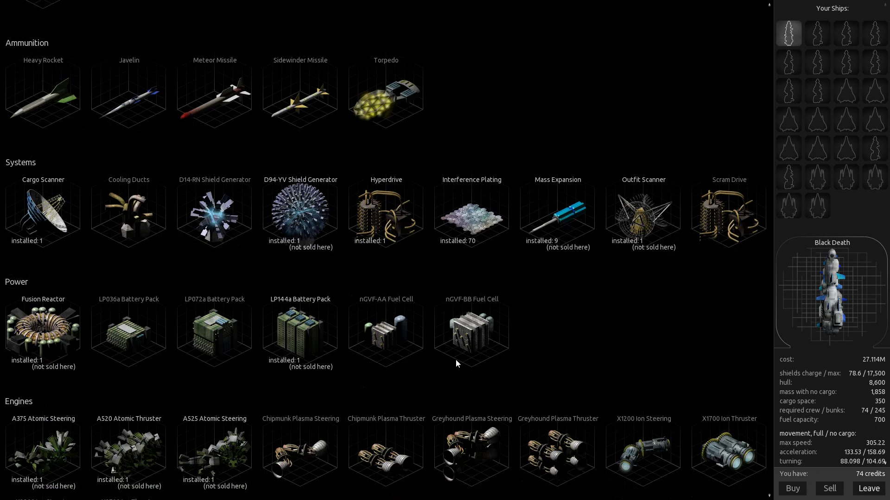
mouse_move(459, 221)
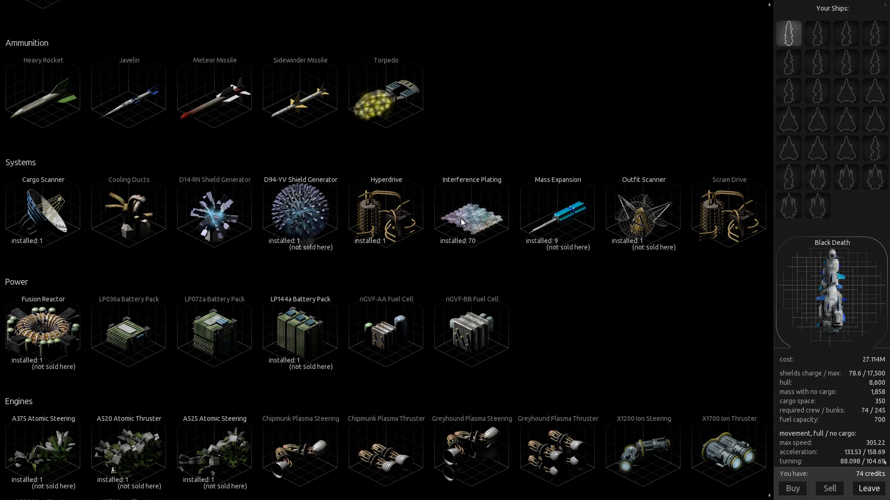
mouse_move(470, 225)
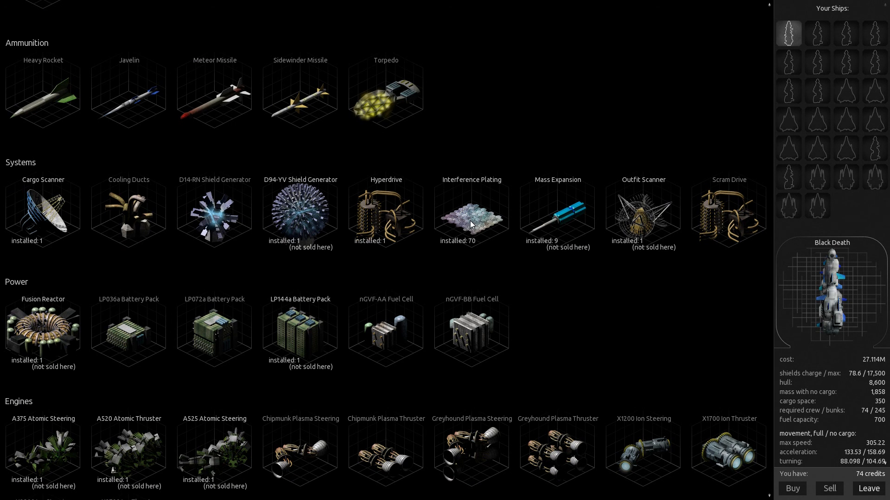
scroll("down", 3)
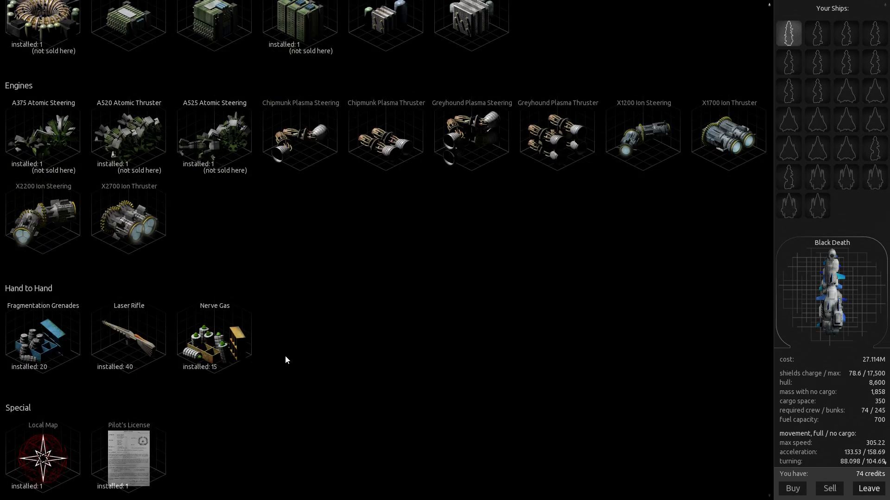
scroll("up", 3)
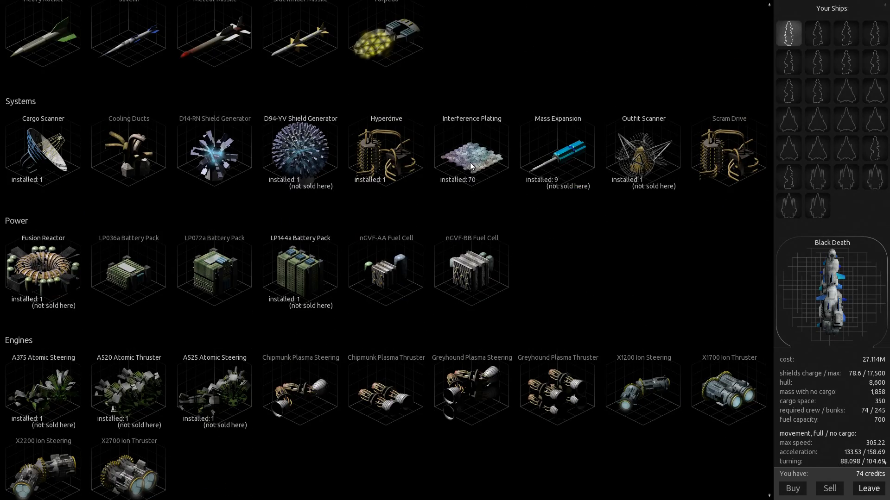
scroll("up", 3)
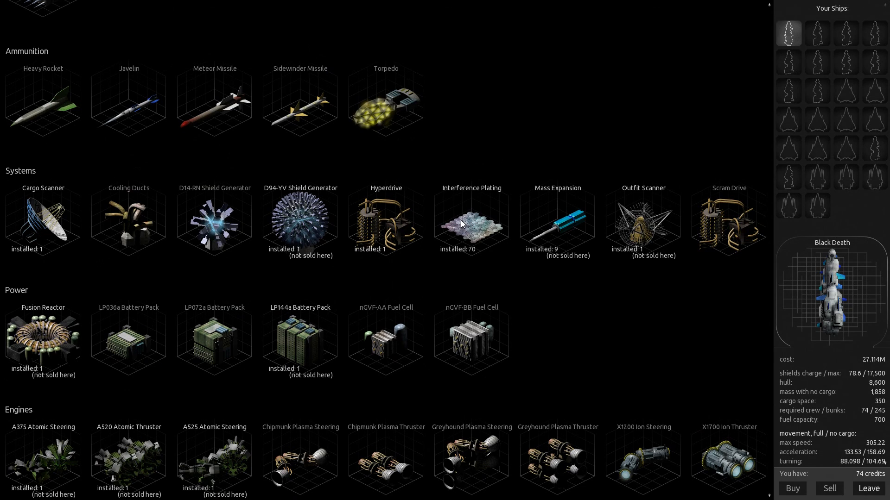
scroll("down", 3)
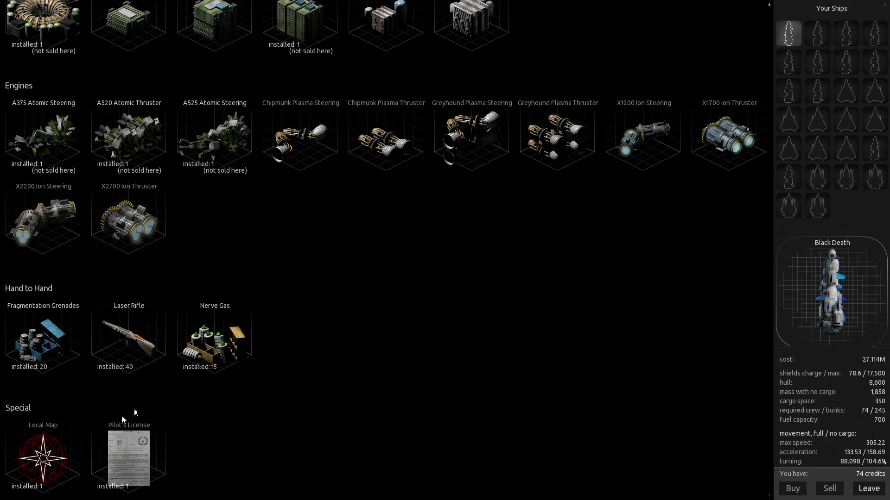
mouse_move(215, 354)
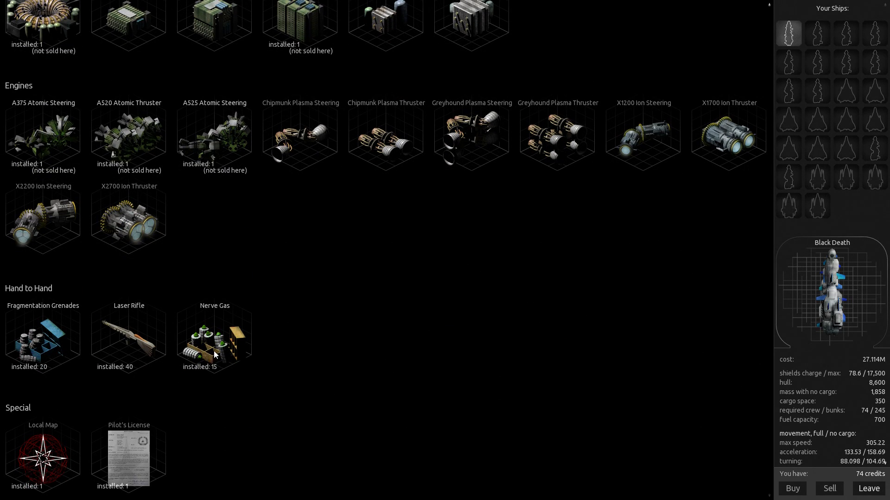
scroll("up", 3)
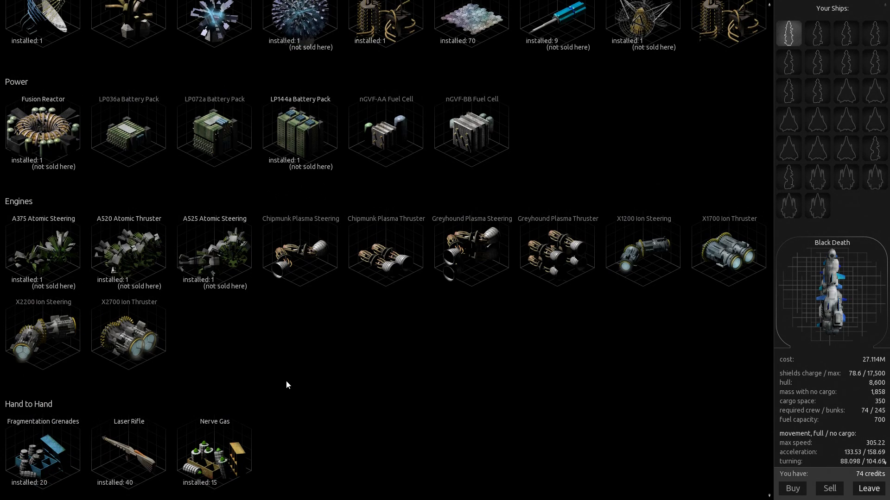
scroll("up", 3)
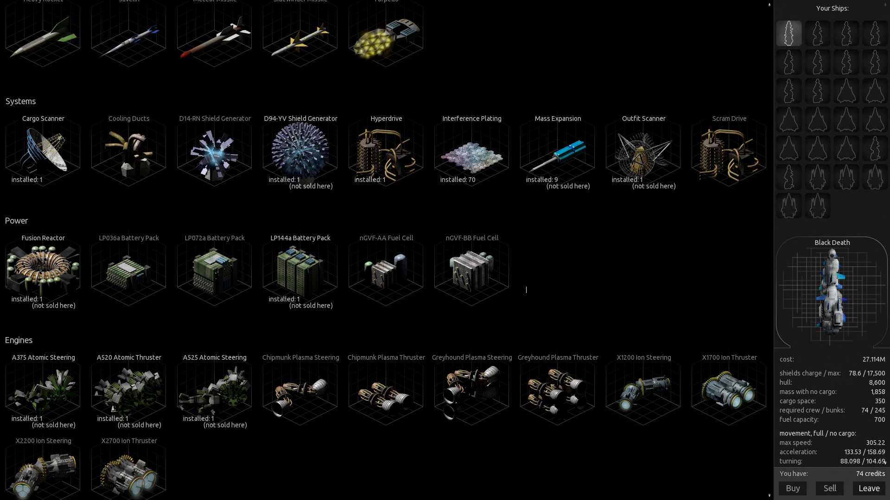
mouse_move(479, 157)
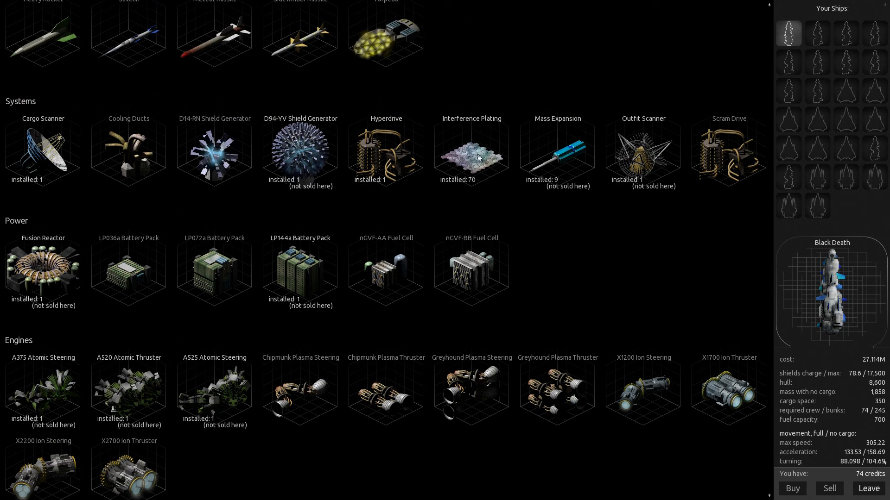
- Sell all 70 Interference Plating and 15 Nerve Gas, reaching 4.625M credits
left_click(471, 154)
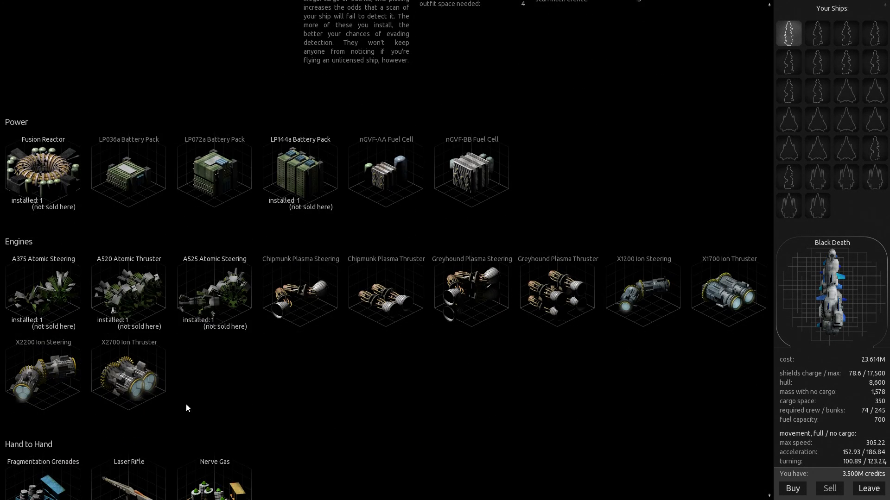
mouse_move(158, 379)
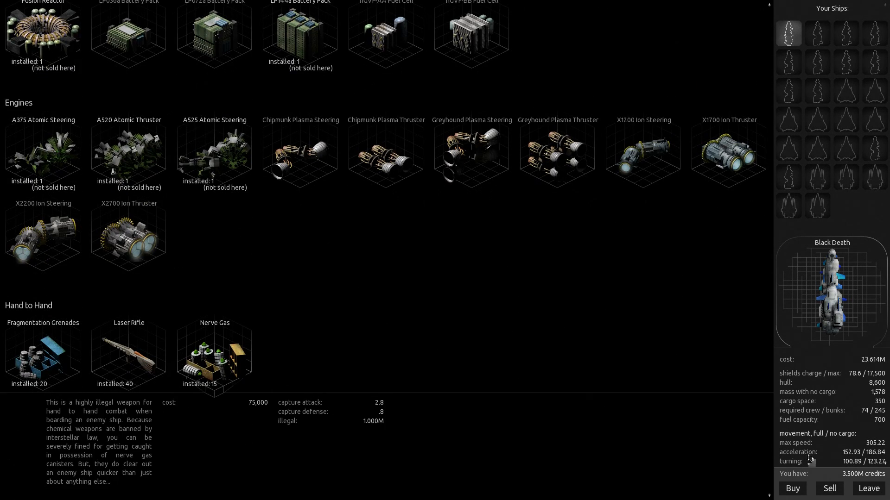
left_click(829, 488)
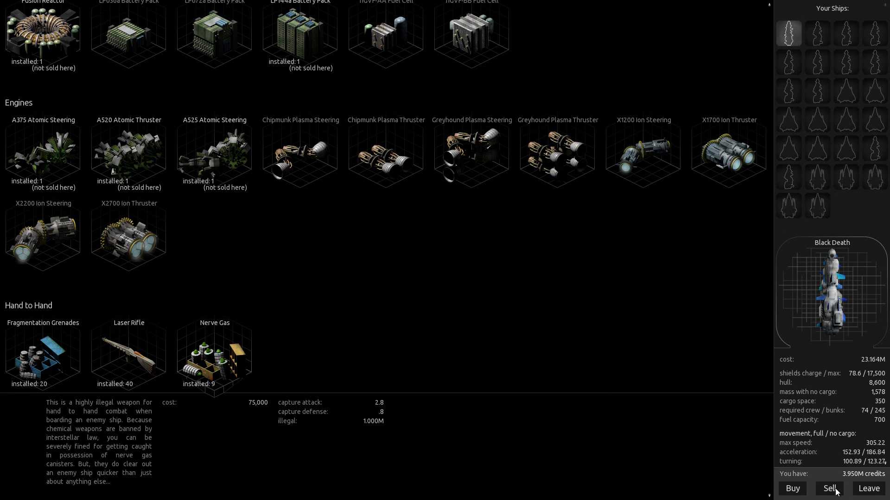
left_click(829, 488)
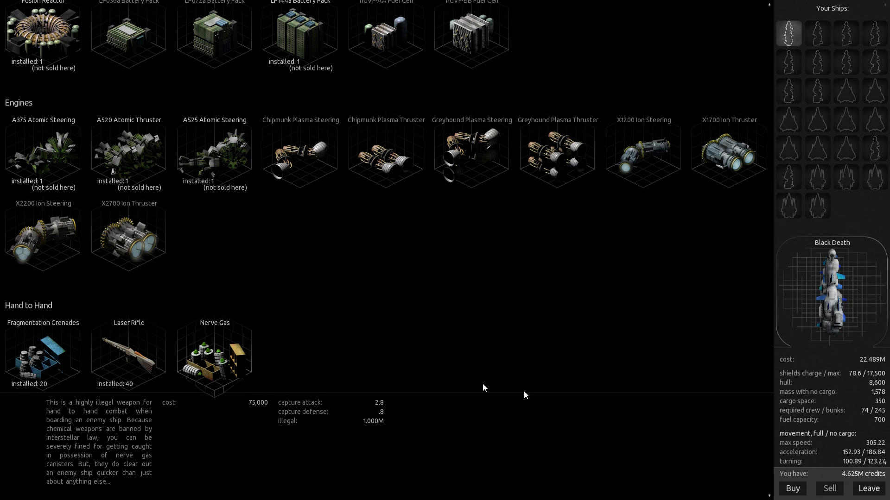
scroll("up", 3)
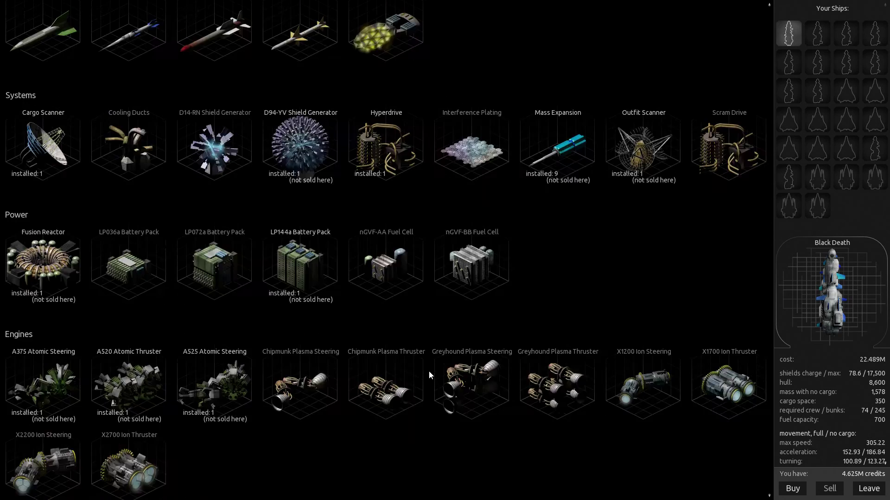
- Inspect the D94-YV Shield Generator (purchase refused) and Plasma Cannon, then leave the outfitter
left_click(300, 147)
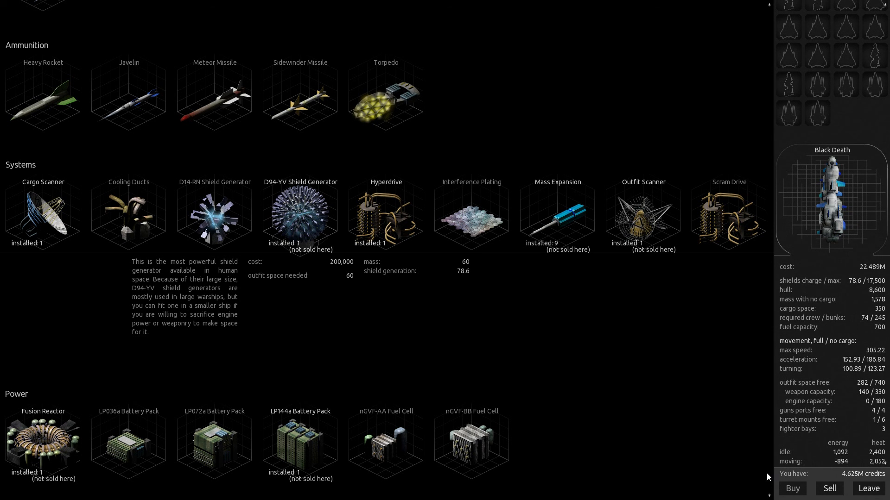
left_click(792, 489)
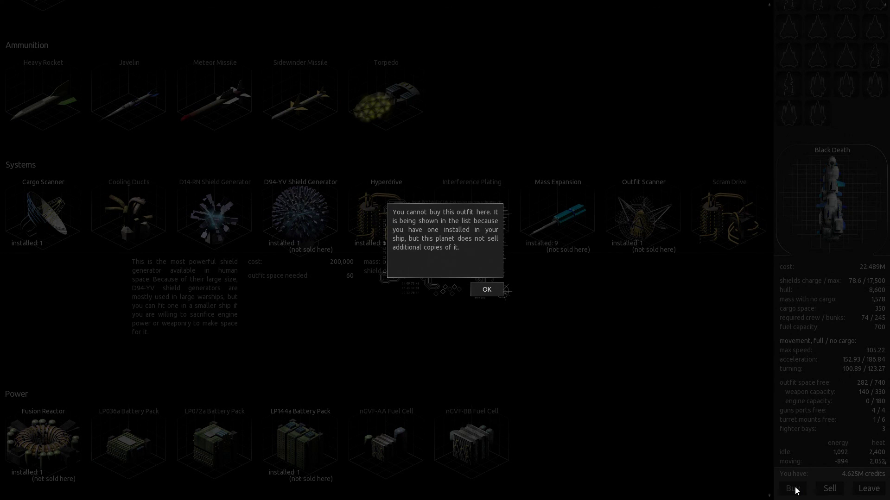
left_click(486, 290)
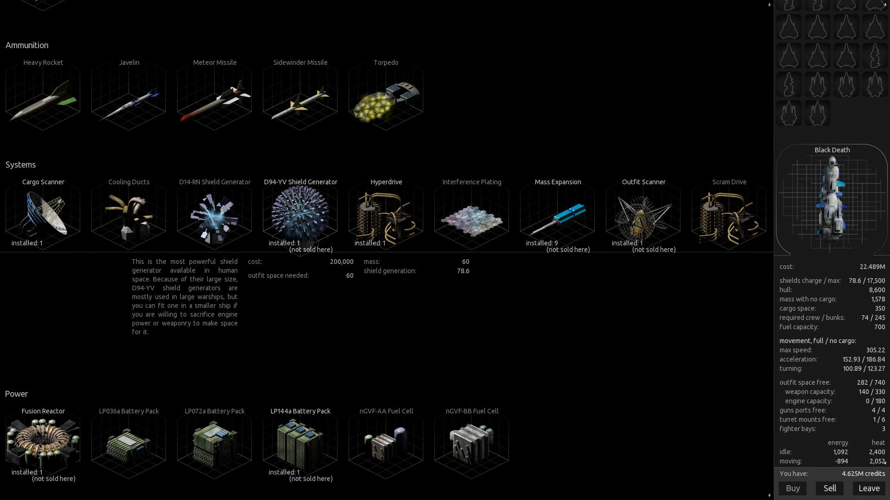
scroll("up", 3)
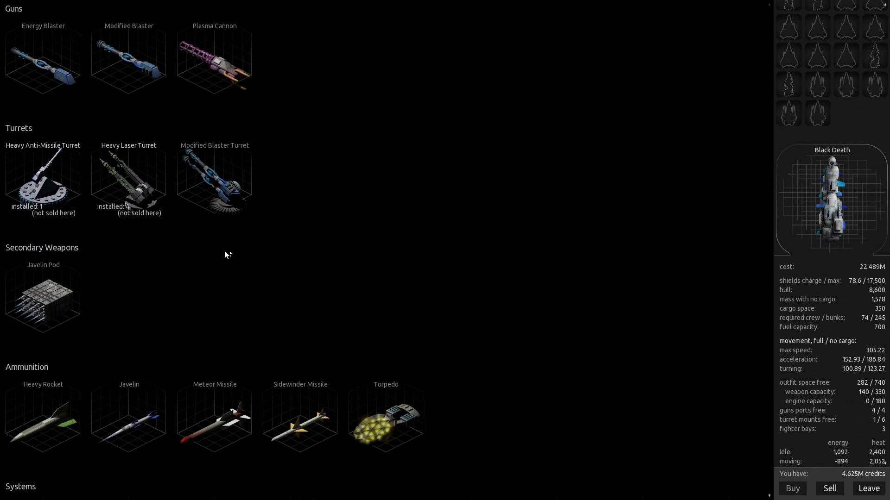
mouse_move(199, 173)
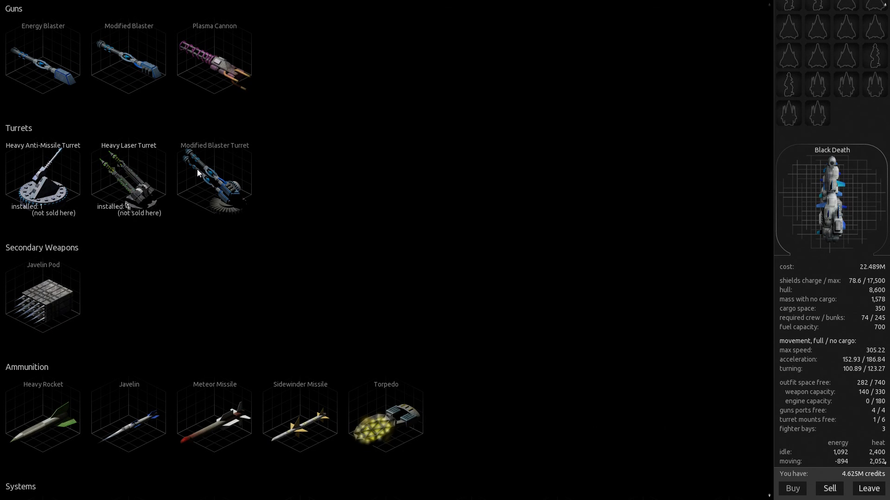
mouse_move(798, 445)
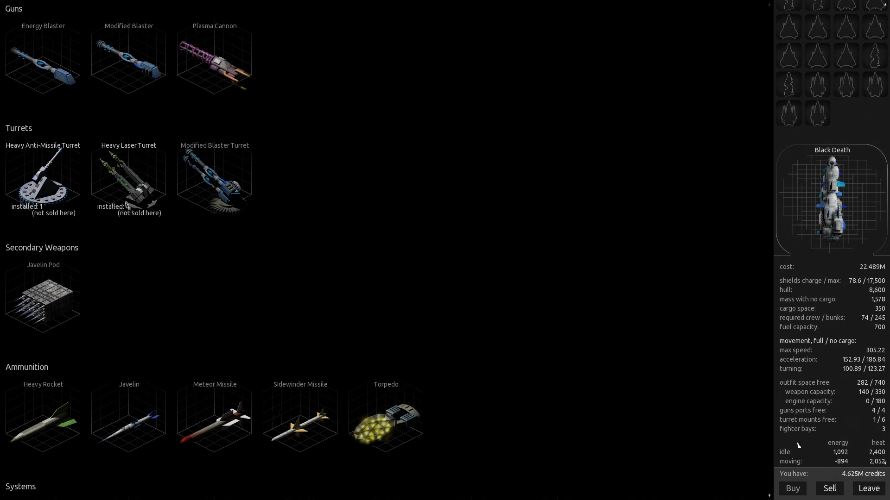
mouse_move(869, 489)
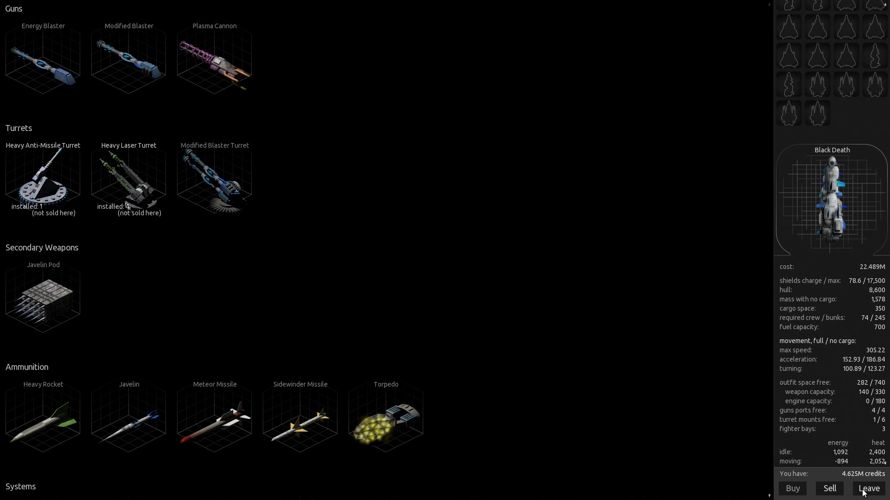
left_click(214, 63)
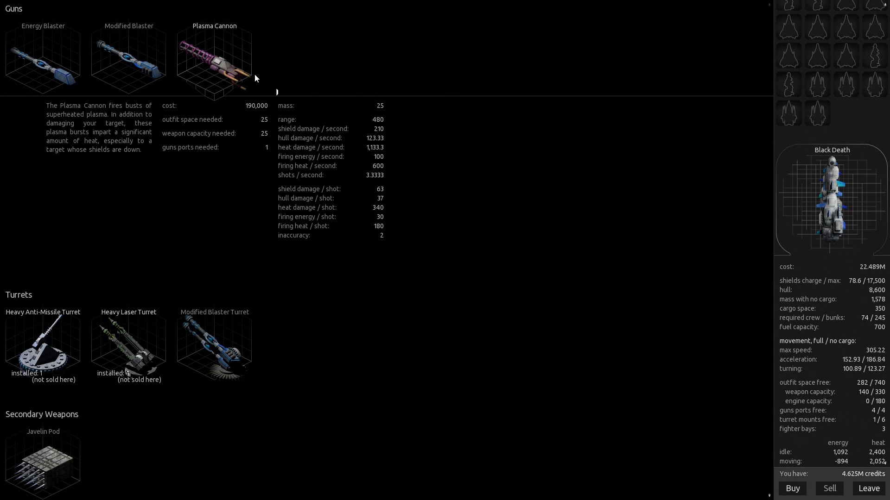
mouse_move(863, 495)
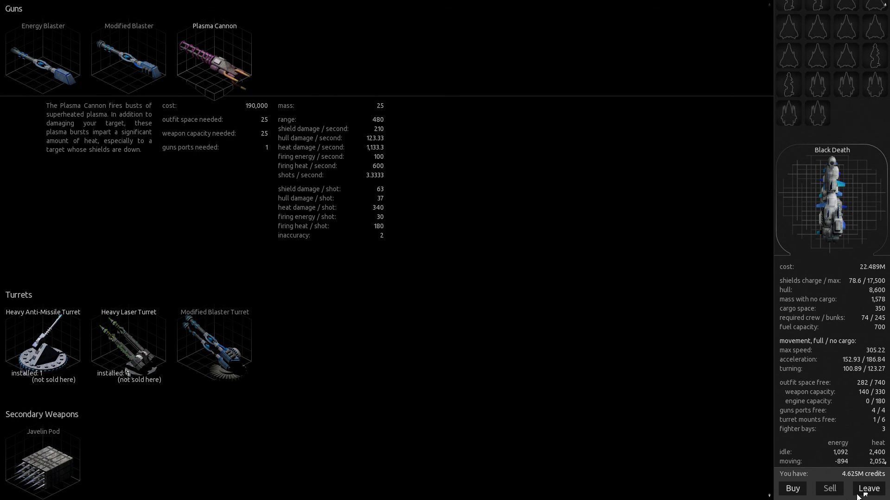
left_click(867, 488)
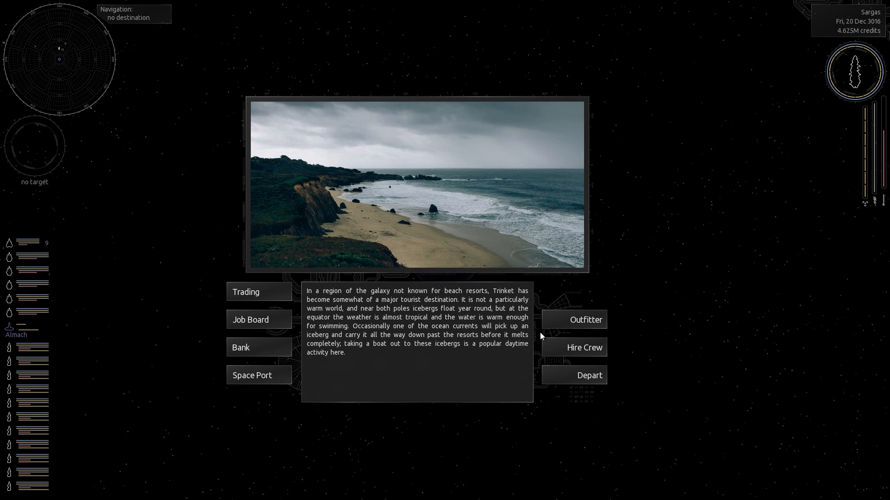